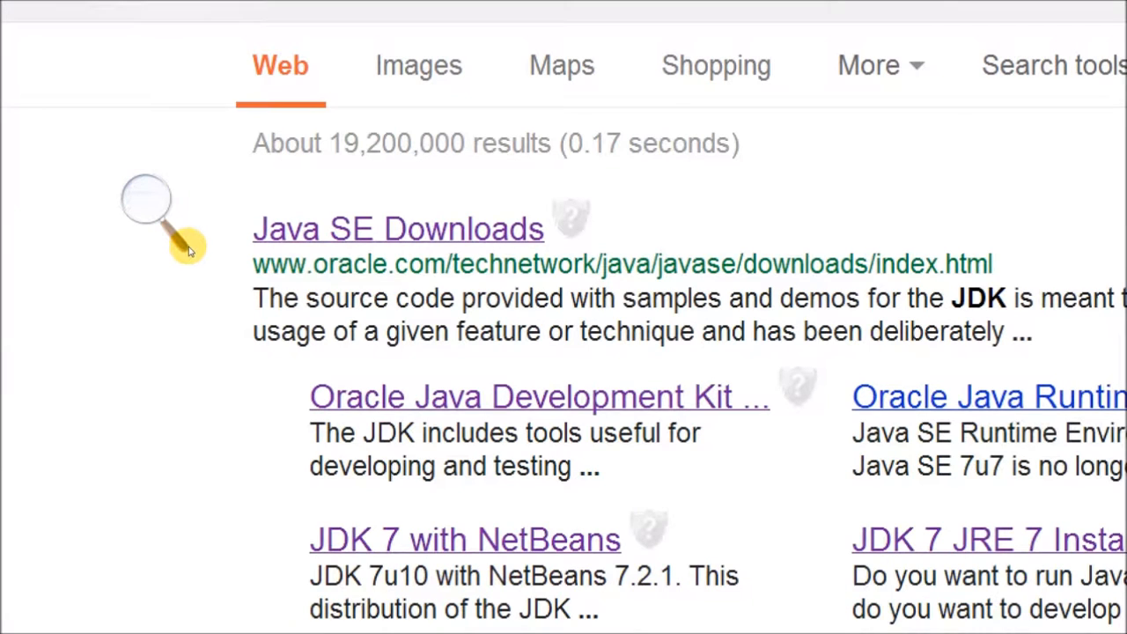
- Reach Oracle's JDK 7 download page from the Java SE Downloads search result
click(398, 229)
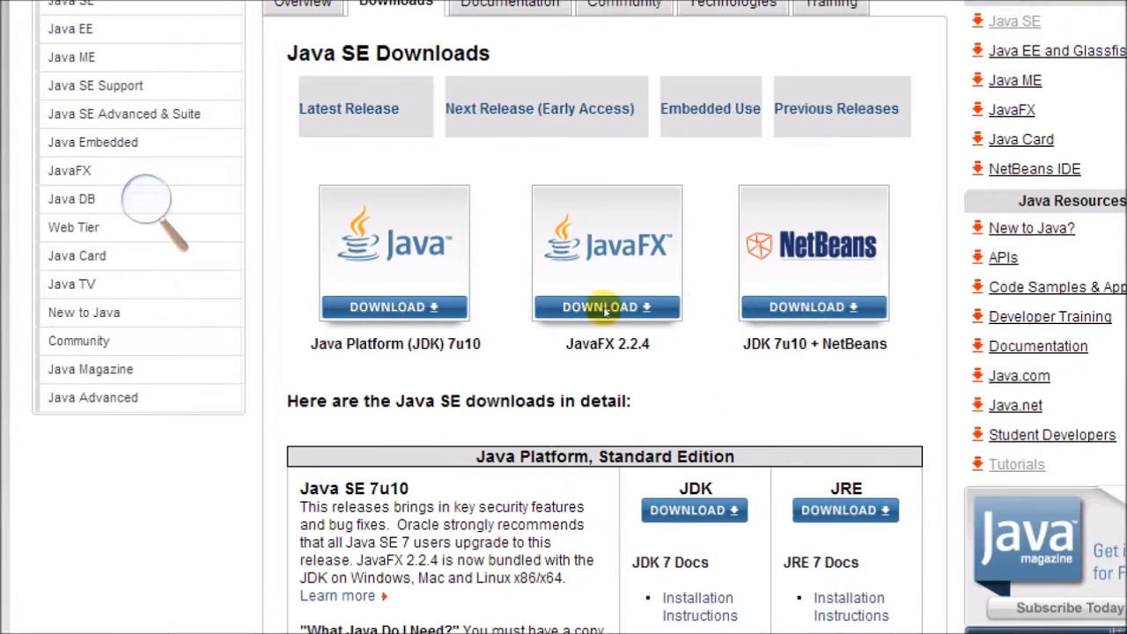
mouse_move(590, 296)
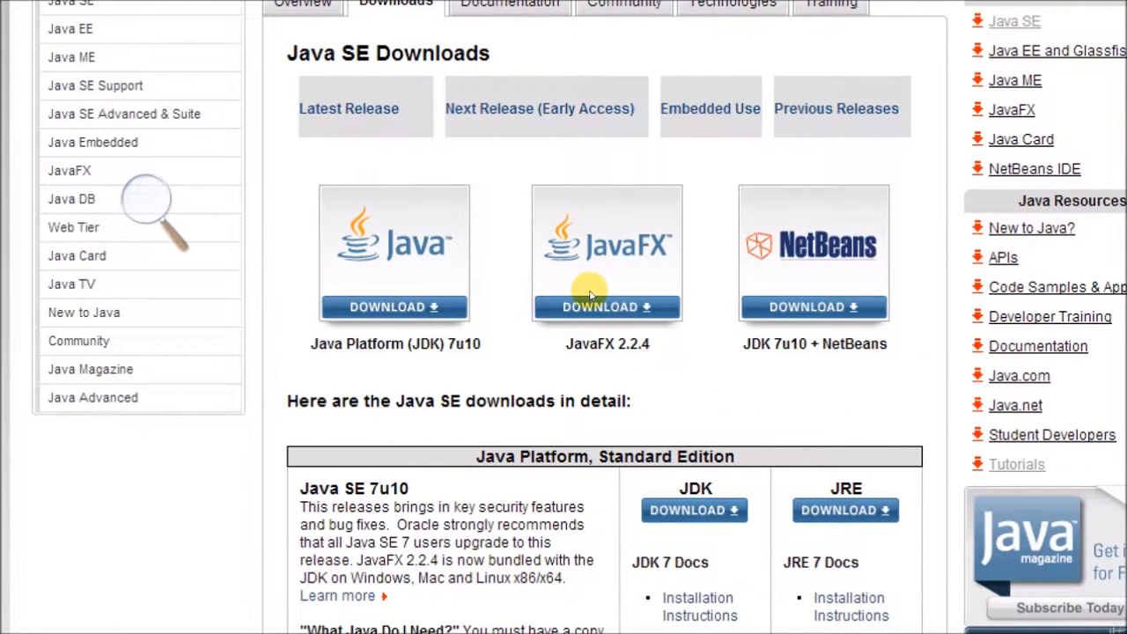
mouse_move(694, 264)
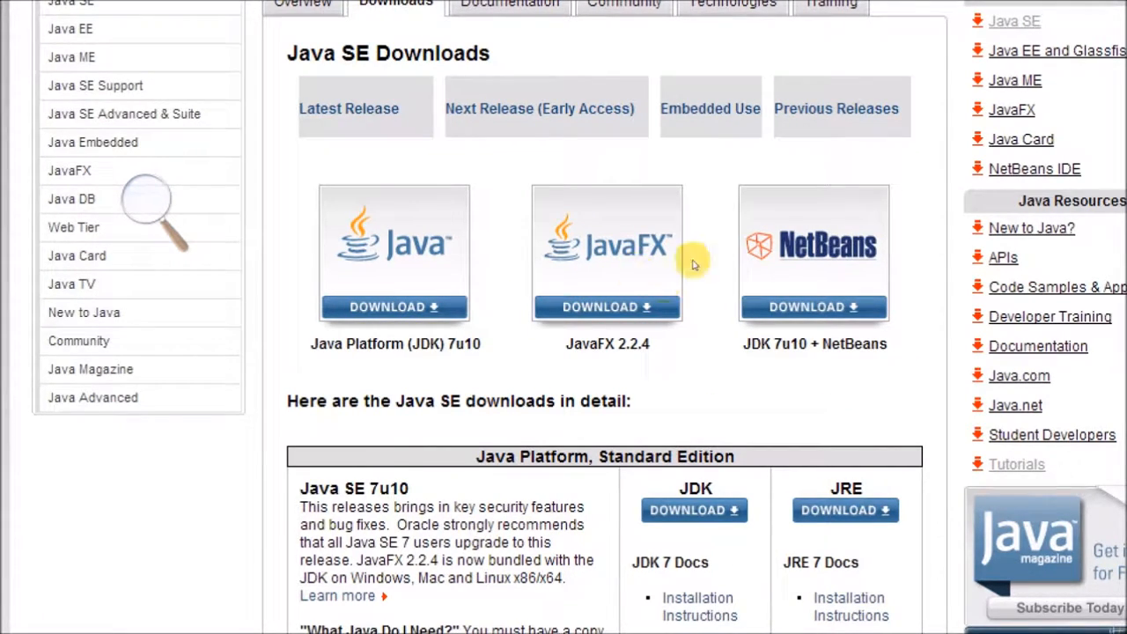
mouse_move(431, 296)
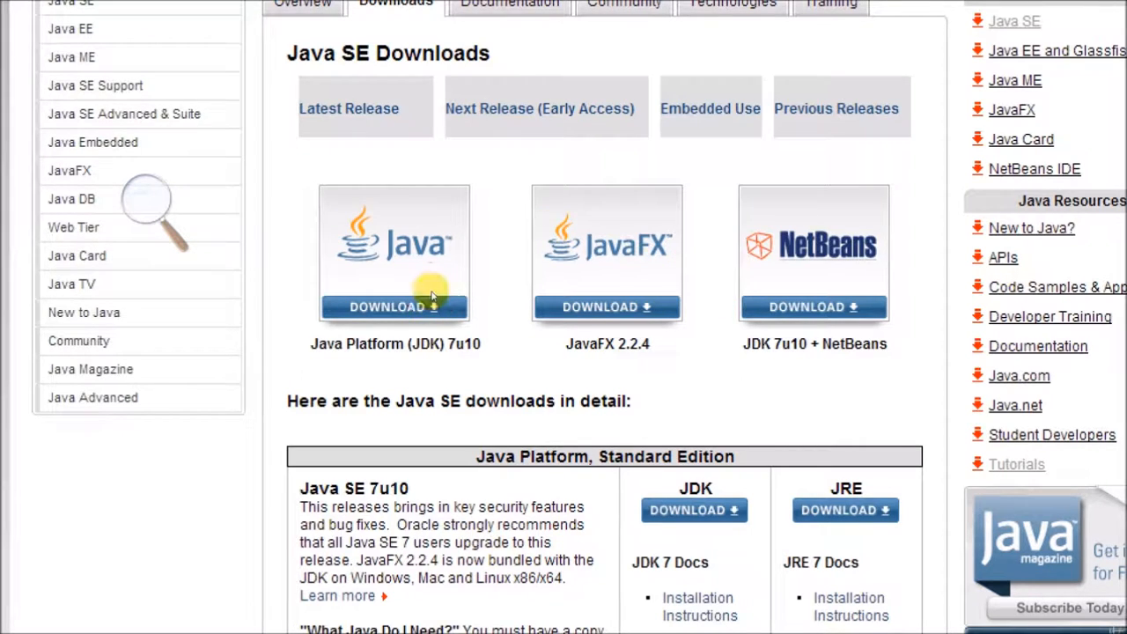
click(395, 307)
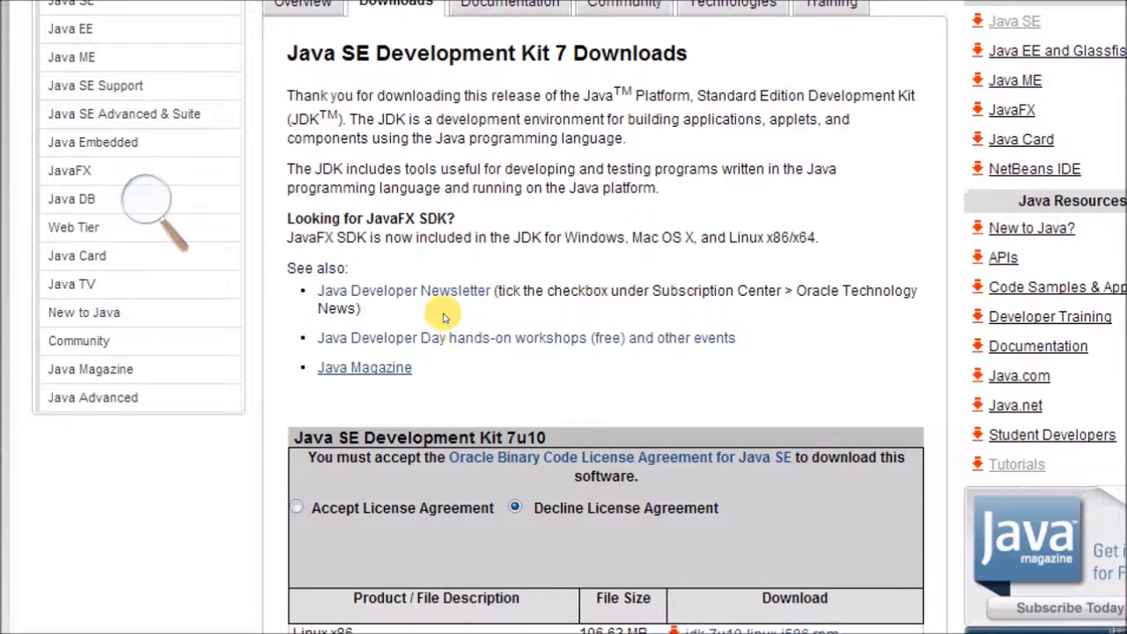
scroll(down, 3)
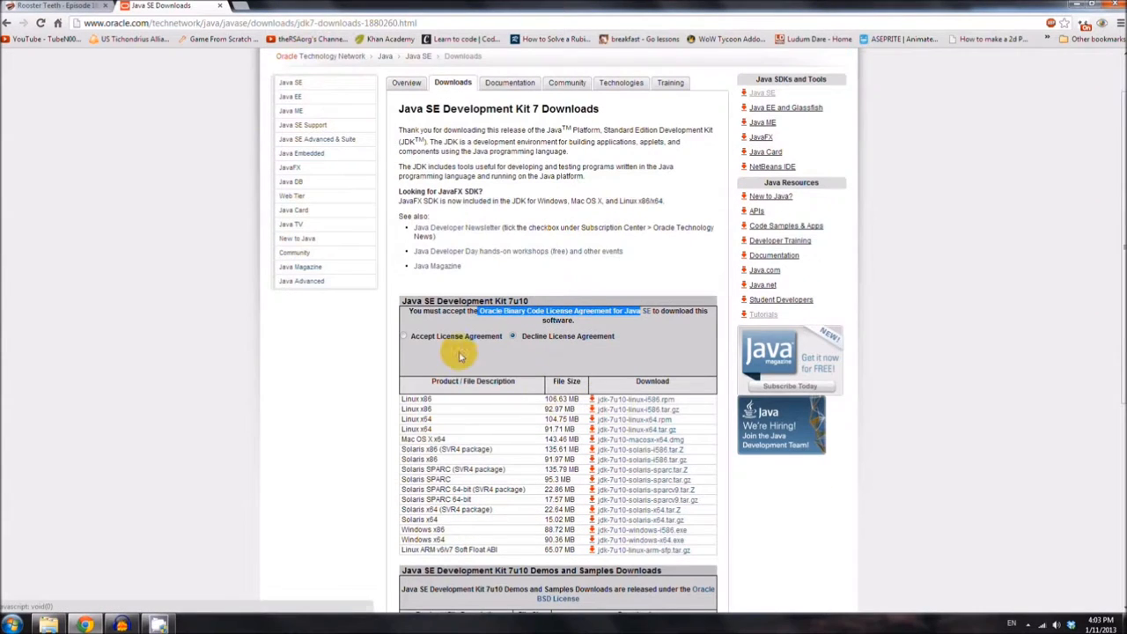
- Accept the JDK licence agreement and start downloading the Windows x64 installer
click(405, 336)
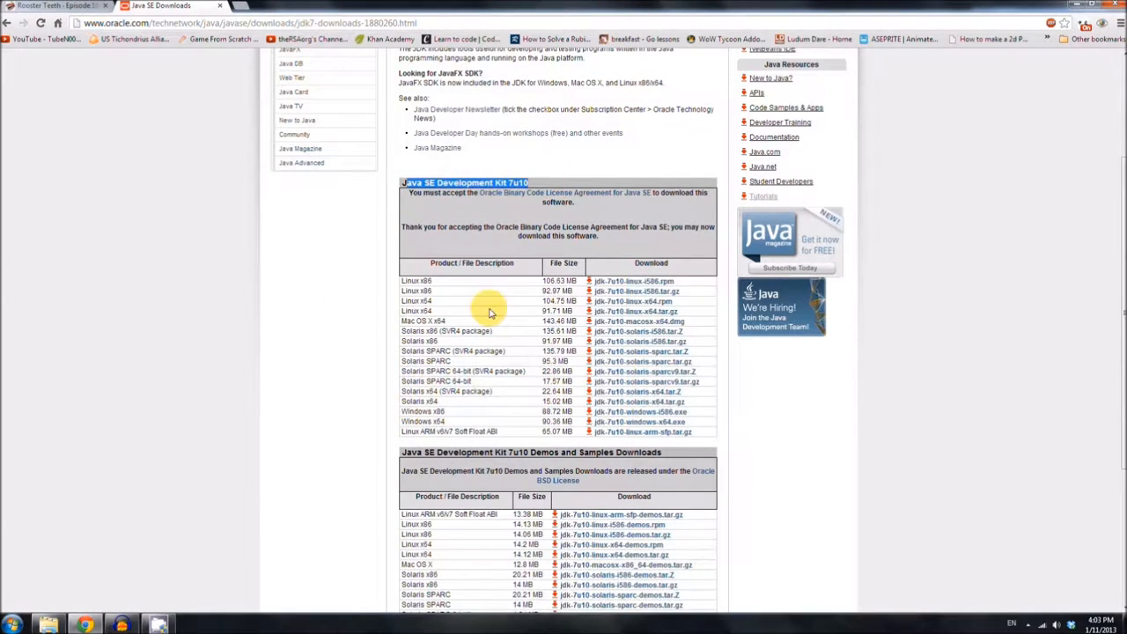
mouse_move(595, 458)
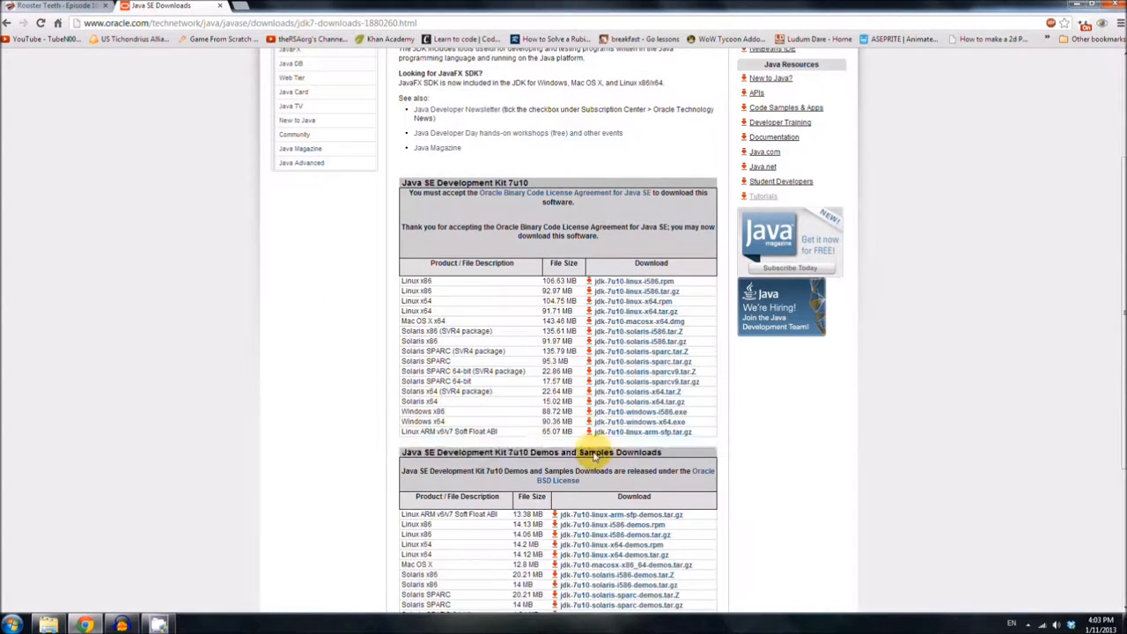
click(634, 281)
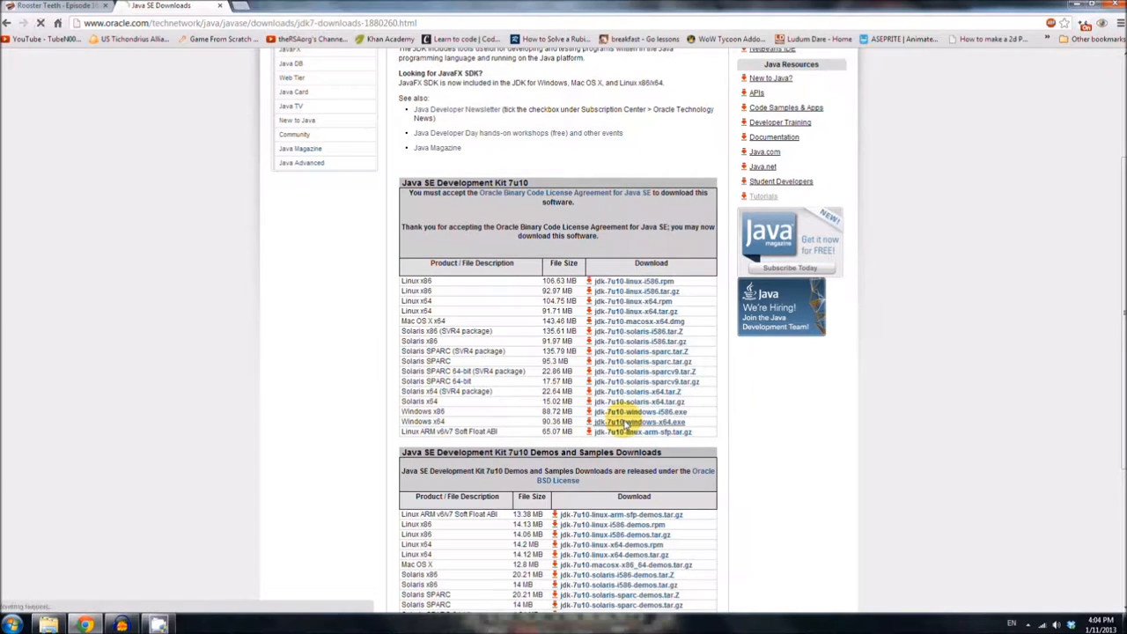
click(634, 423)
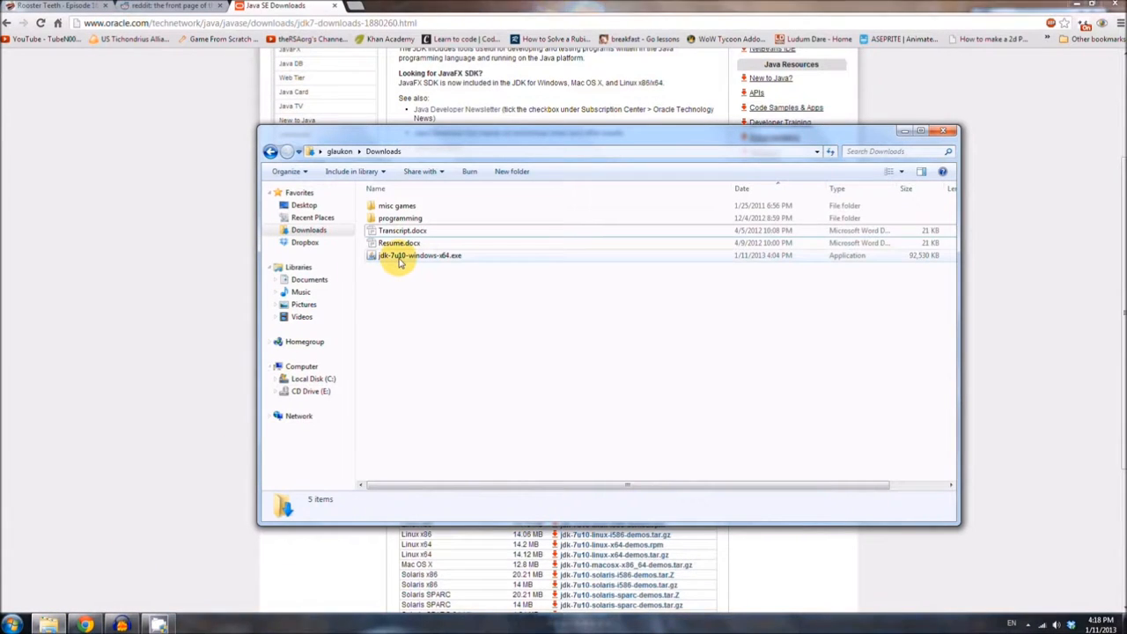
- Run the downloaded jdk-7u10 installer and begin installing with the default features
click(412, 256)
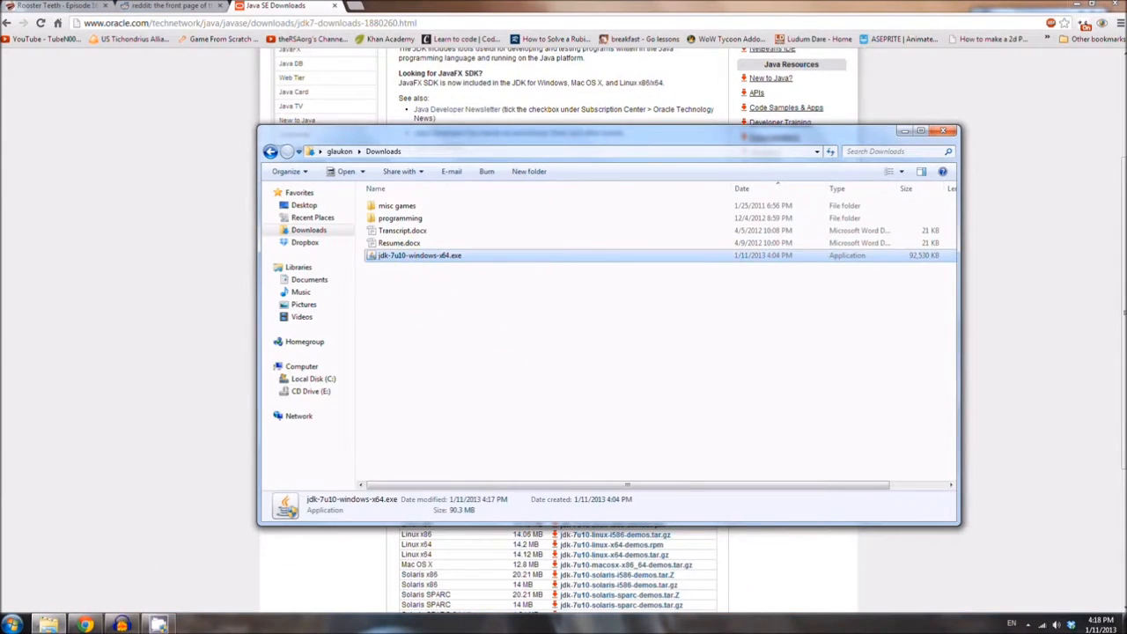
mouse_move(593, 363)
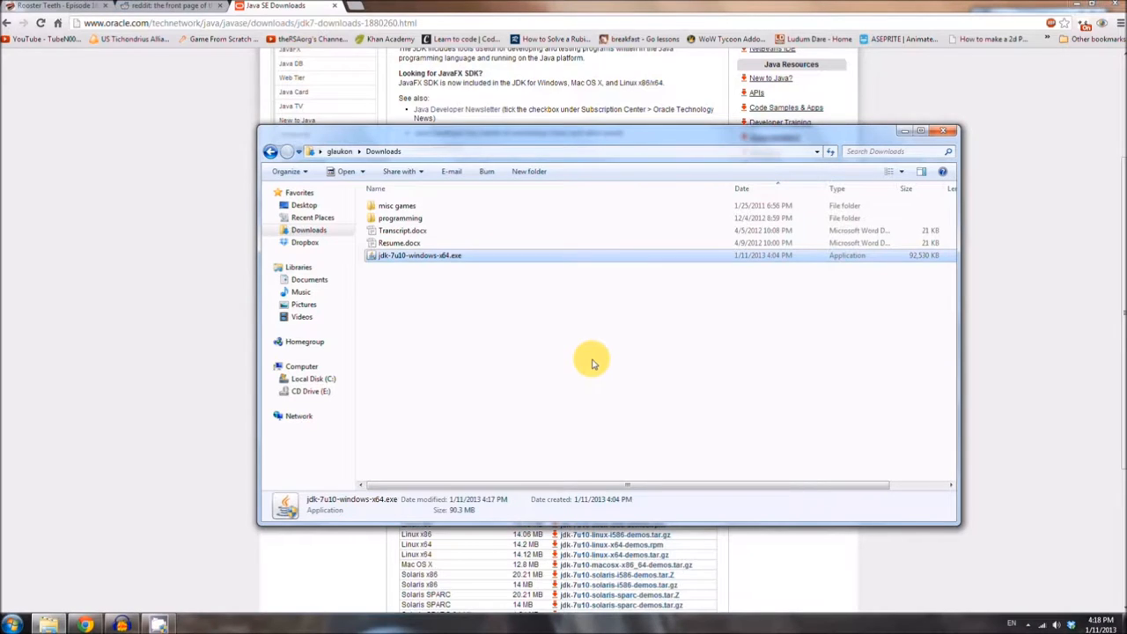
double_click(419, 255)
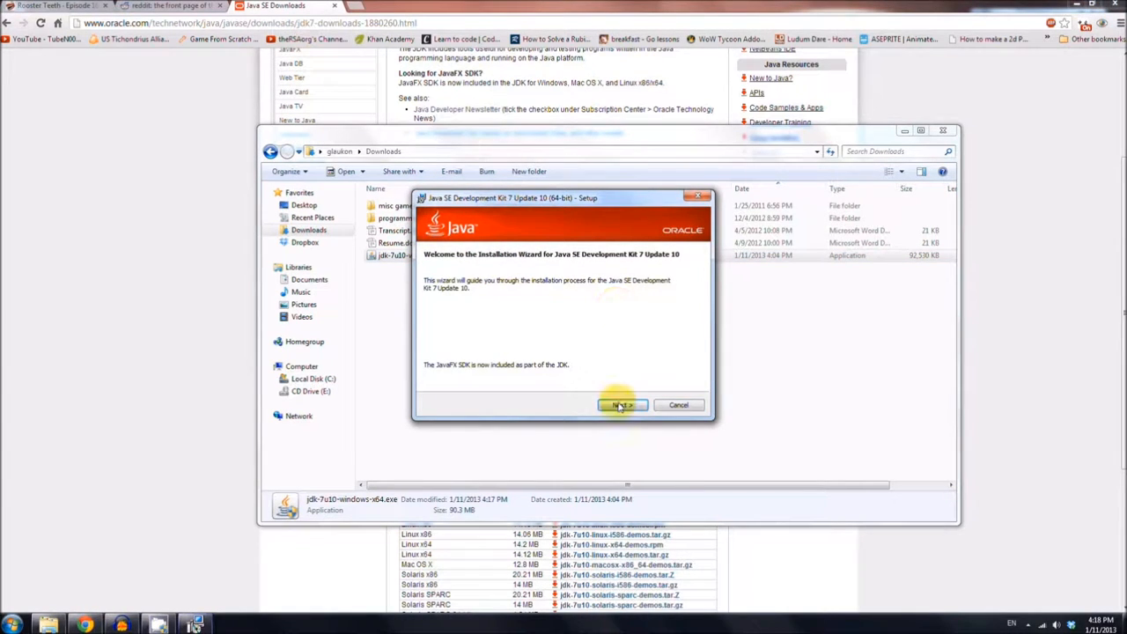
click(621, 405)
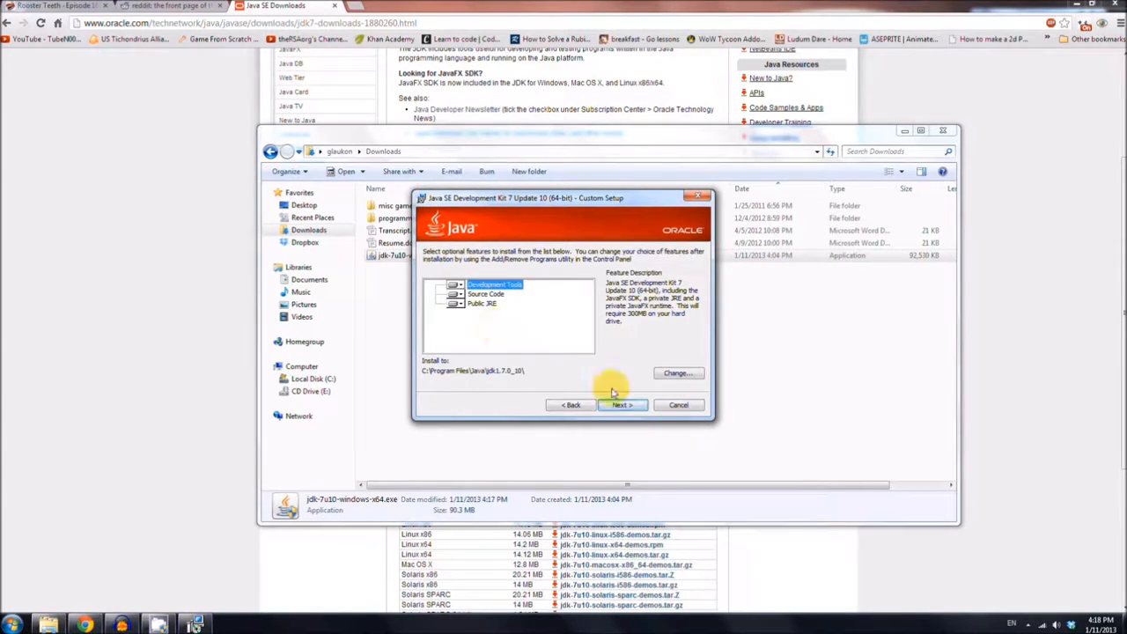
click(622, 405)
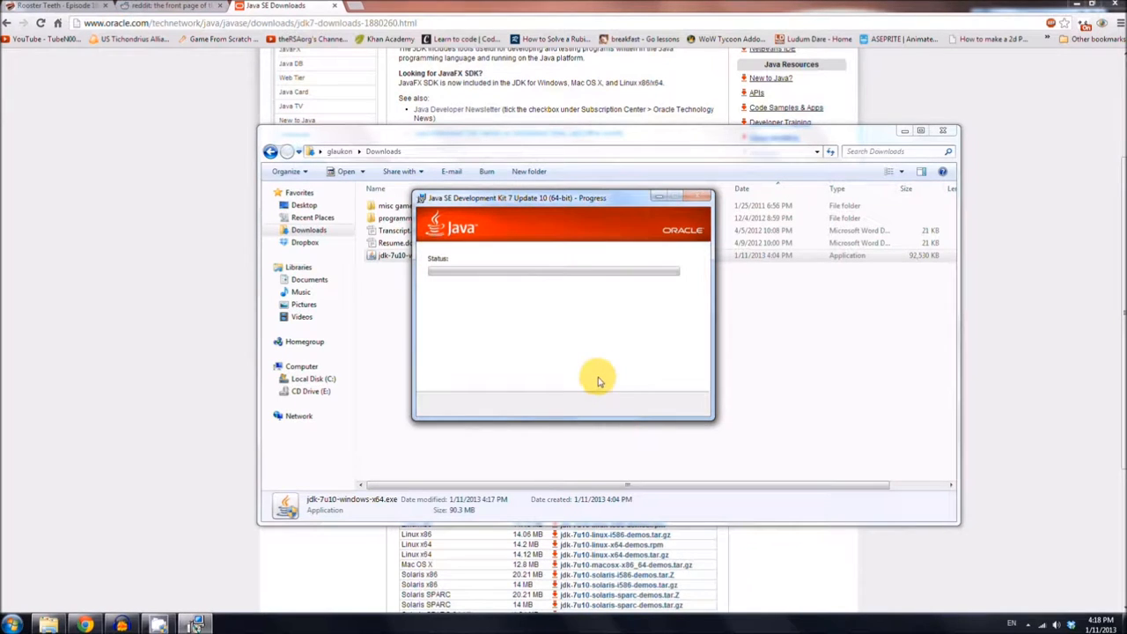
mouse_move(598, 373)
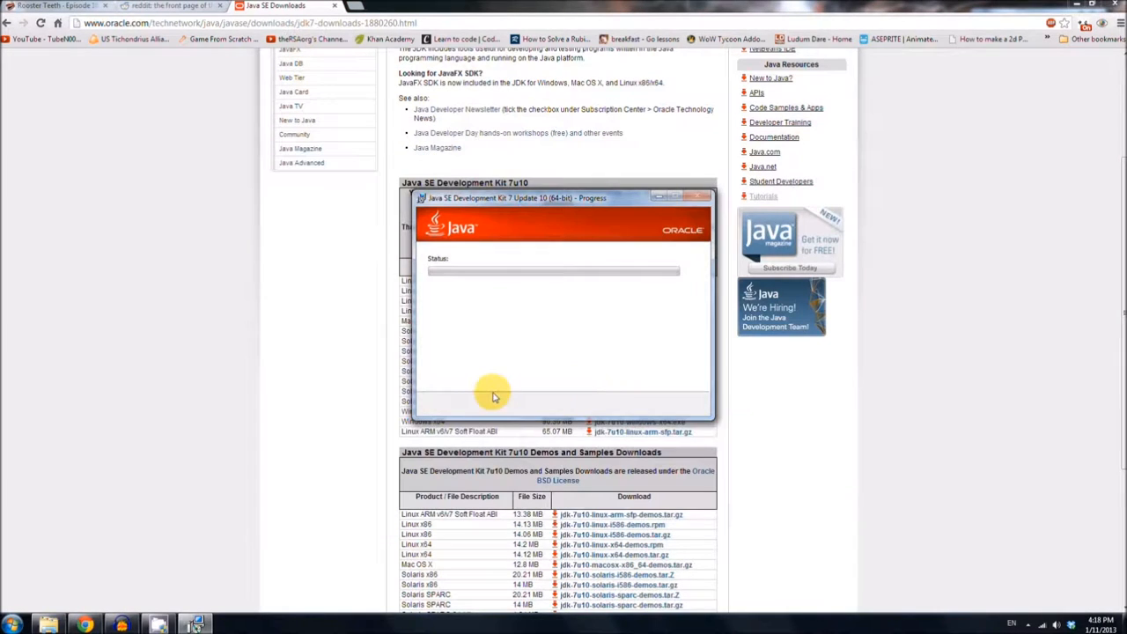
mouse_move(502, 398)
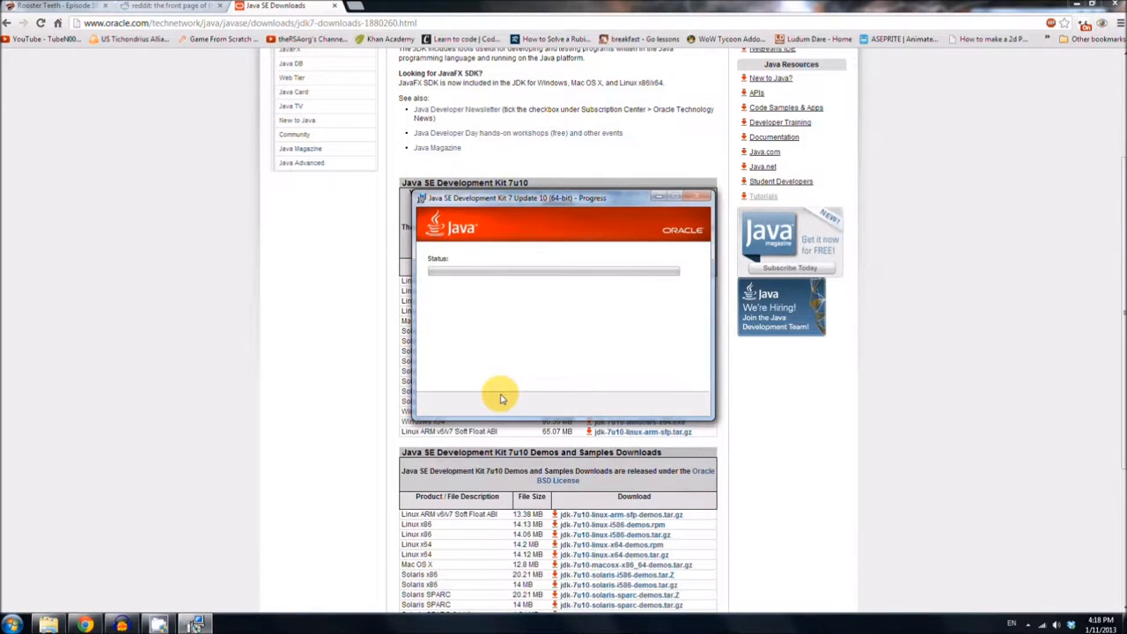
mouse_move(496, 398)
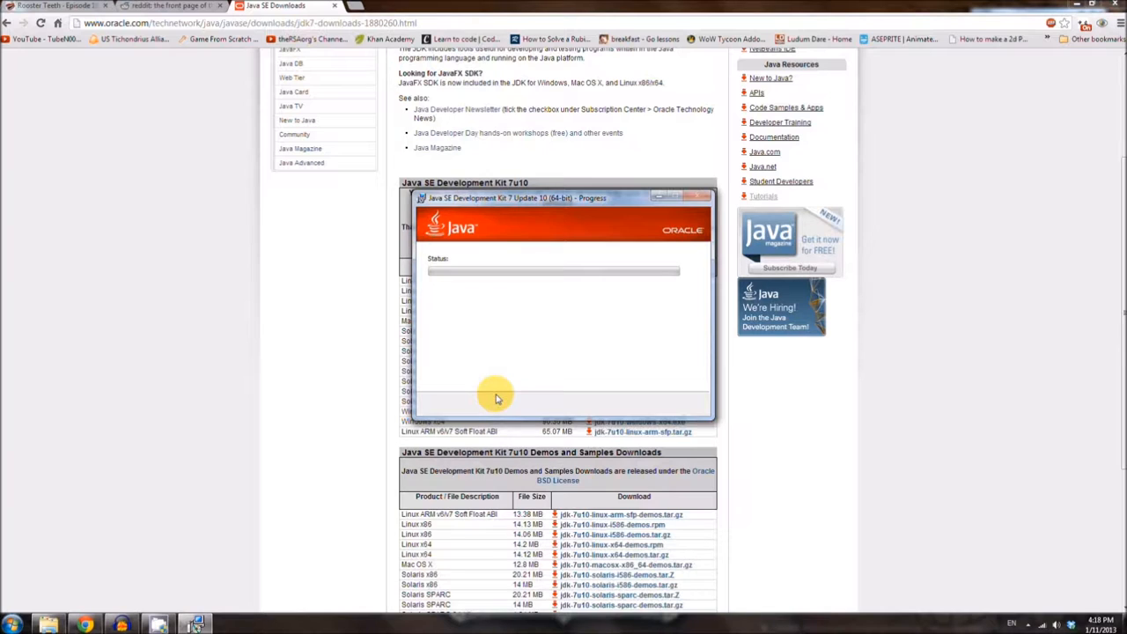
mouse_move(269, 324)
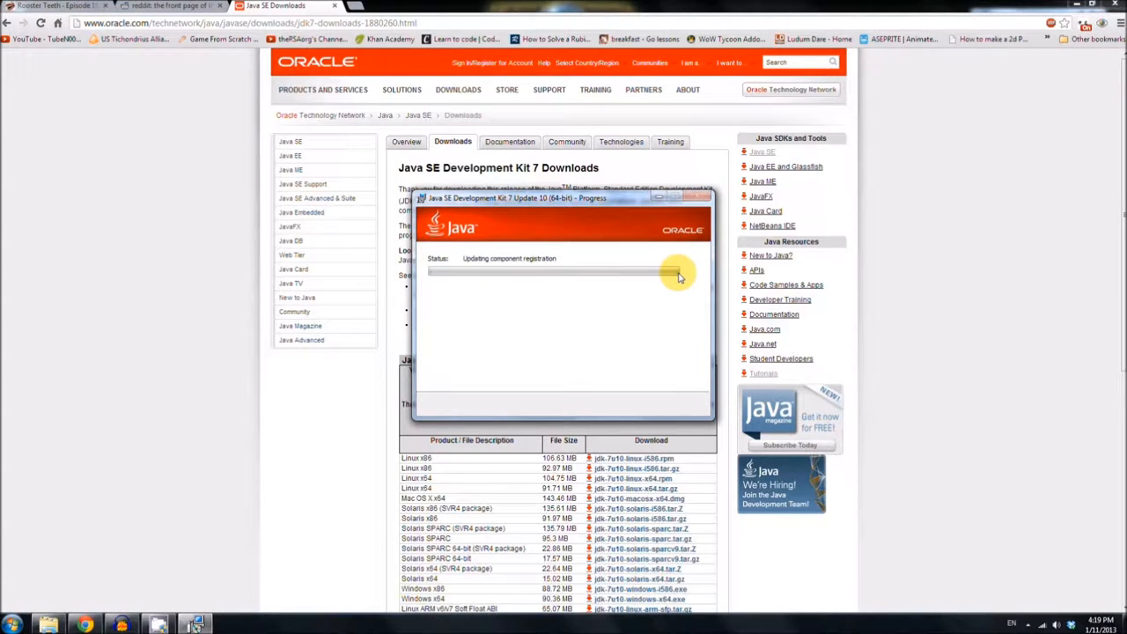
mouse_move(458, 280)
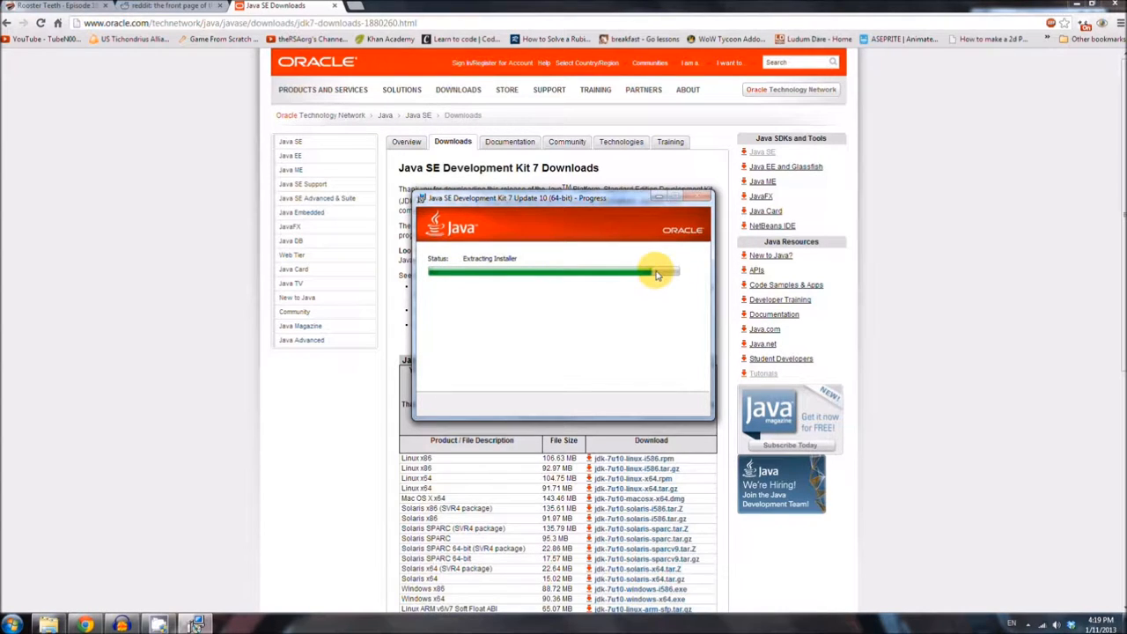
mouse_move(680, 275)
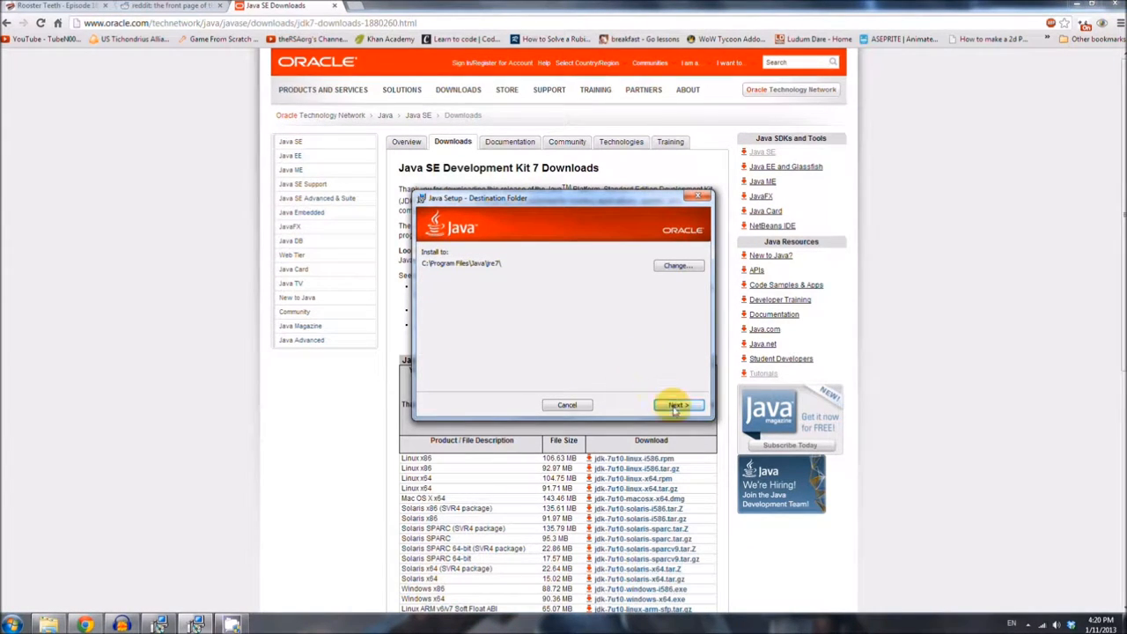
mouse_move(597, 352)
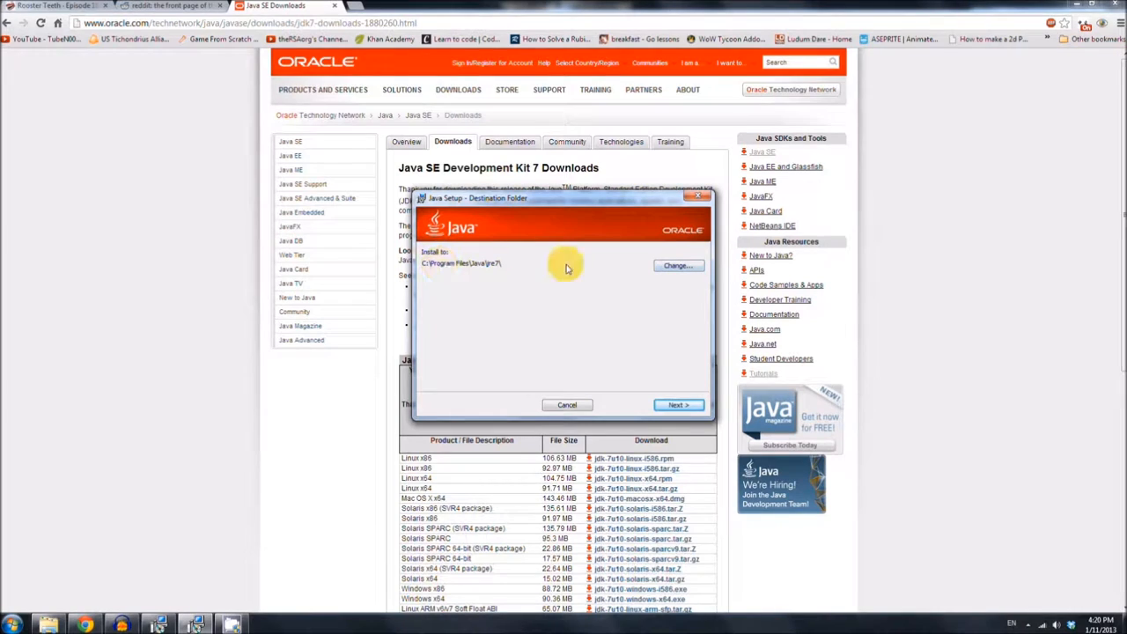
mouse_move(534, 268)
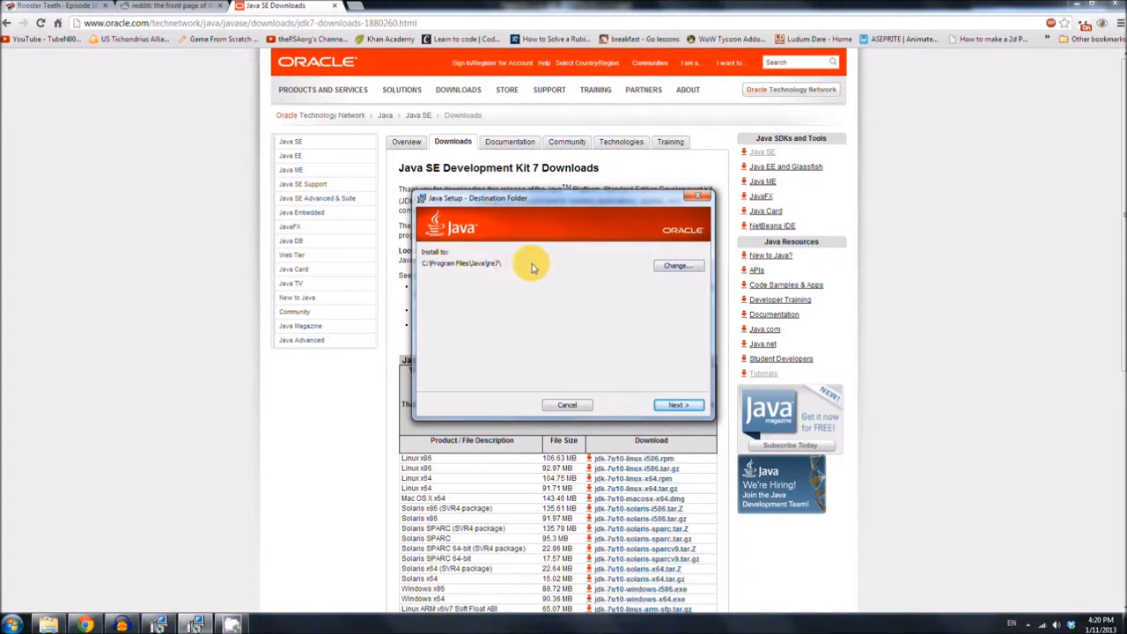
mouse_move(715, 352)
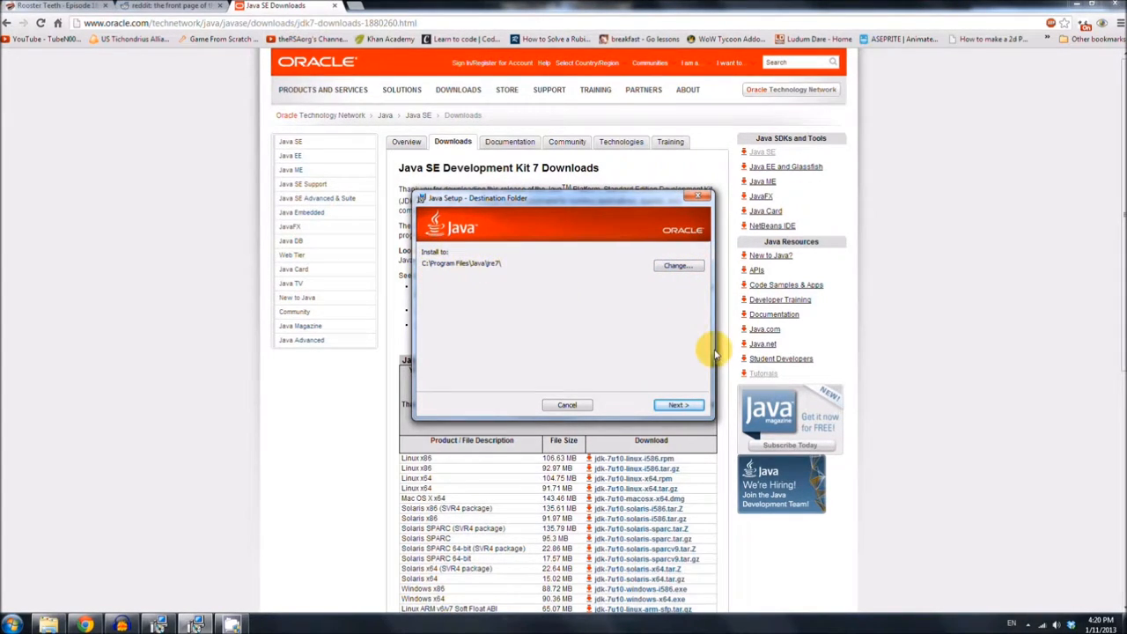
mouse_move(430, 268)
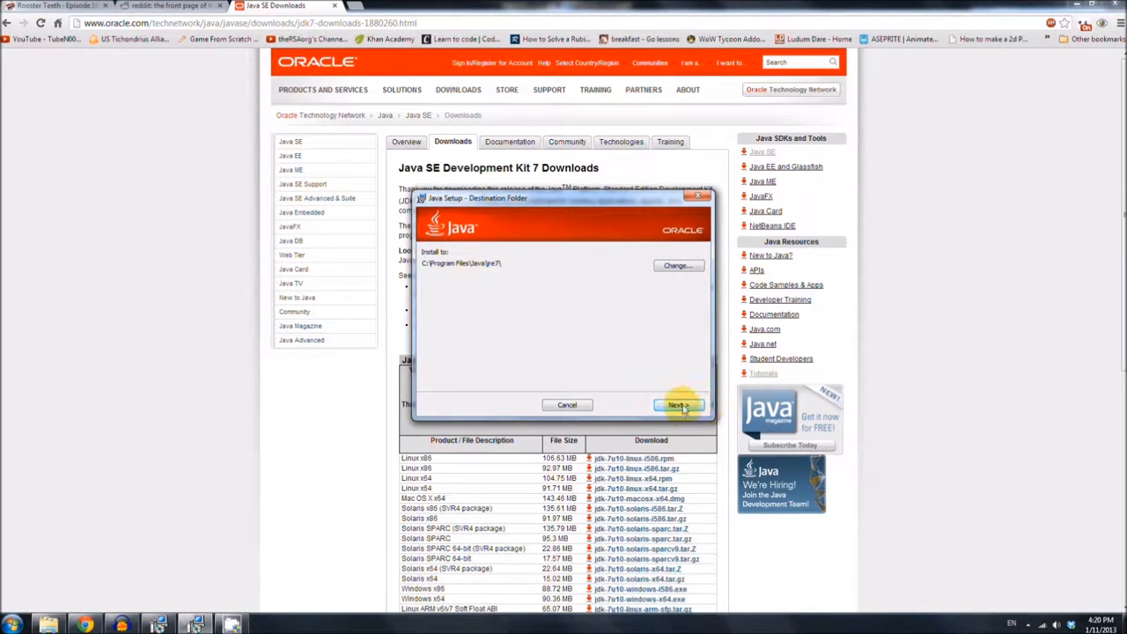
- Keep the default JRE destination folder and browse reddit while the installation finishes
click(676, 405)
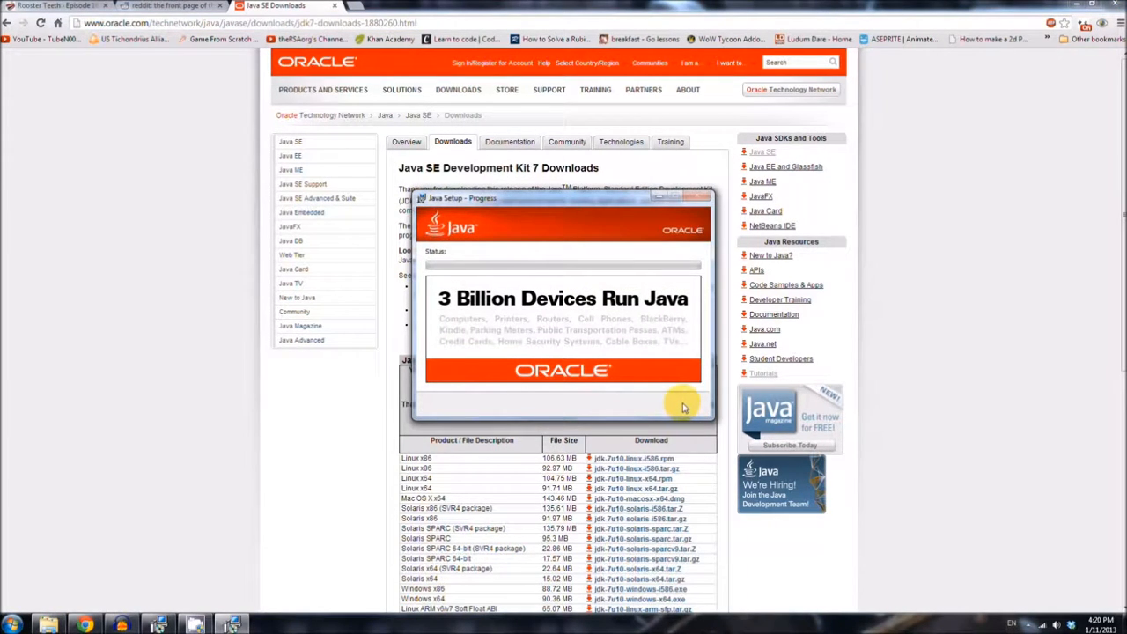
mouse_move(626, 271)
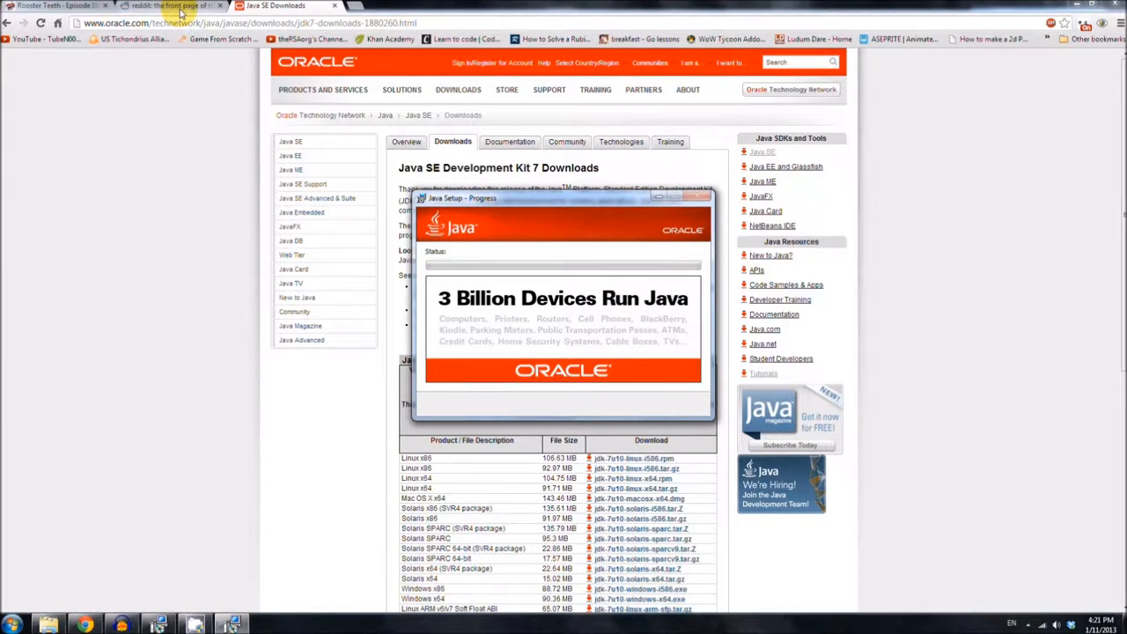
click(173, 12)
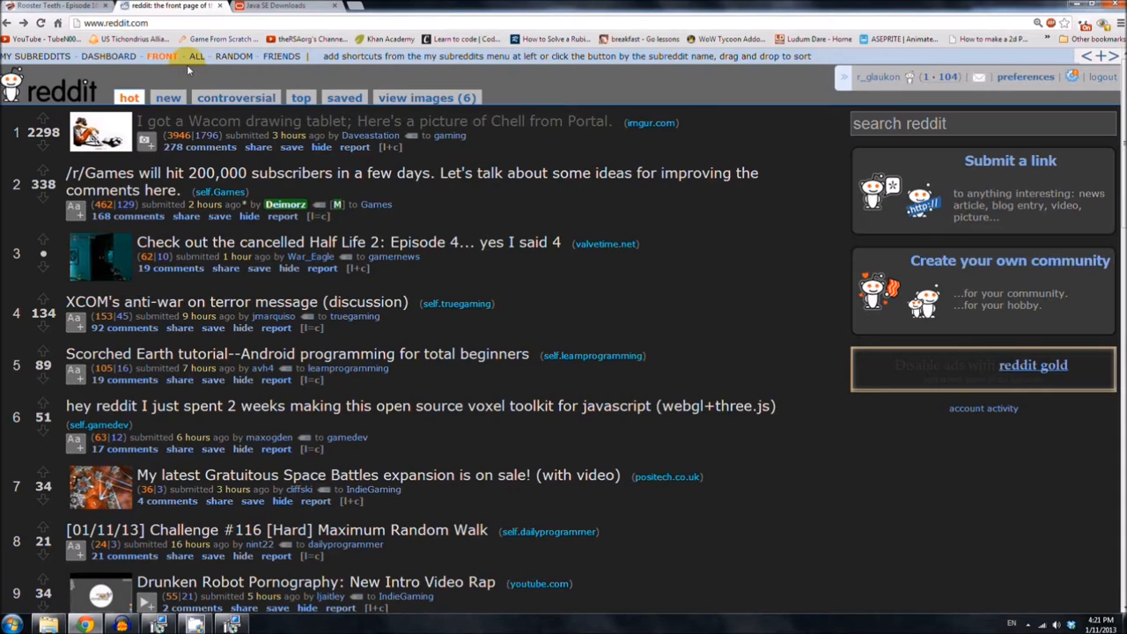
scroll(down, 3)
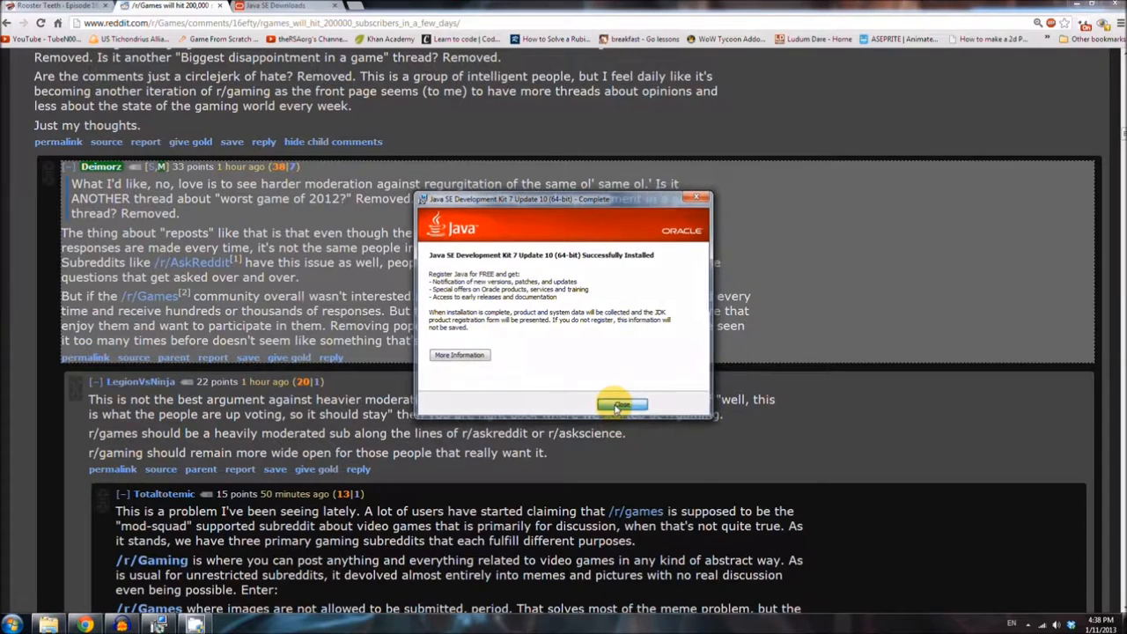
click(620, 401)
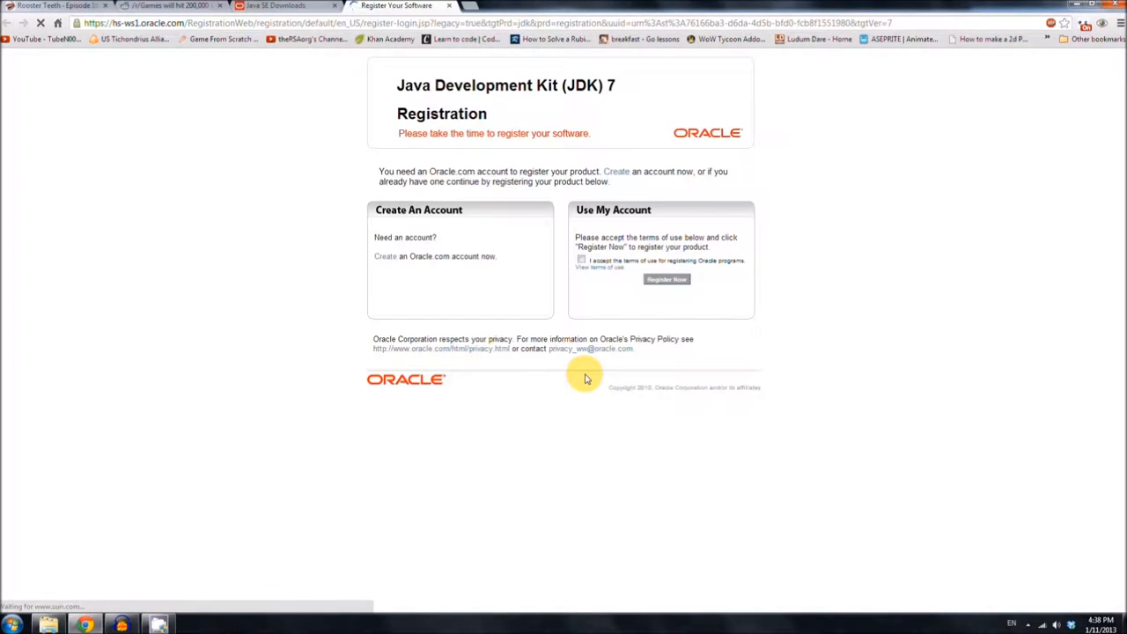
mouse_move(405, 171)
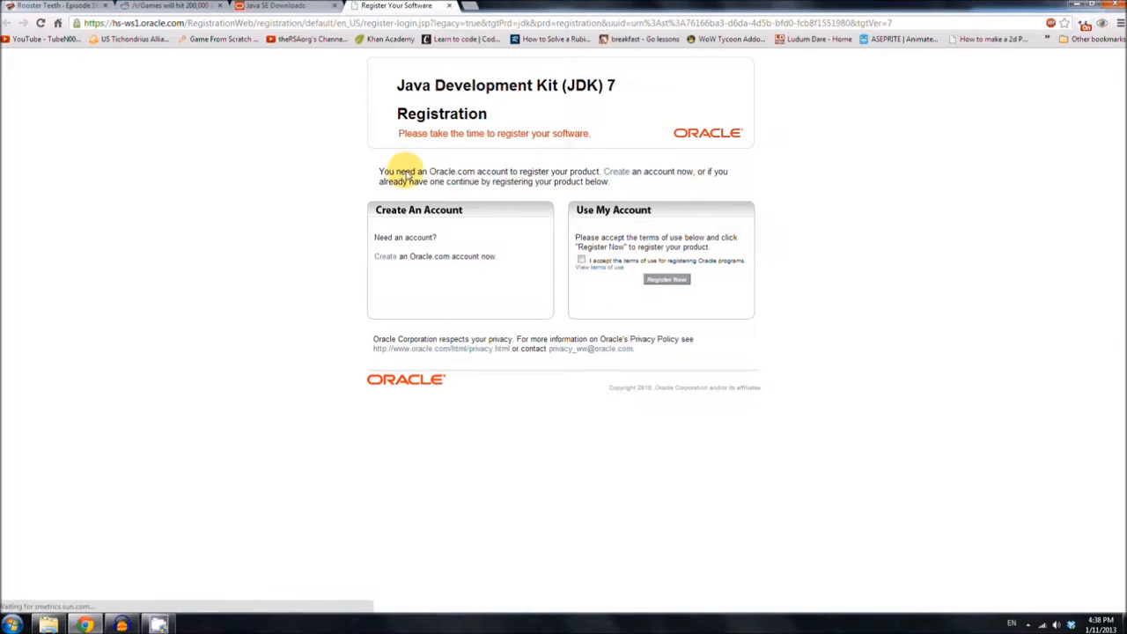
drag(406, 181, 588, 182)
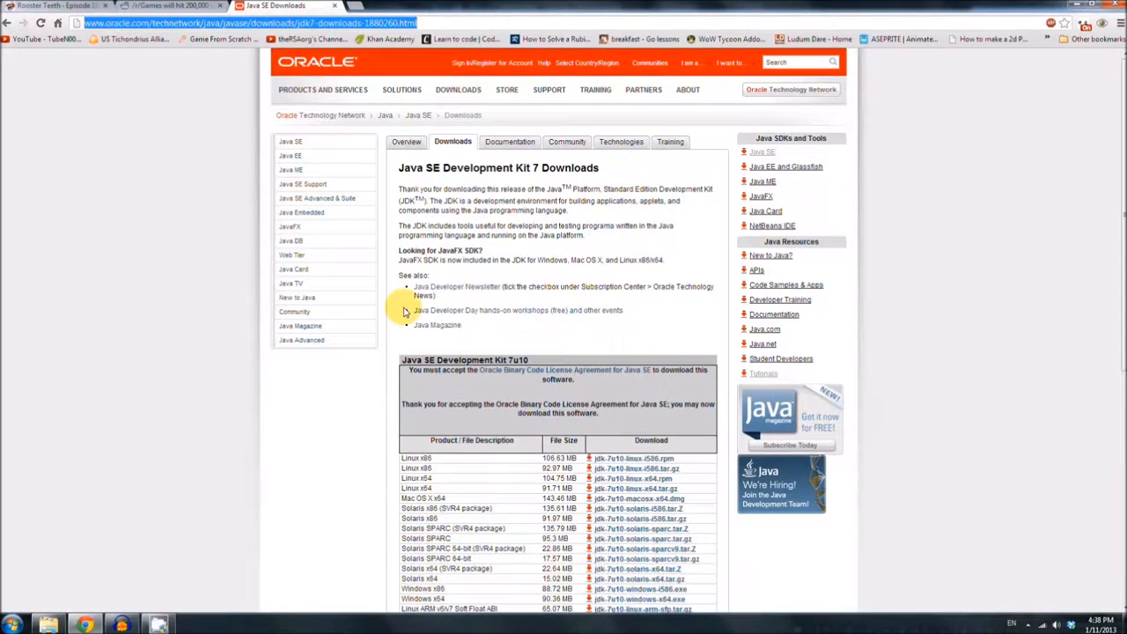
mouse_move(253, 338)
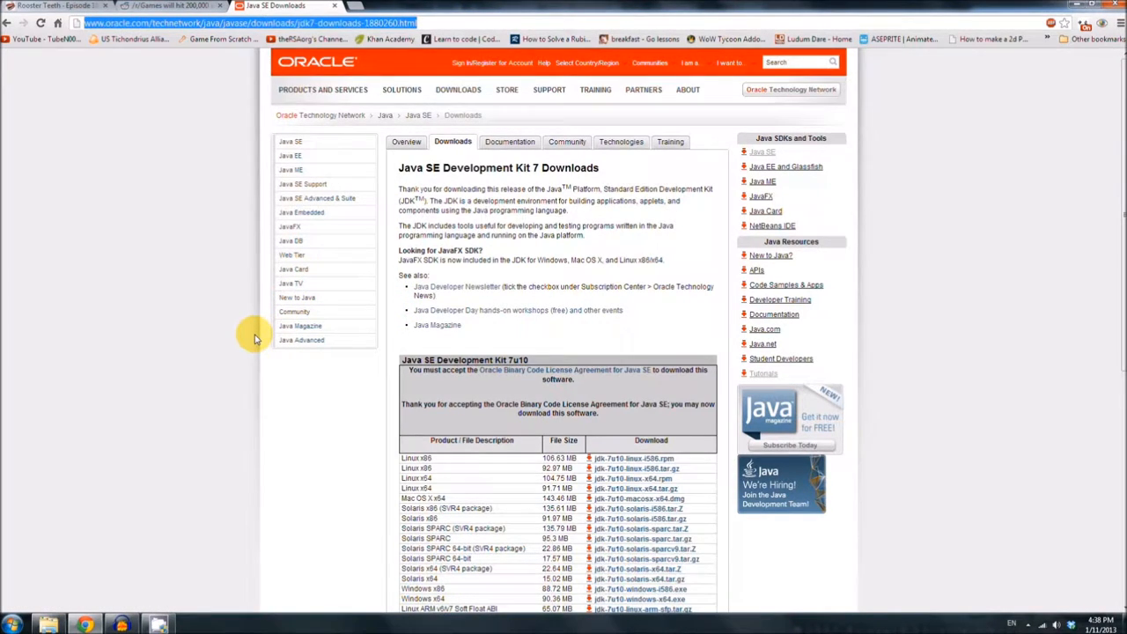
mouse_move(252, 365)
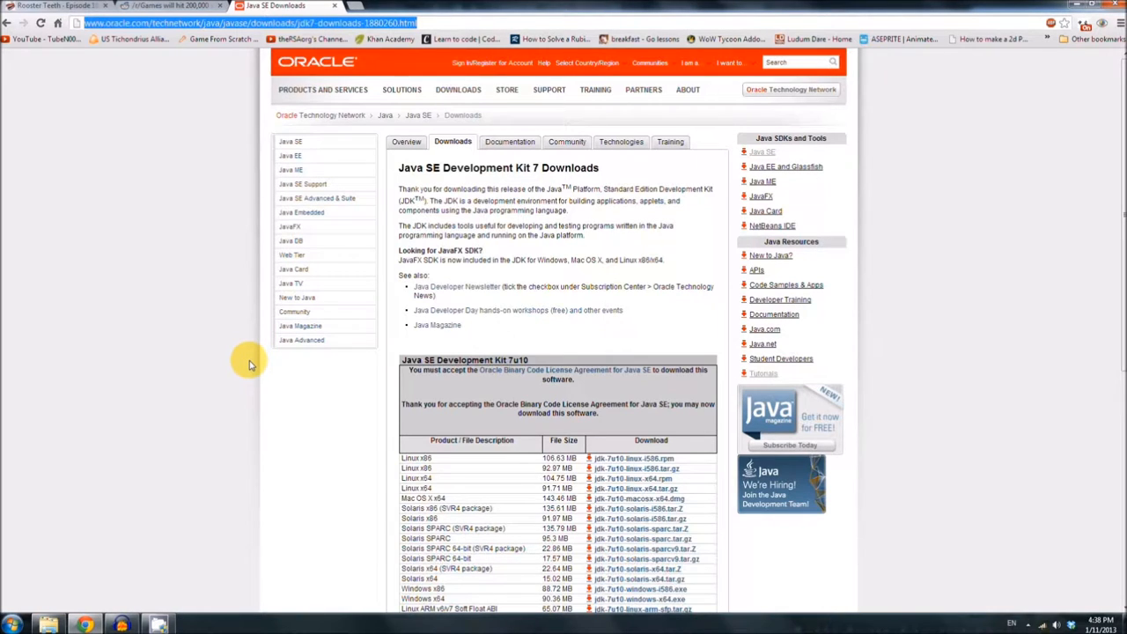
mouse_move(252, 352)
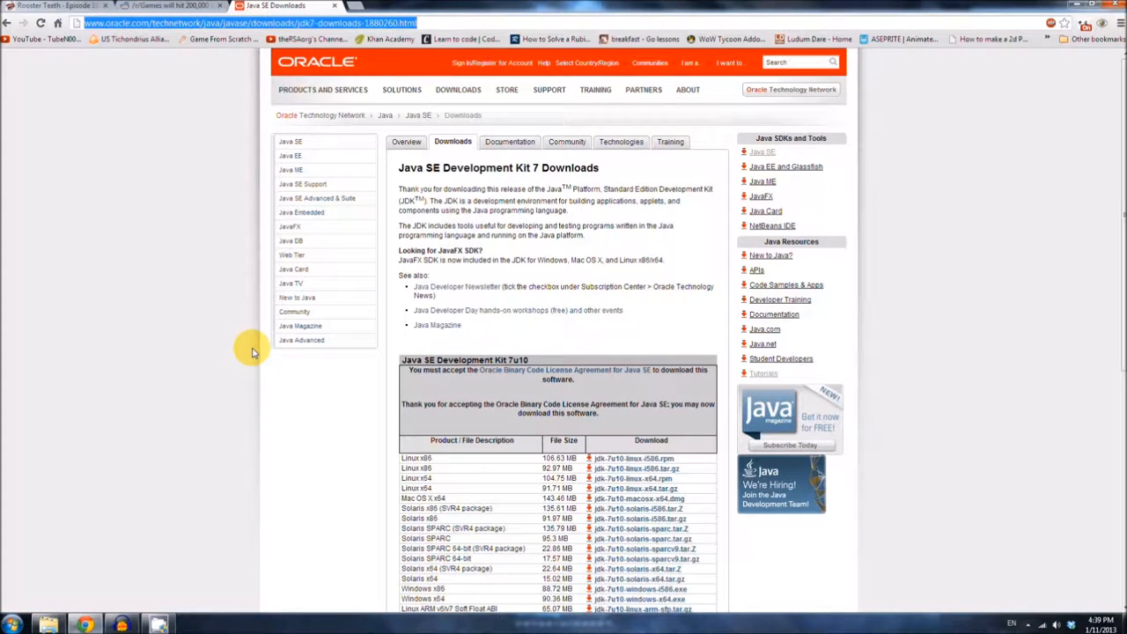
mouse_move(250, 353)
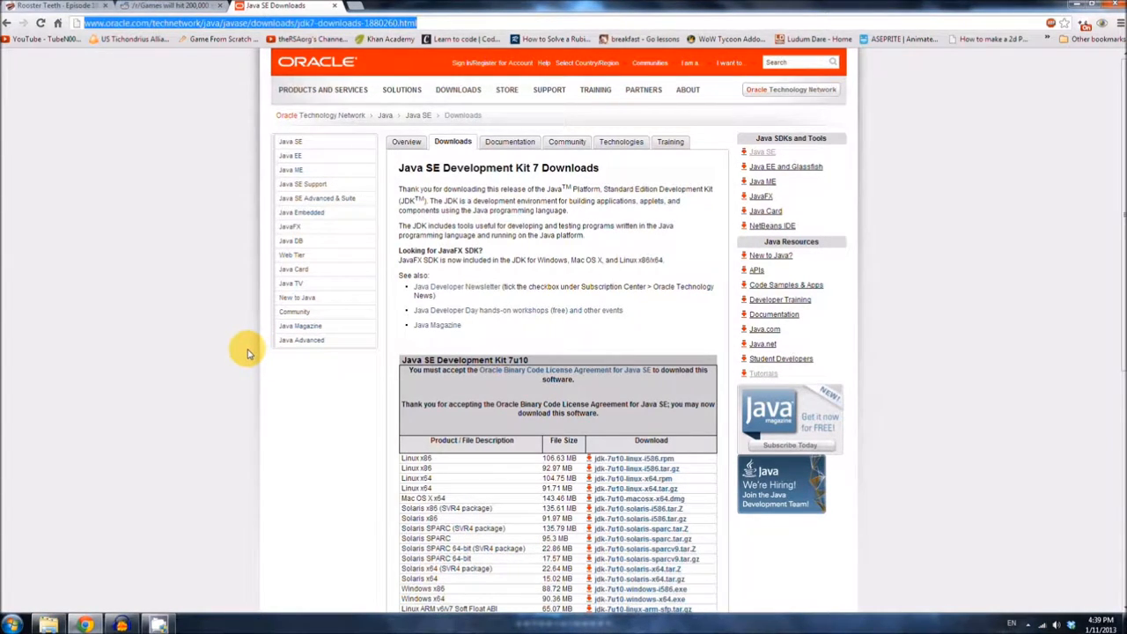
mouse_move(243, 356)
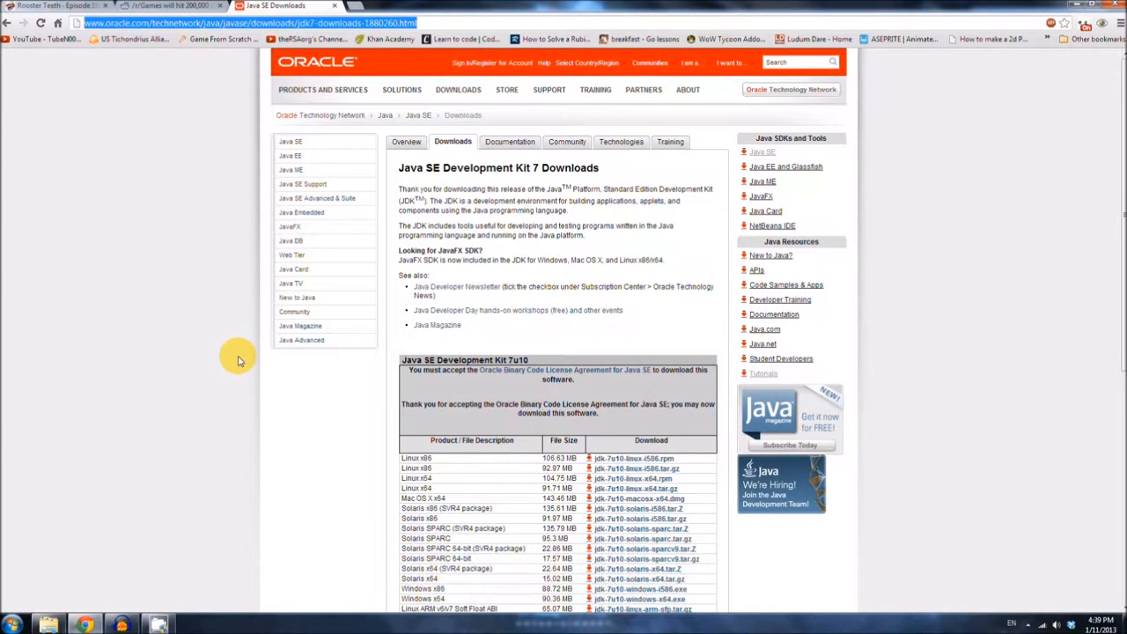
mouse_move(239, 358)
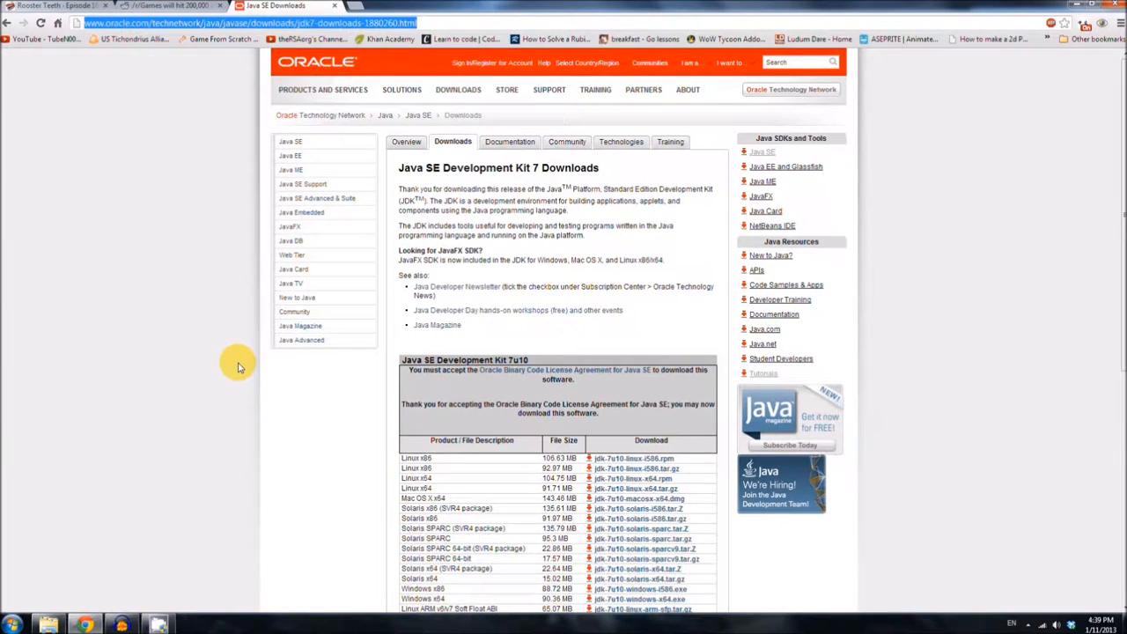
mouse_move(219, 377)
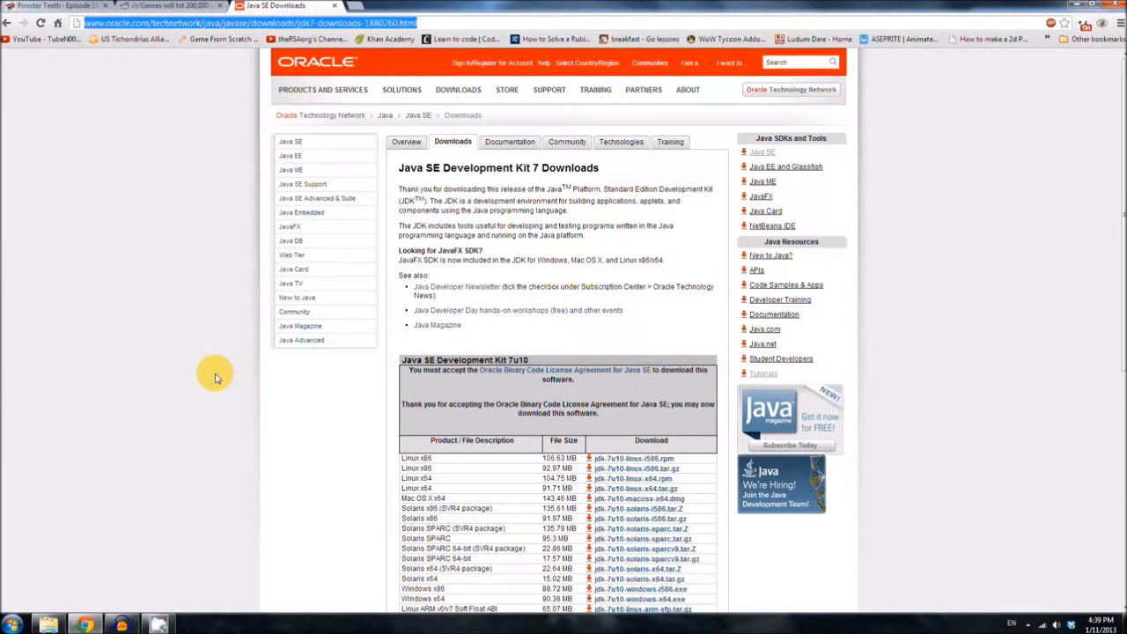
- Google why the PATH environment variable is needed and open the java.com PATH article
click(11, 616)
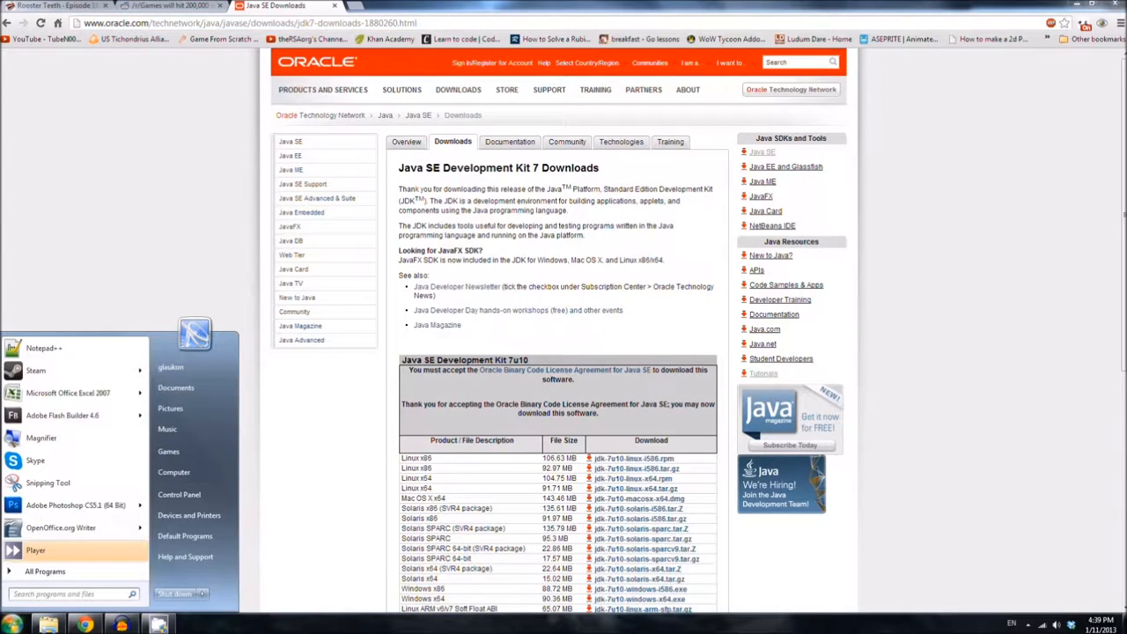
click(150, 250)
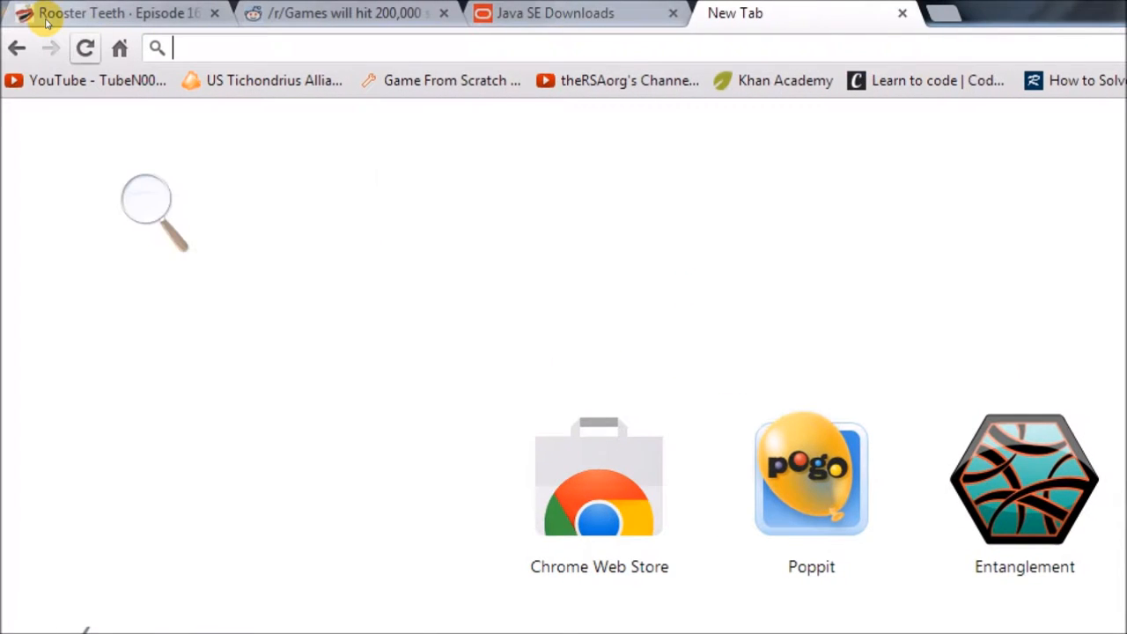
text(why do we need)
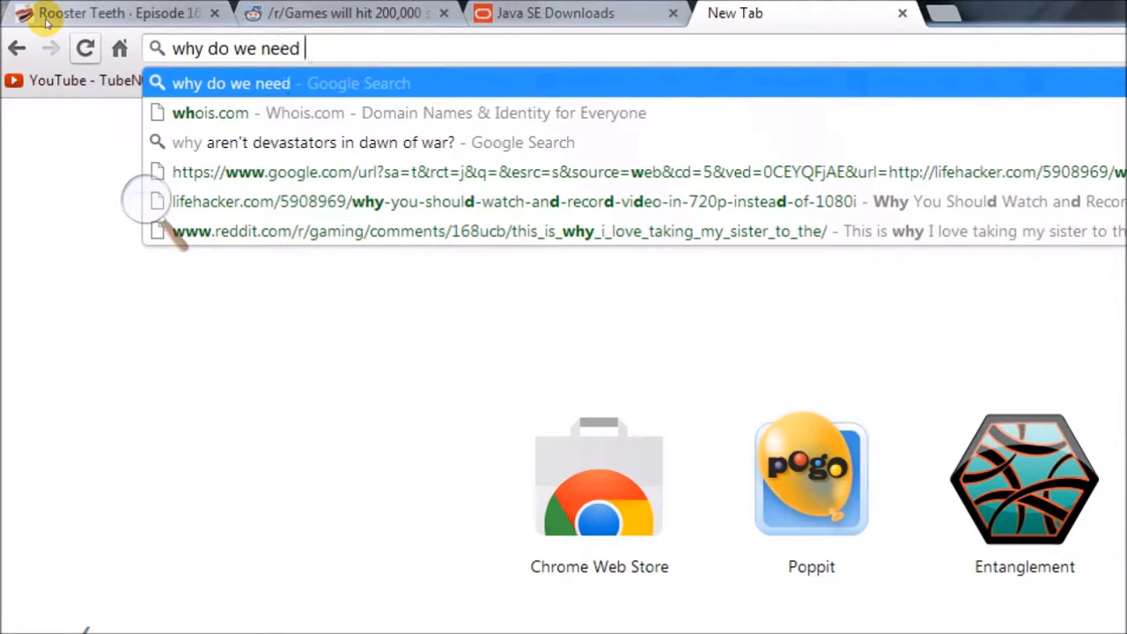
text(to set the path envirnmonet)
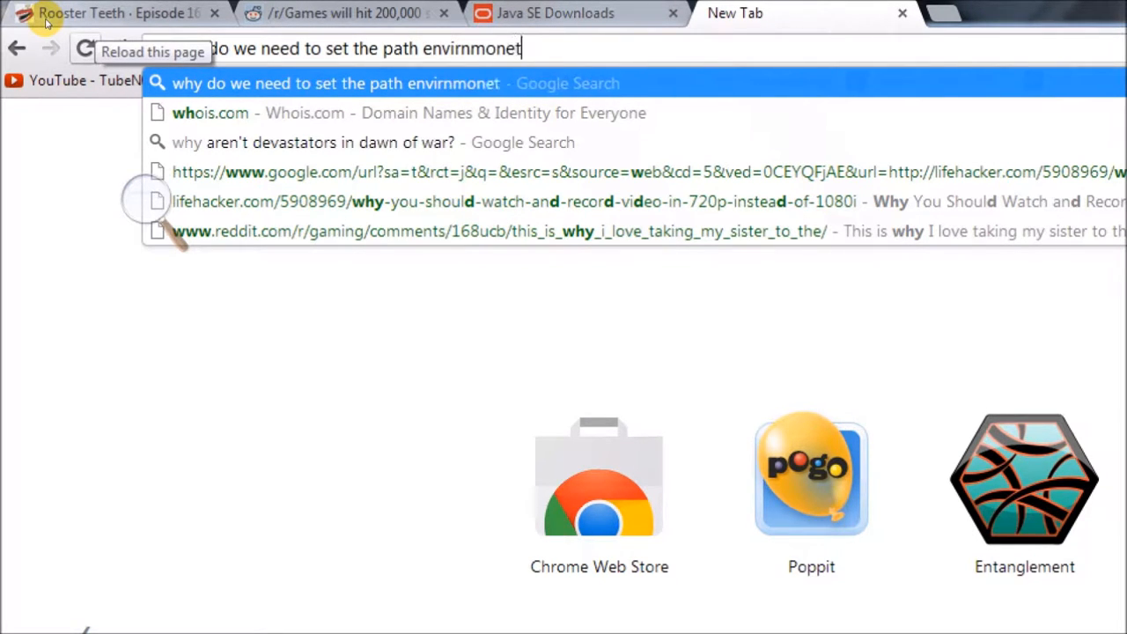
text(vari)
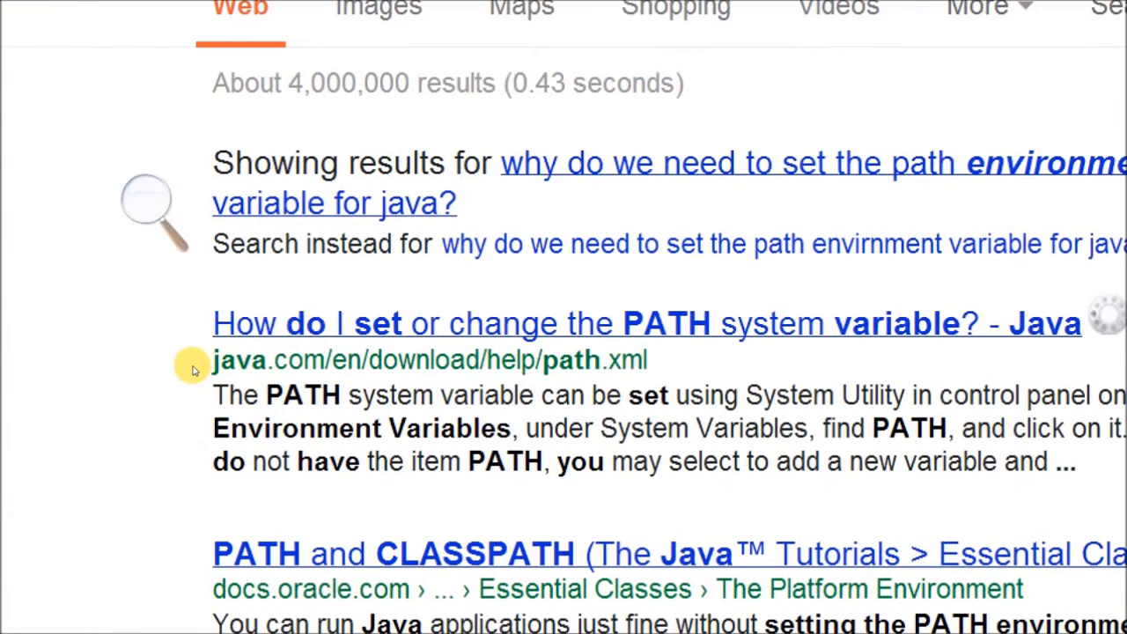
drag(238, 359, 644, 360)
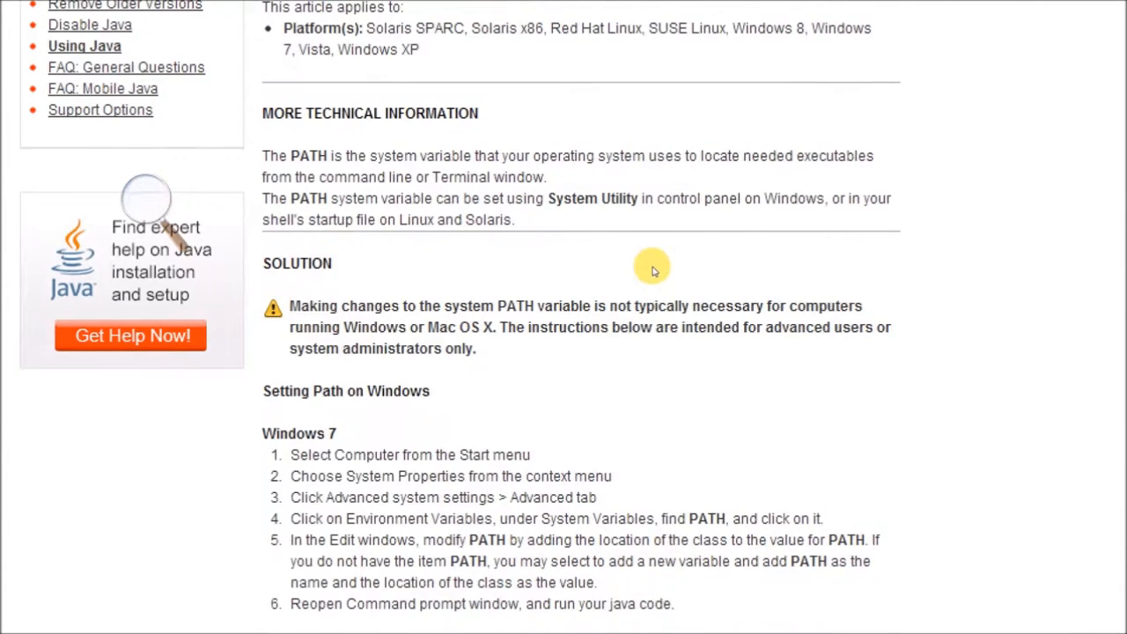
- Read through the PATH article, then return to the JDK downloads page
scroll(up, 3)
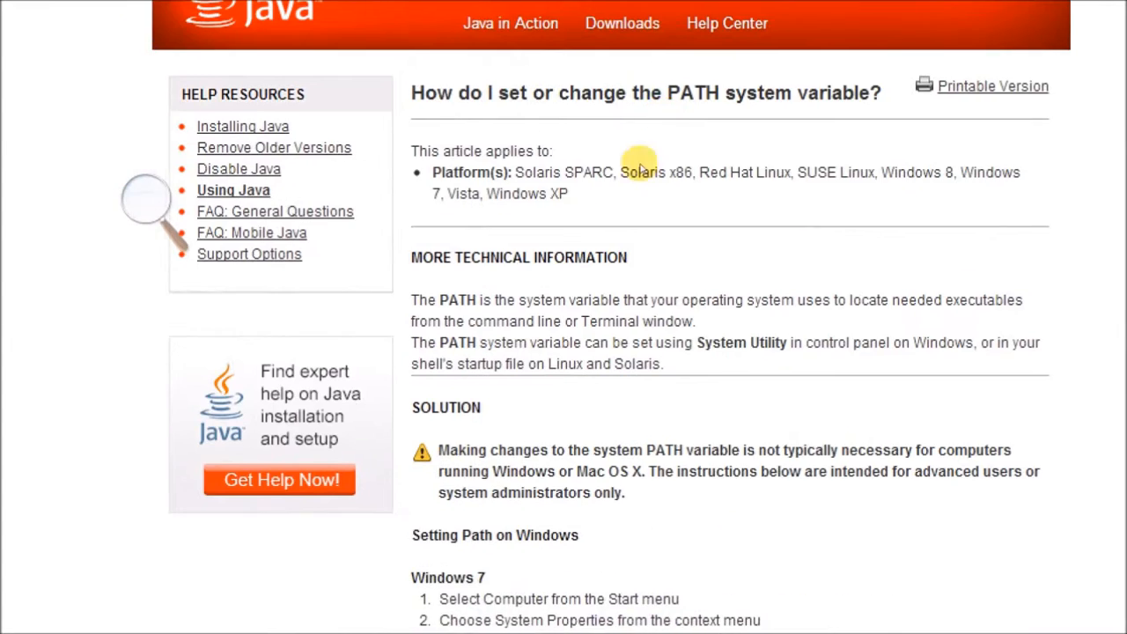
scroll(down, 3)
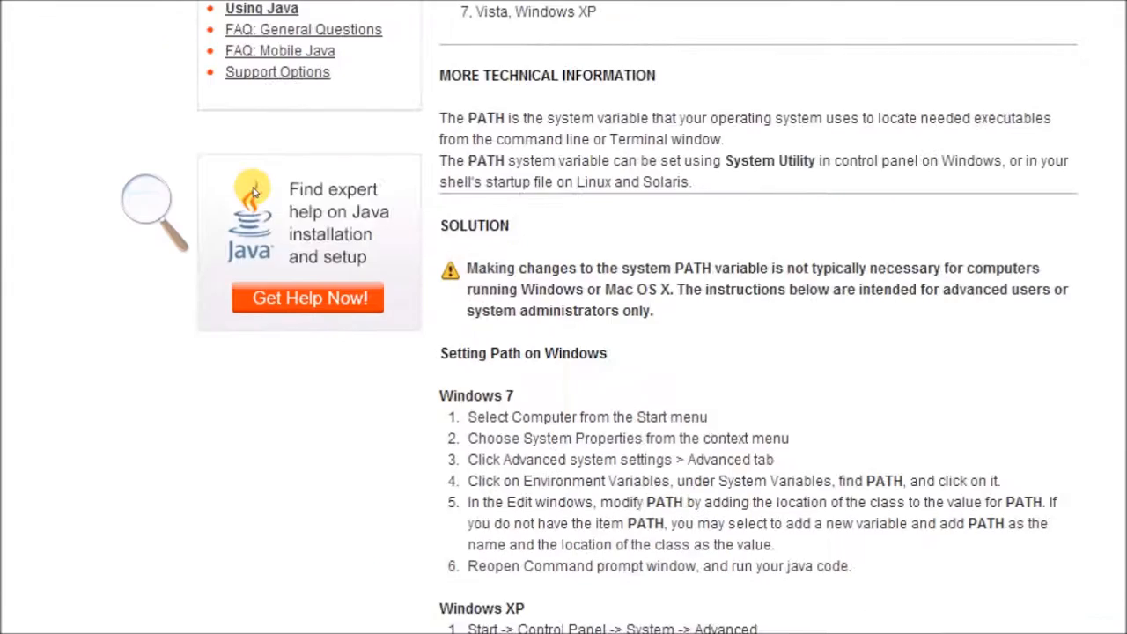
scroll(up, 3)
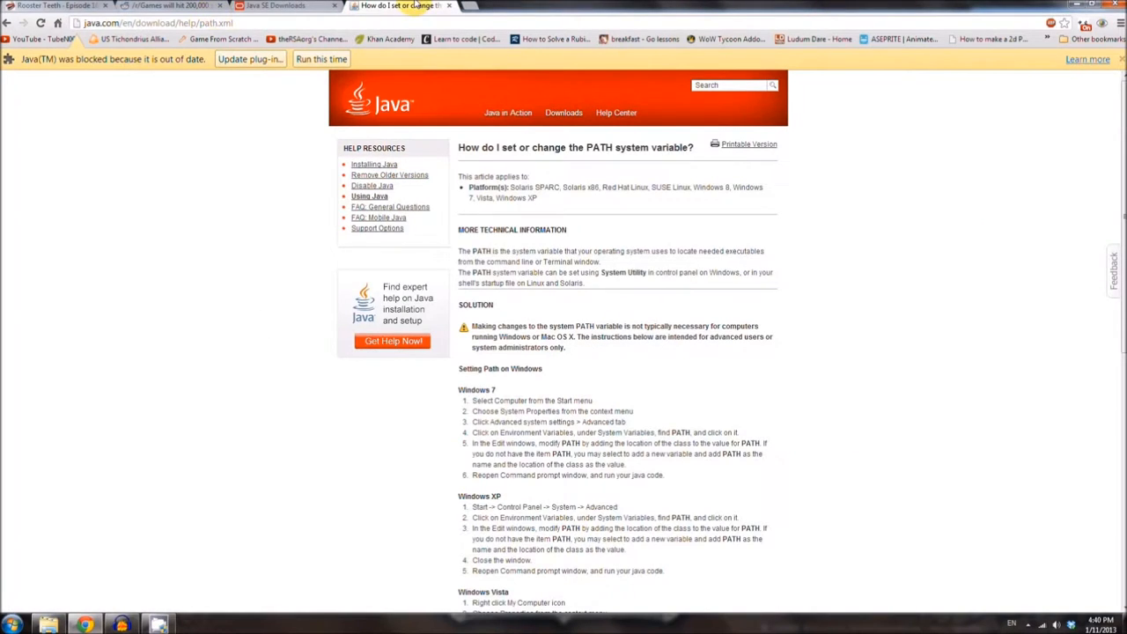
click(255, 7)
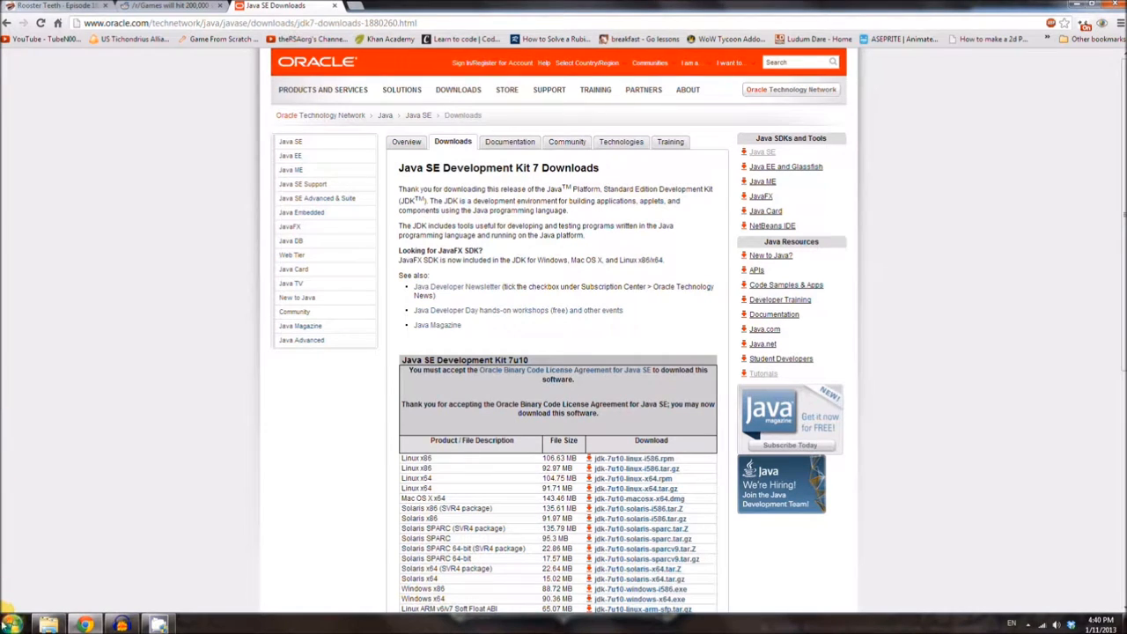
- Reach the Advanced system settings through Computer > Properties from the Start menu
click(13, 623)
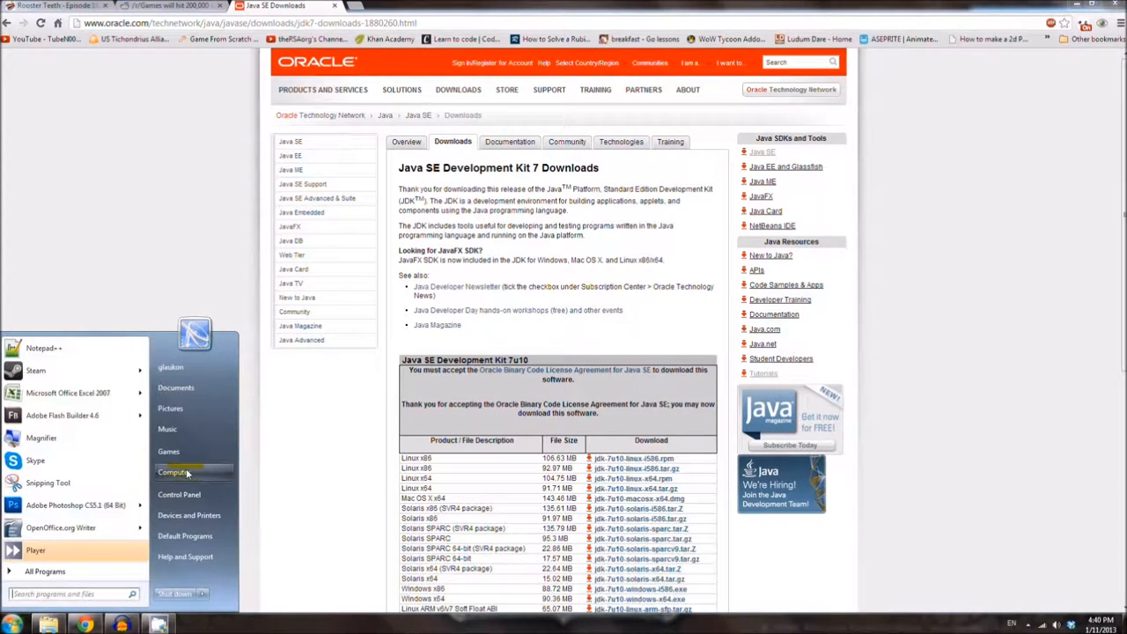
right_click(173, 472)
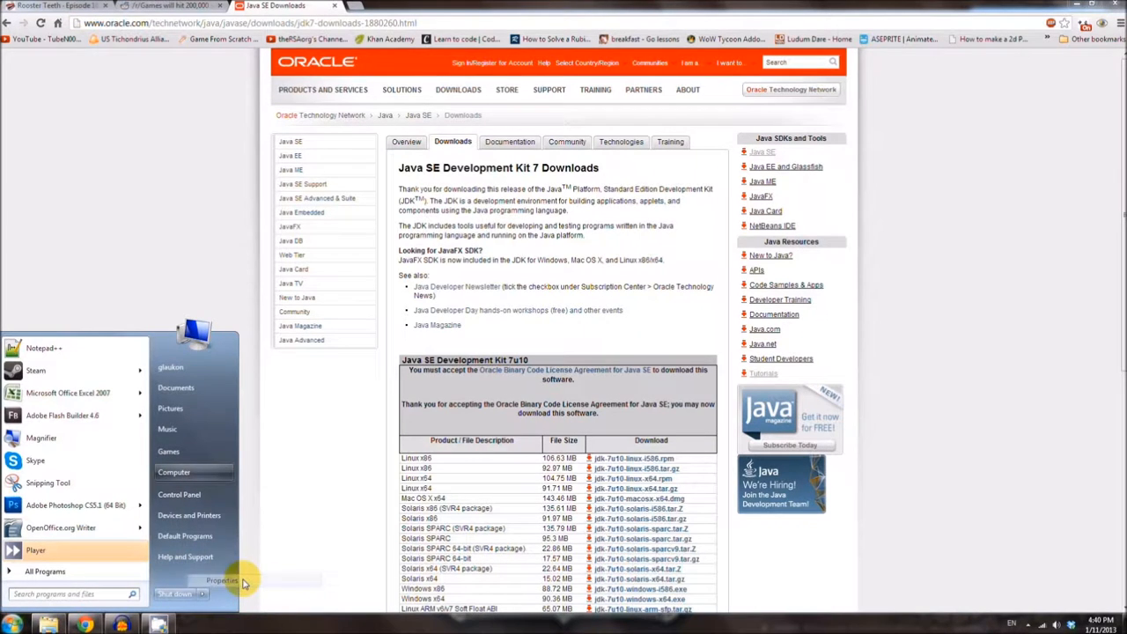
click(215, 579)
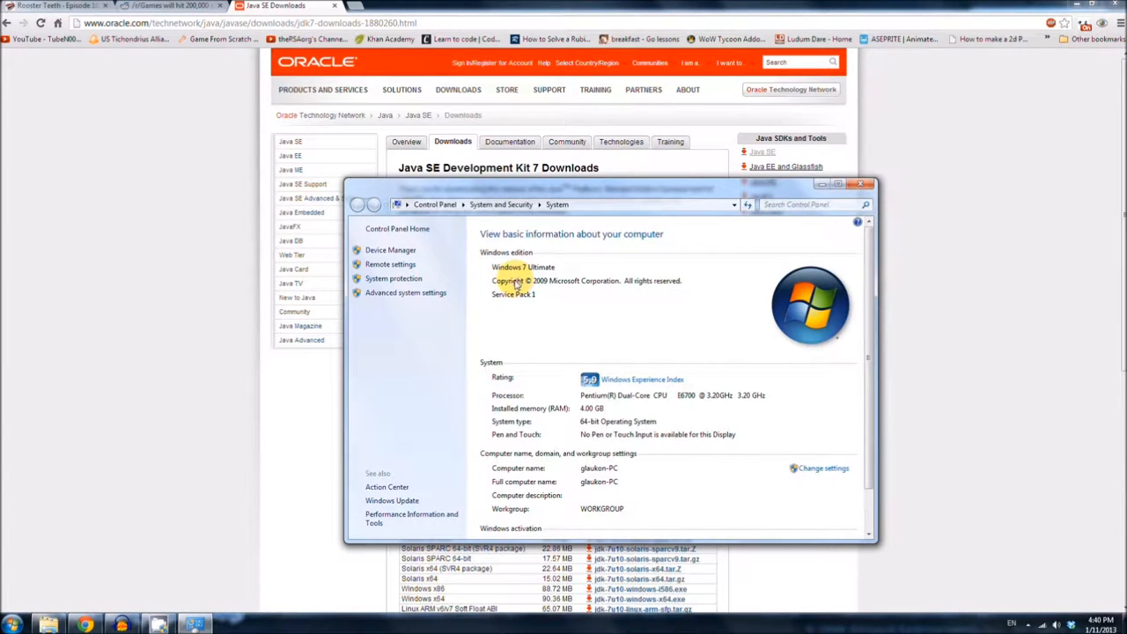
mouse_move(515, 296)
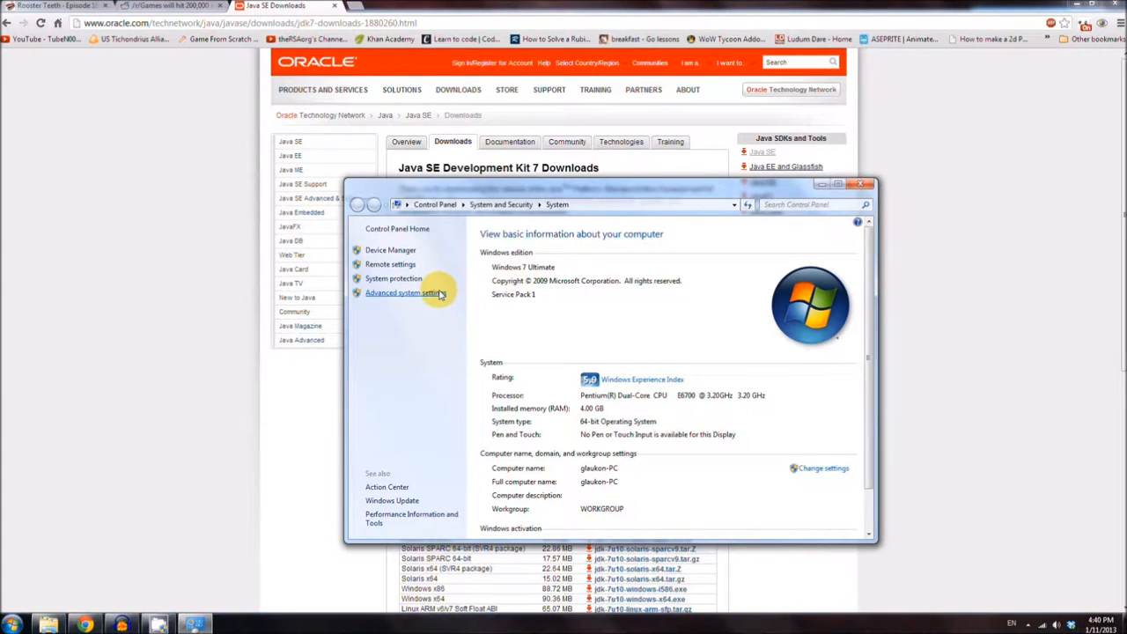
click(405, 292)
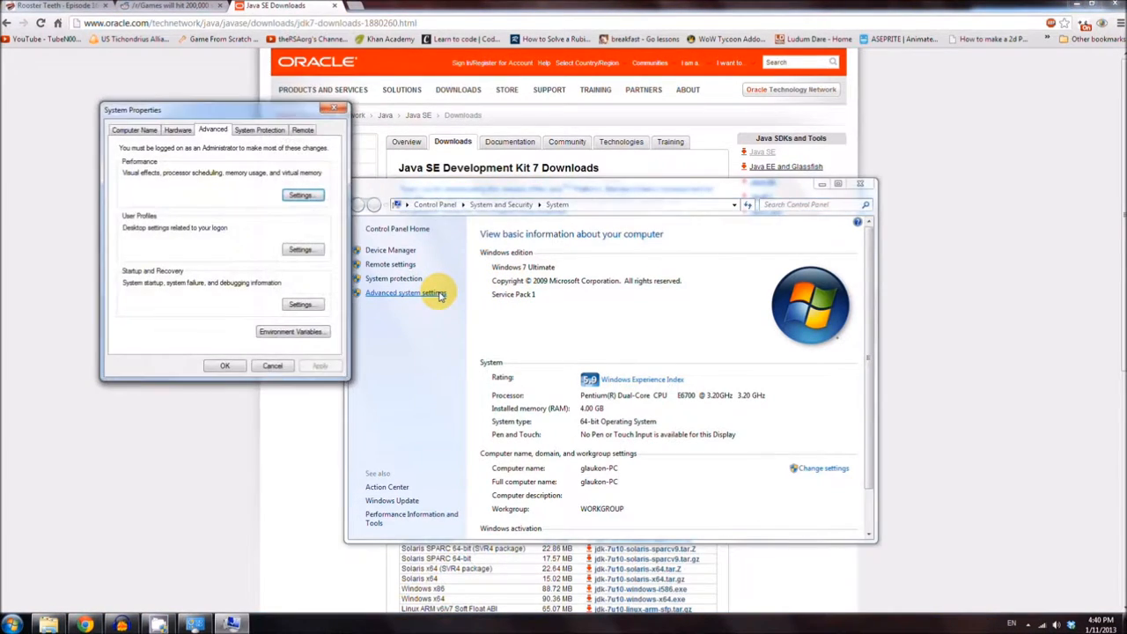
- In Environment Variables, begin a new user variable named Path
click(292, 331)
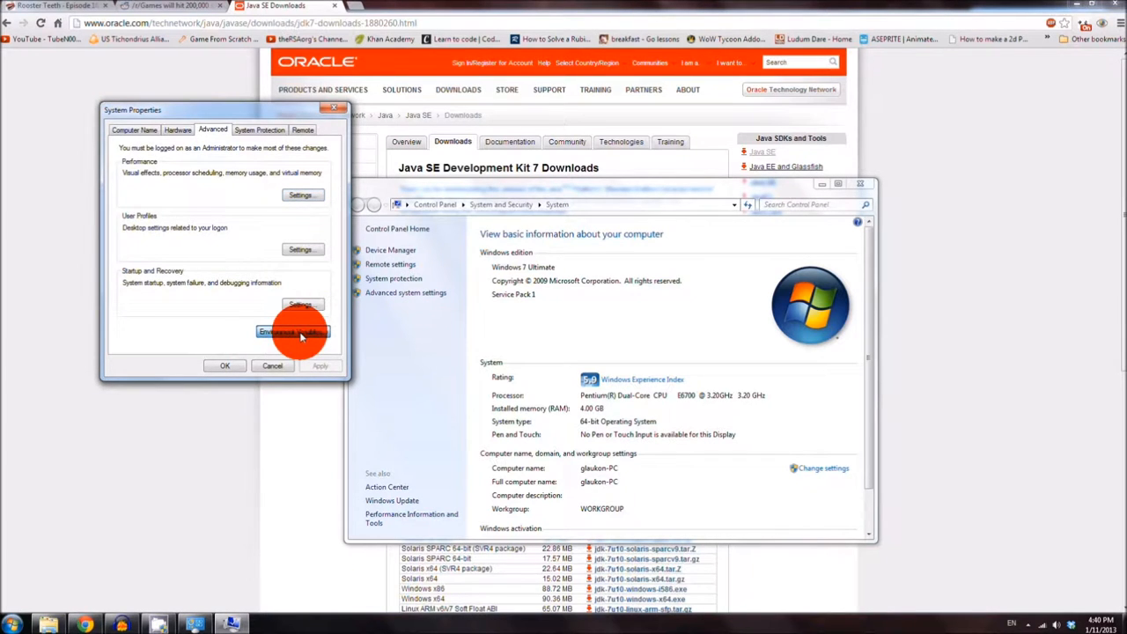
click(293, 331)
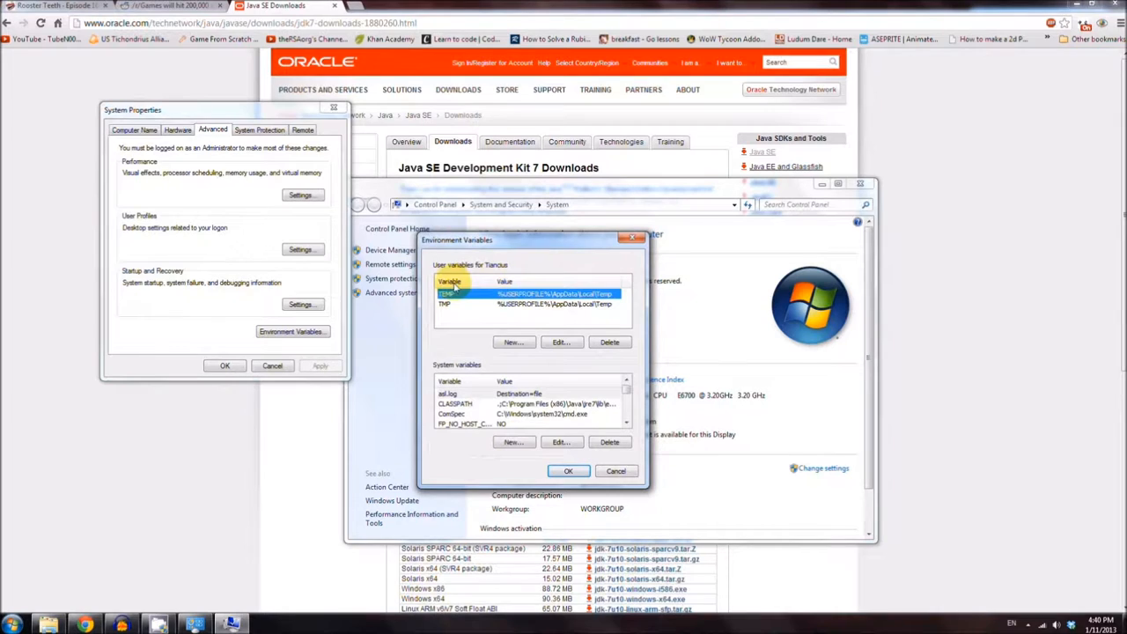
mouse_move(557, 283)
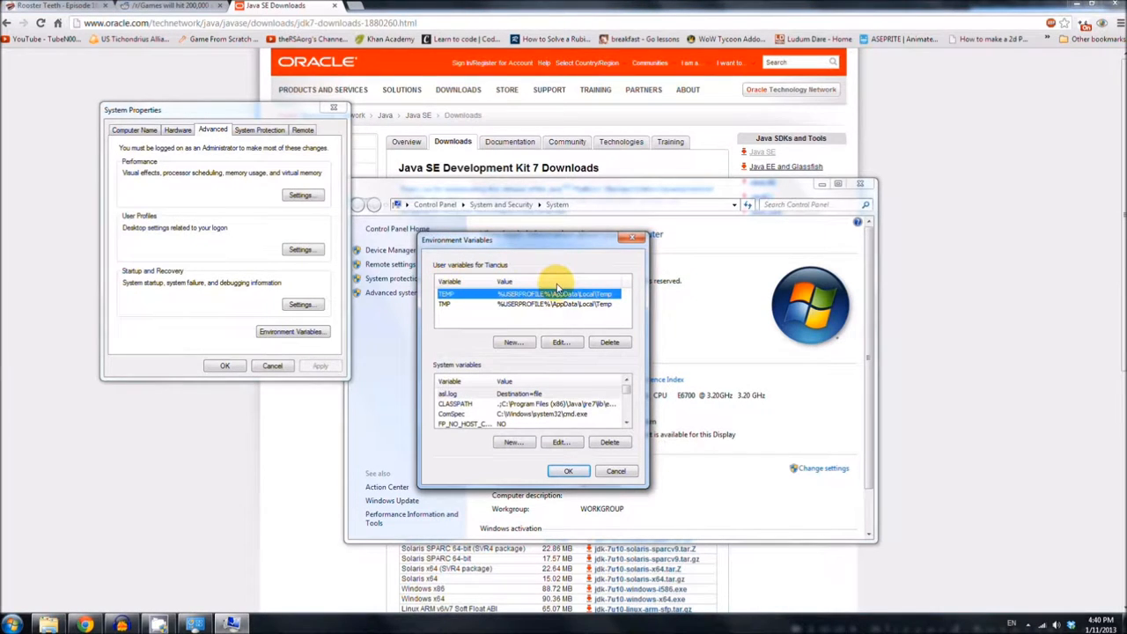
click(514, 342)
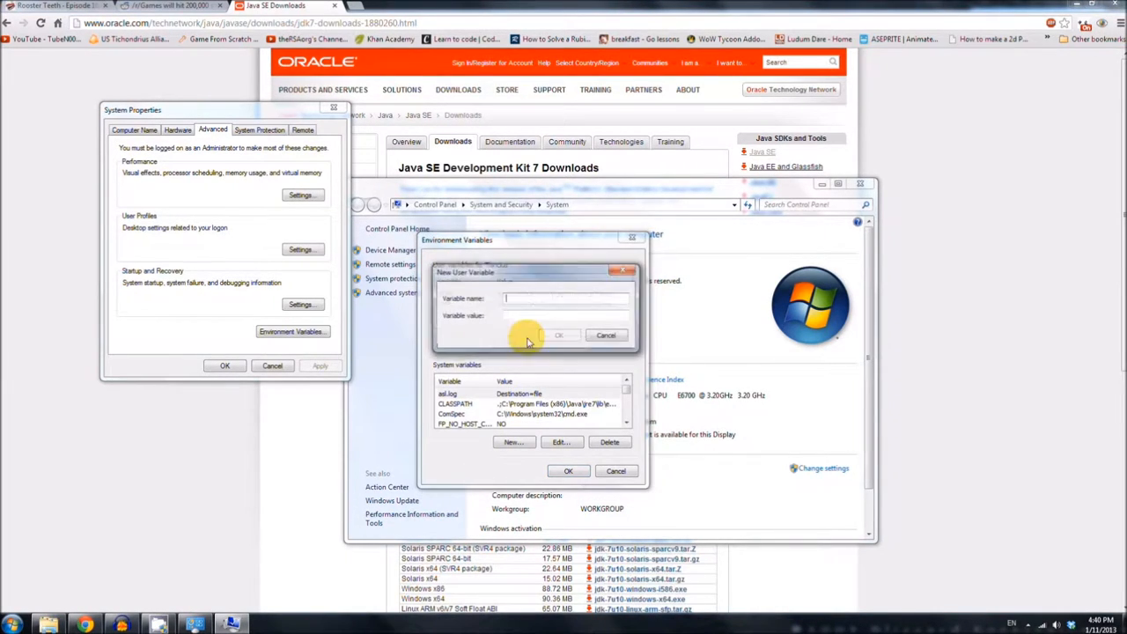
text(Path)
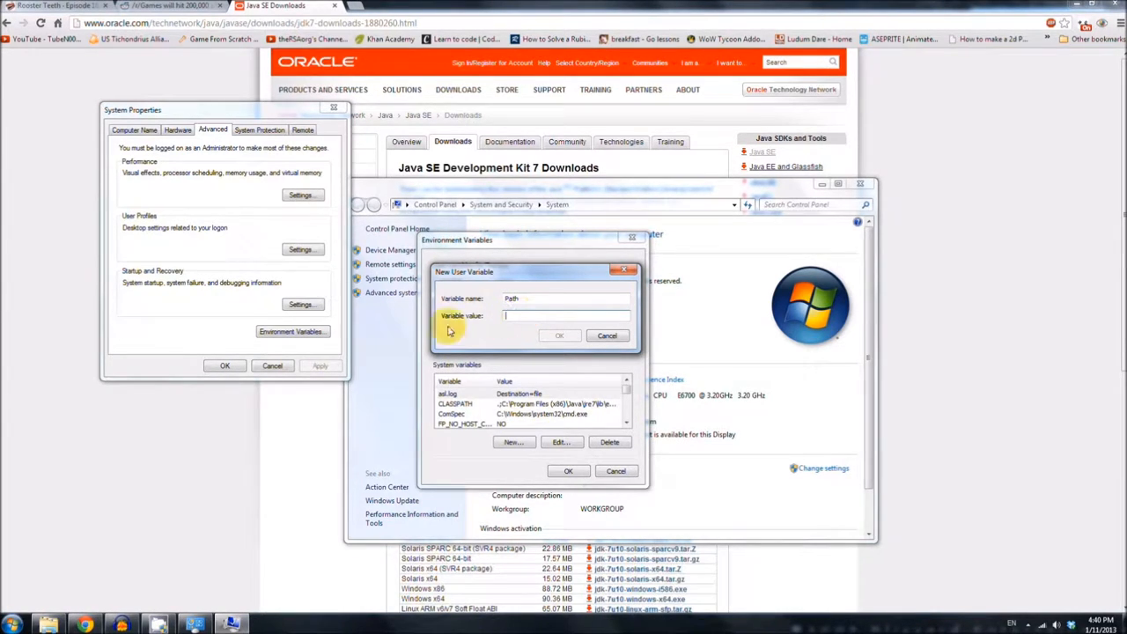
- Browse to C:\Program Files\Java in Windows Explorer and select the JDK folder
click(14, 620)
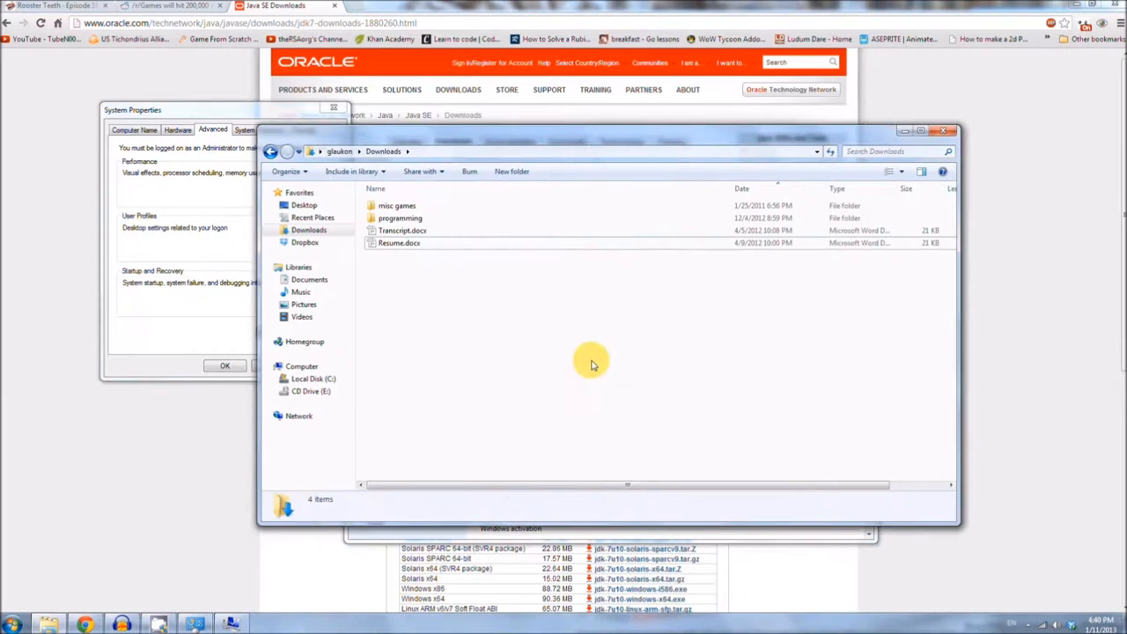
click(313, 379)
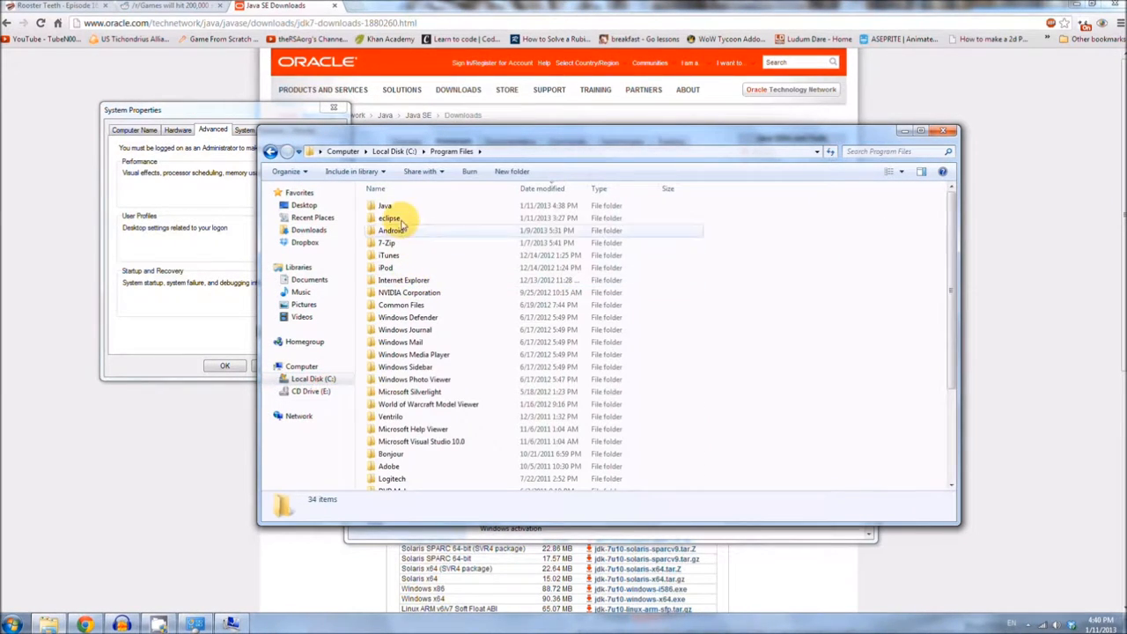
double_click(384, 204)
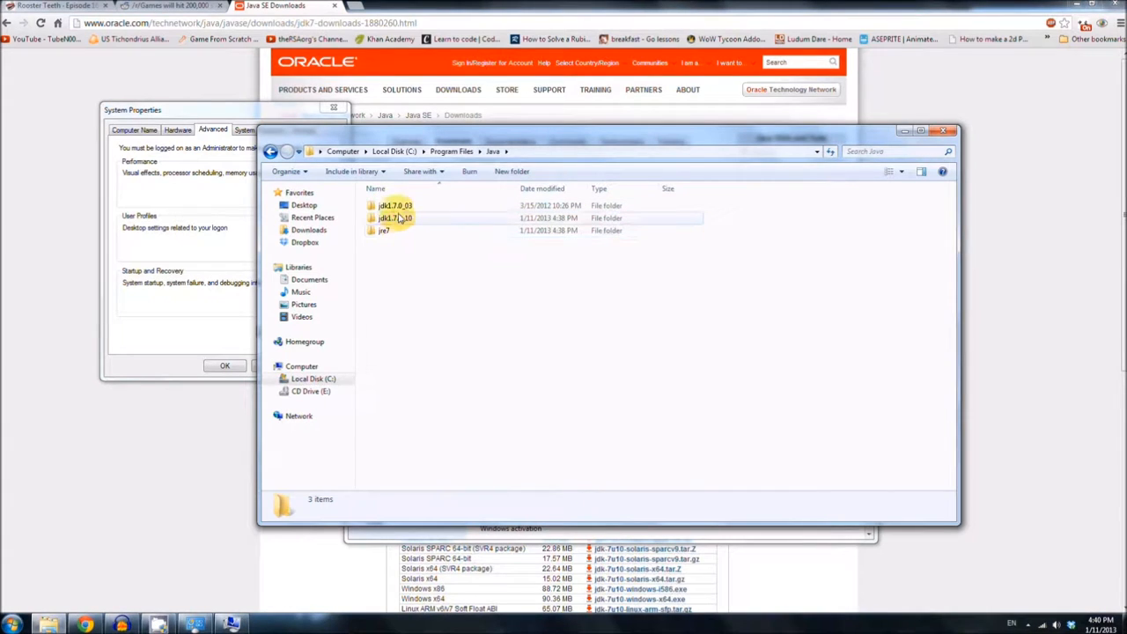
click(393, 218)
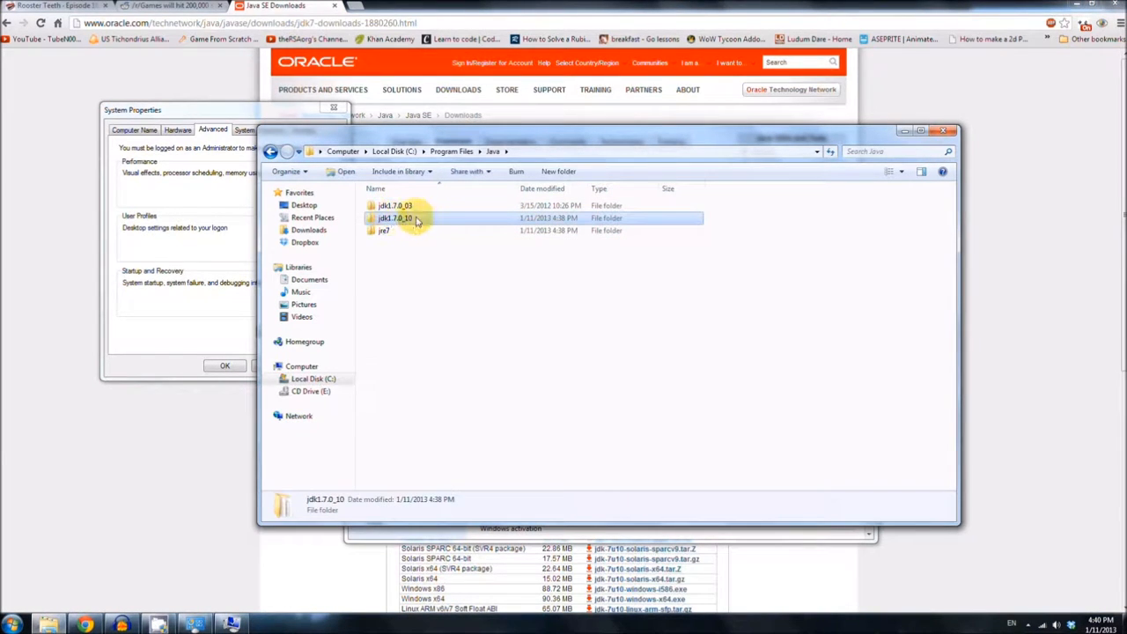
mouse_move(405, 221)
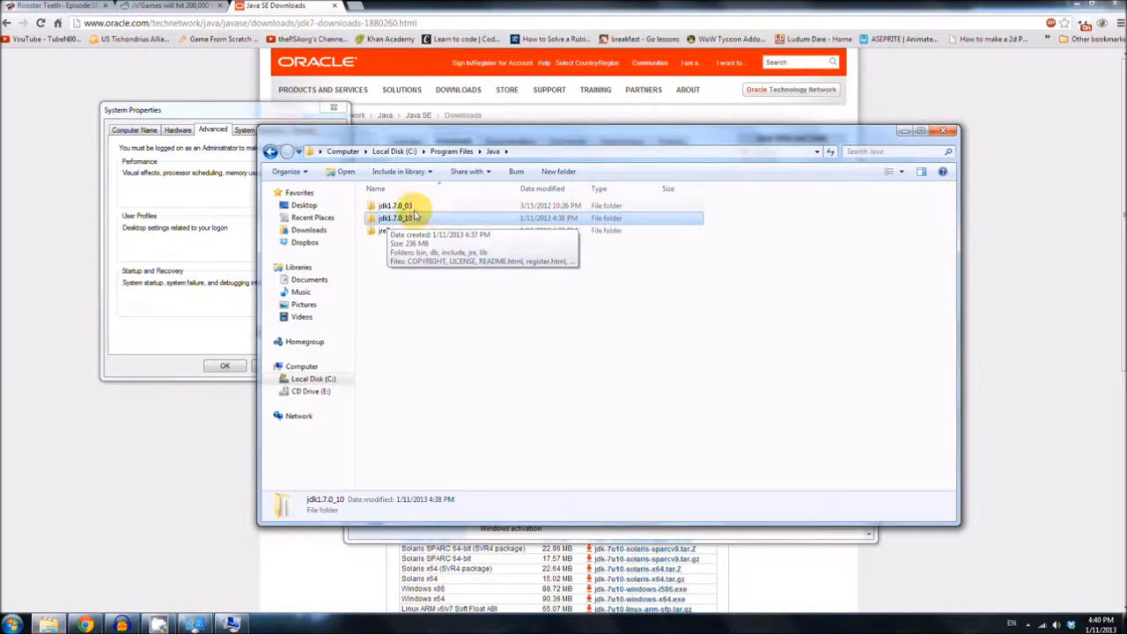
- Enter the jdk1.7.0_10\bin folder and copy its full location from the address bar
click(393, 204)
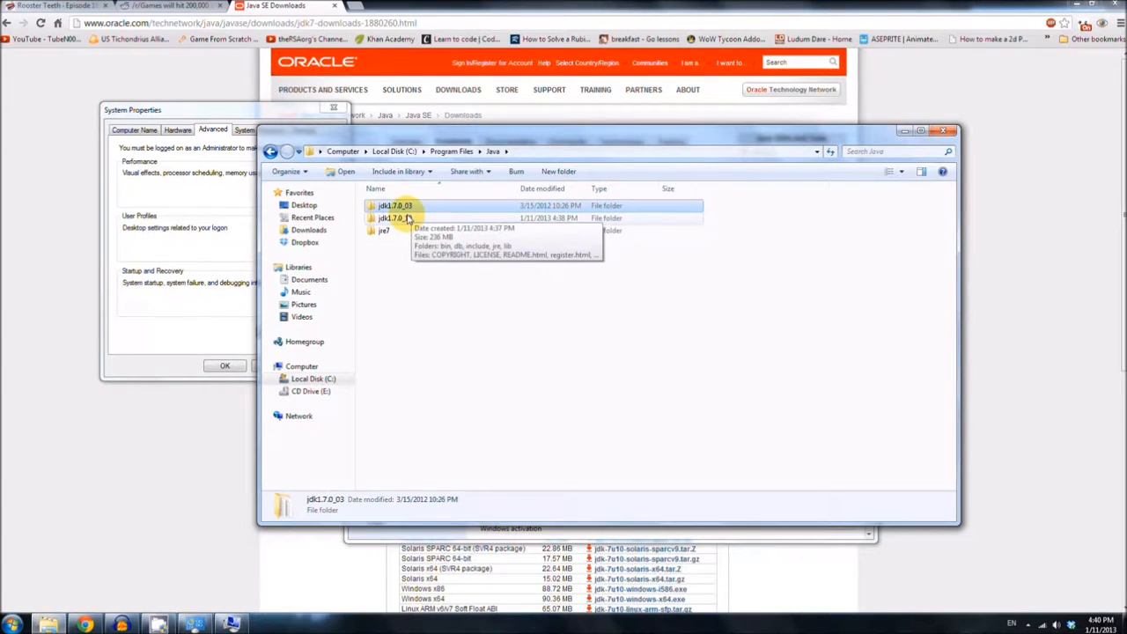
double_click(395, 219)
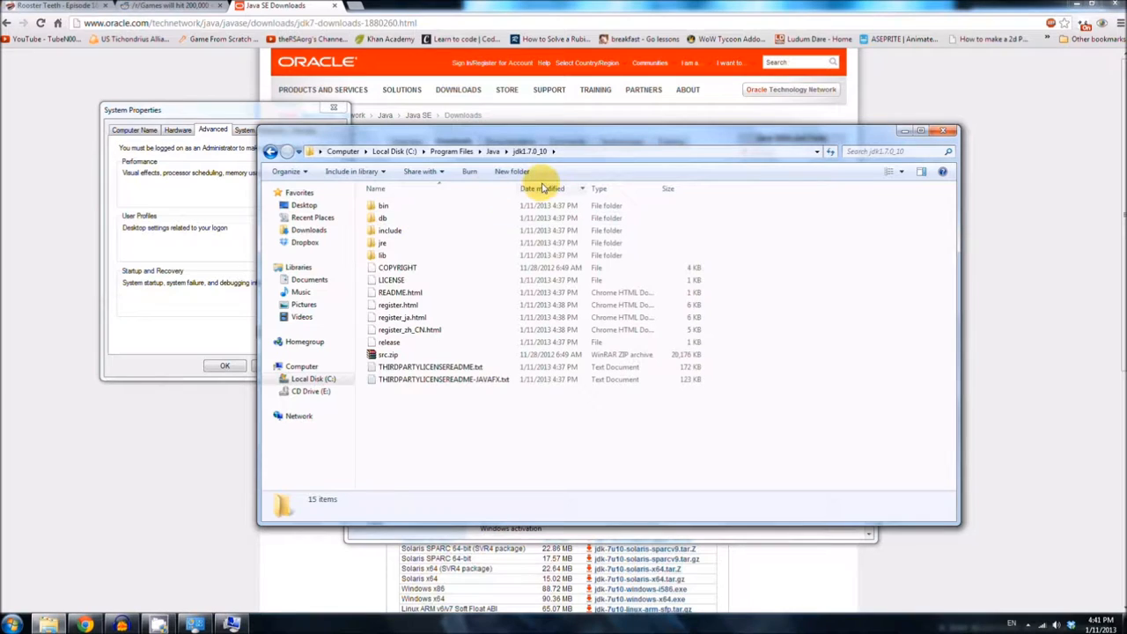
double_click(384, 204)
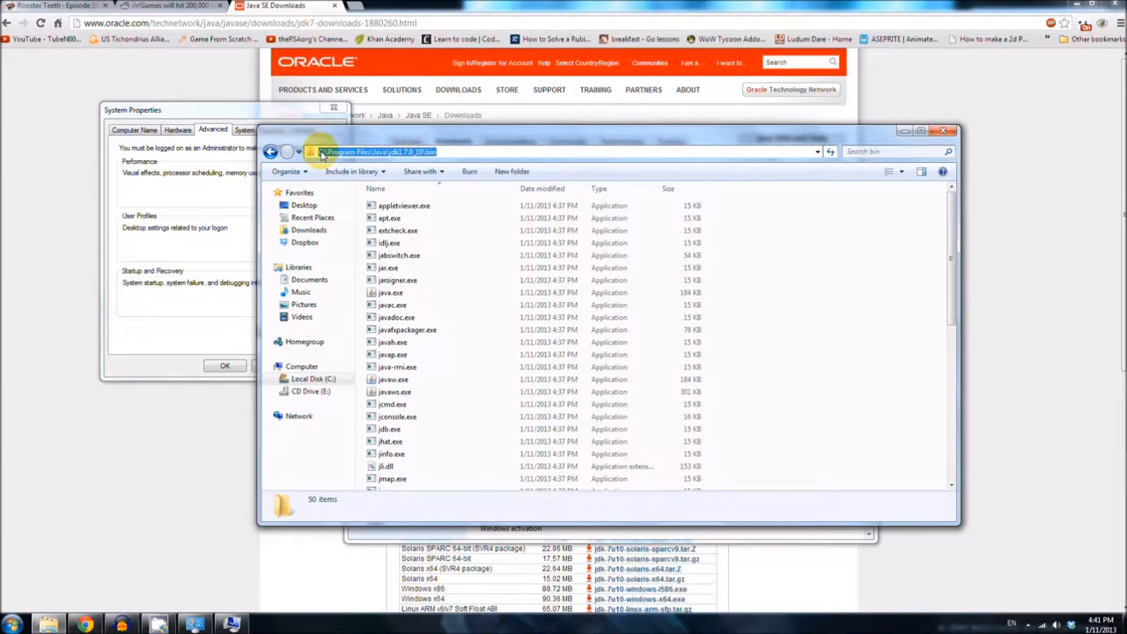
right_click(396, 152)
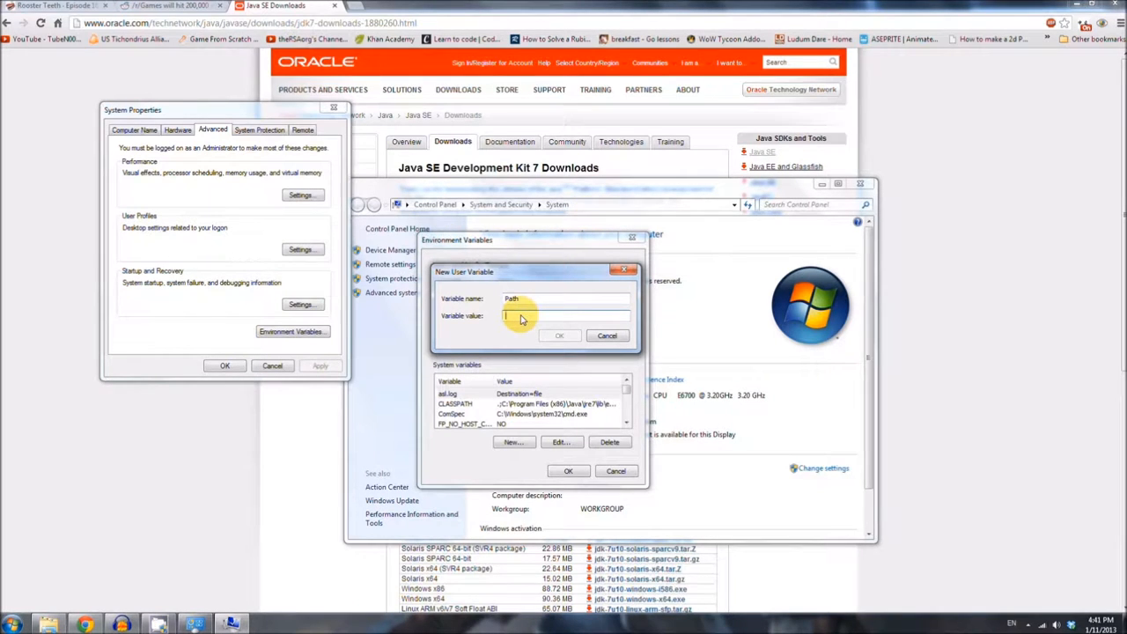
- Set the user Path variable to C:\Program Files\Java\jdk1.7.0_10\bin and confirm the settings
text(C:\Program Files\Java\jdk1.7.0_10\bin)
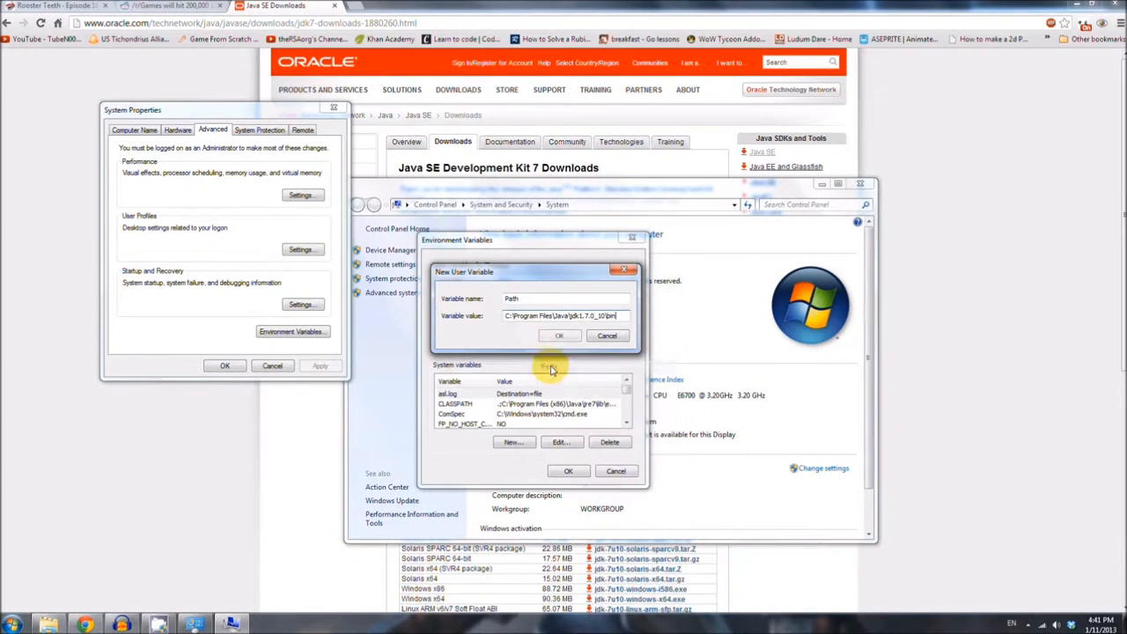
click(560, 335)
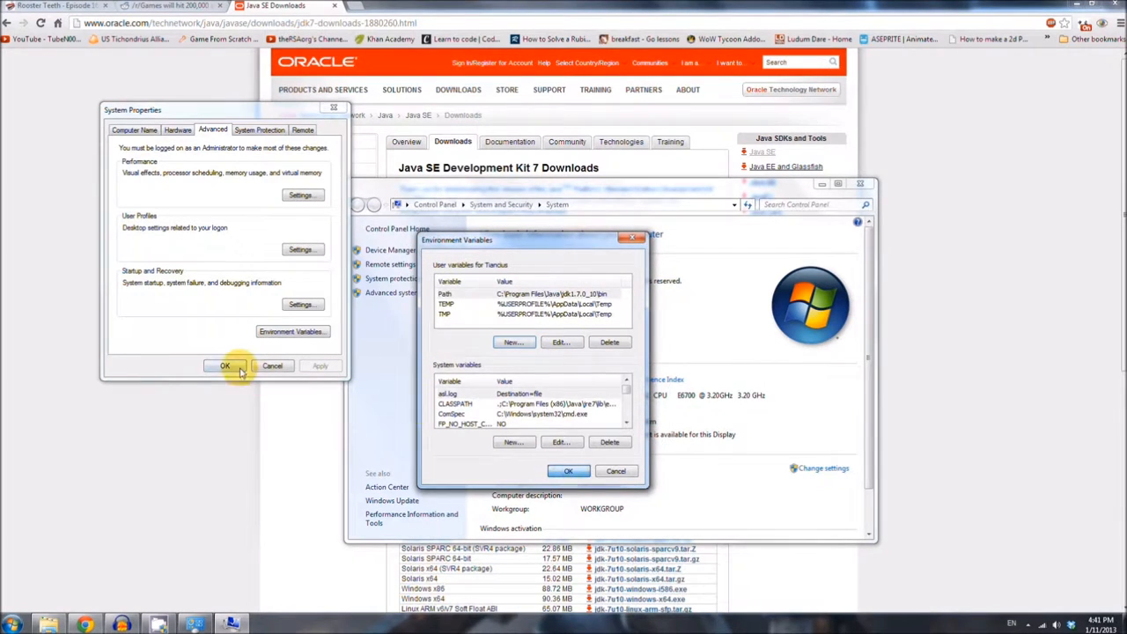
click(225, 365)
text(c)
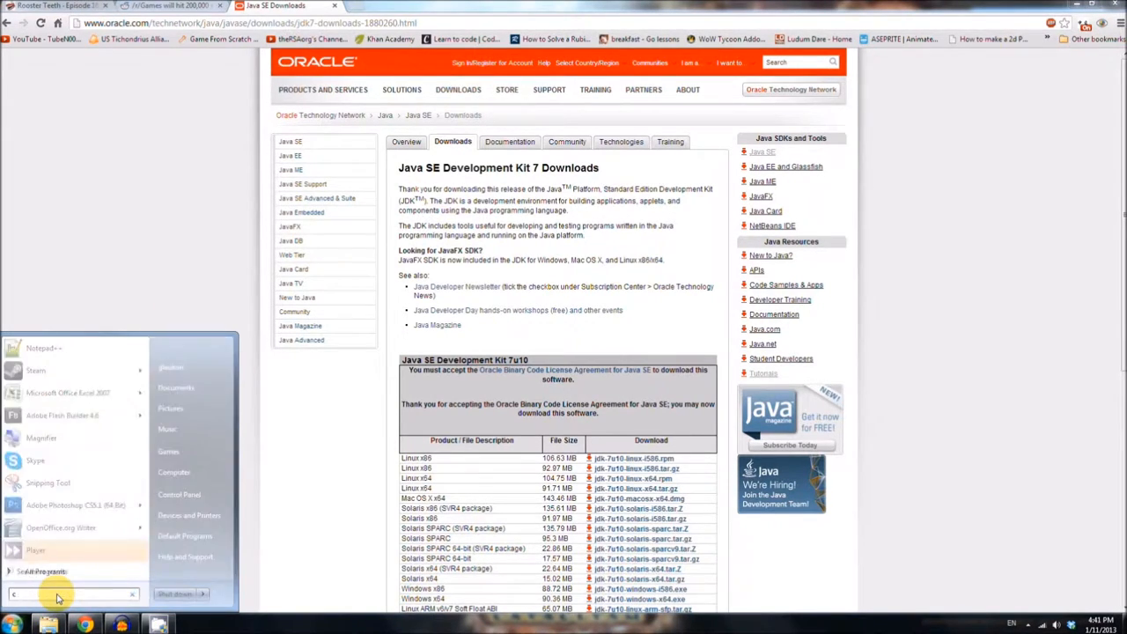
- Run javac in a Command Prompt to confirm its usage options print, then close the prompt
text(md)
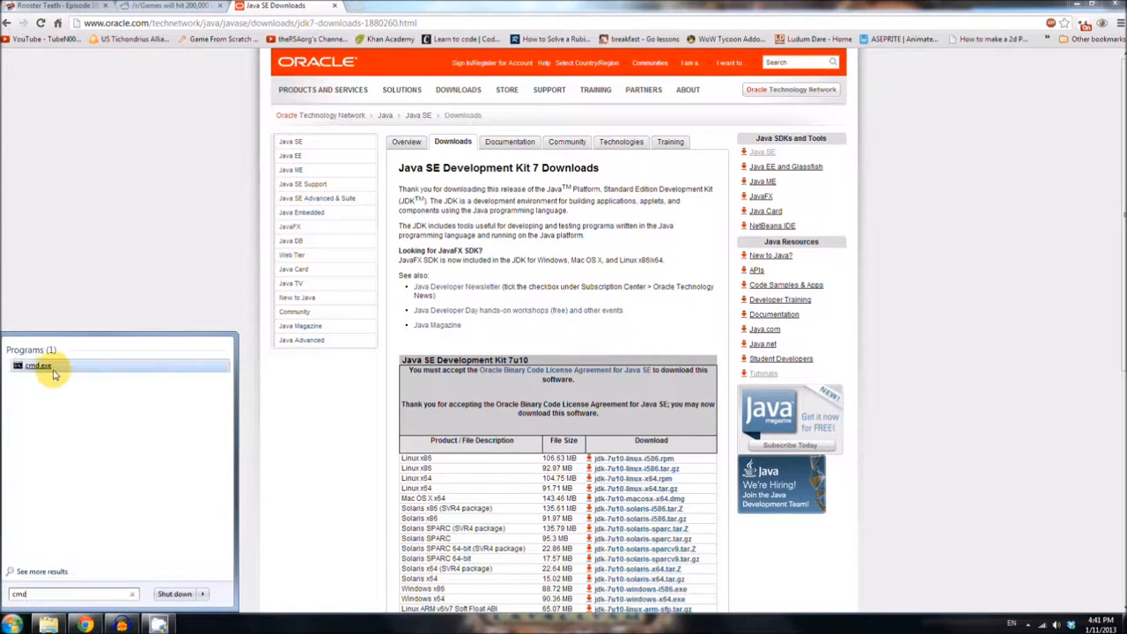
click(43, 365)
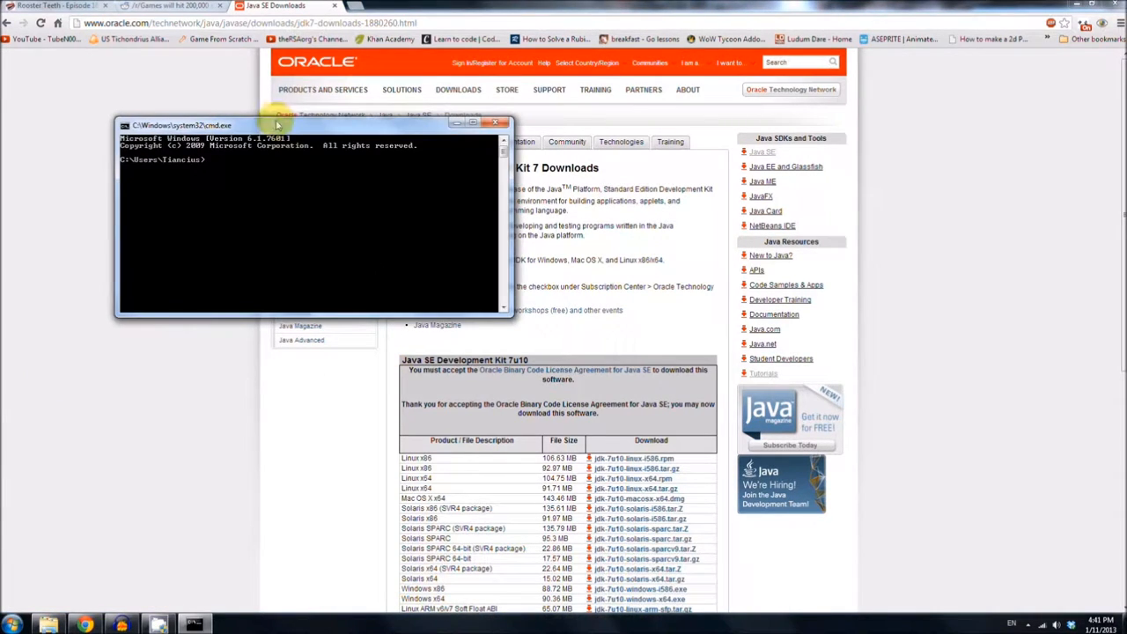
drag(264, 123, 590, 271)
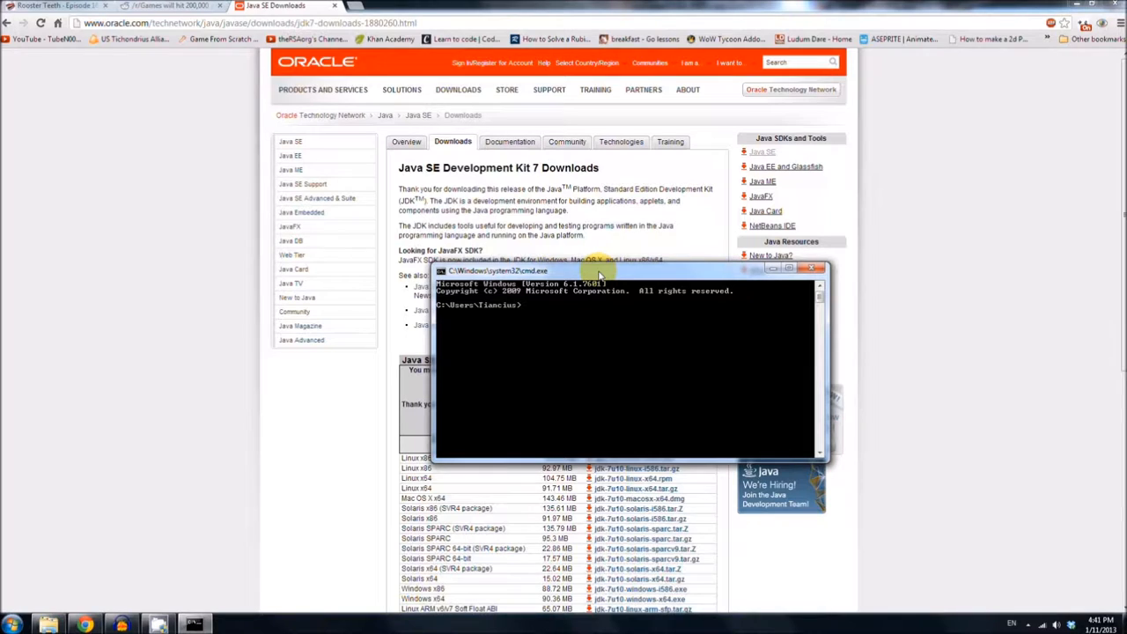
text(jav)
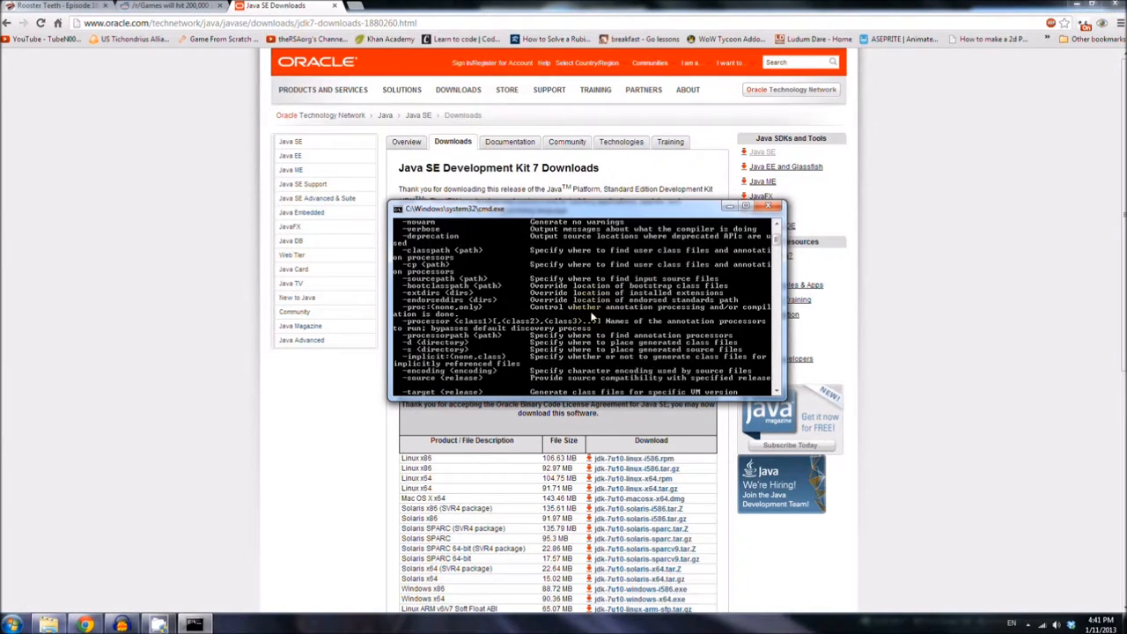
click(768, 204)
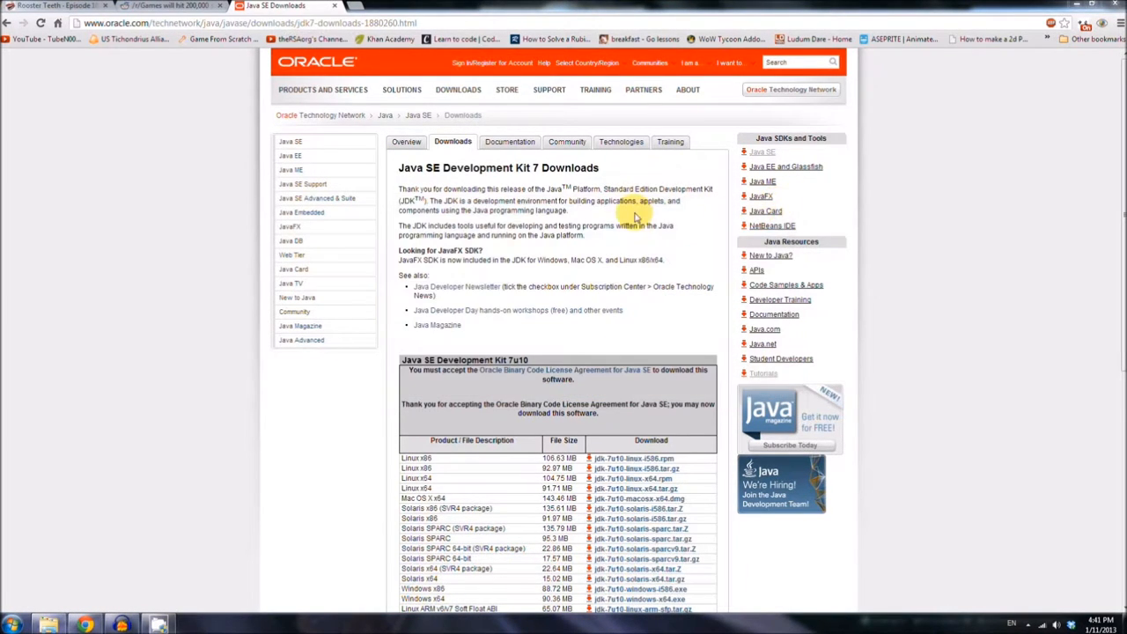
mouse_move(620, 208)
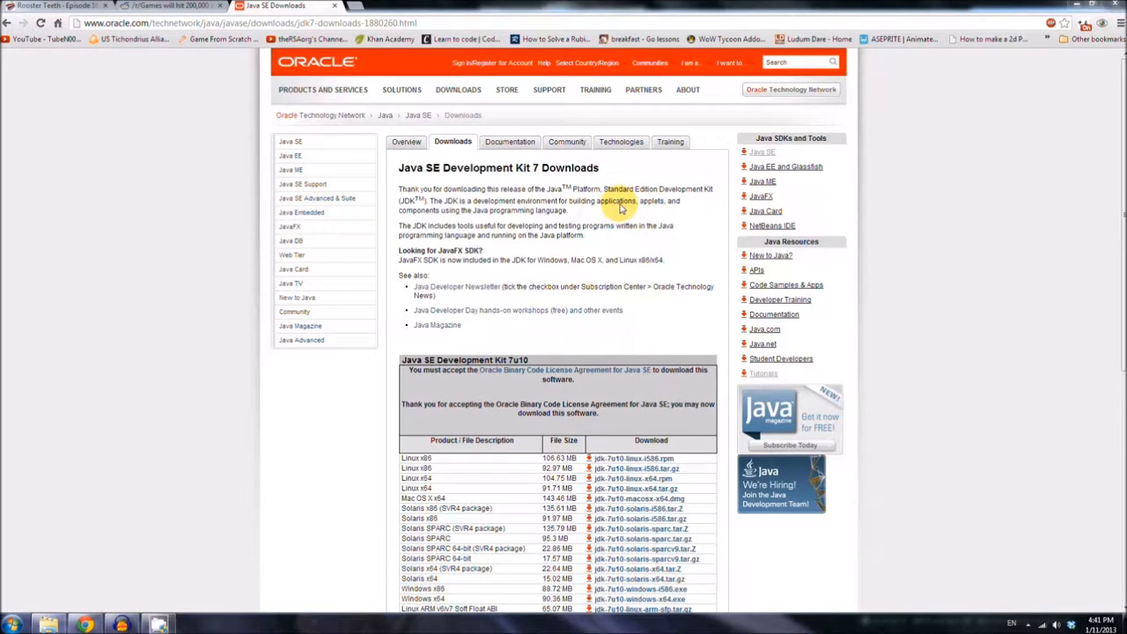
- Search Google for 'android sdk libraries' to reach the developer.android.com SDK page
click(159, 7)
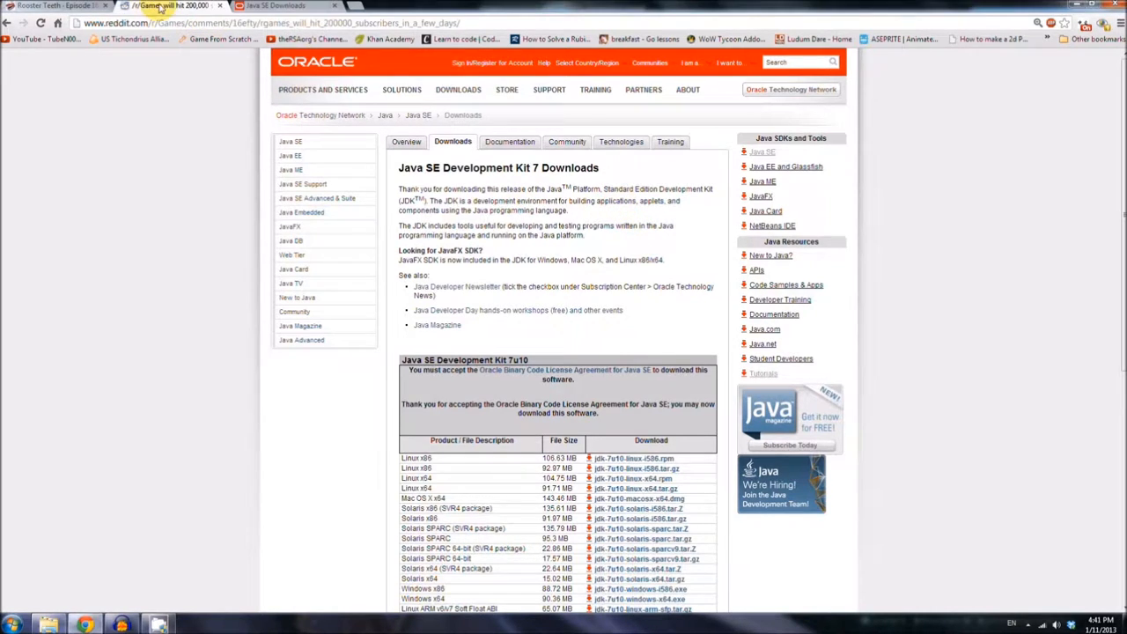
click(162, 7)
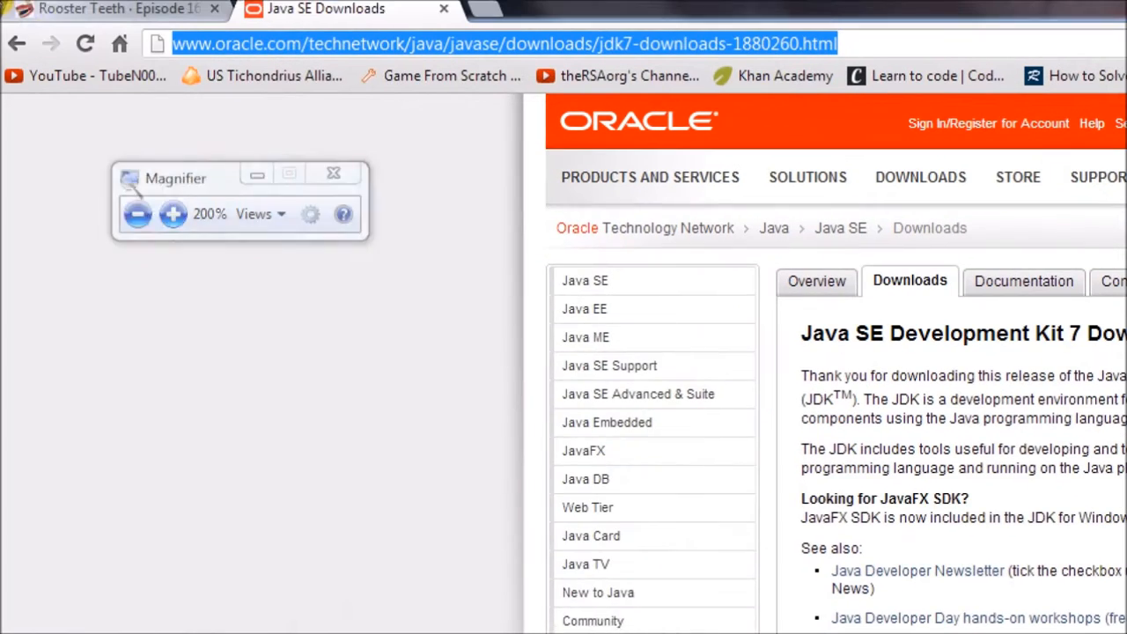
text(android sdk libraries)
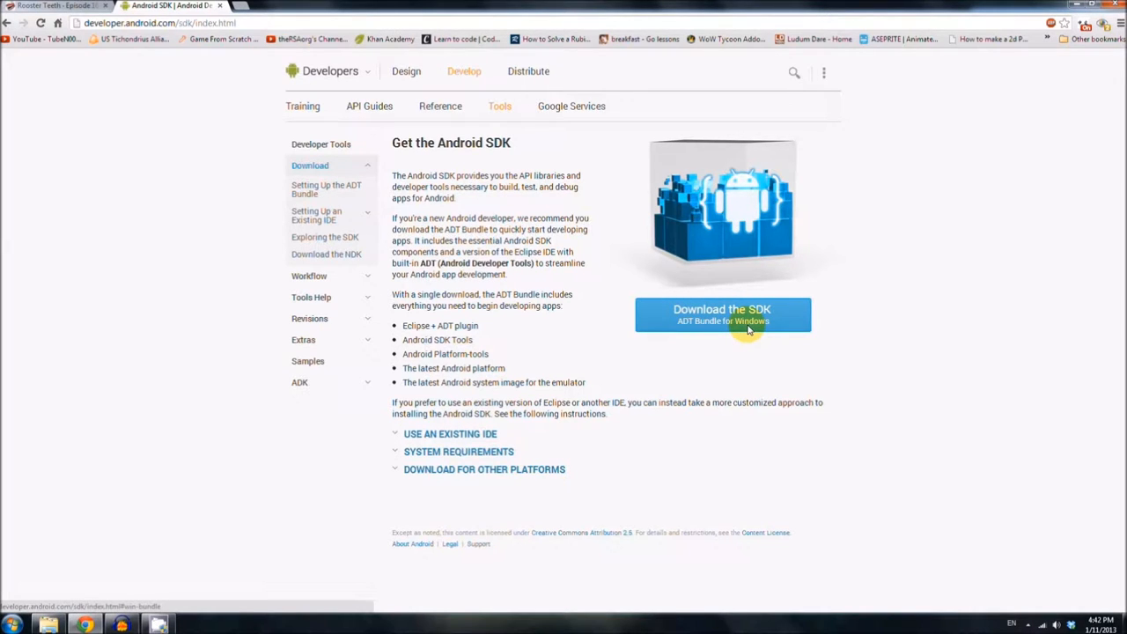
mouse_move(743, 333)
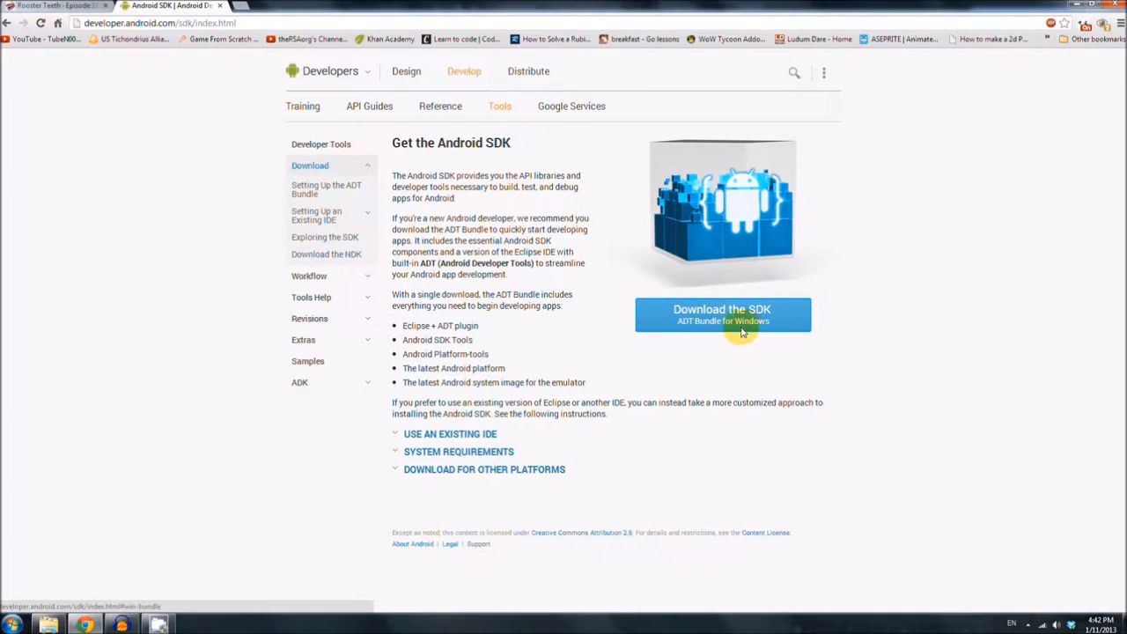
mouse_move(613, 341)
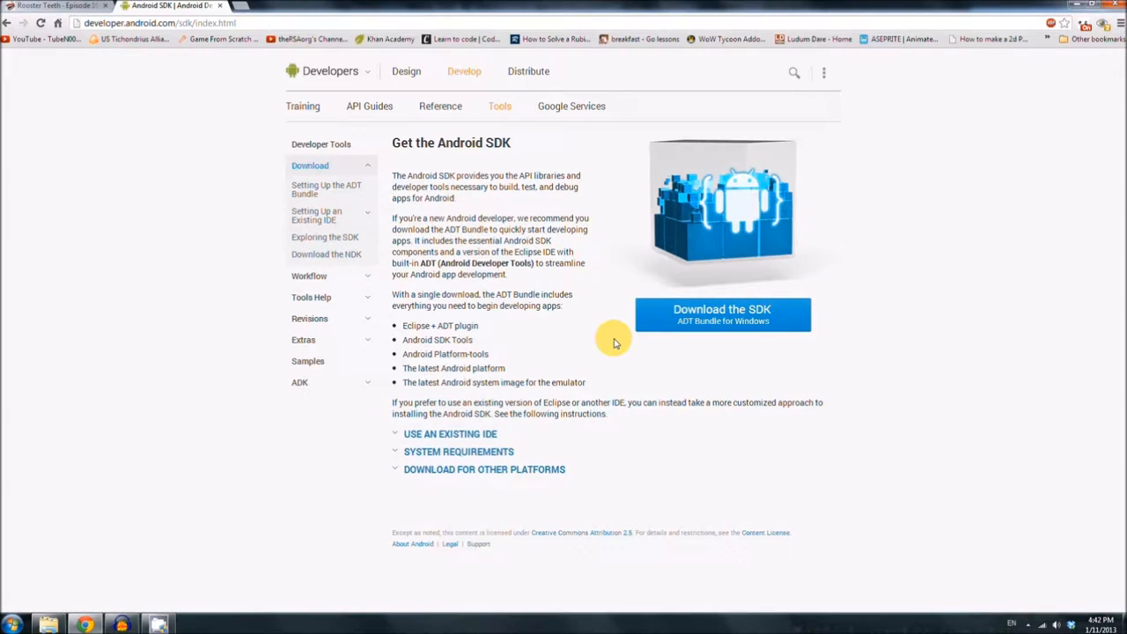
mouse_move(586, 342)
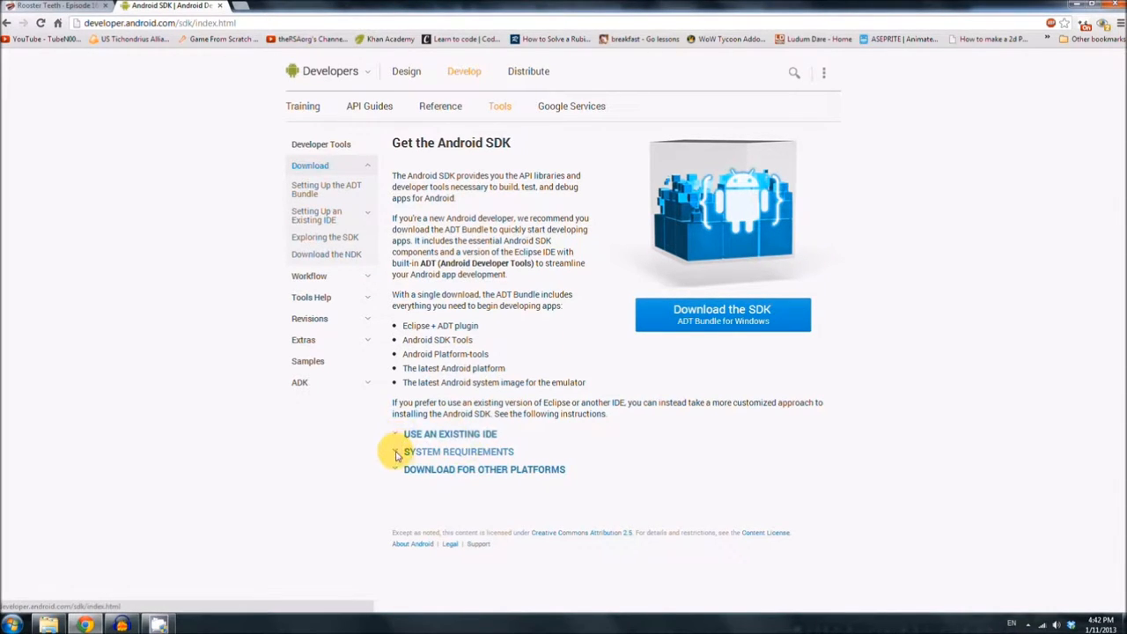
- Choose the recommended Windows SDK tools installer, agree to its licence and start the download
click(484, 469)
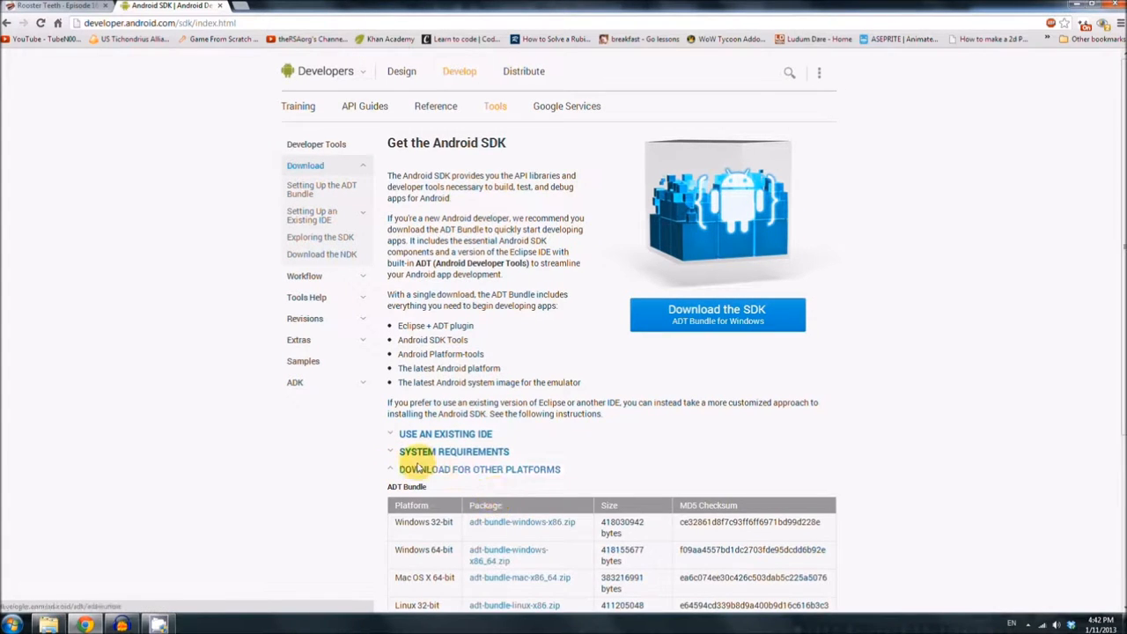
scroll(down, 3)
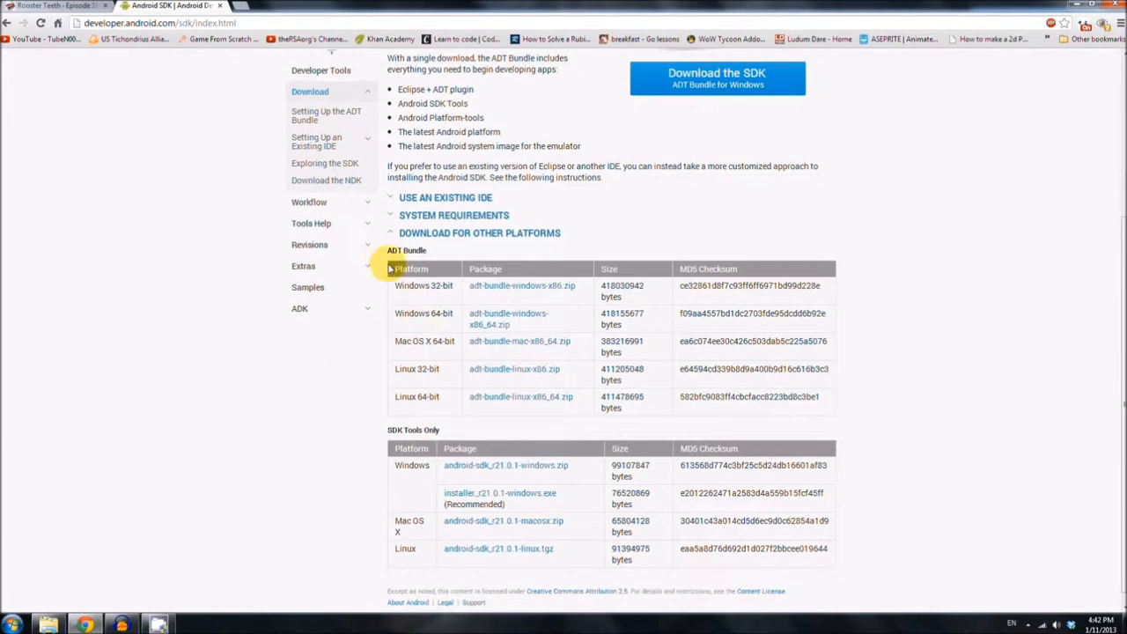
mouse_move(384, 436)
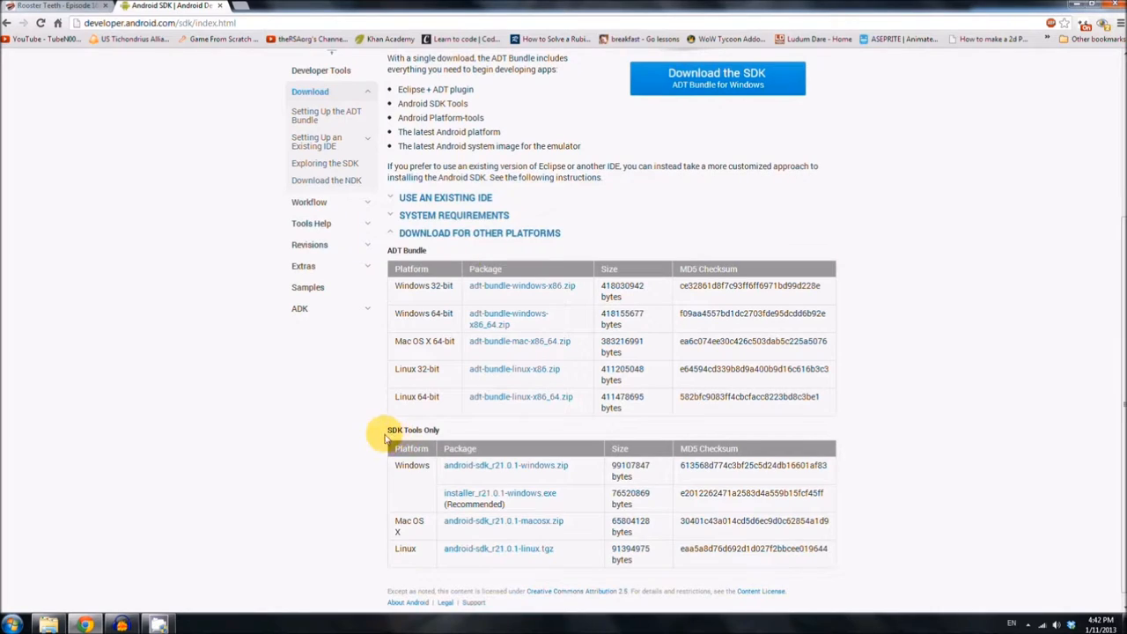
scroll(down, 3)
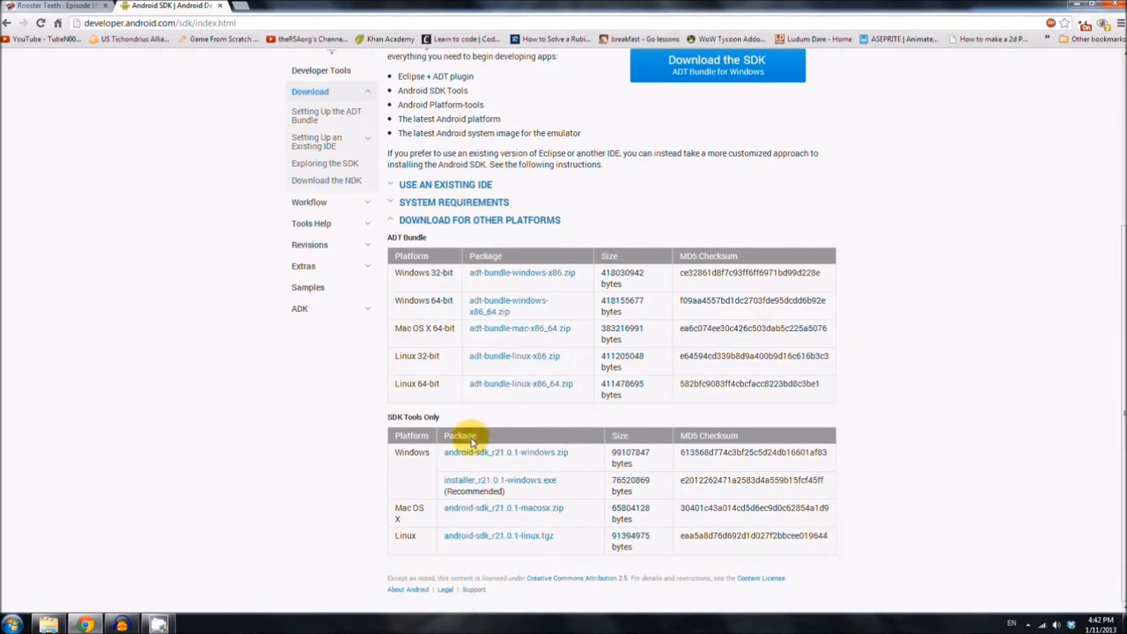
mouse_move(524, 486)
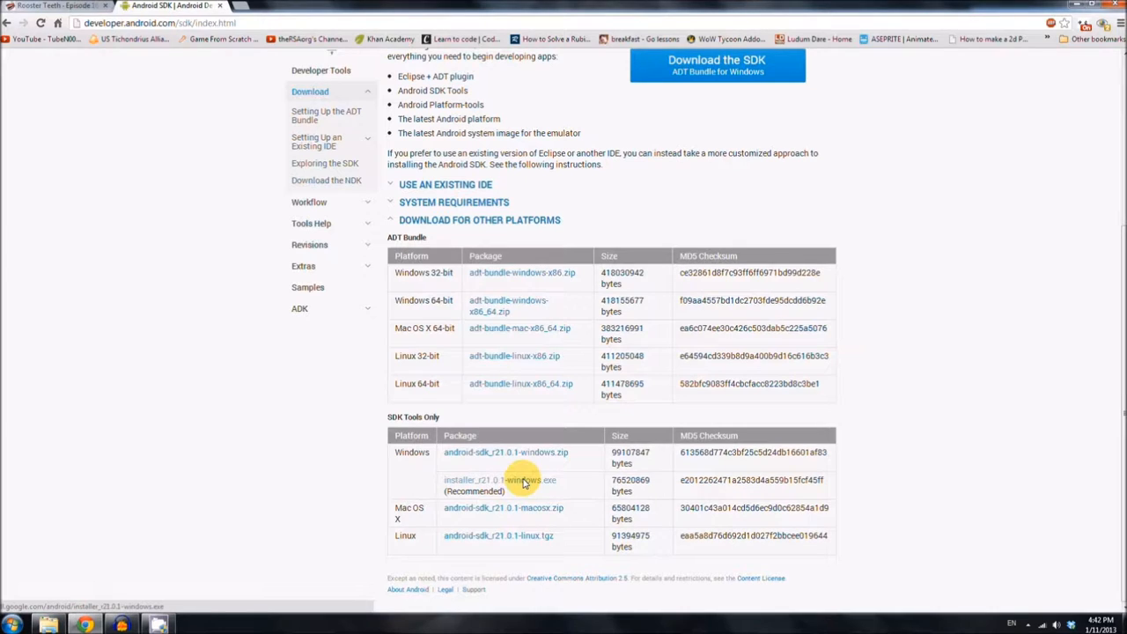
click(495, 486)
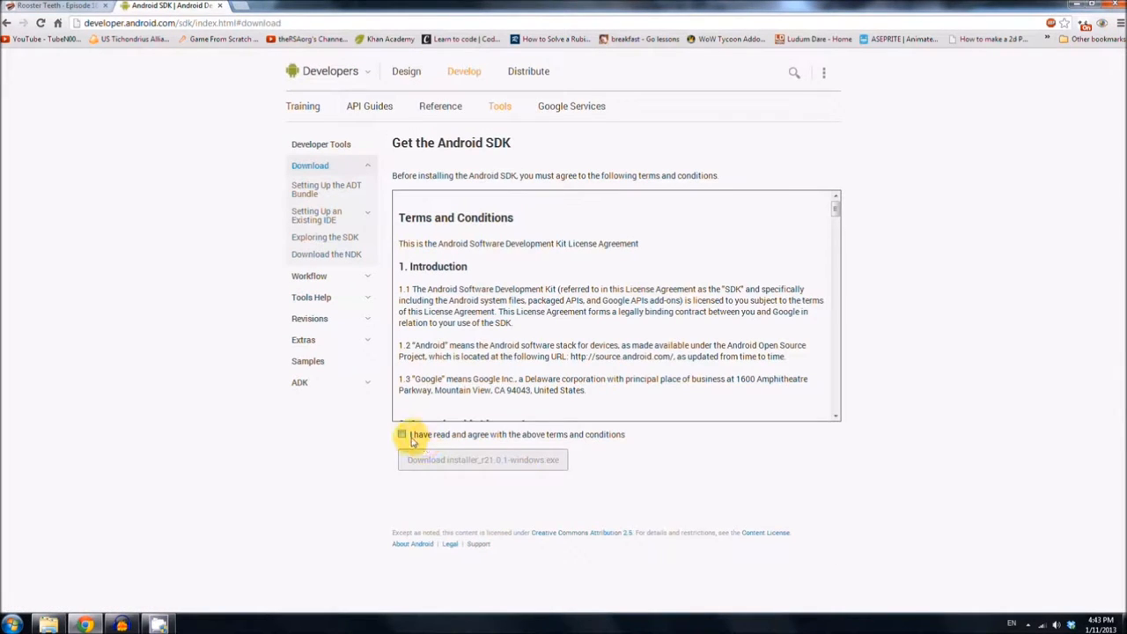
click(402, 434)
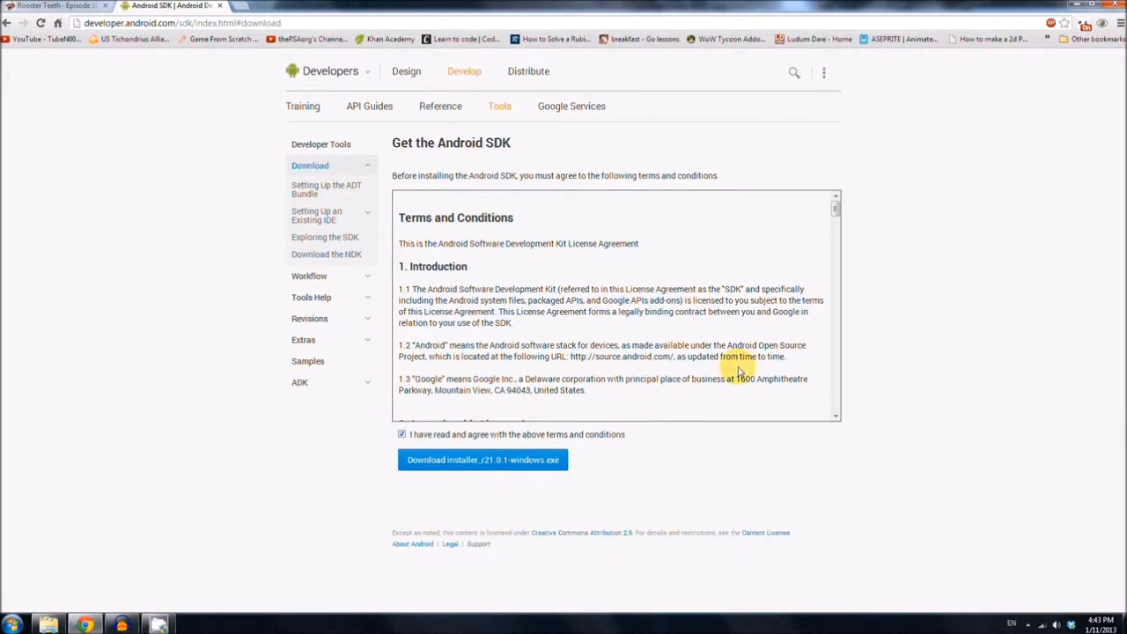
click(483, 460)
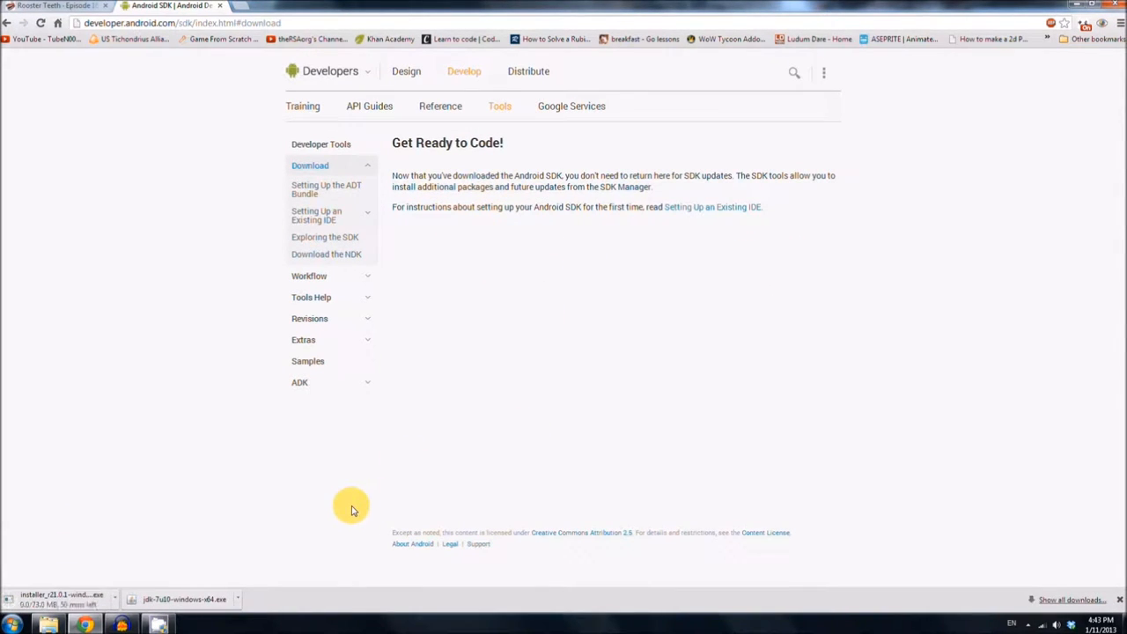
mouse_move(345, 514)
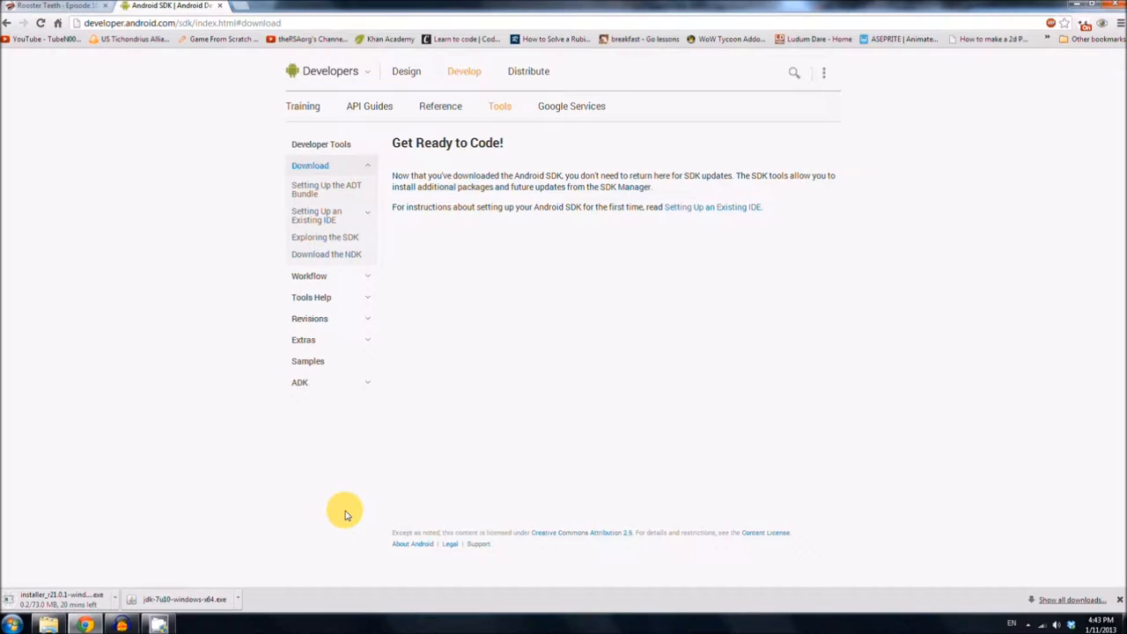
mouse_move(229, 504)
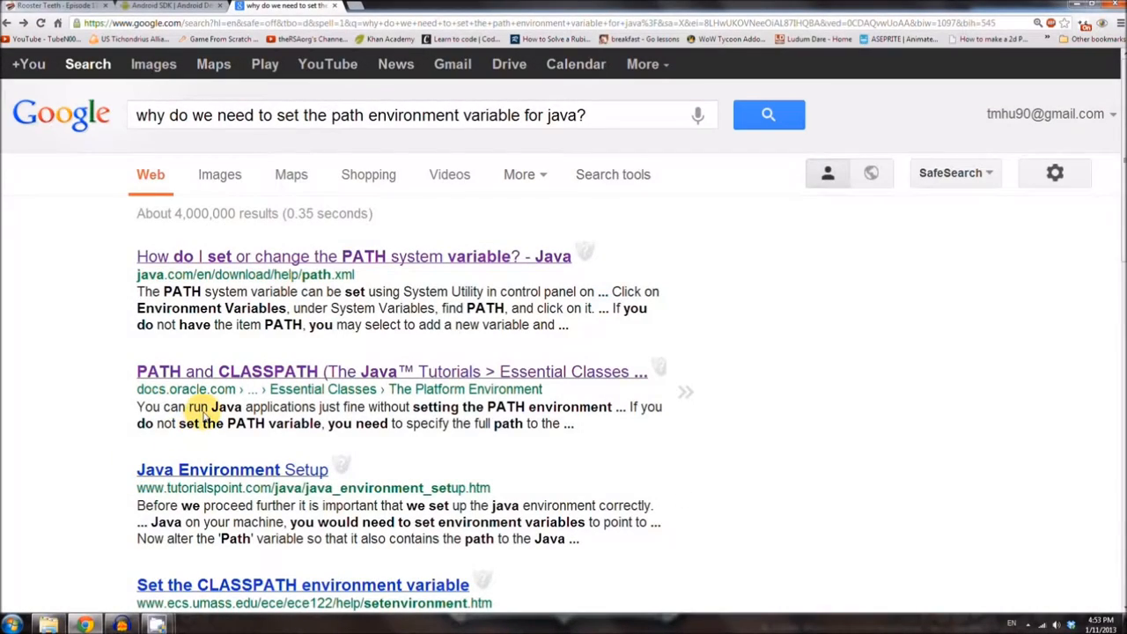
mouse_move(211, 391)
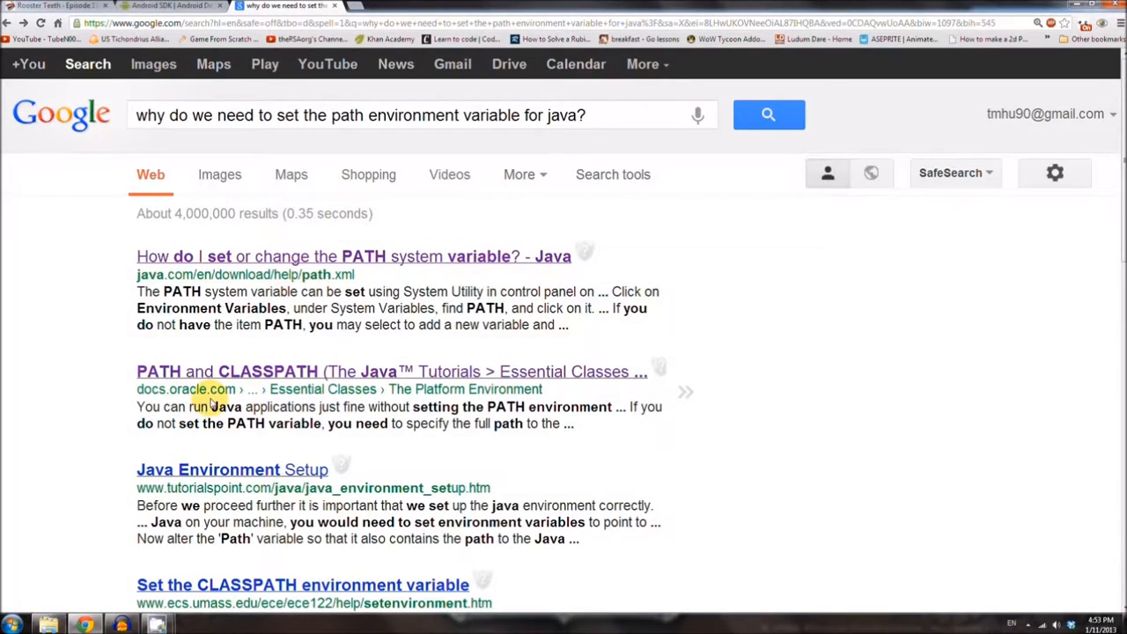
mouse_move(186, 394)
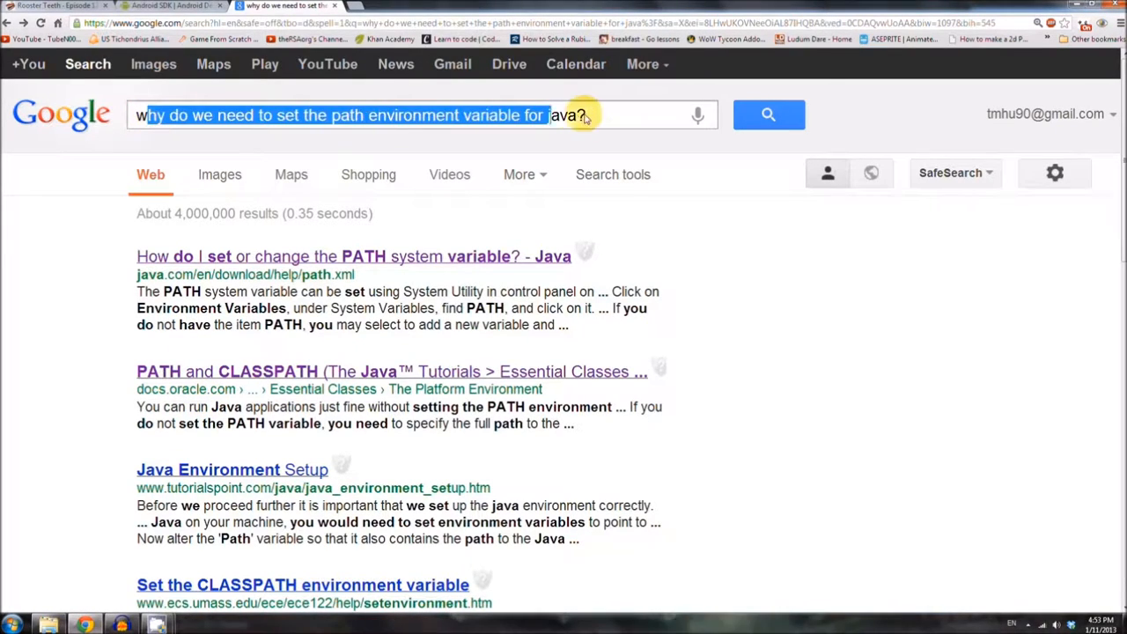
- Revisit the JDK PATH instructions and return to the Android SDK page with the Downloads folder open
click(273, 371)
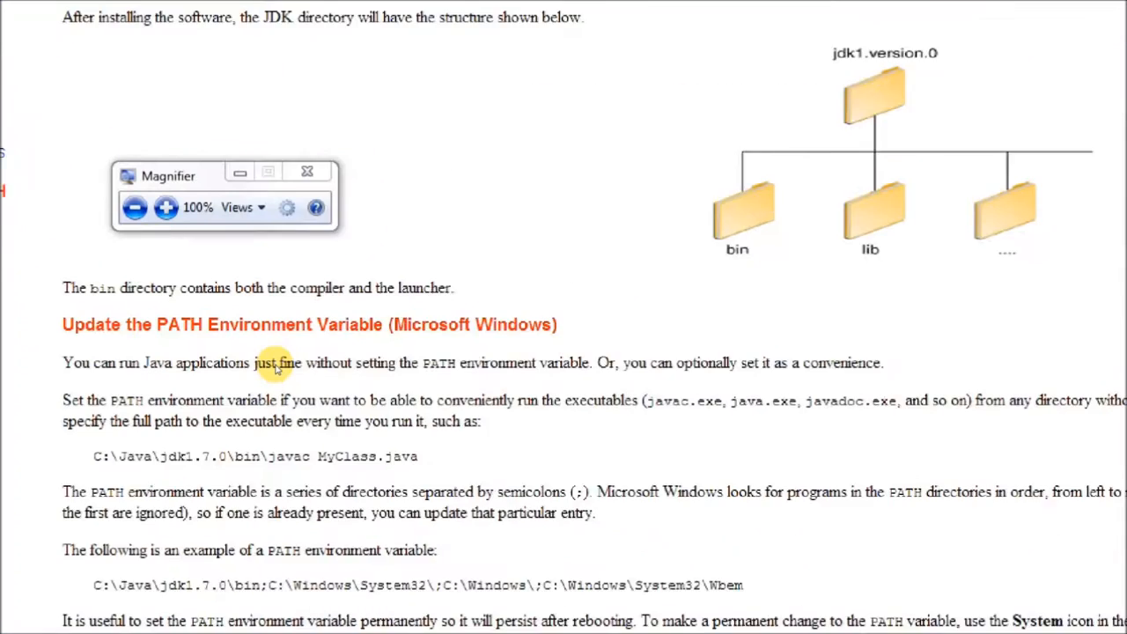
click(165, 208)
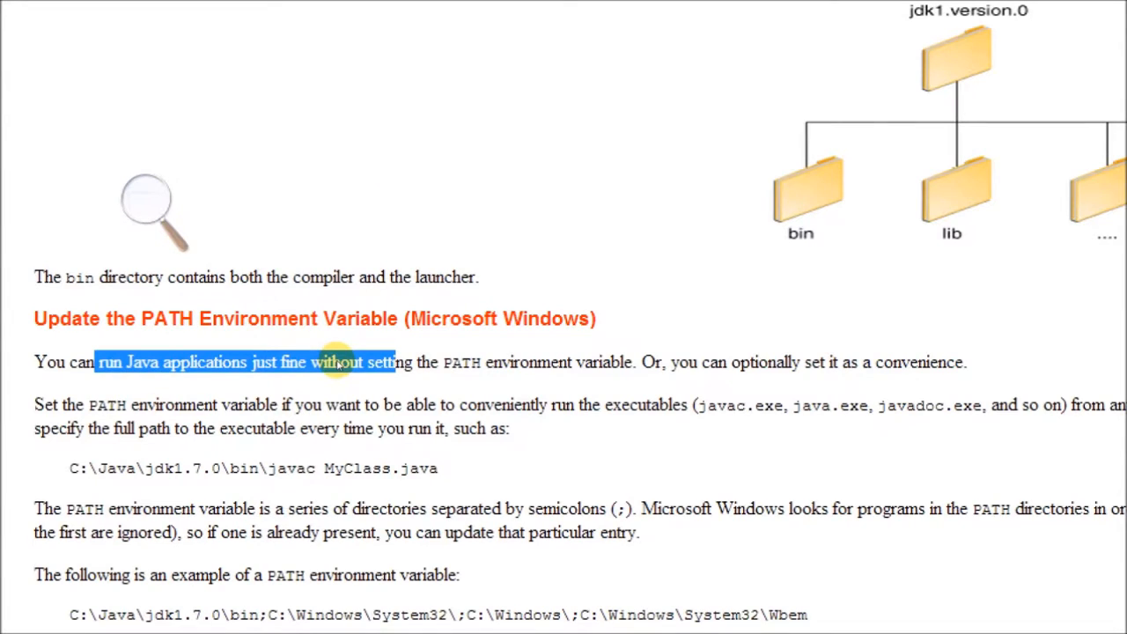
mouse_move(496, 363)
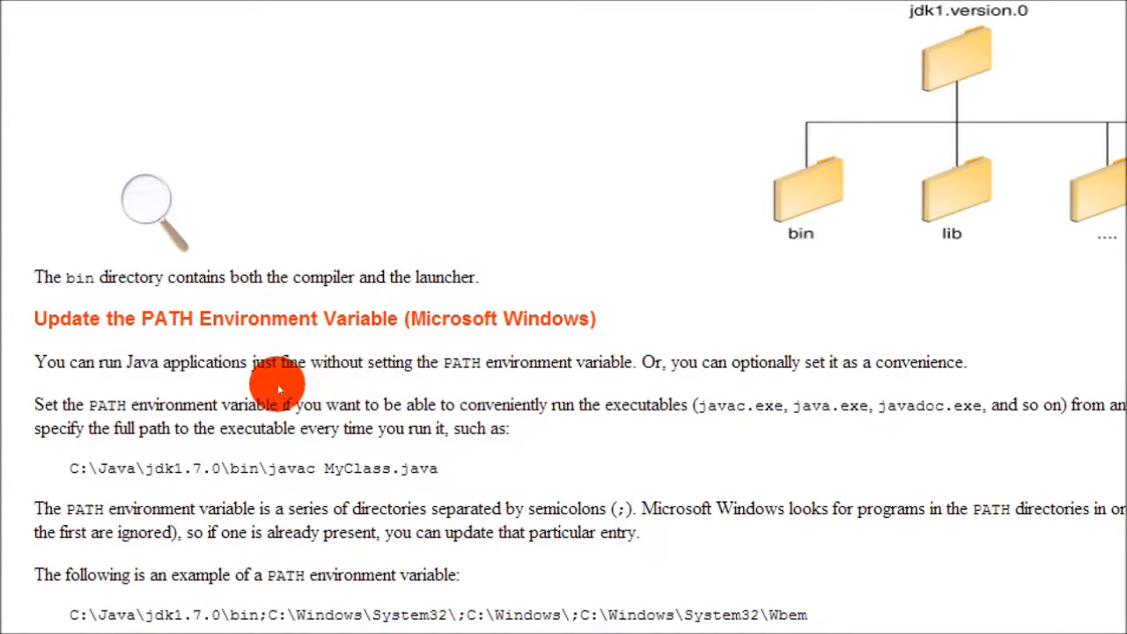
mouse_move(489, 386)
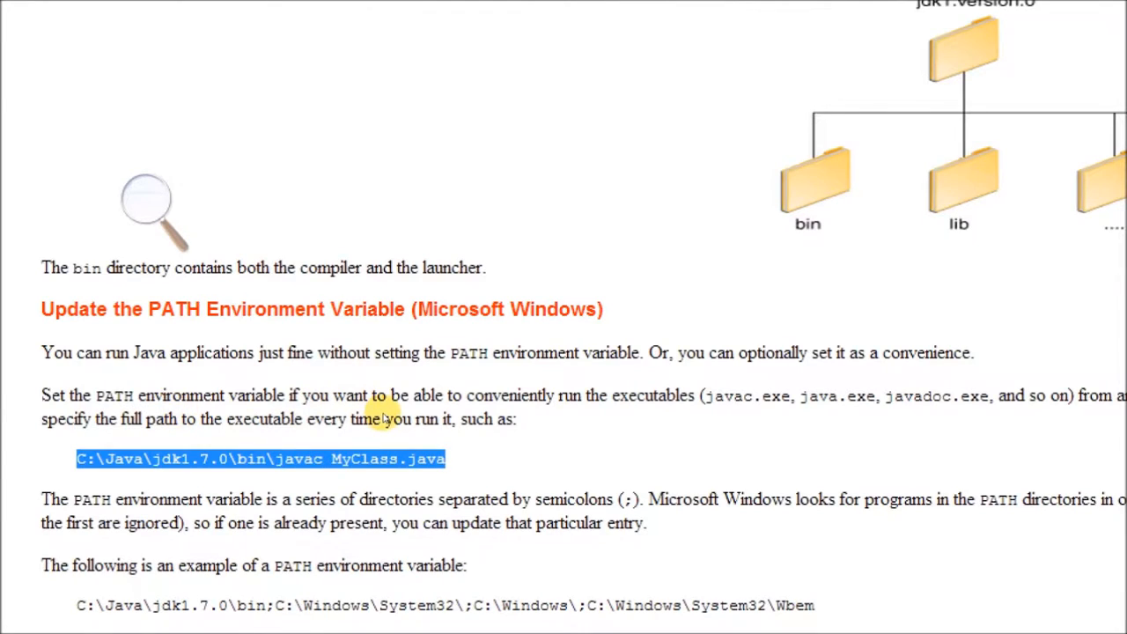
mouse_move(385, 405)
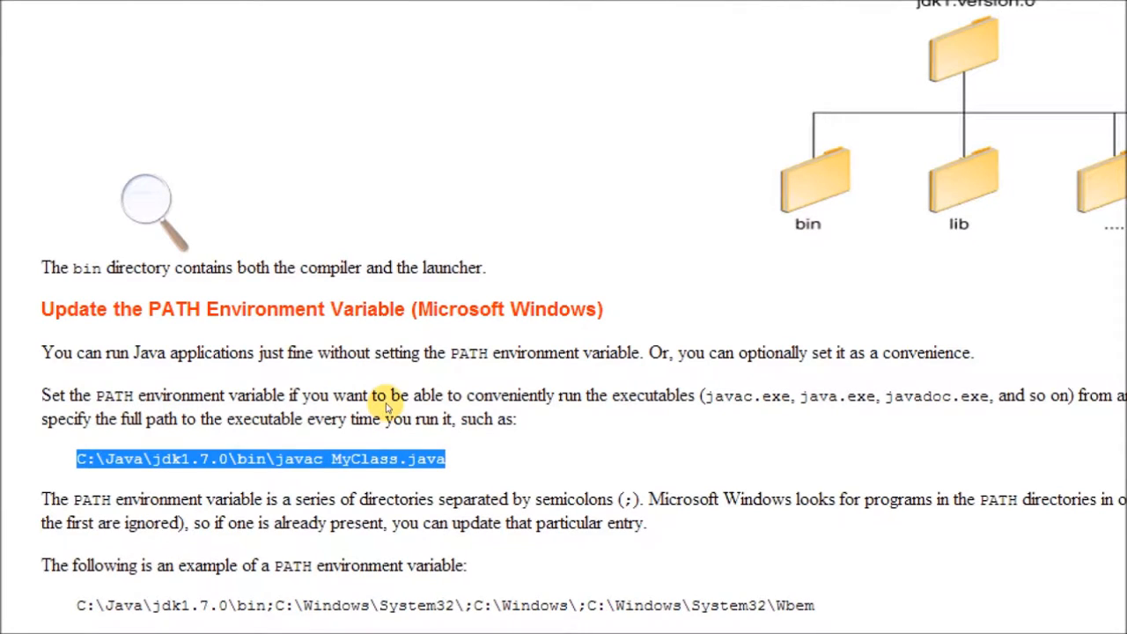
mouse_move(366, 385)
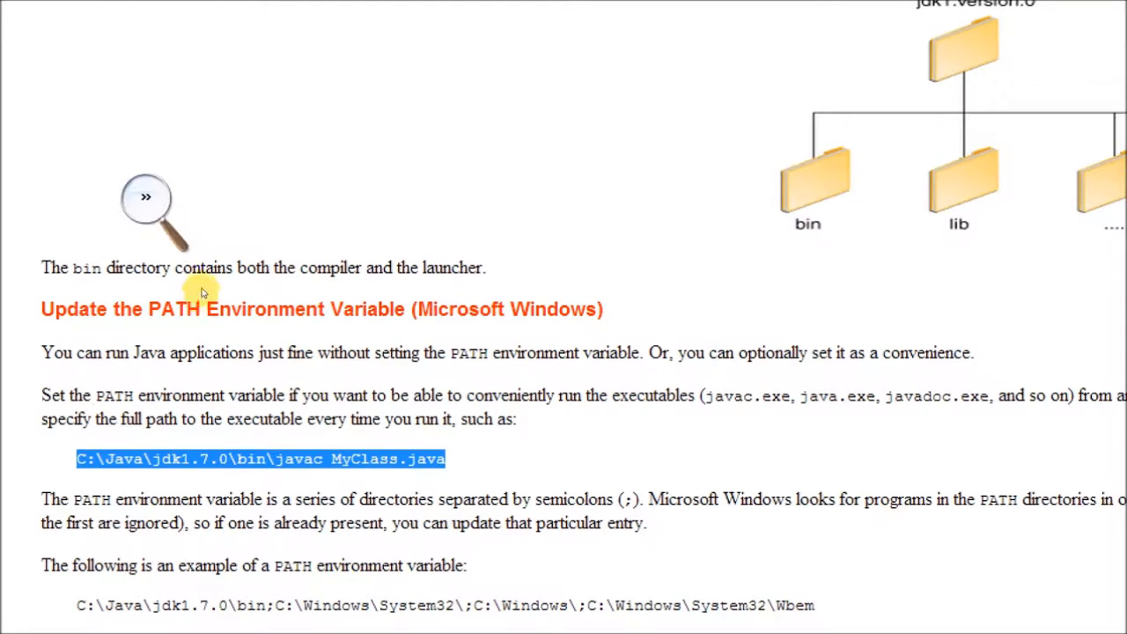
click(146, 196)
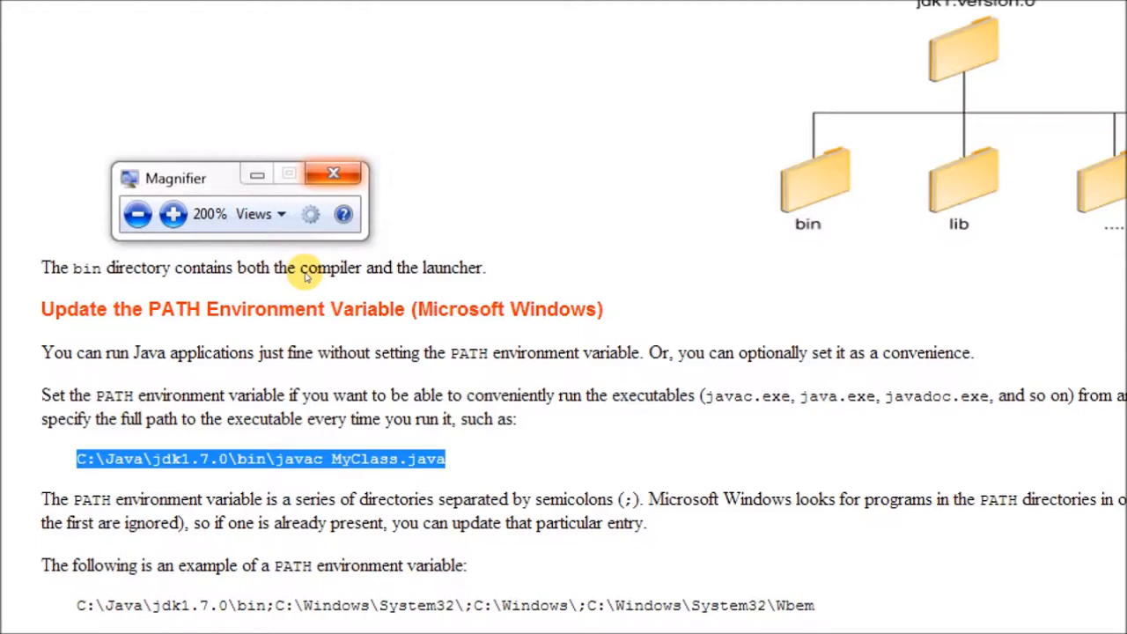
click(333, 174)
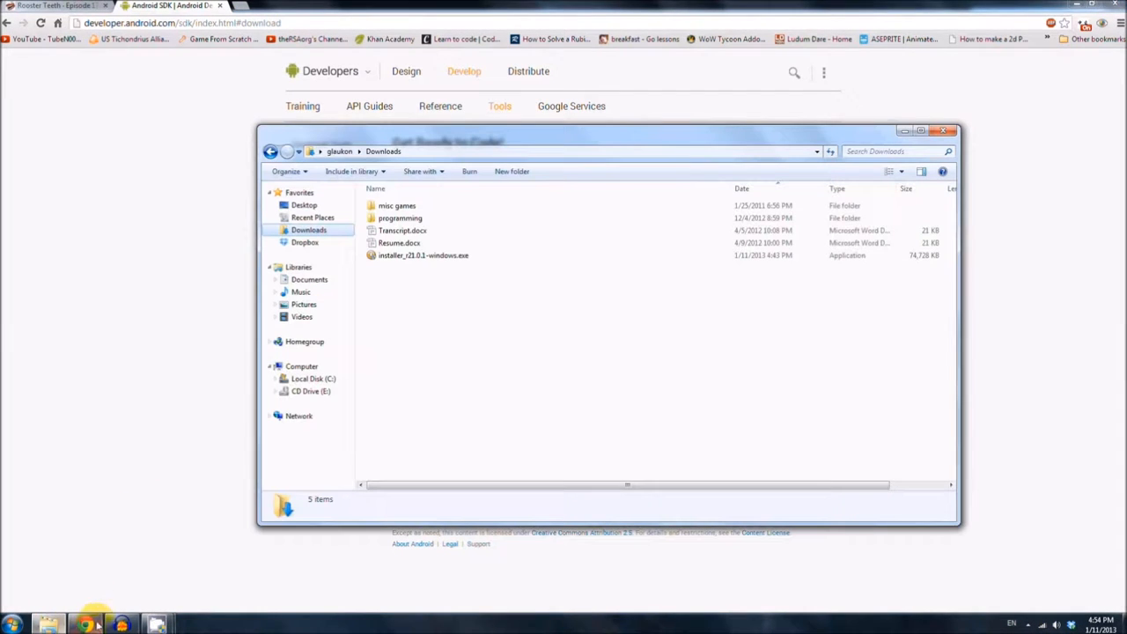
- Run the downloaded SDK Tools installer and continue past the welcome, JDK check and user choice
click(412, 255)
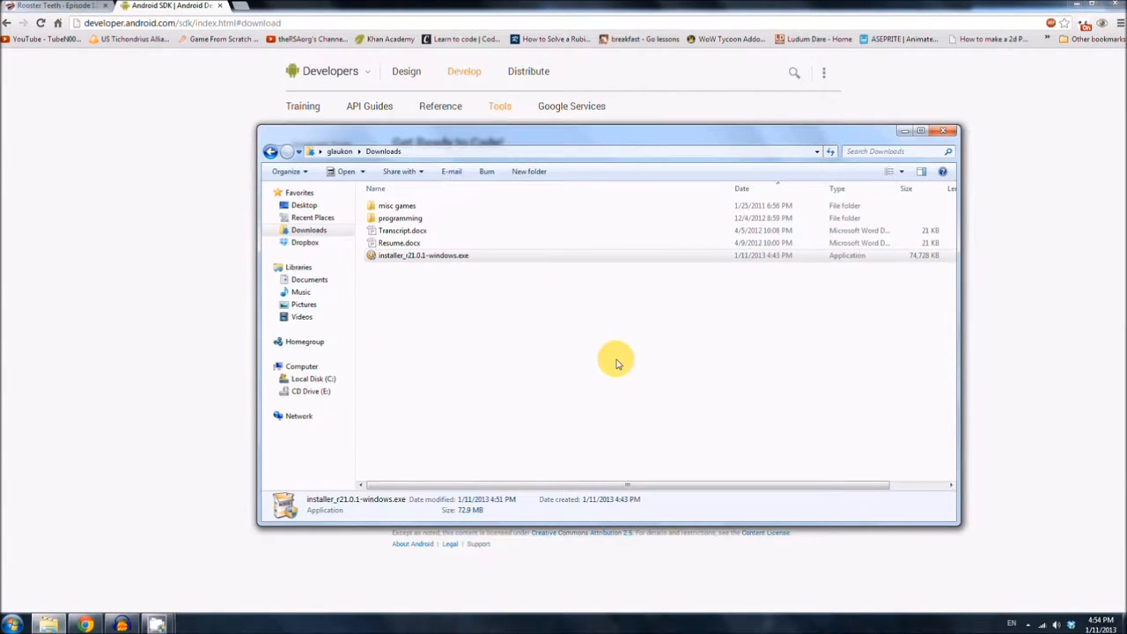
double_click(423, 256)
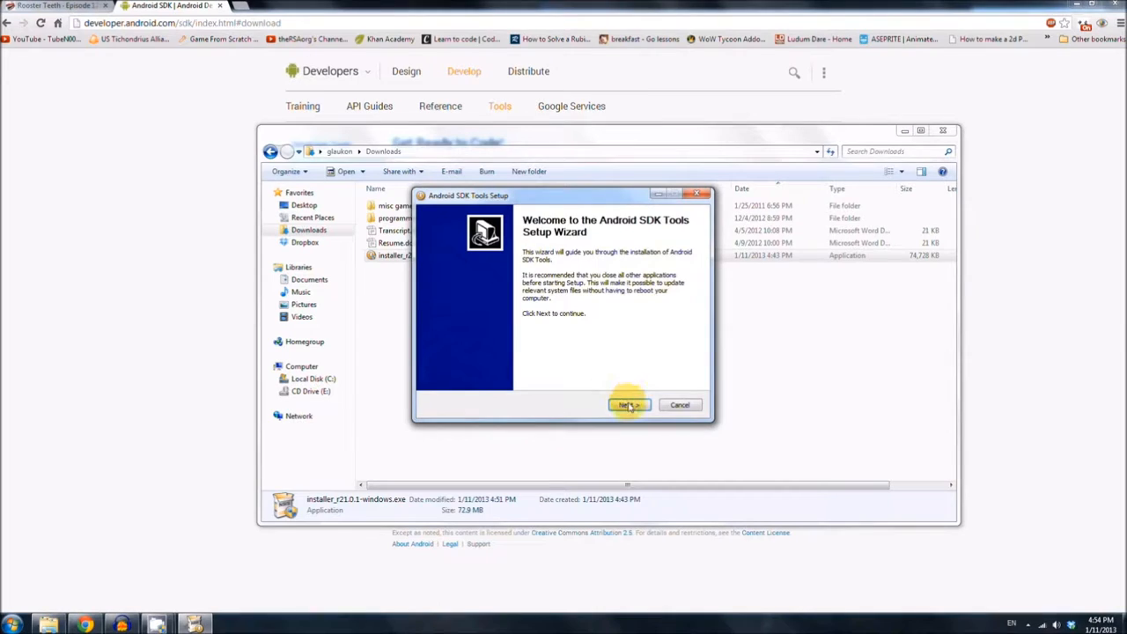
click(629, 404)
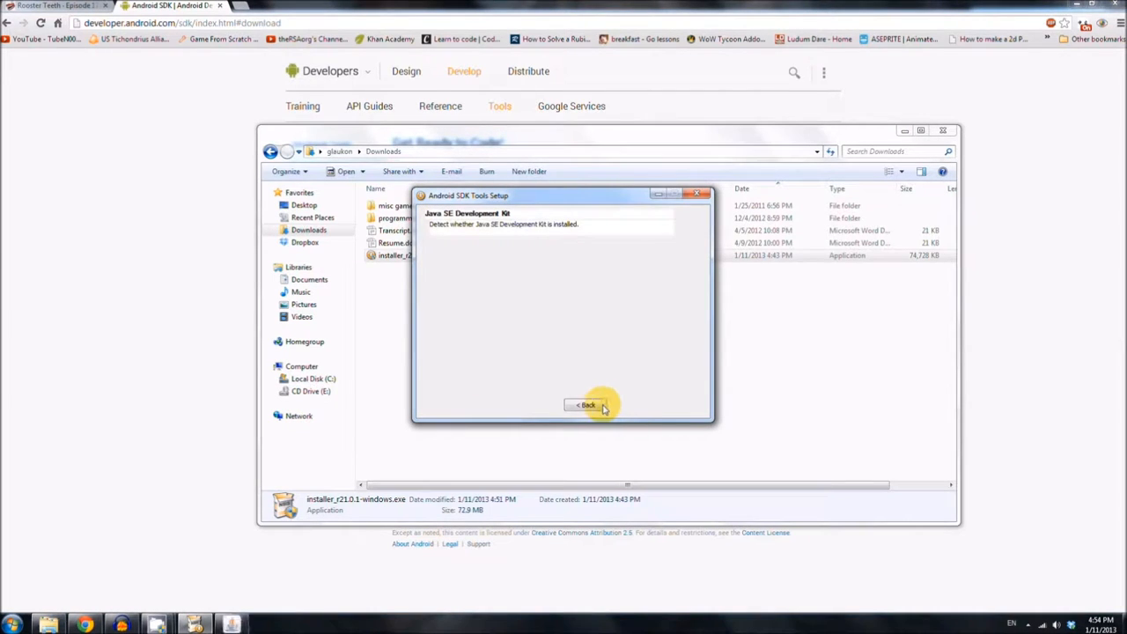
mouse_move(496, 229)
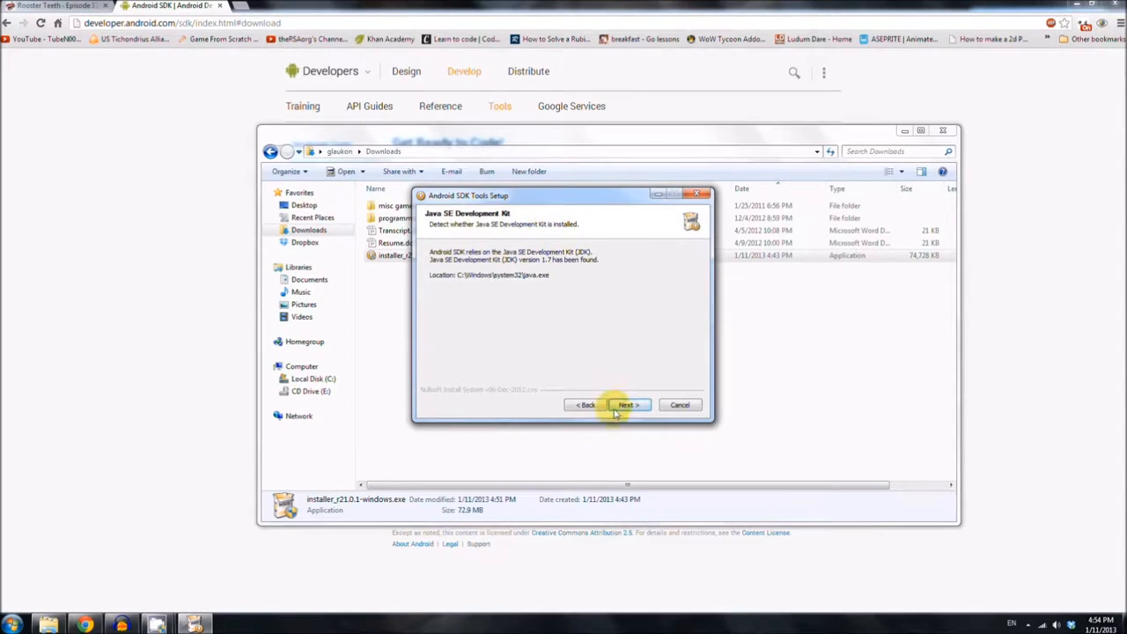
click(627, 403)
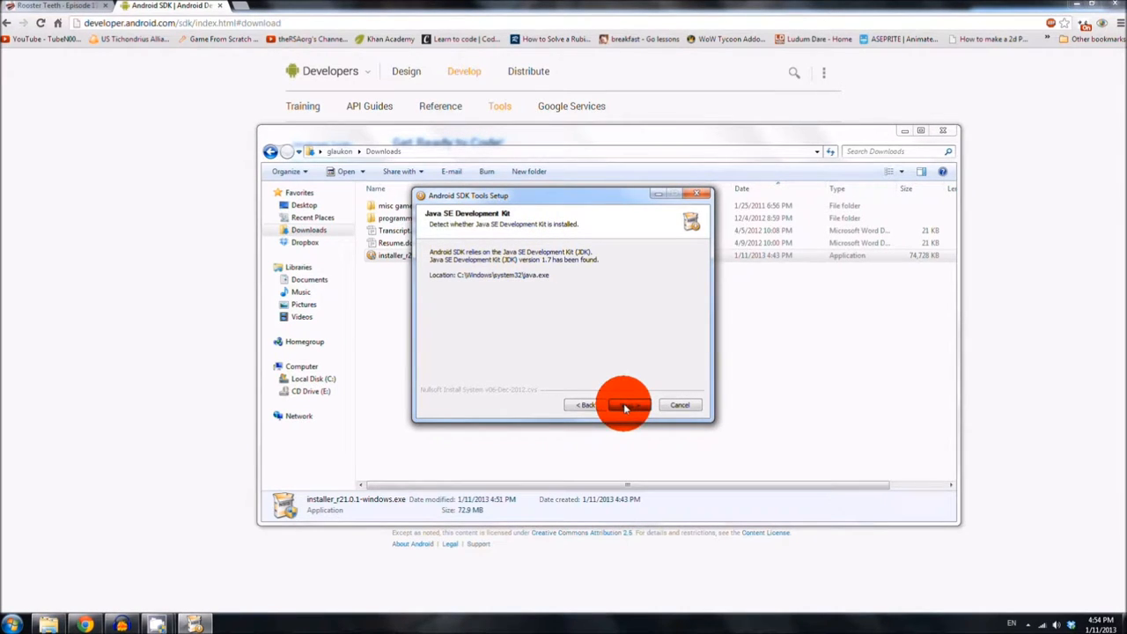
click(627, 403)
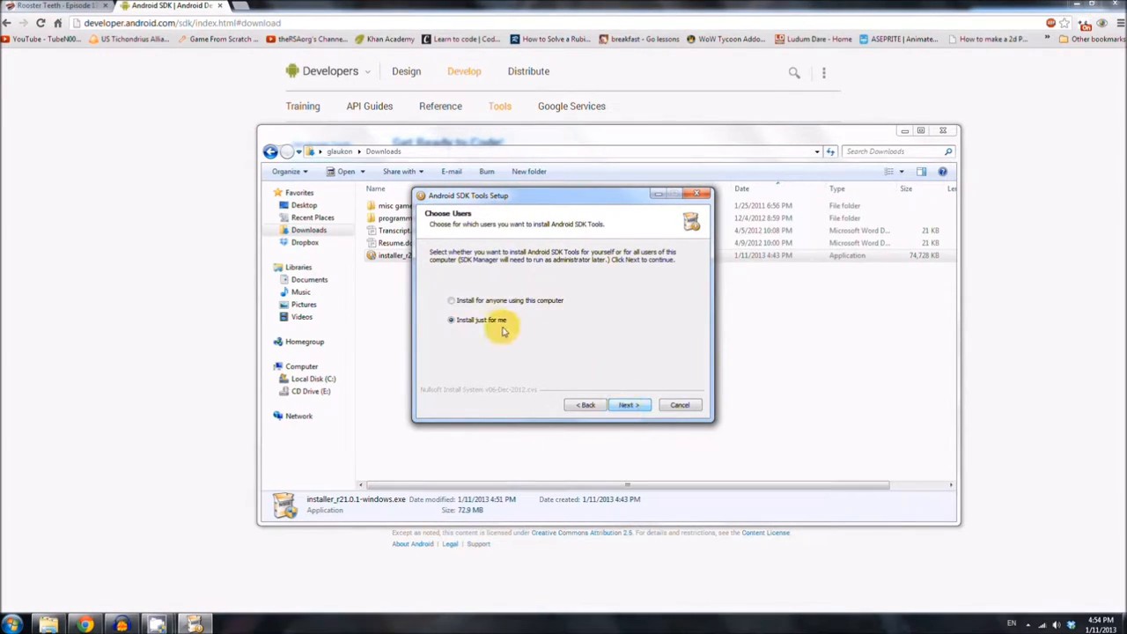
click(627, 404)
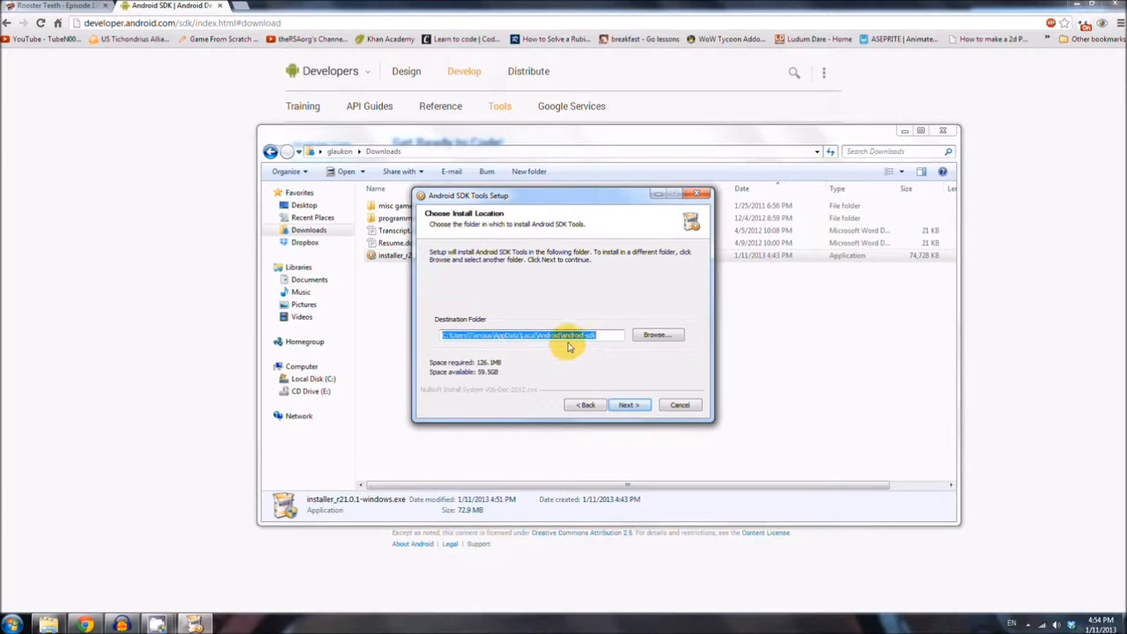
mouse_move(345, 335)
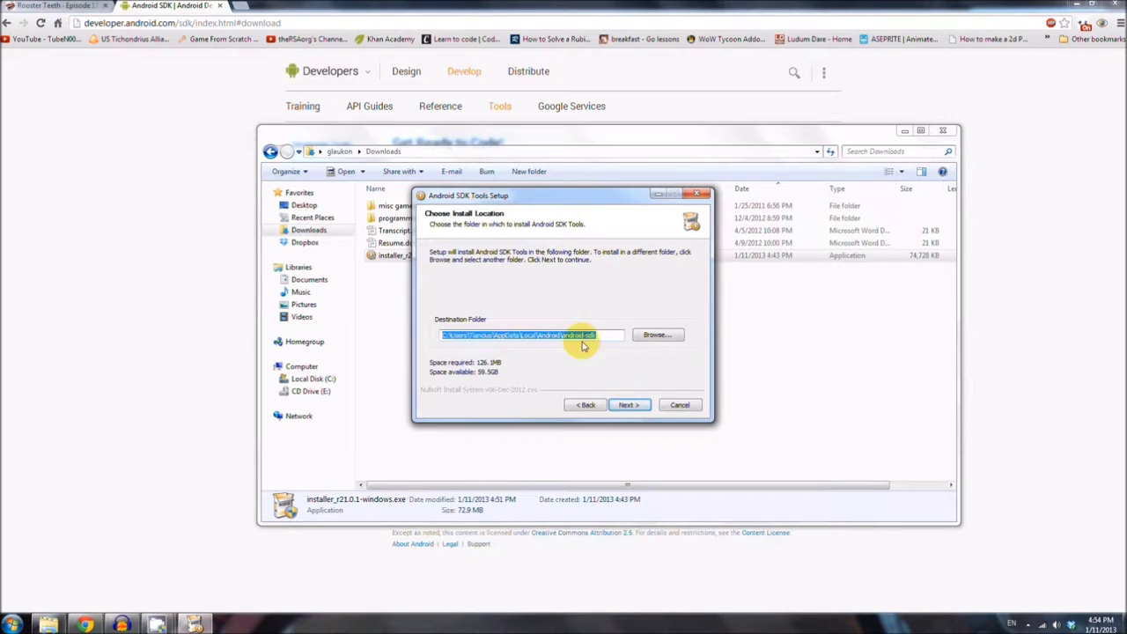
- Set the install destination to an android-sdk folder under Program Files and accept the Start Menu folder
click(657, 335)
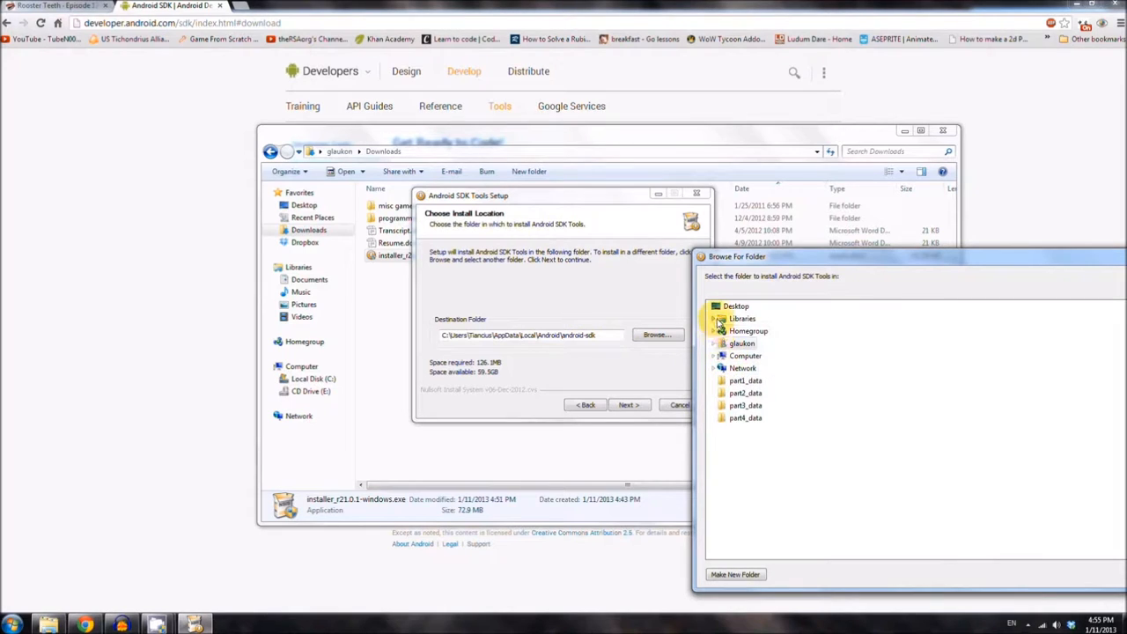
click(722, 355)
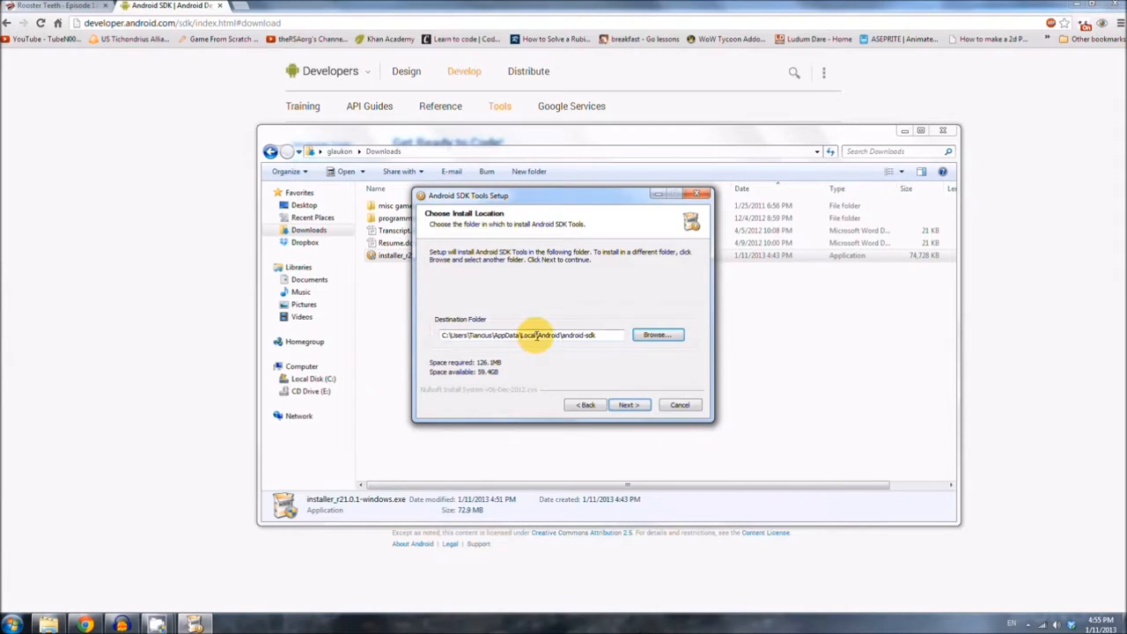
click(659, 335)
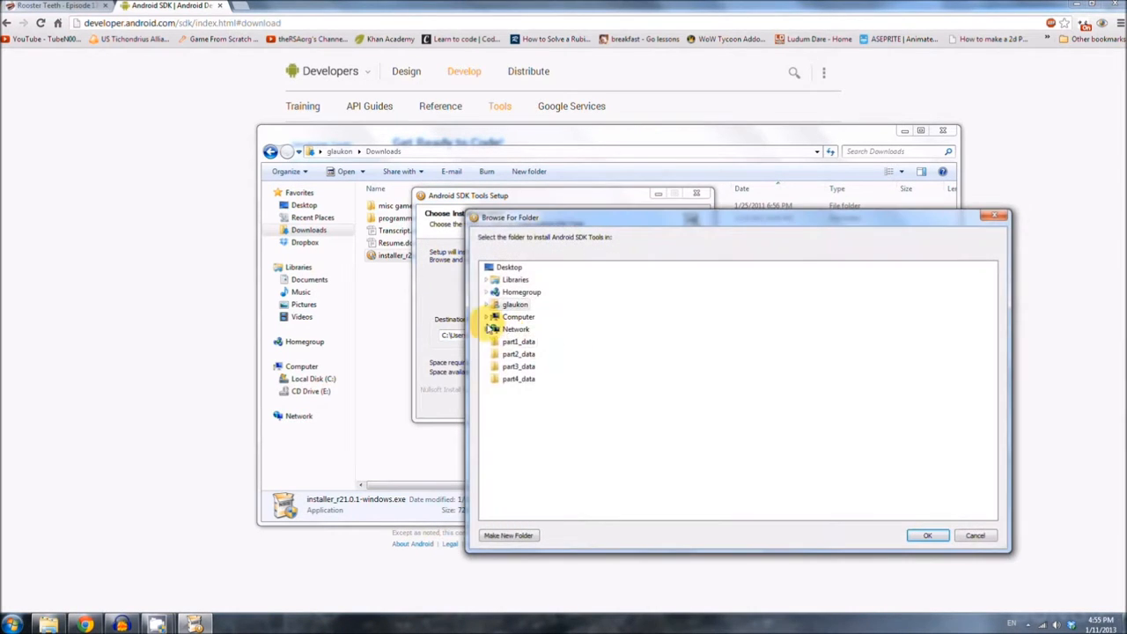
click(489, 317)
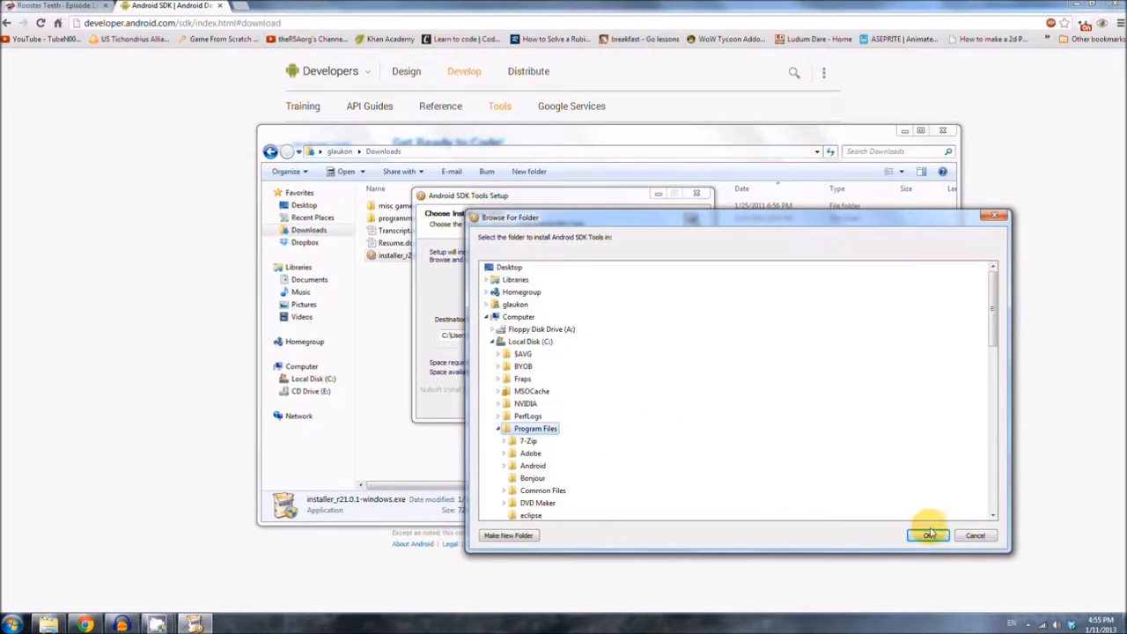
click(928, 535)
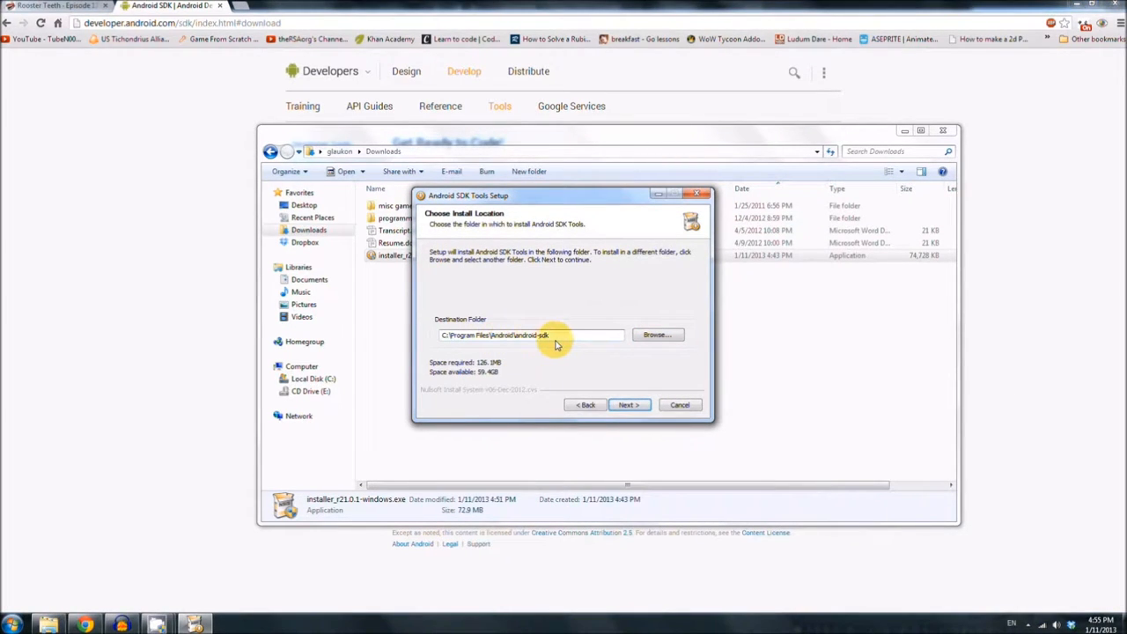
click(629, 403)
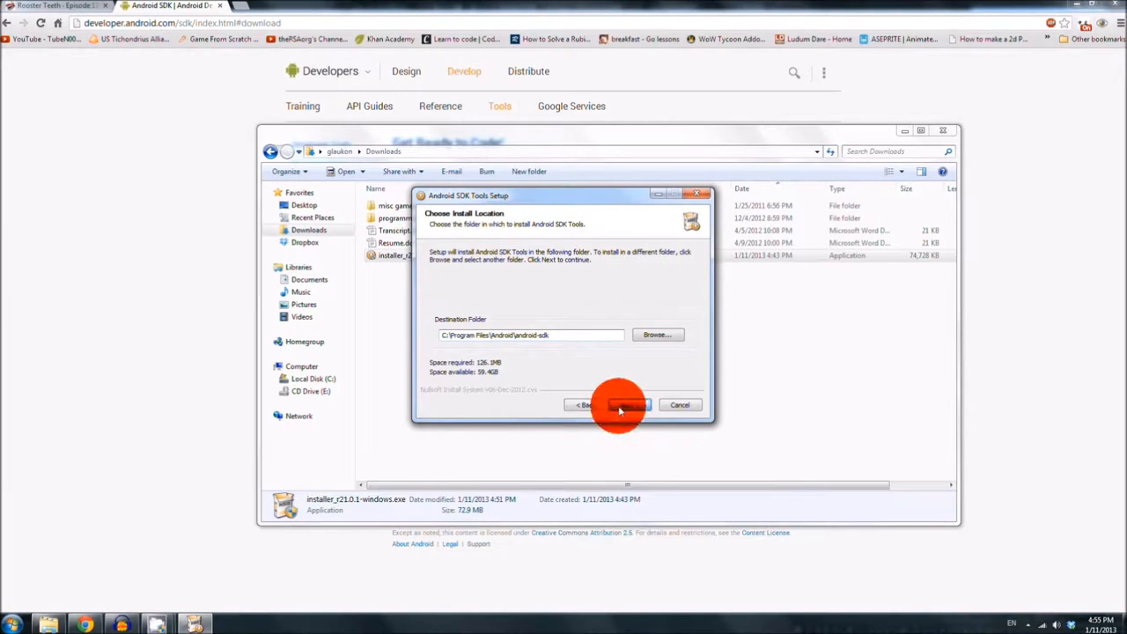
click(623, 403)
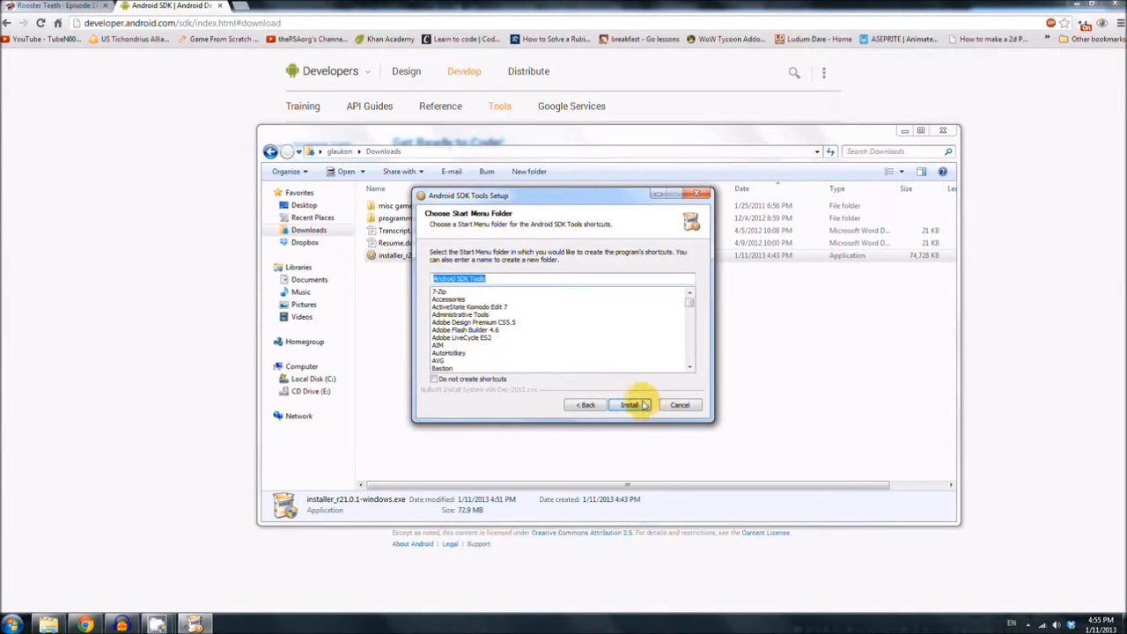
- Install the SDK tools, untick Start SDK Manager and finish the wizard
click(629, 403)
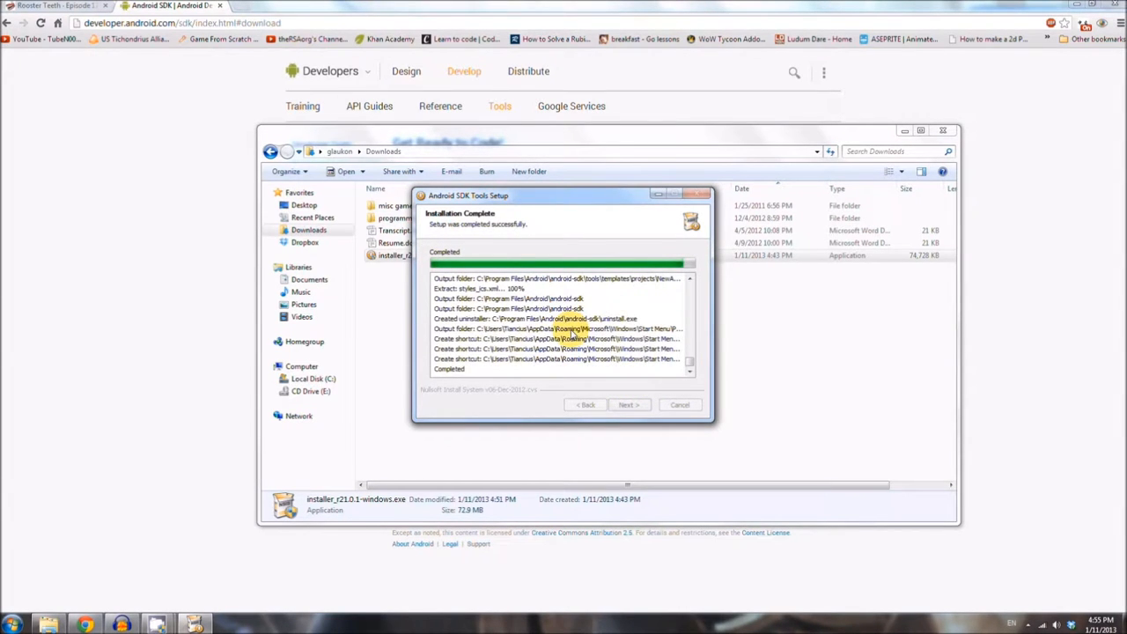
click(628, 403)
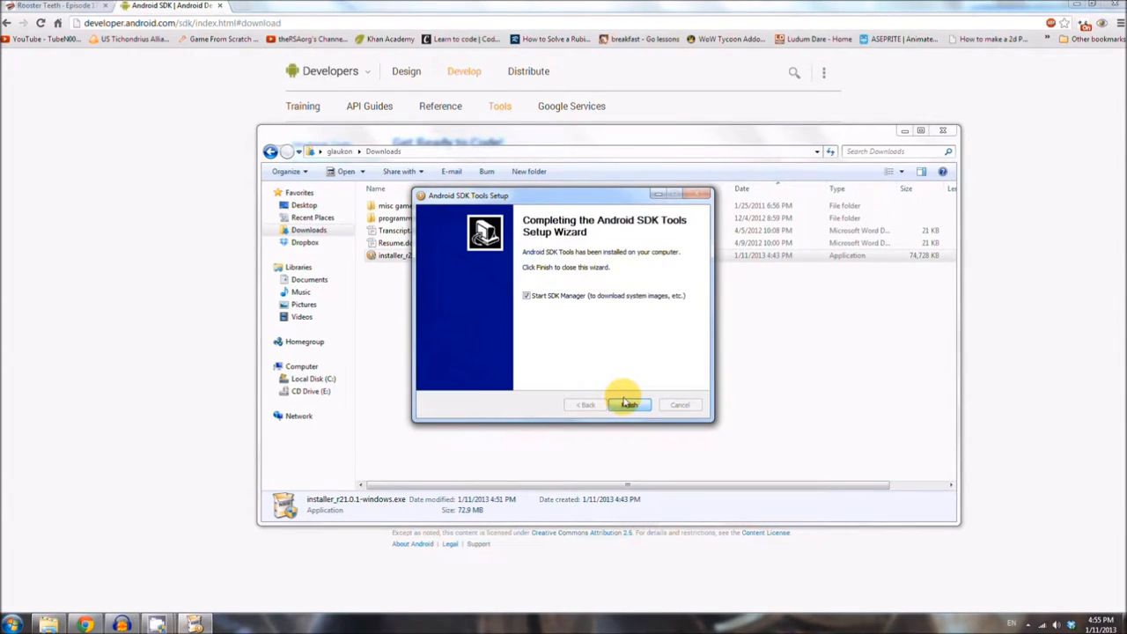
click(525, 296)
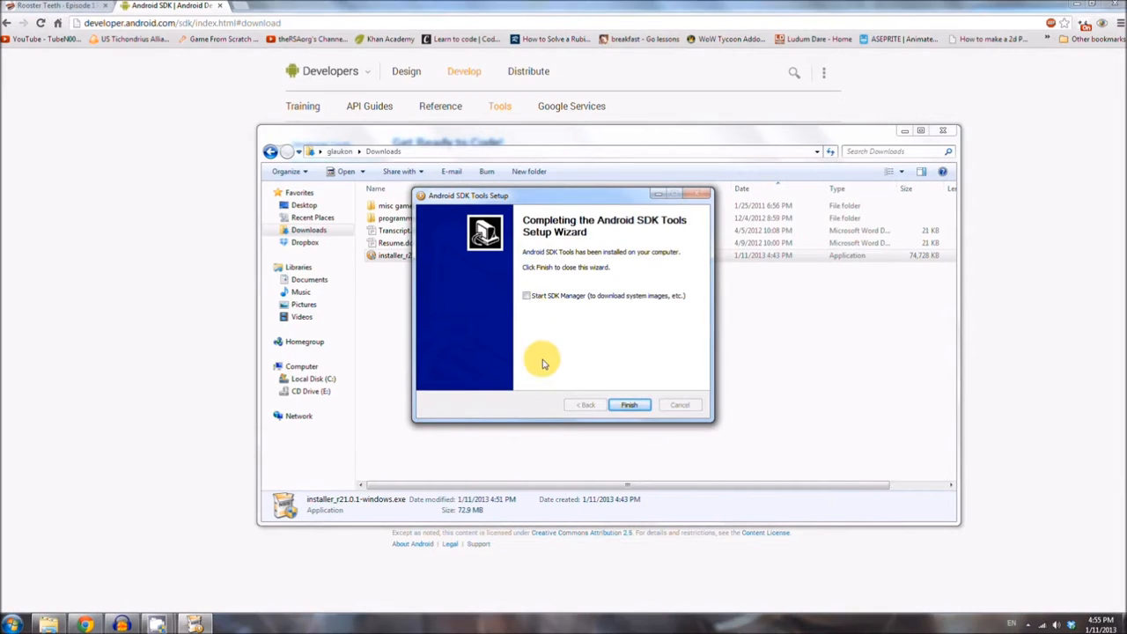
mouse_move(629, 404)
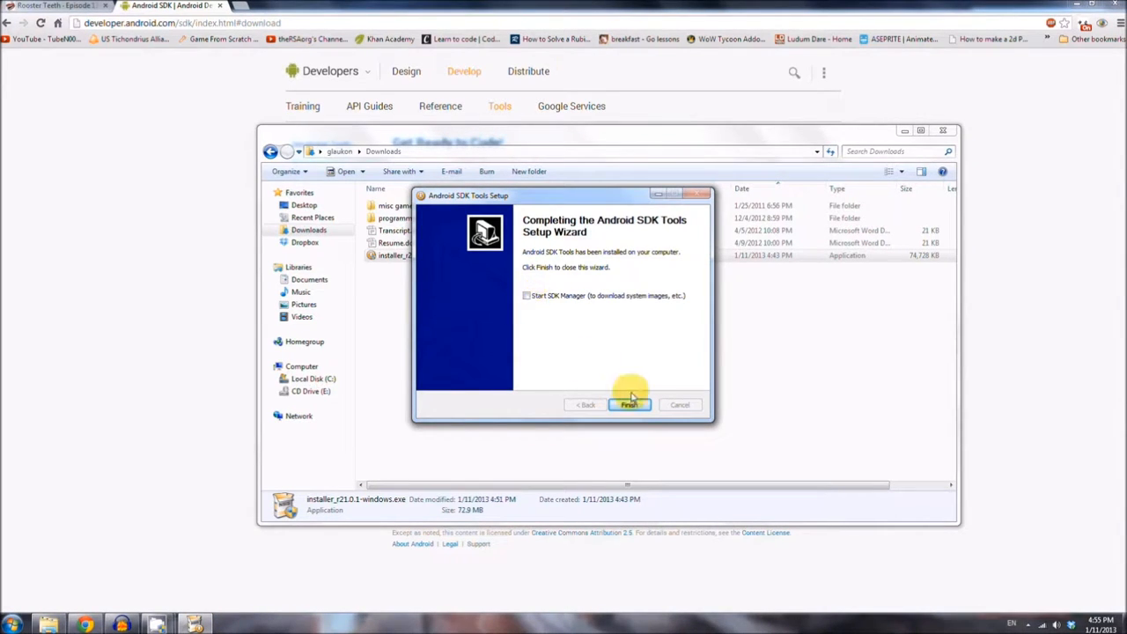
click(631, 403)
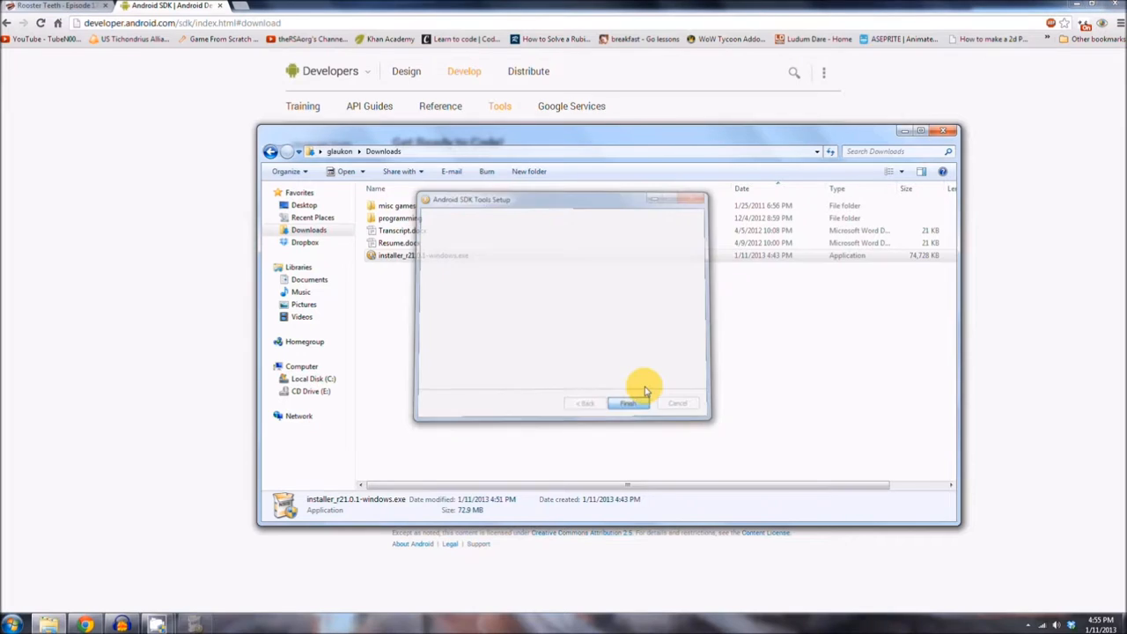
- Browse to C:\Program Files\Android\android-sdk in Explorer and launch SDK Manager.exe
click(631, 401)
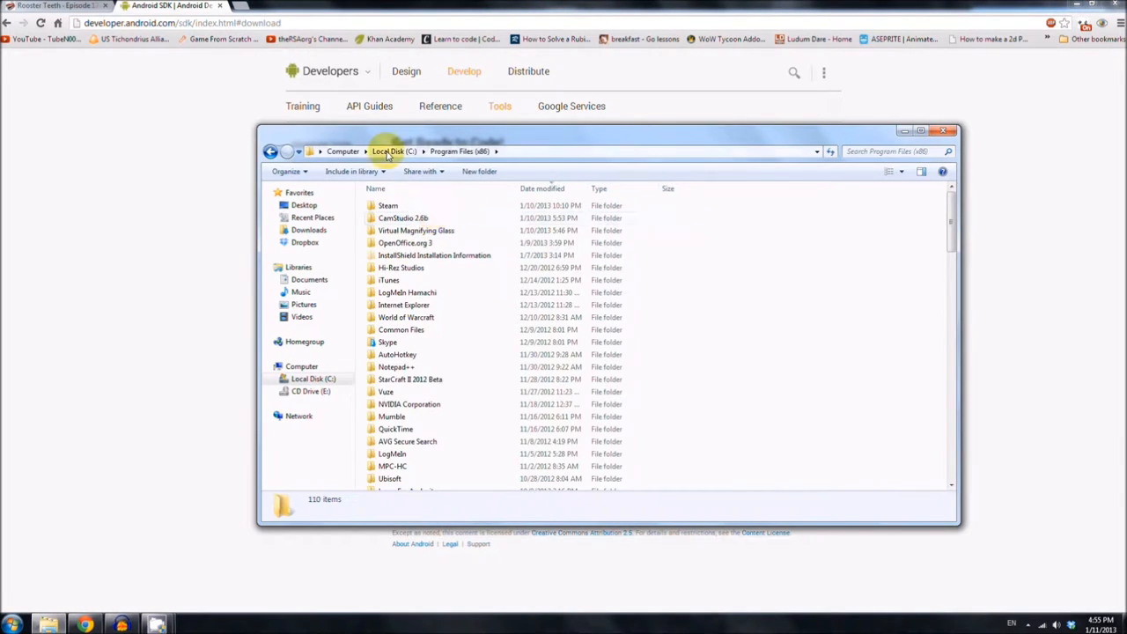
click(387, 152)
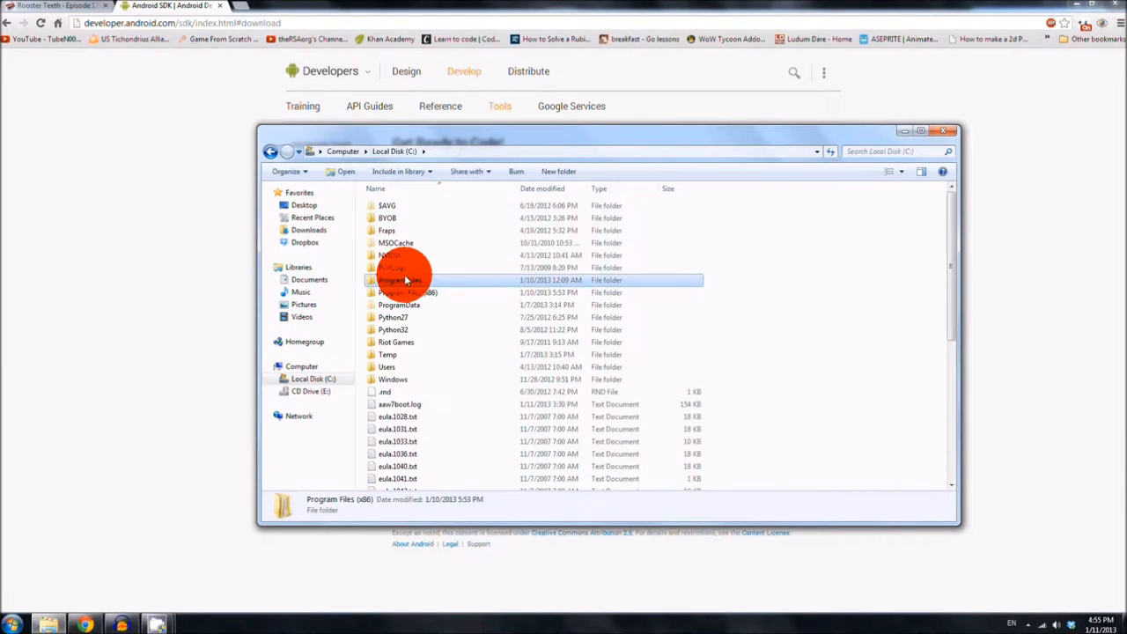
double_click(402, 280)
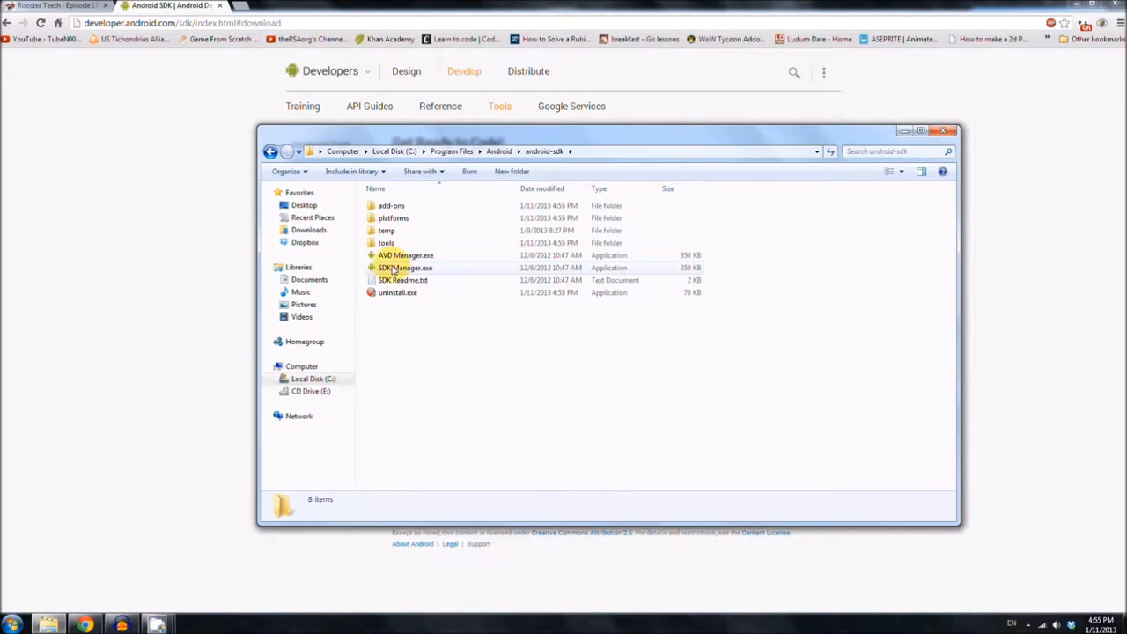
click(403, 267)
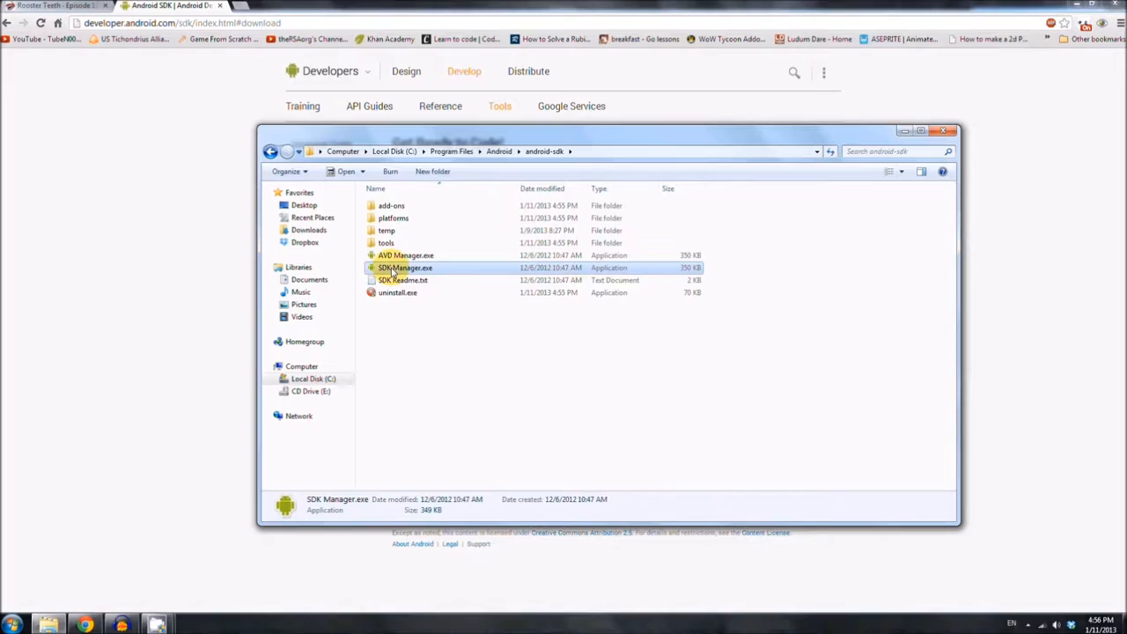
right_click(402, 268)
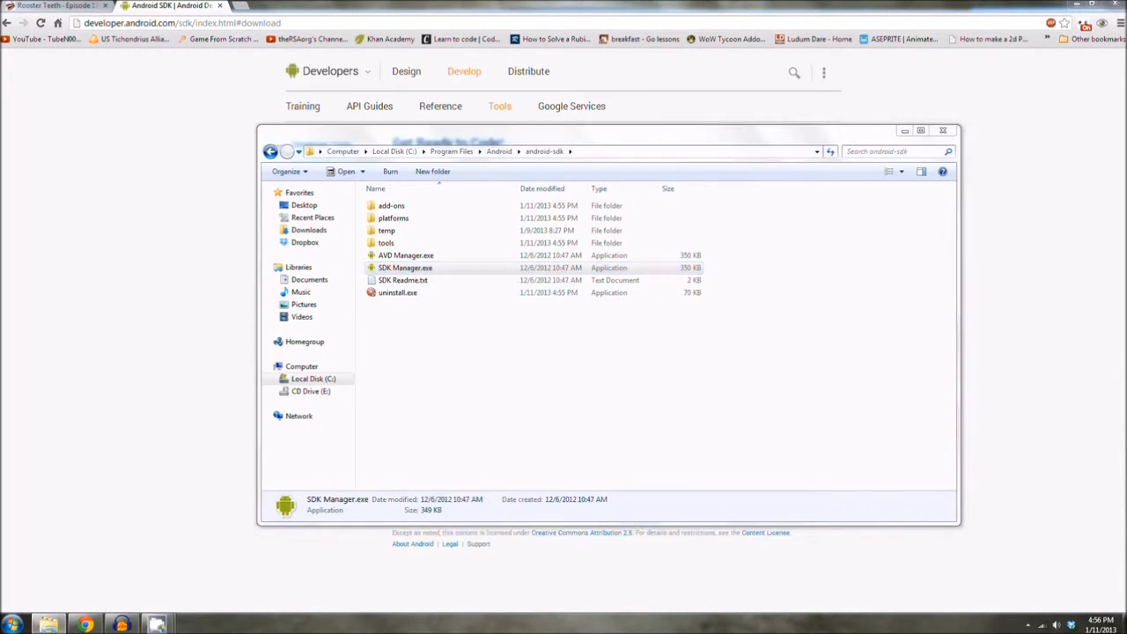
double_click(405, 268)
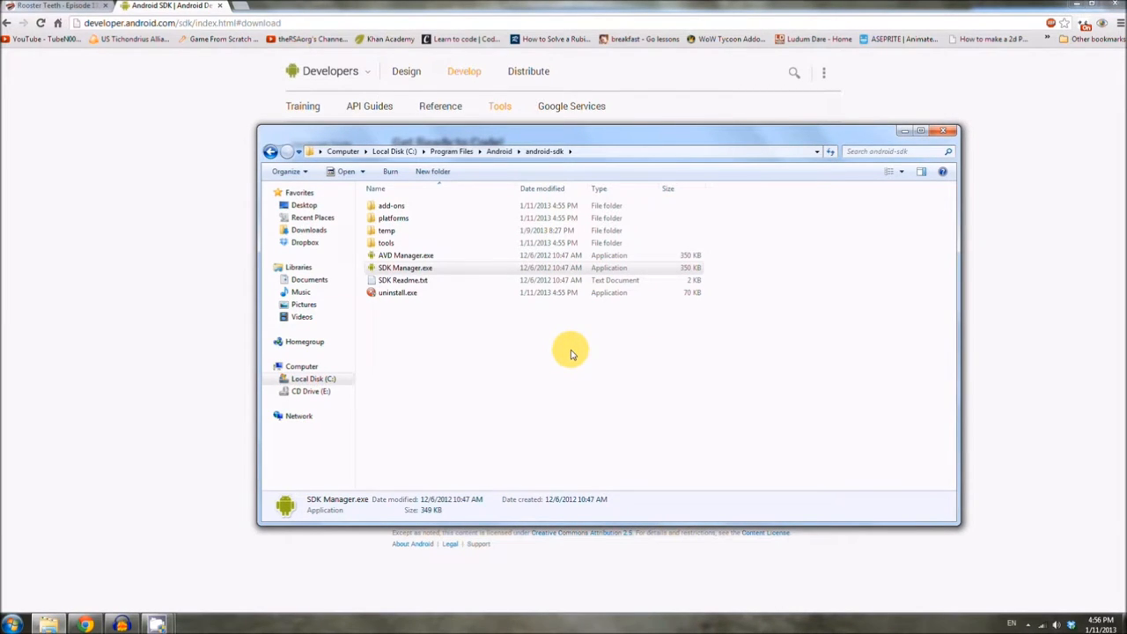
mouse_move(571, 349)
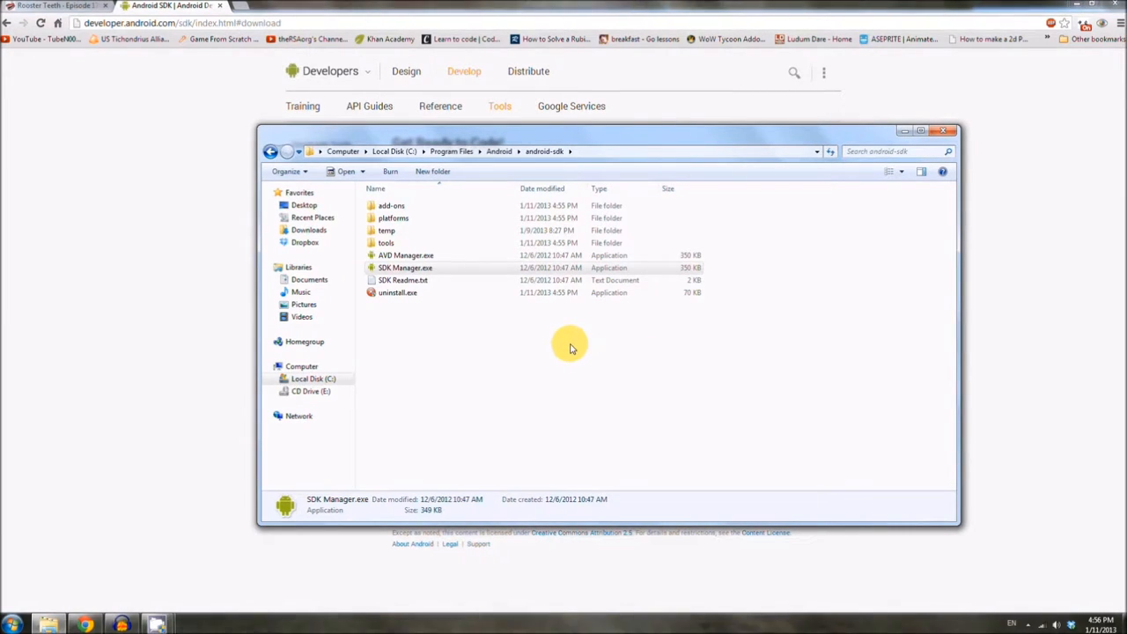
- Install the chosen Android platform packages, accepting all licences at once
double_click(403, 268)
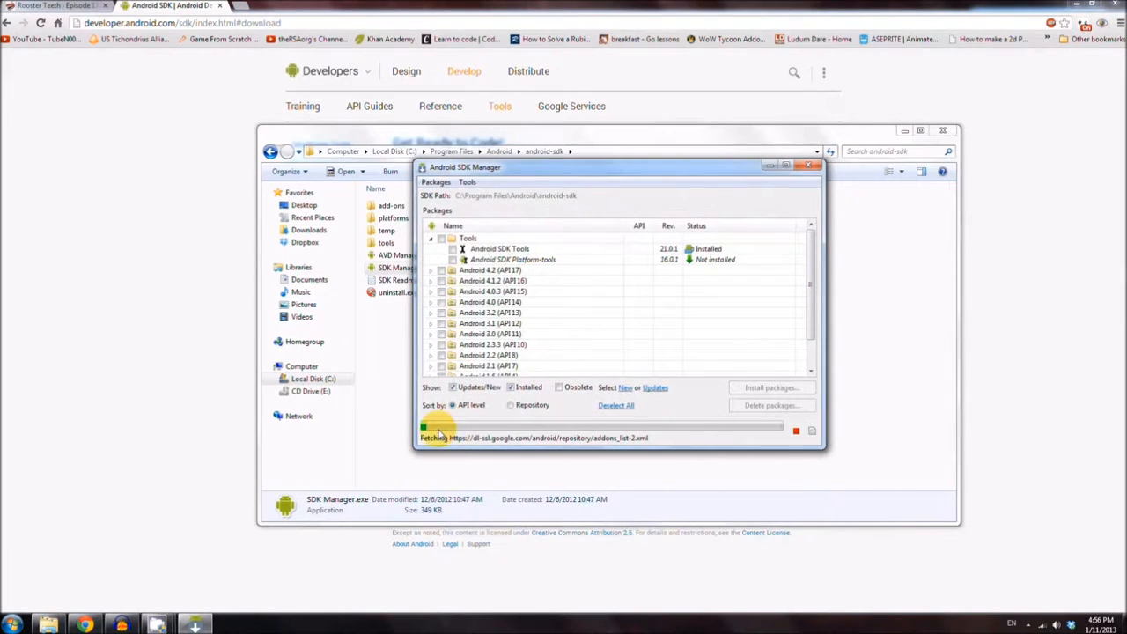
mouse_move(683, 433)
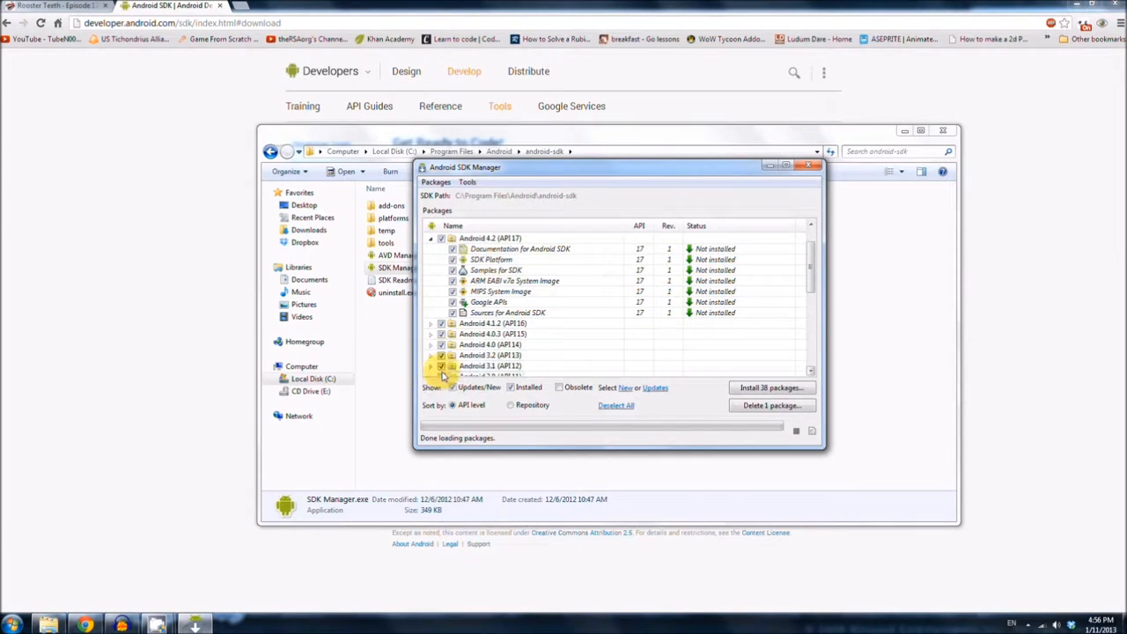
scroll(down, 3)
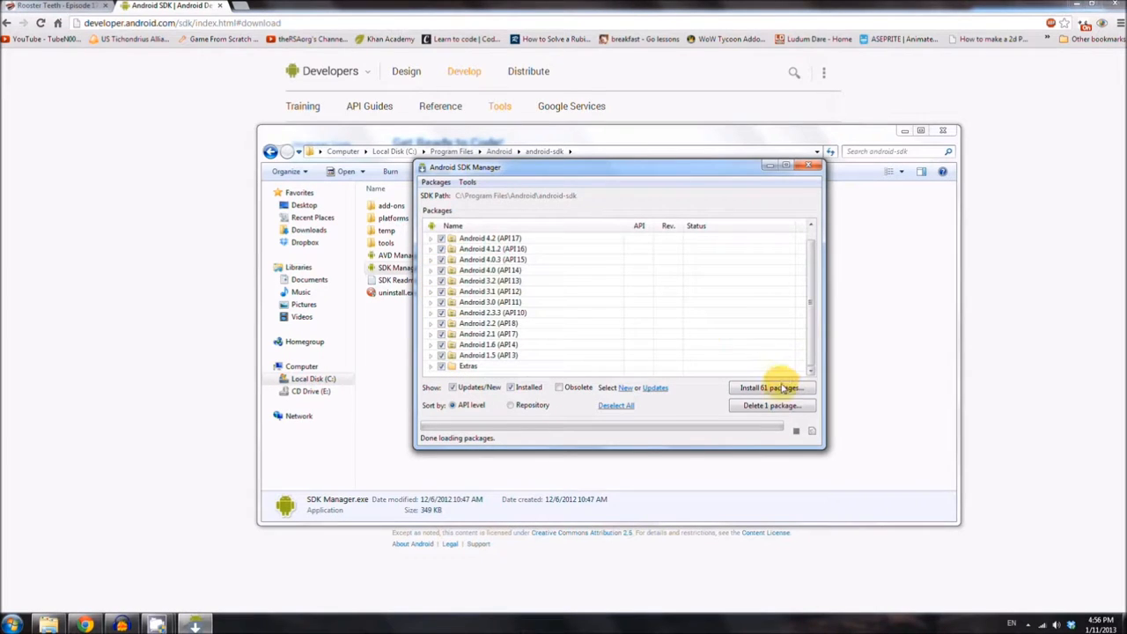
click(771, 388)
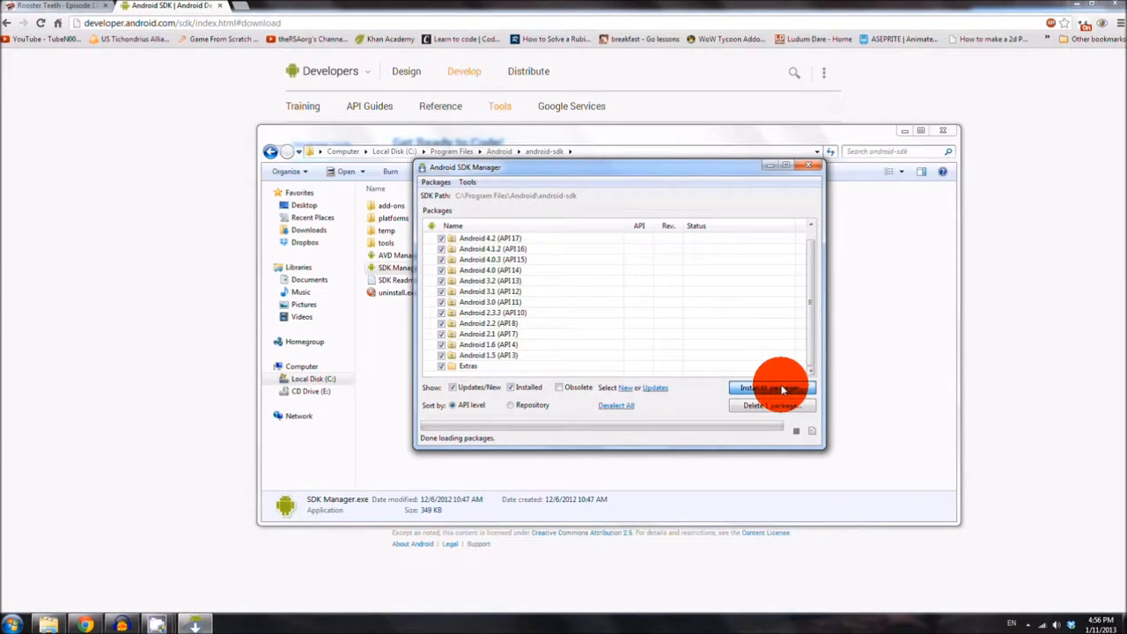
click(771, 388)
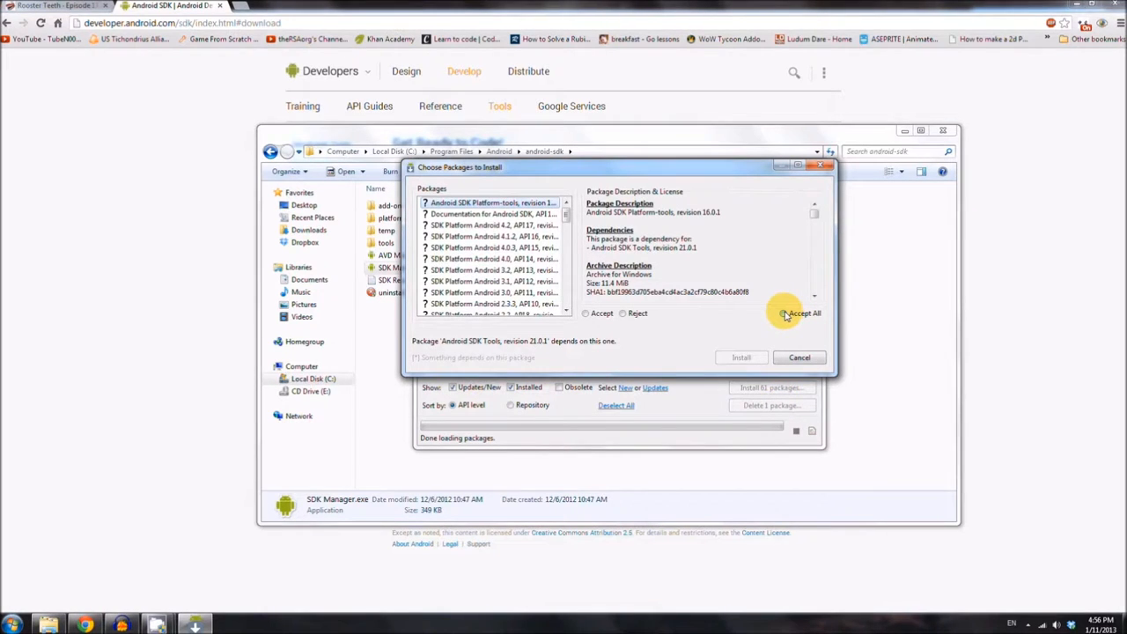
click(783, 314)
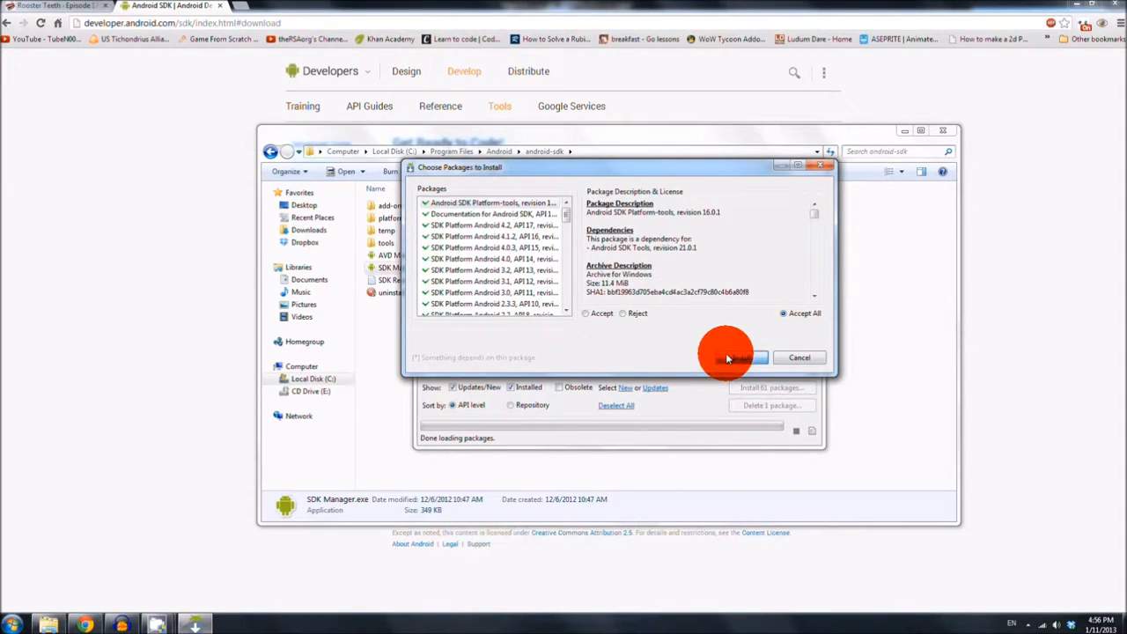
click(736, 357)
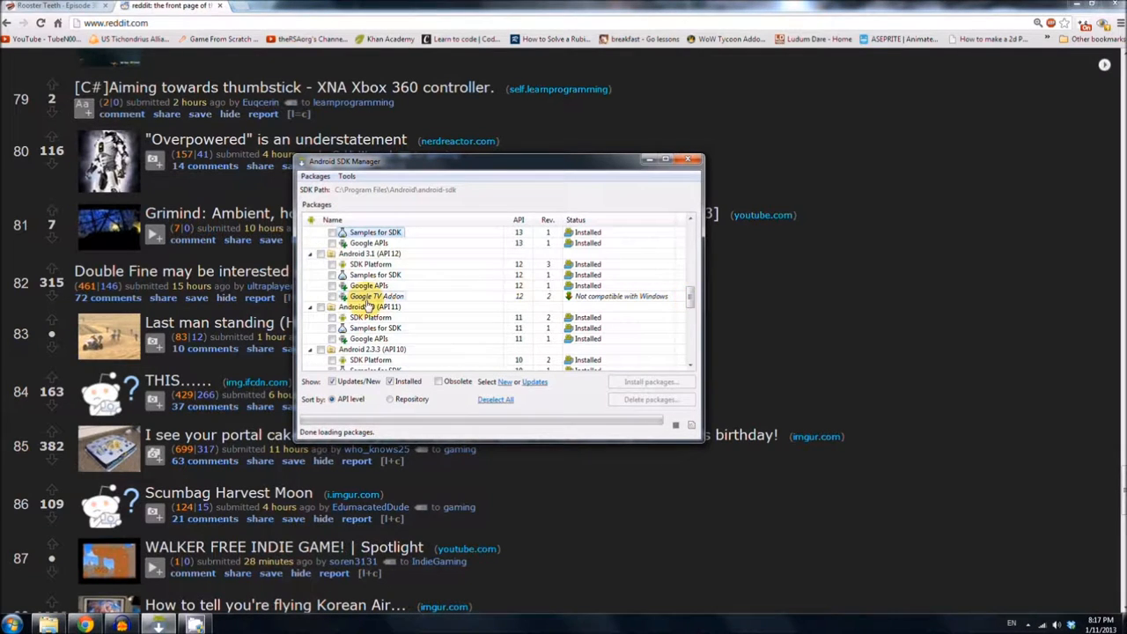
mouse_move(370, 300)
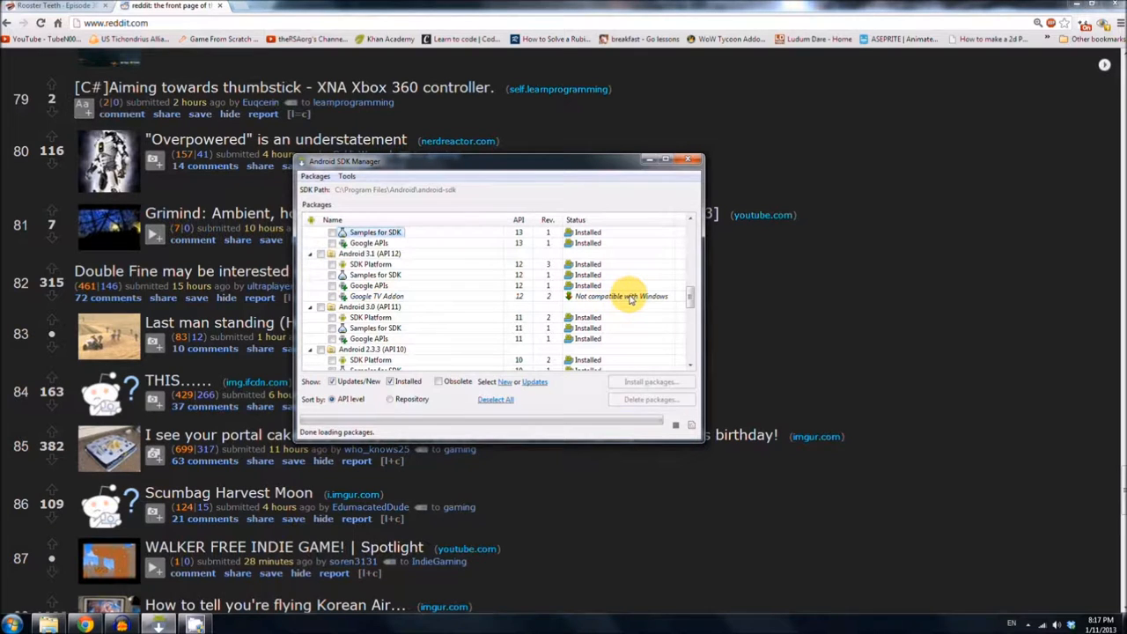
mouse_move(648, 299)
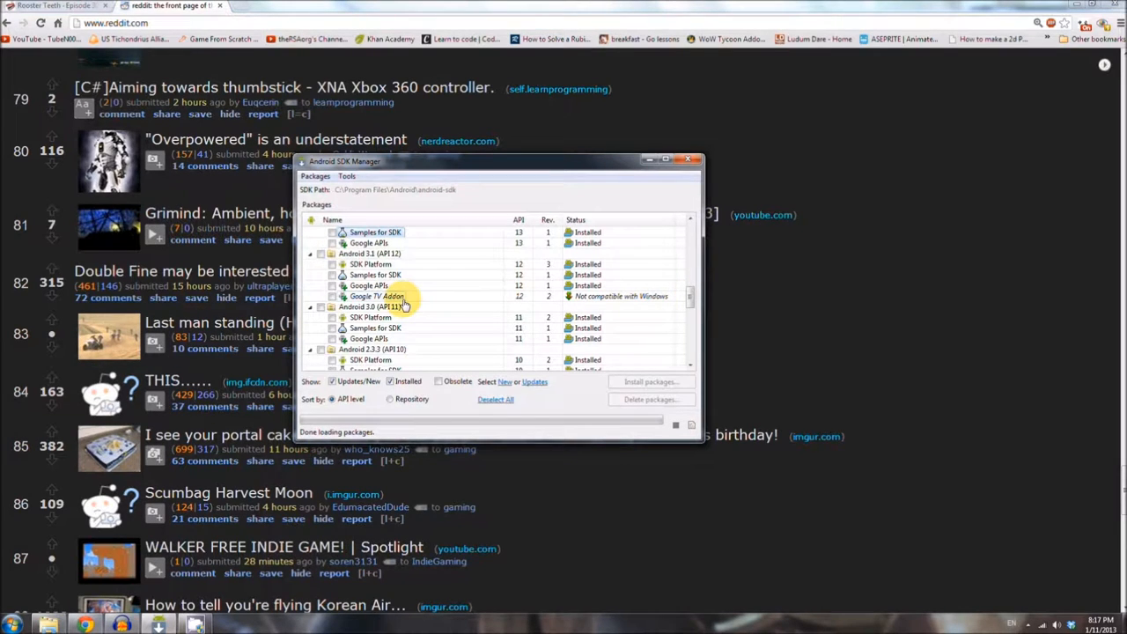
mouse_move(454, 290)
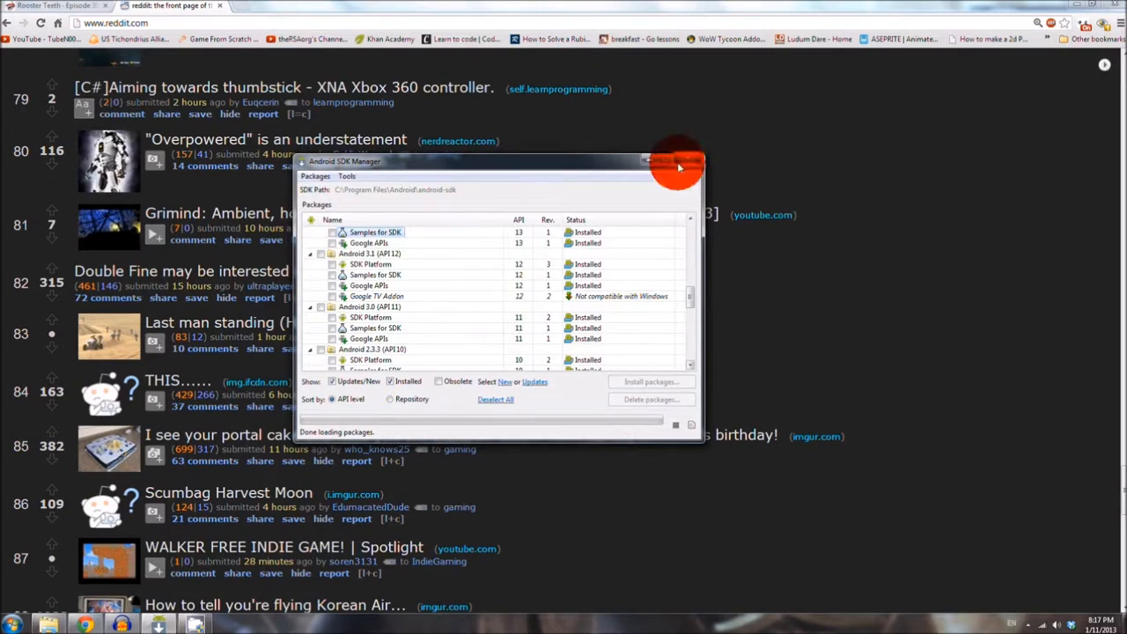
- Reach Environment Variables via Computer > Properties > Advanced system settings
click(678, 166)
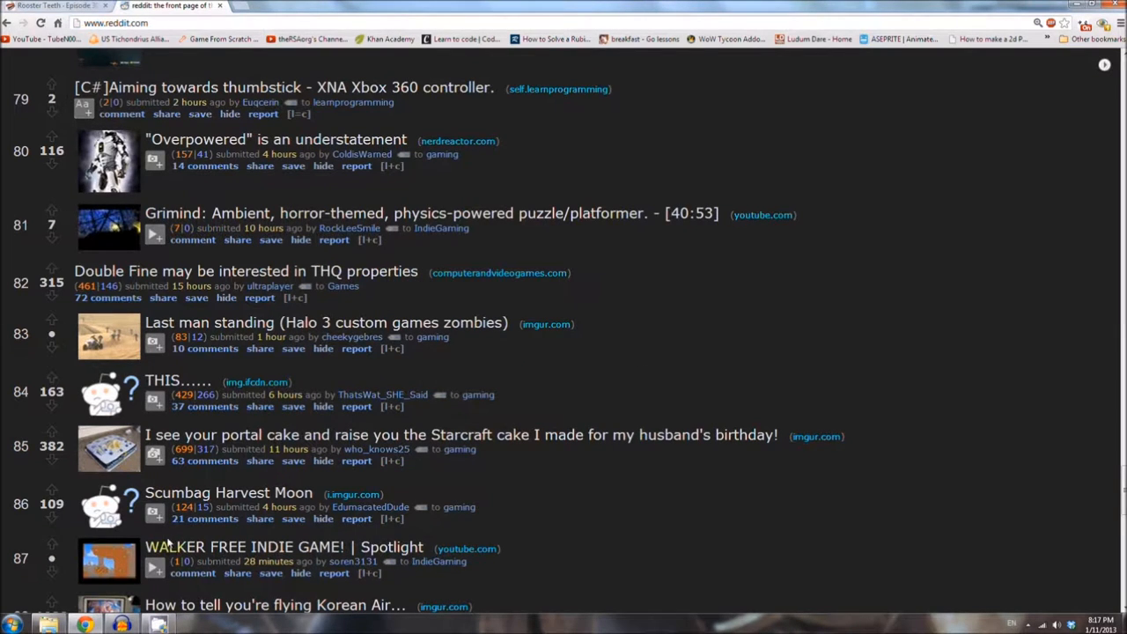
click(11, 625)
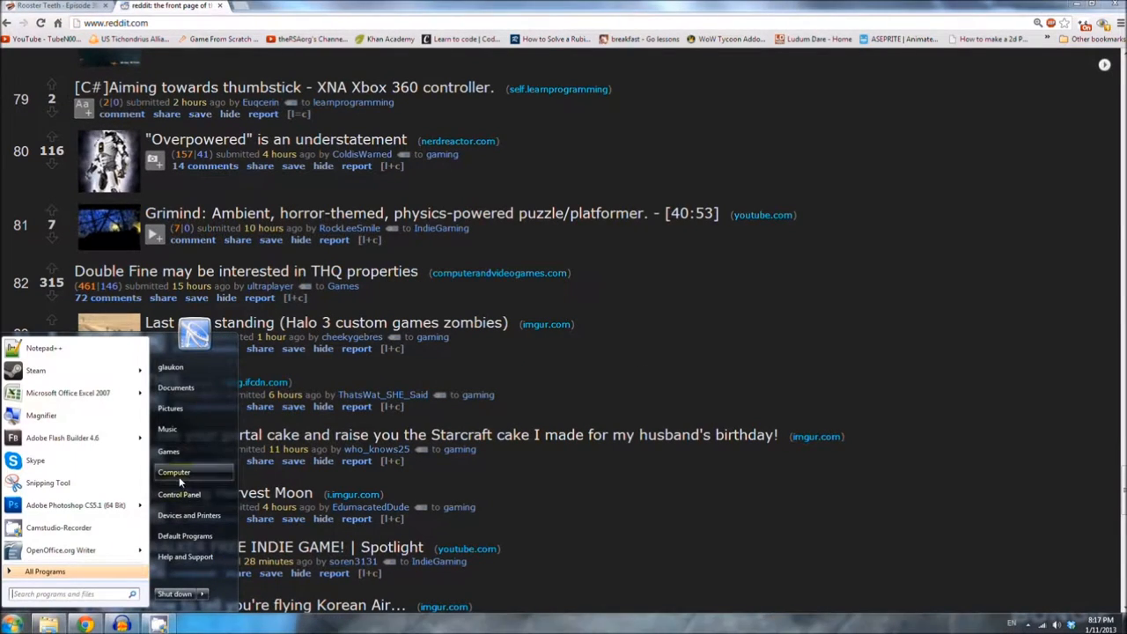
mouse_move(180, 472)
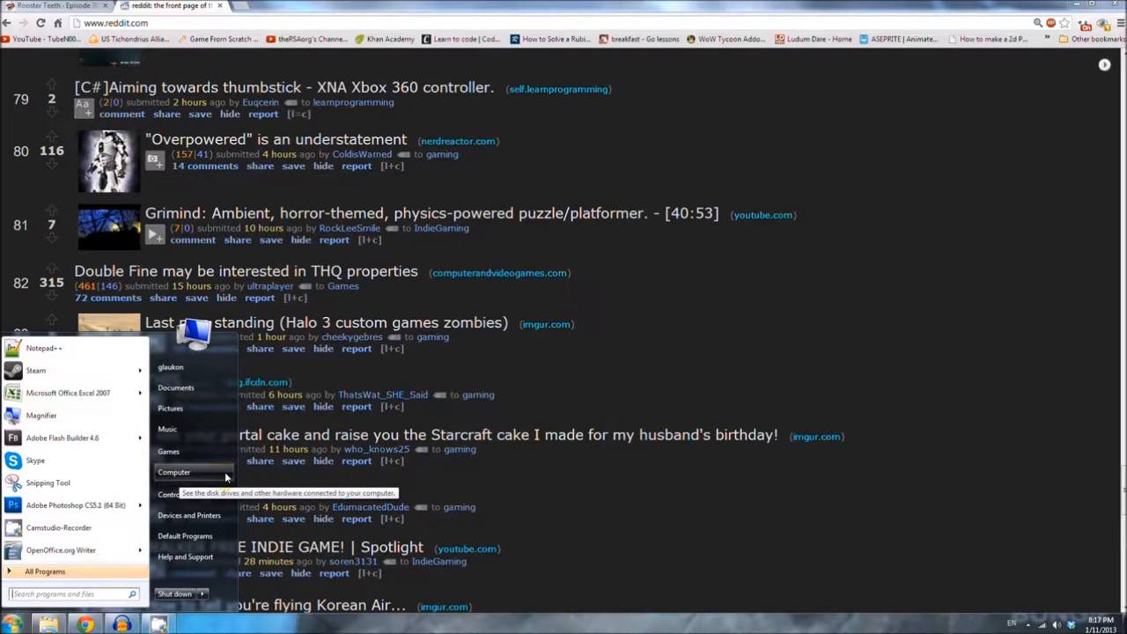
right_click(173, 472)
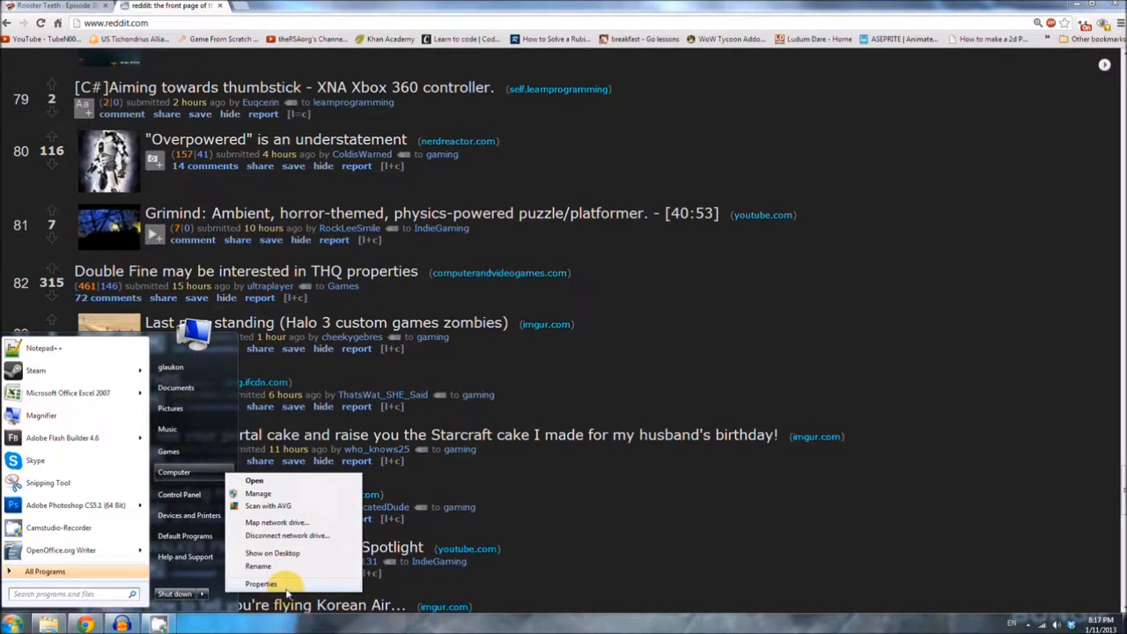
click(262, 578)
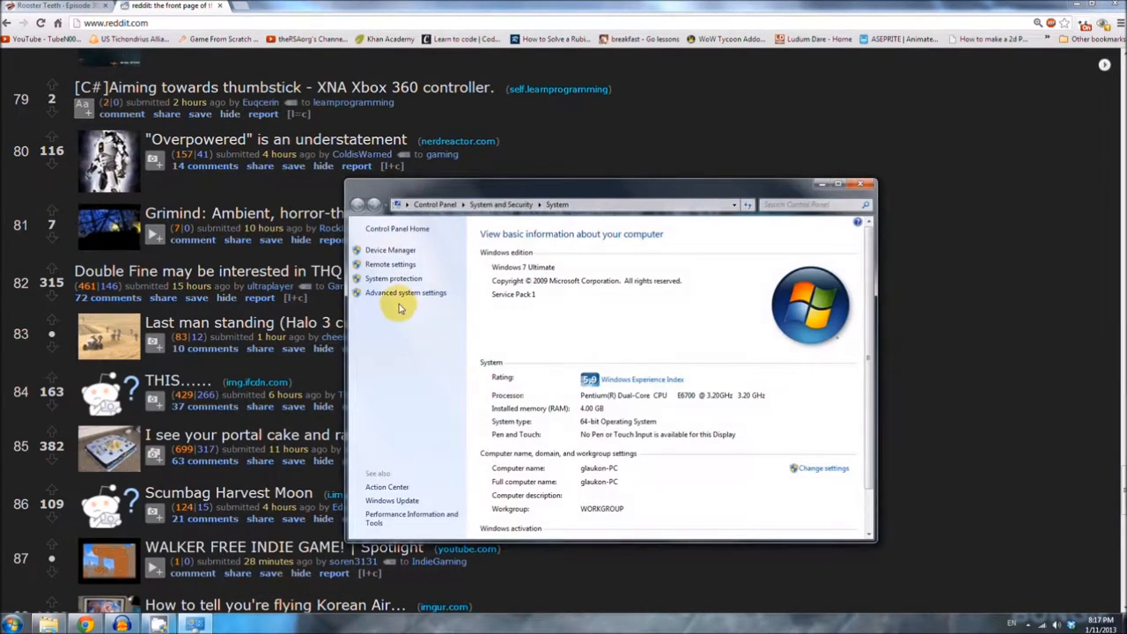
click(405, 292)
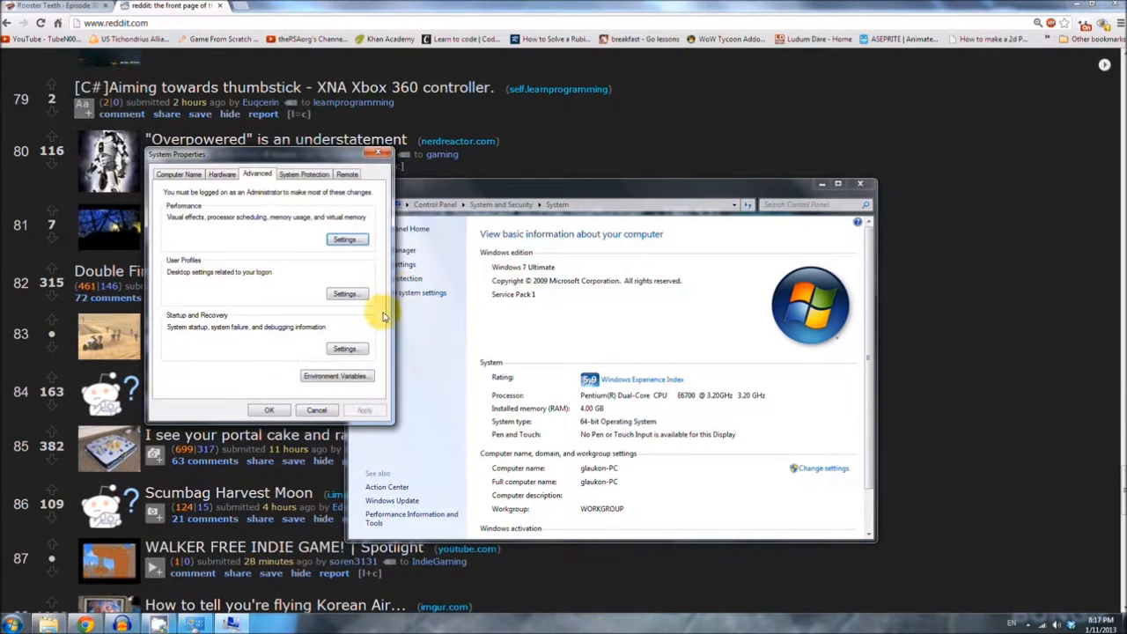
click(336, 375)
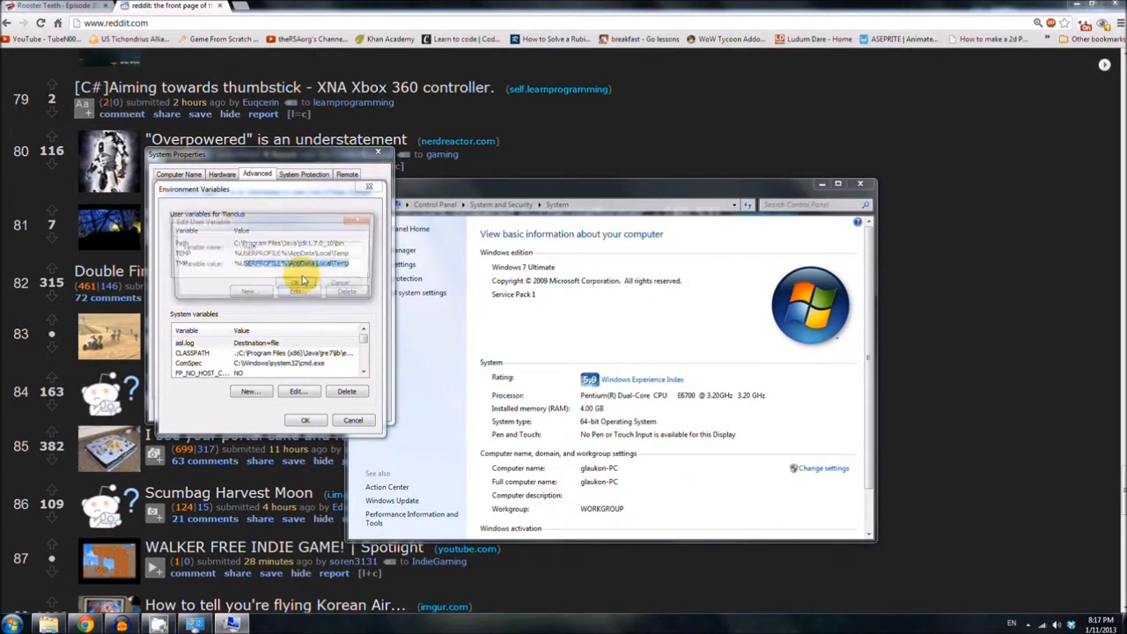
- Append the android-sdk tools folder path to the user Path variable and confirm
click(297, 292)
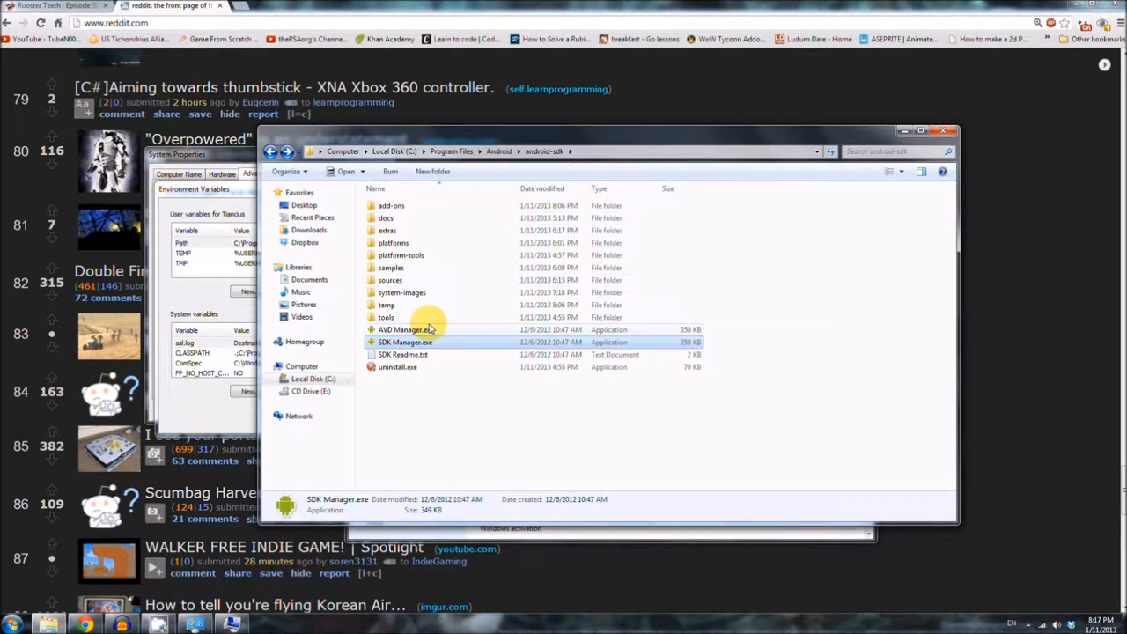
double_click(387, 317)
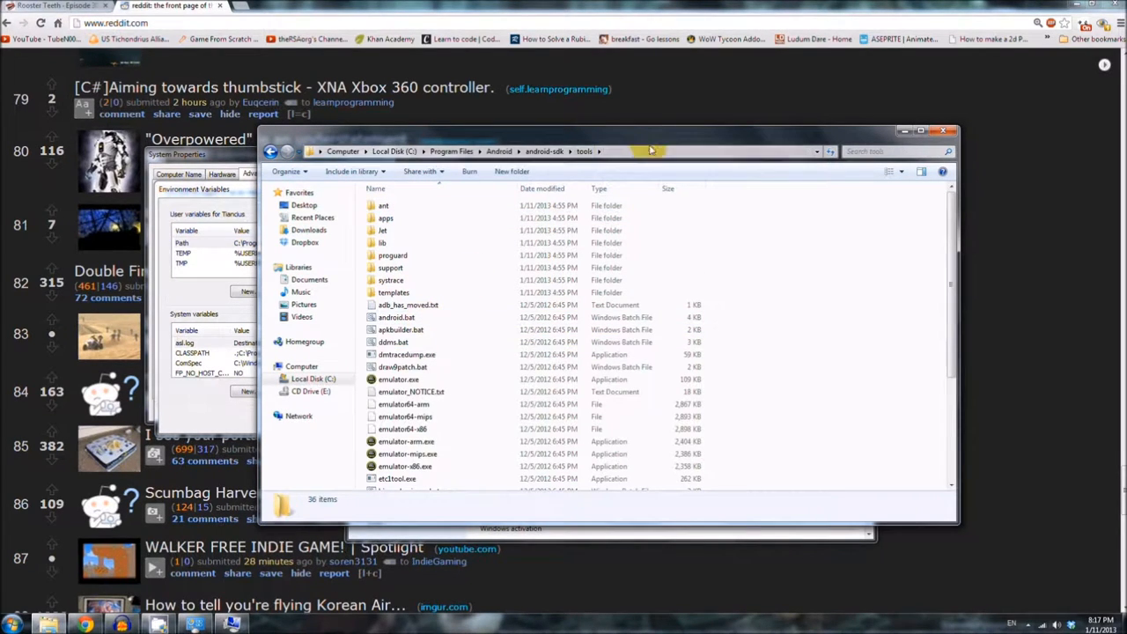
click(651, 152)
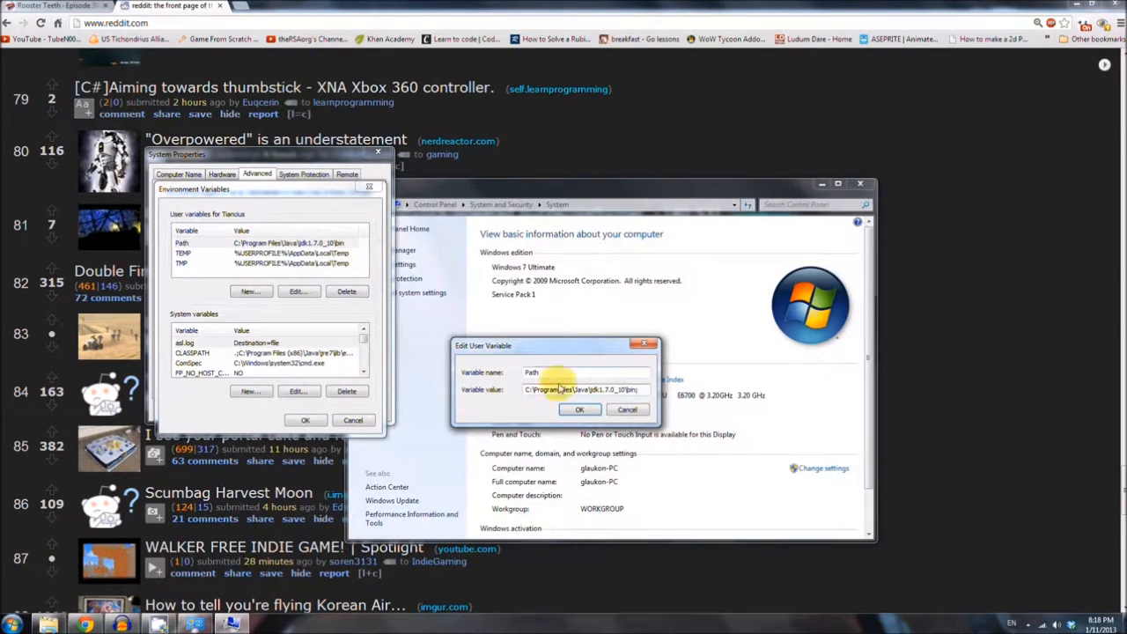
right_click(581, 389)
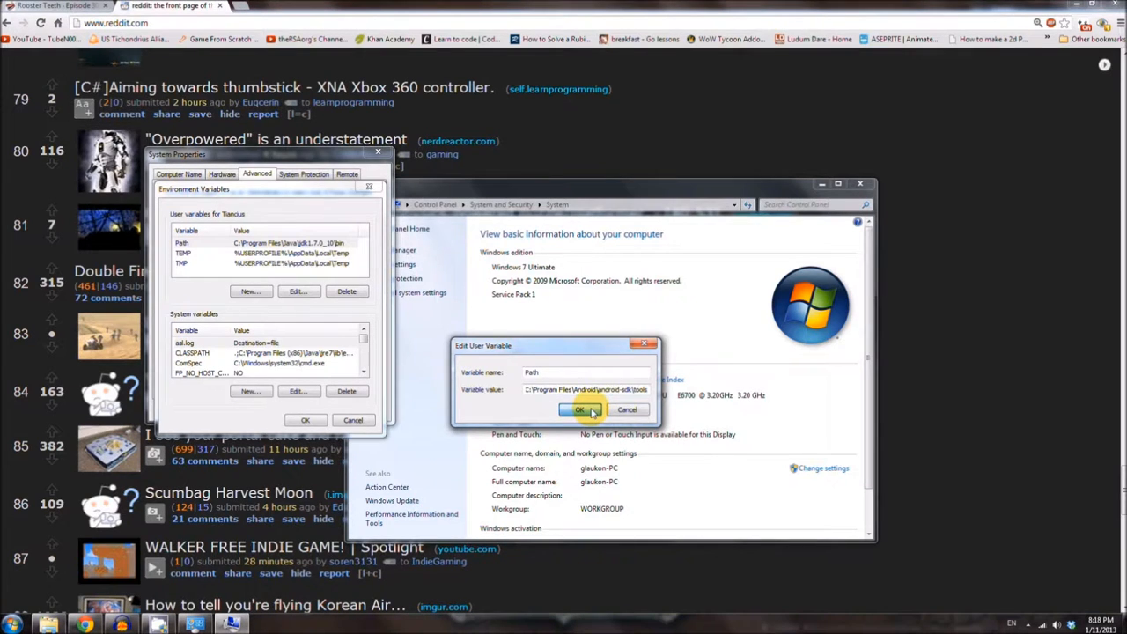
click(577, 409)
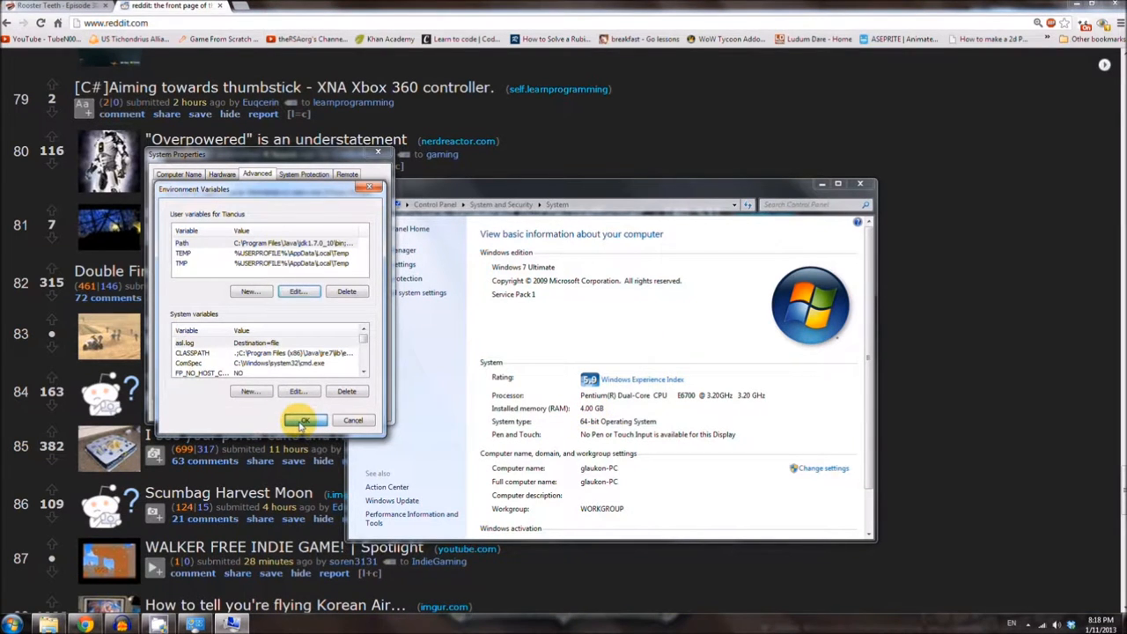
click(303, 419)
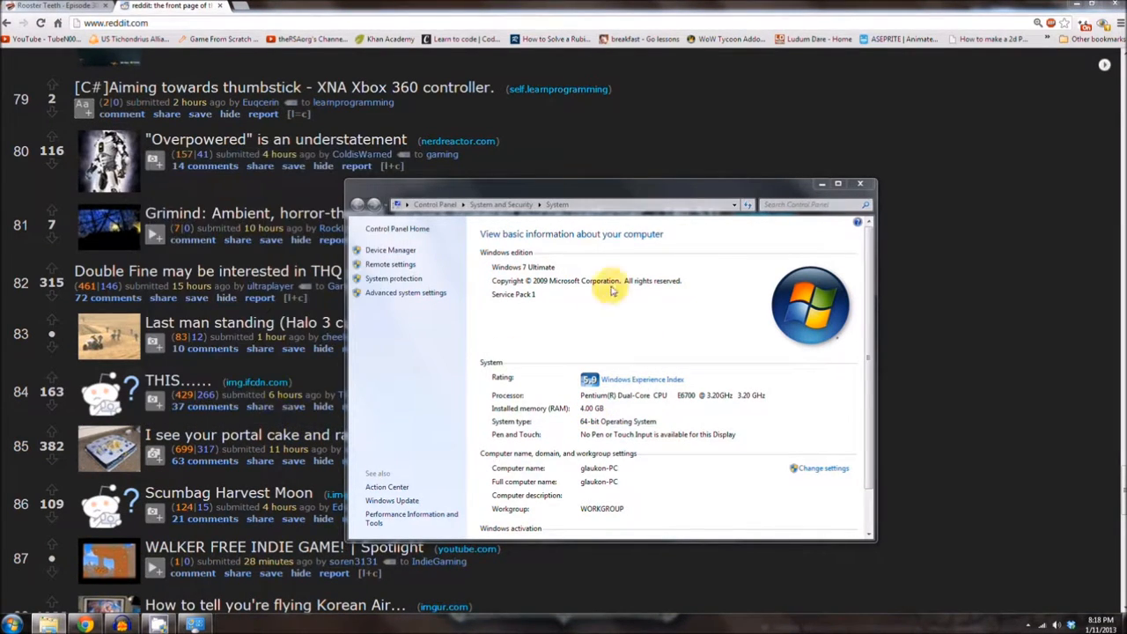
- Go to the Eclipse website from the search results and reach its downloads page
click(860, 185)
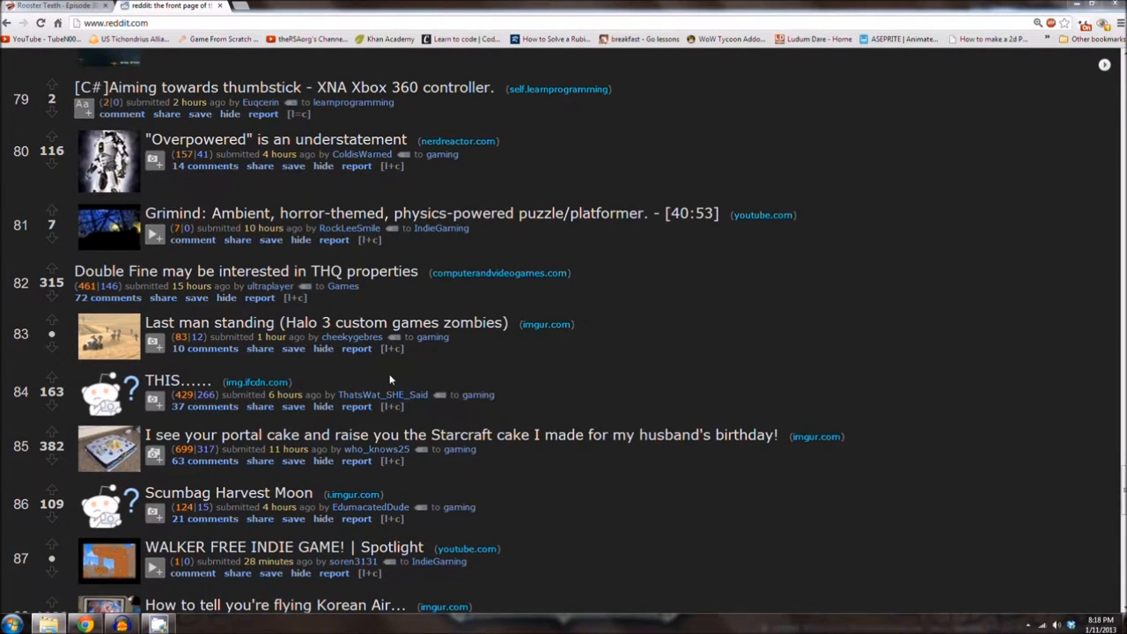
mouse_move(406, 376)
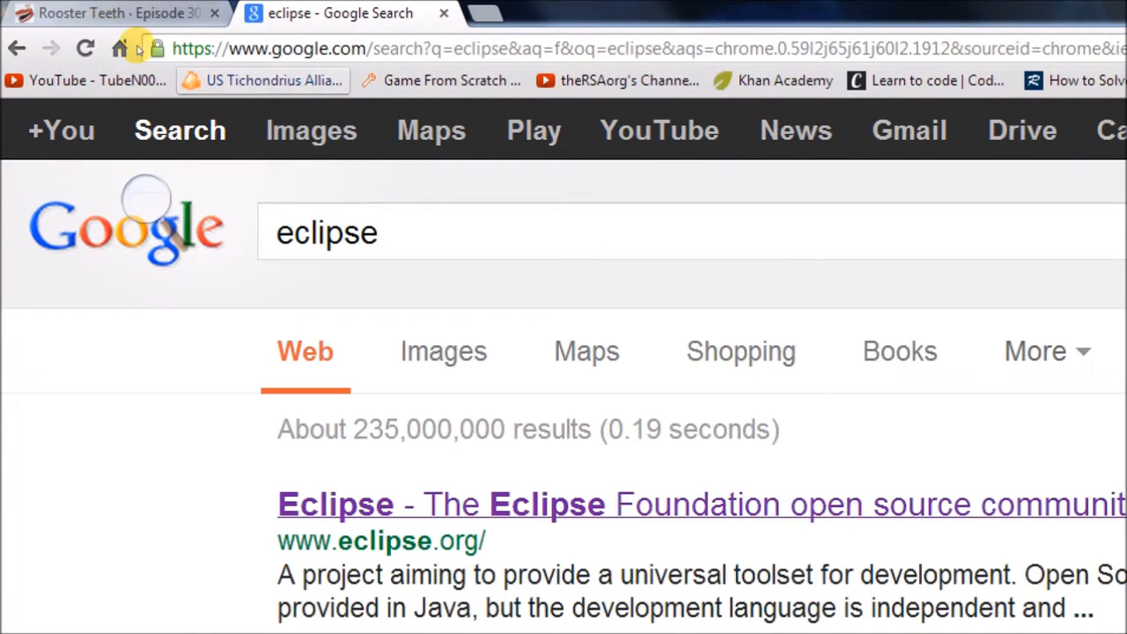
scroll(down, 3)
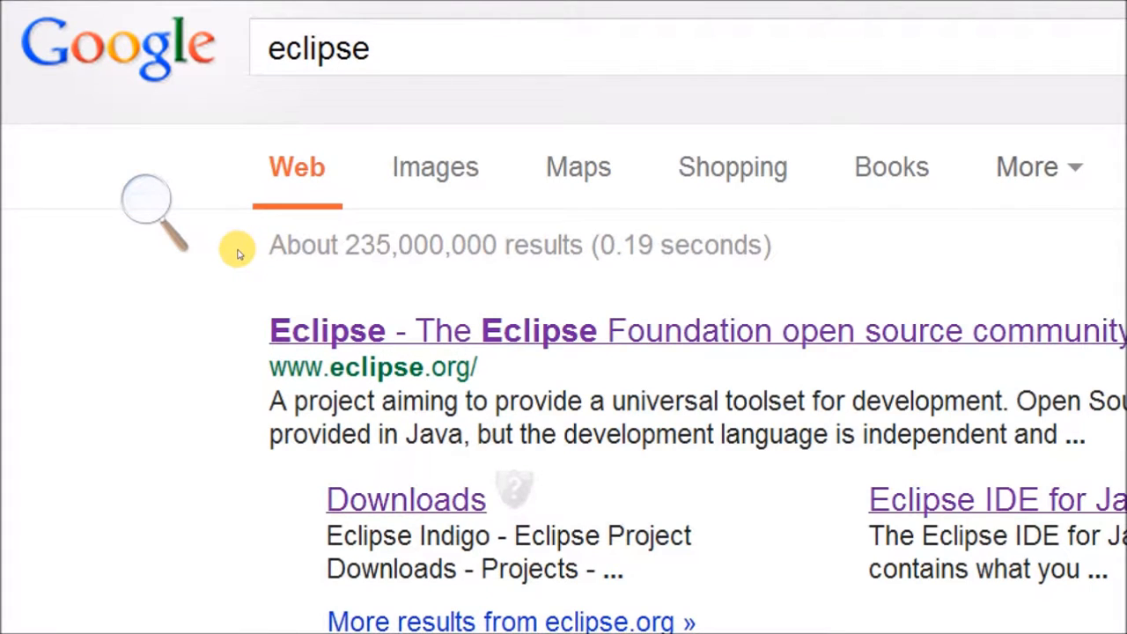
click(326, 331)
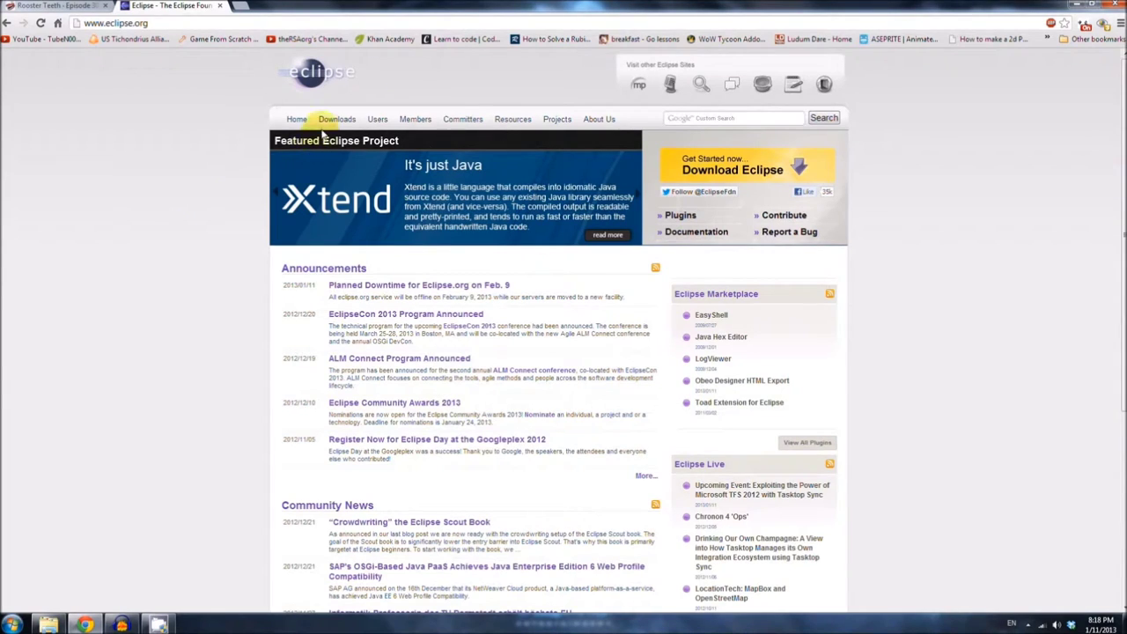
click(336, 120)
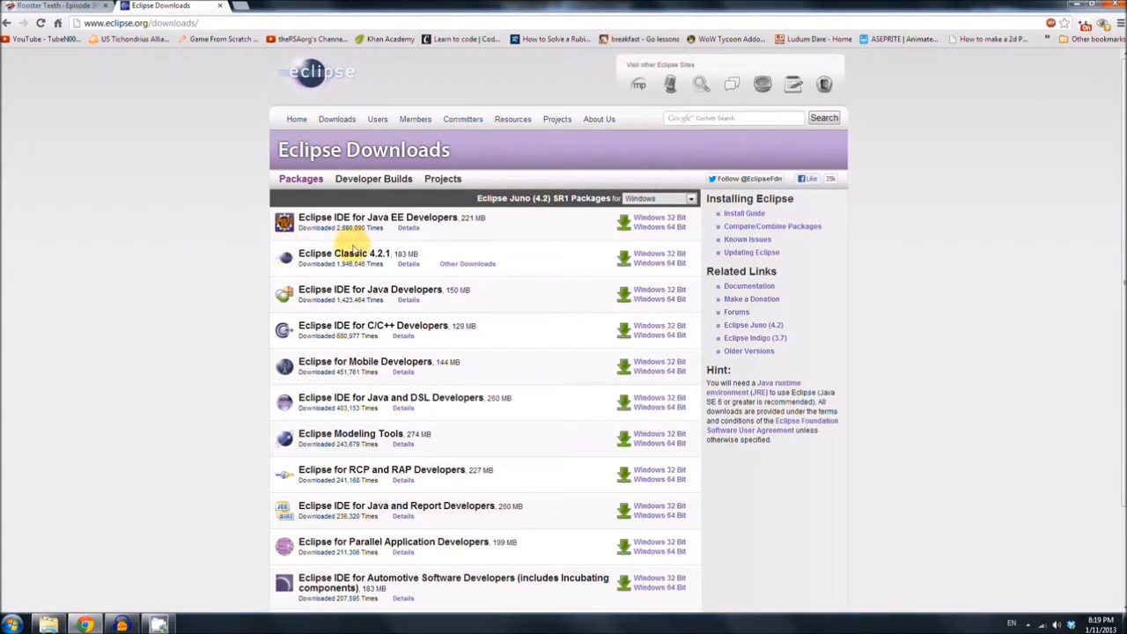
mouse_move(275, 293)
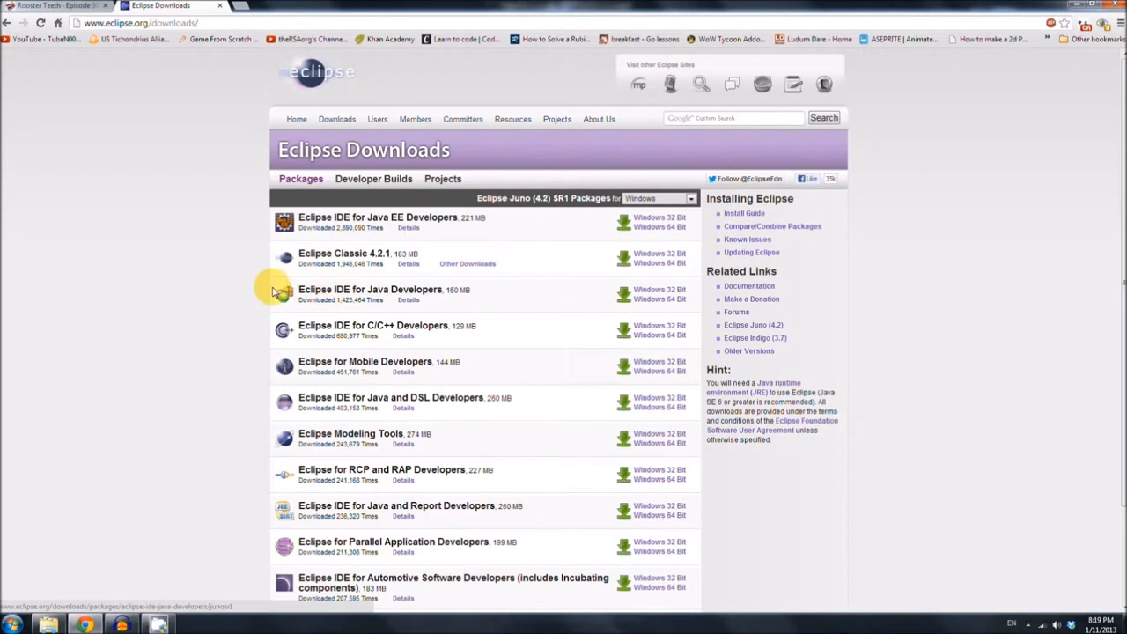
mouse_move(465, 240)
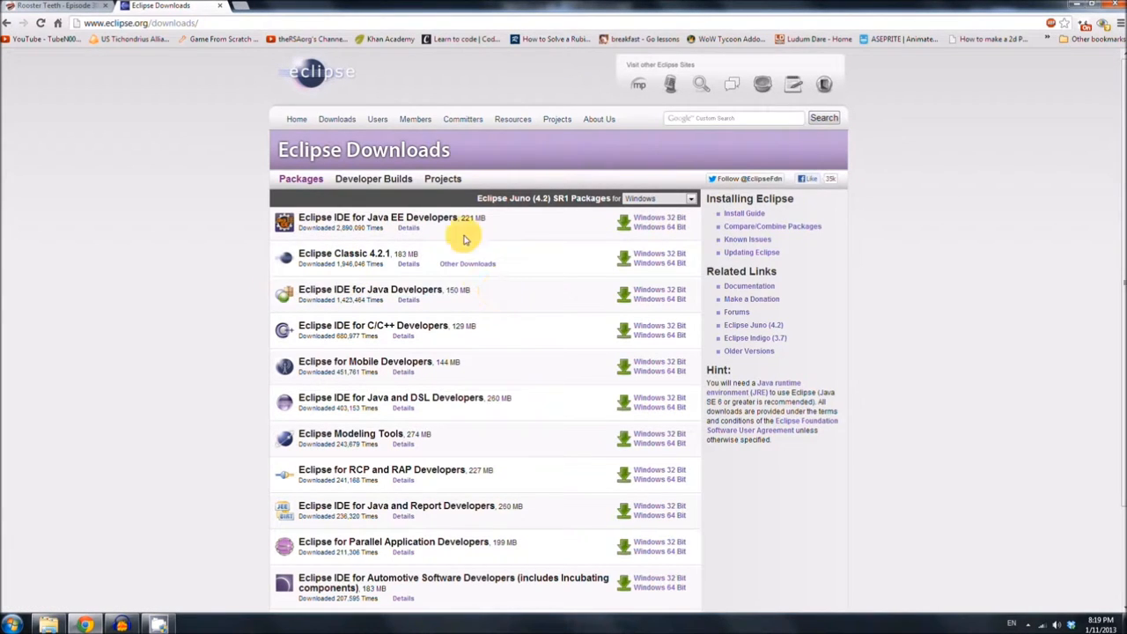
- Download the Windows zip of Eclipse IDE for Java Developers from the suggested mirror
scroll(down, 3)
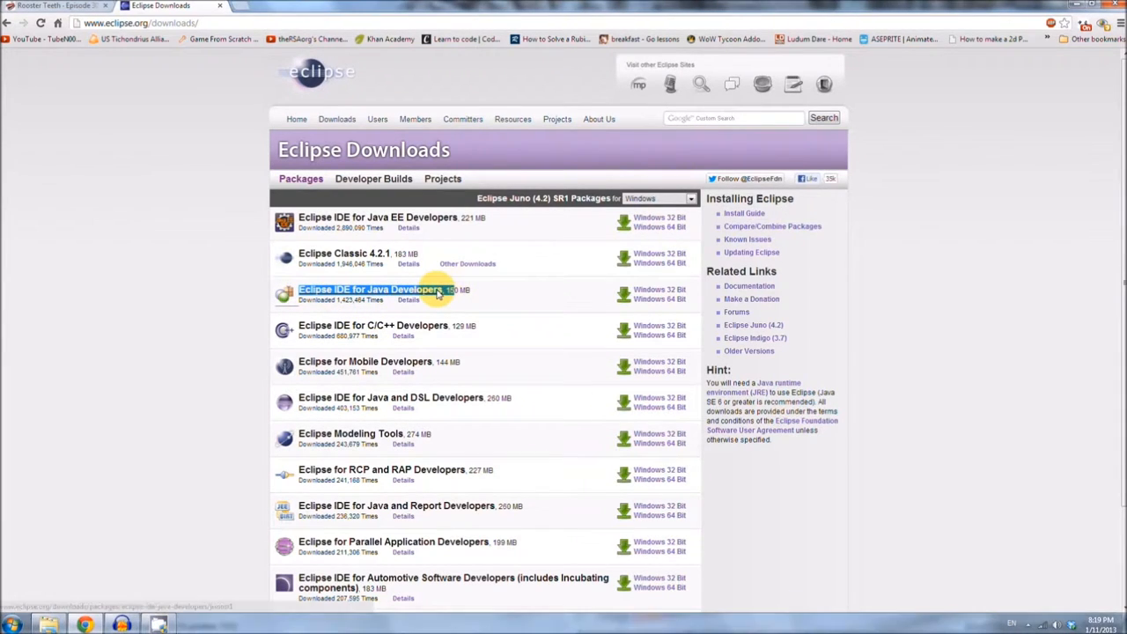
click(384, 289)
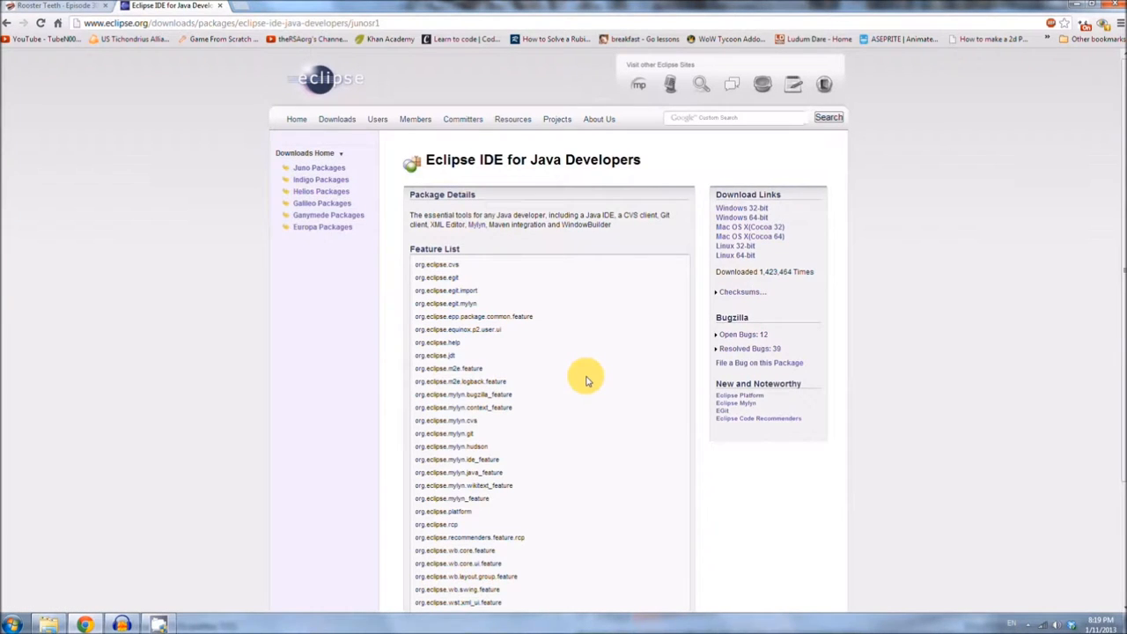
mouse_move(743, 218)
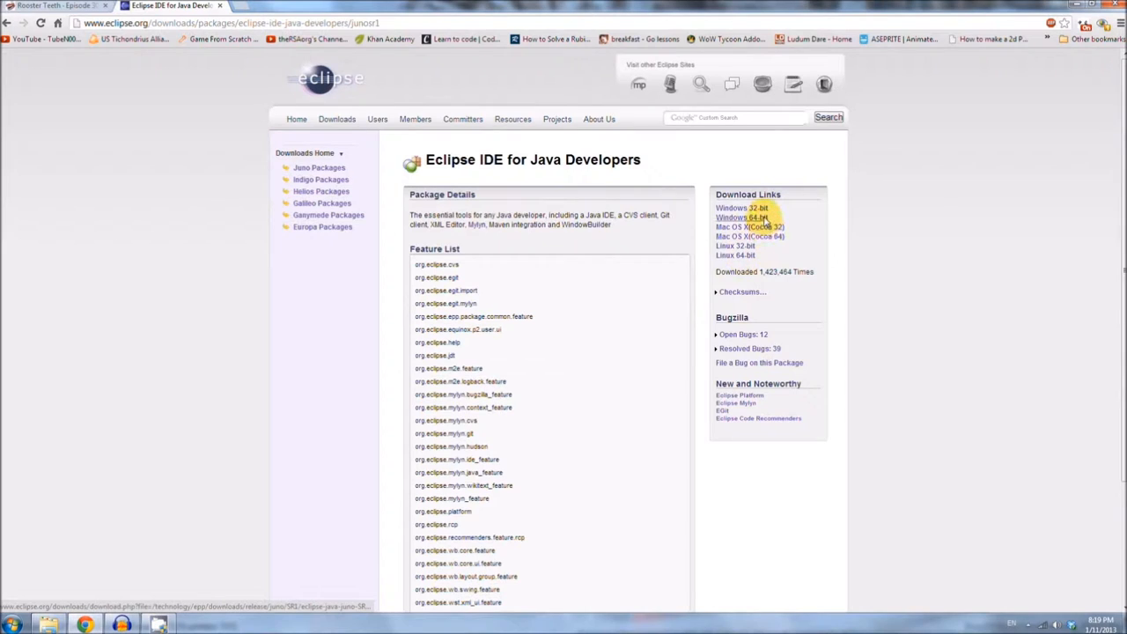
click(729, 219)
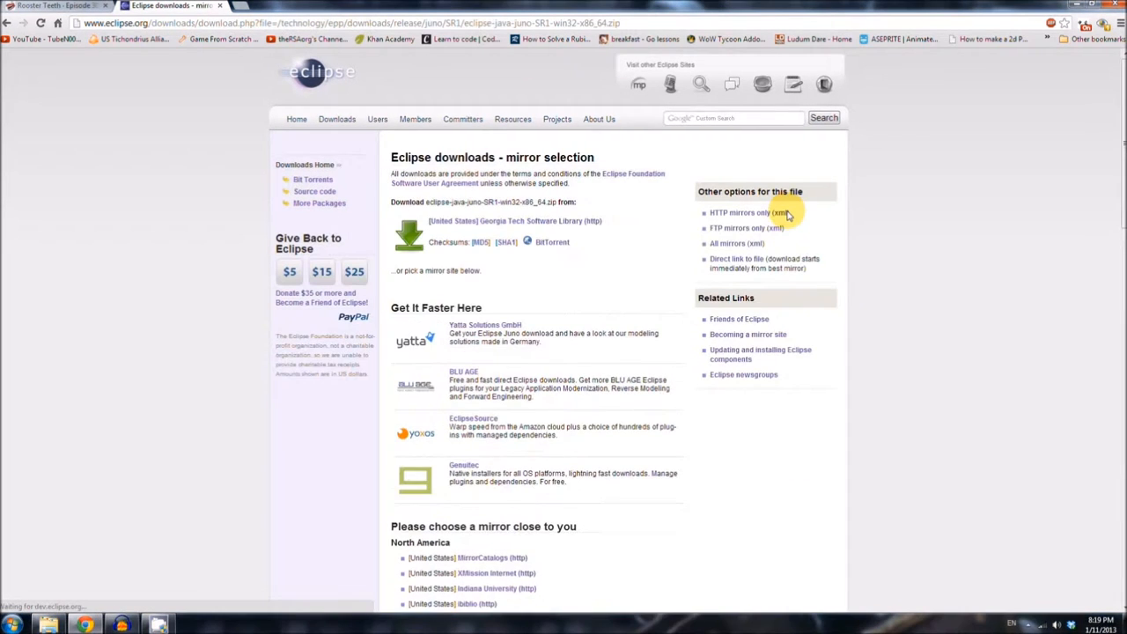
scroll(down, 3)
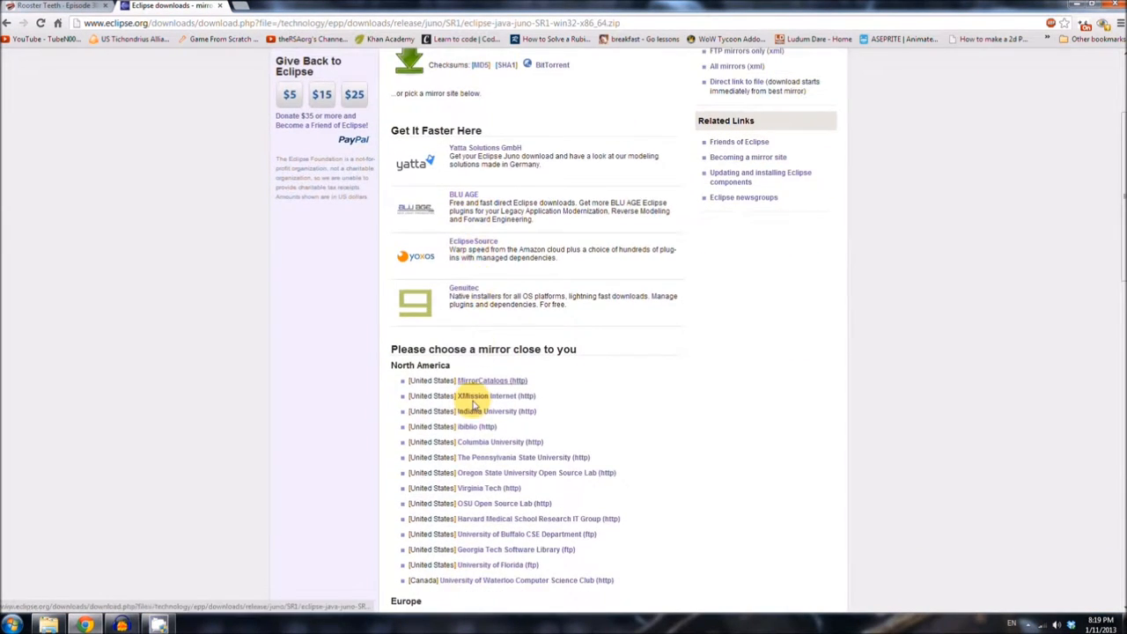
scroll(up, 3)
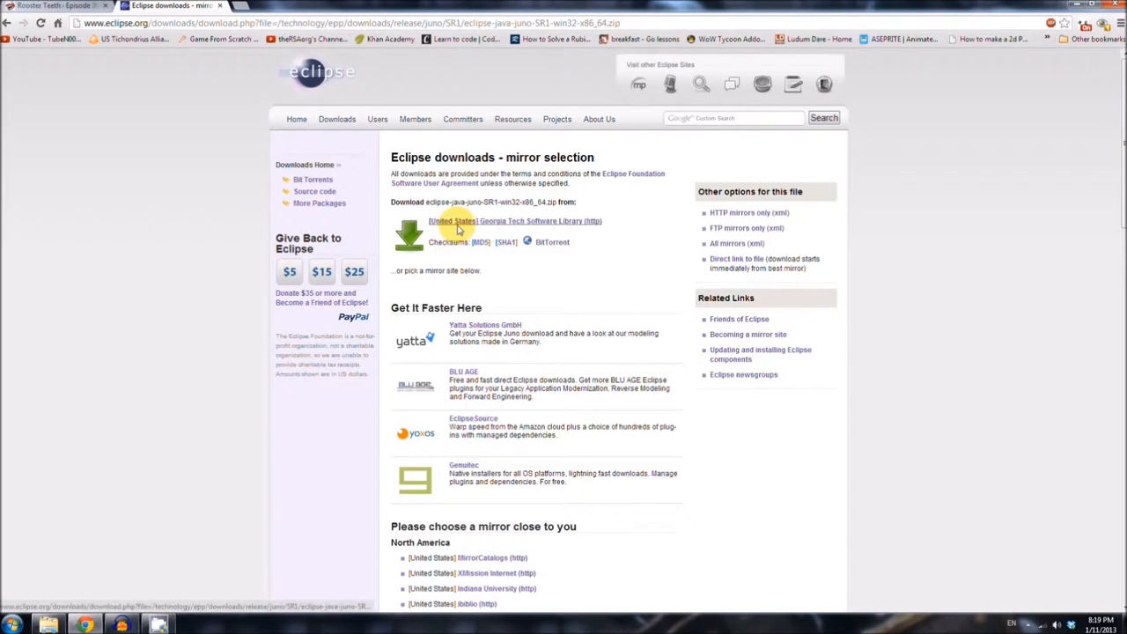
click(469, 222)
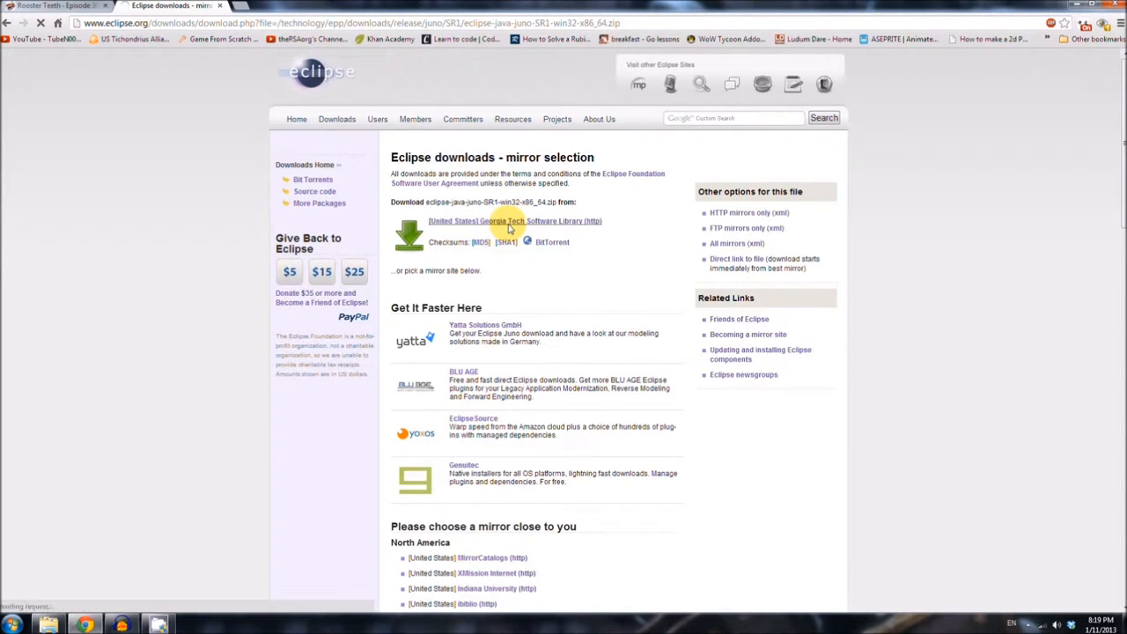
click(506, 221)
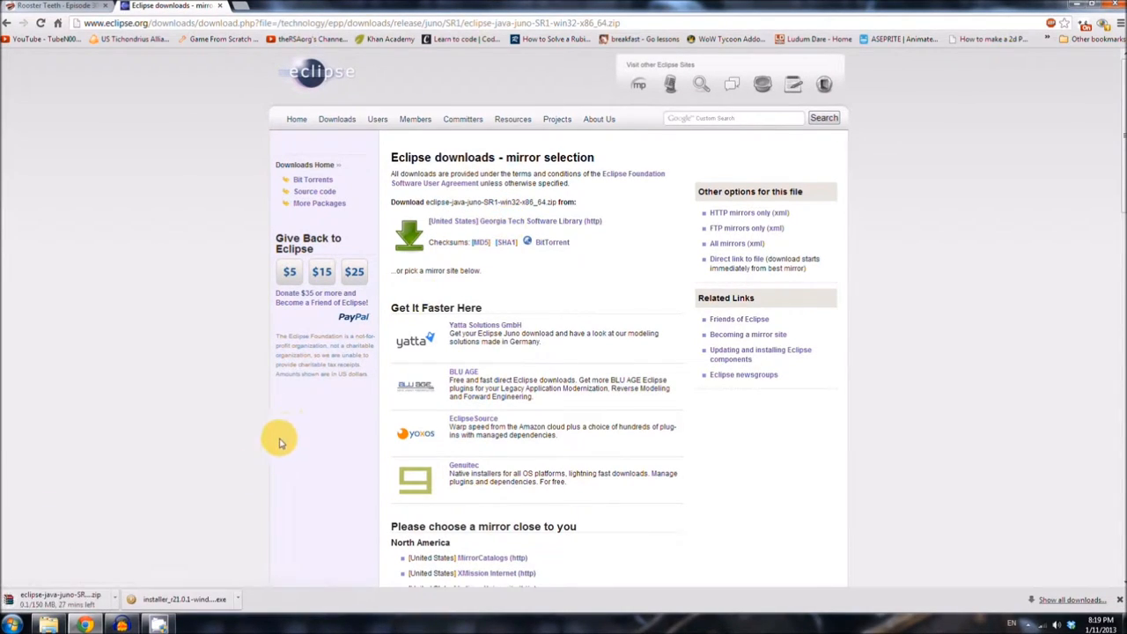
mouse_move(272, 450)
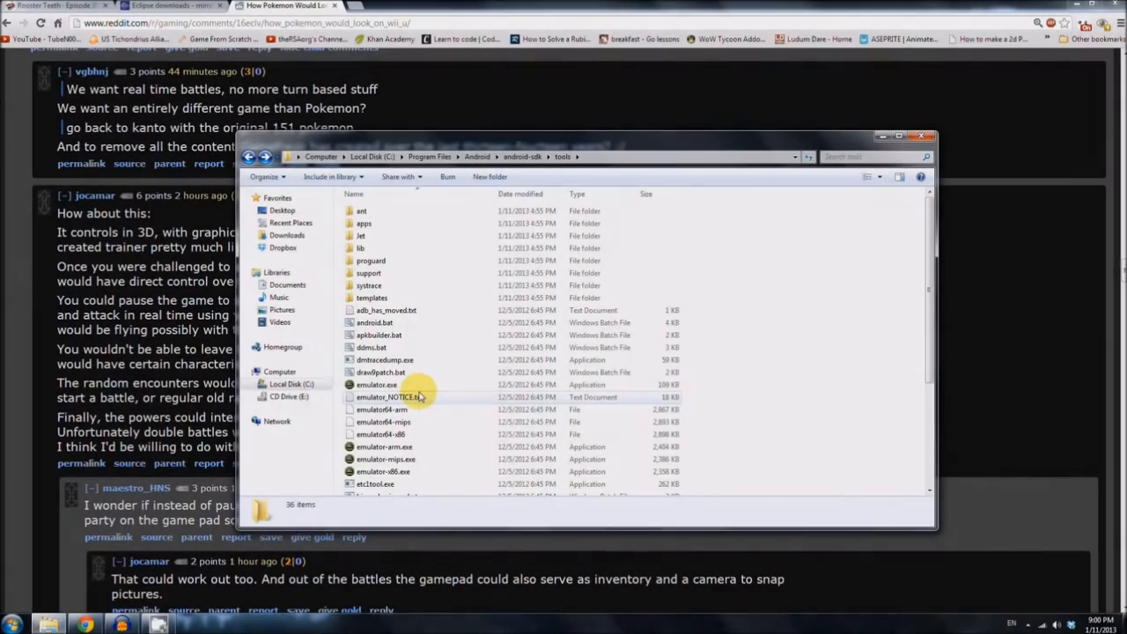
- Extract the downloaded Eclipse archive in the Downloads folder
click(285, 236)
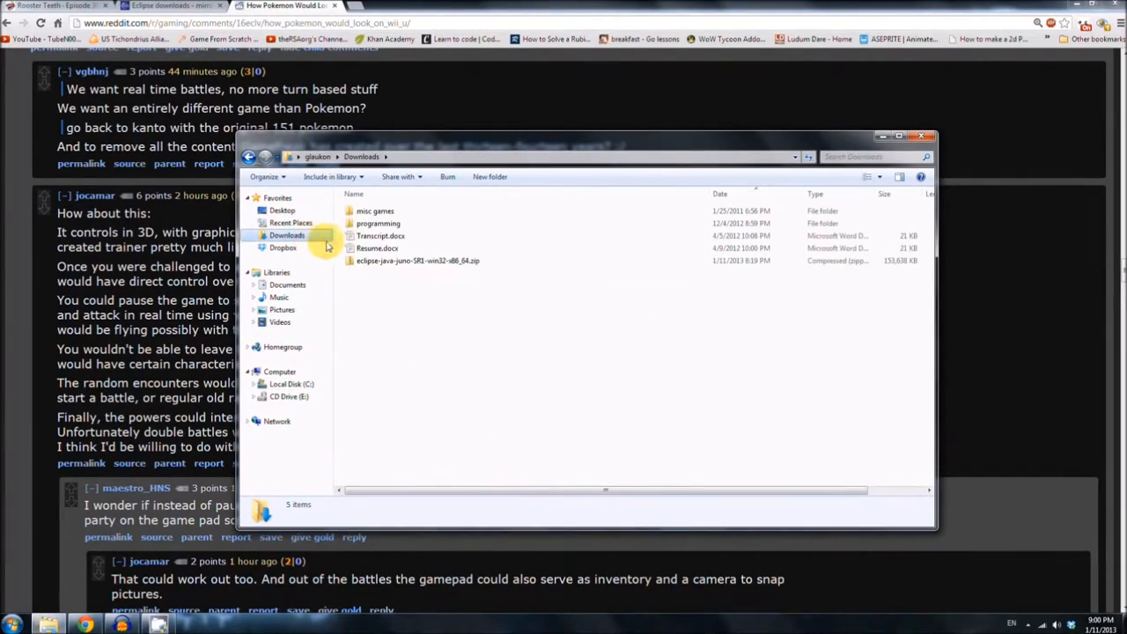
right_click(405, 261)
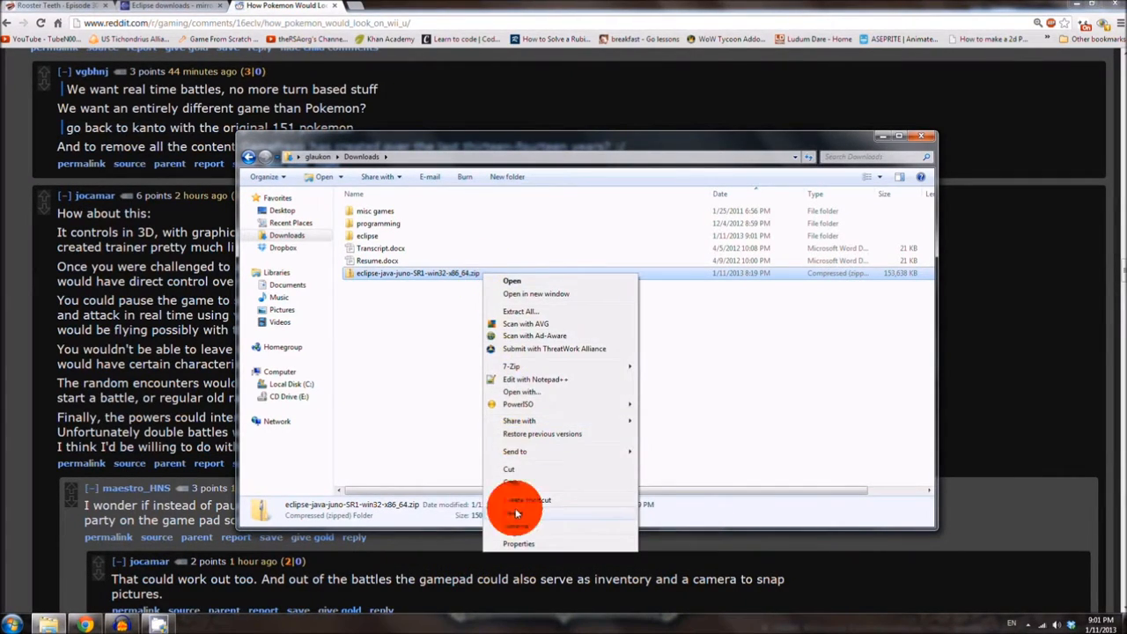
click(518, 514)
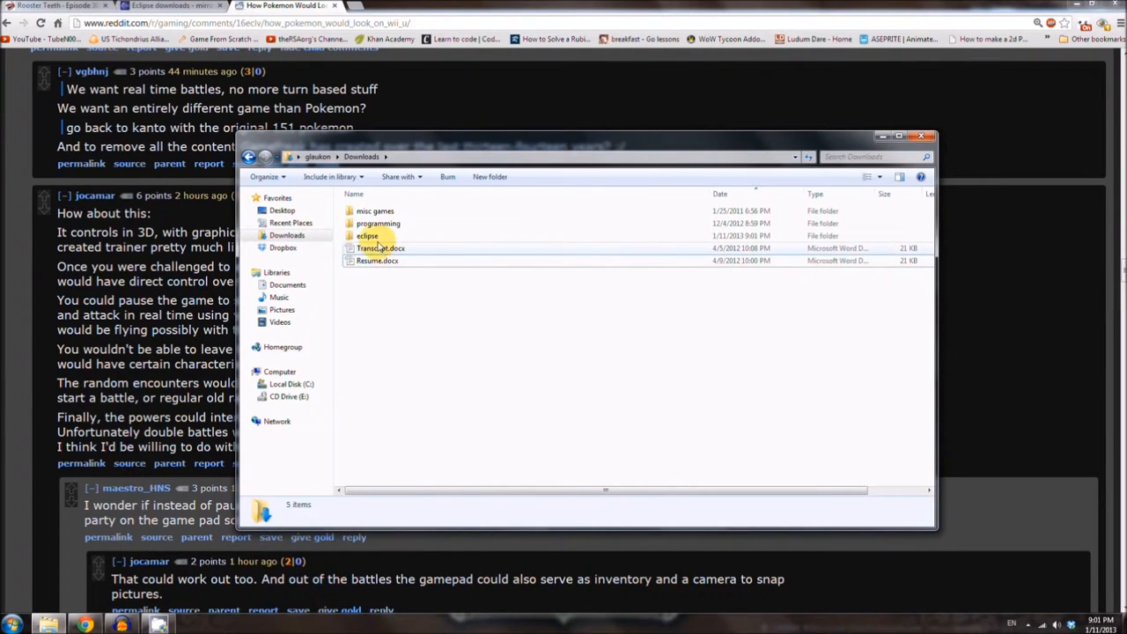
- Move the extracted eclipse folder into C:\Program Files and open it
right_click(366, 236)
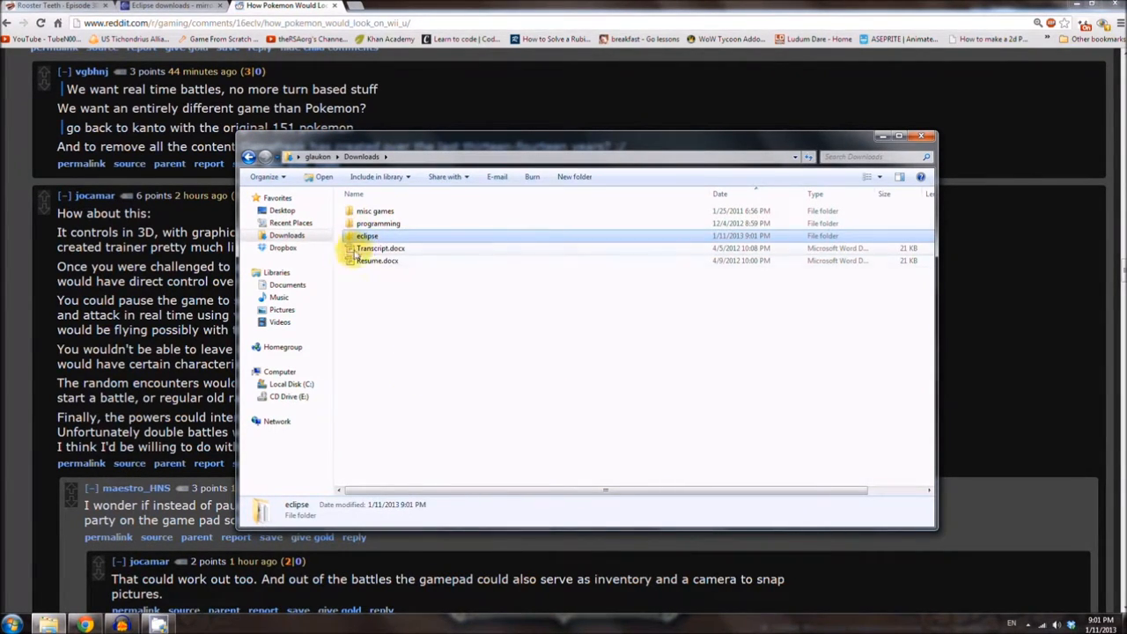
click(290, 384)
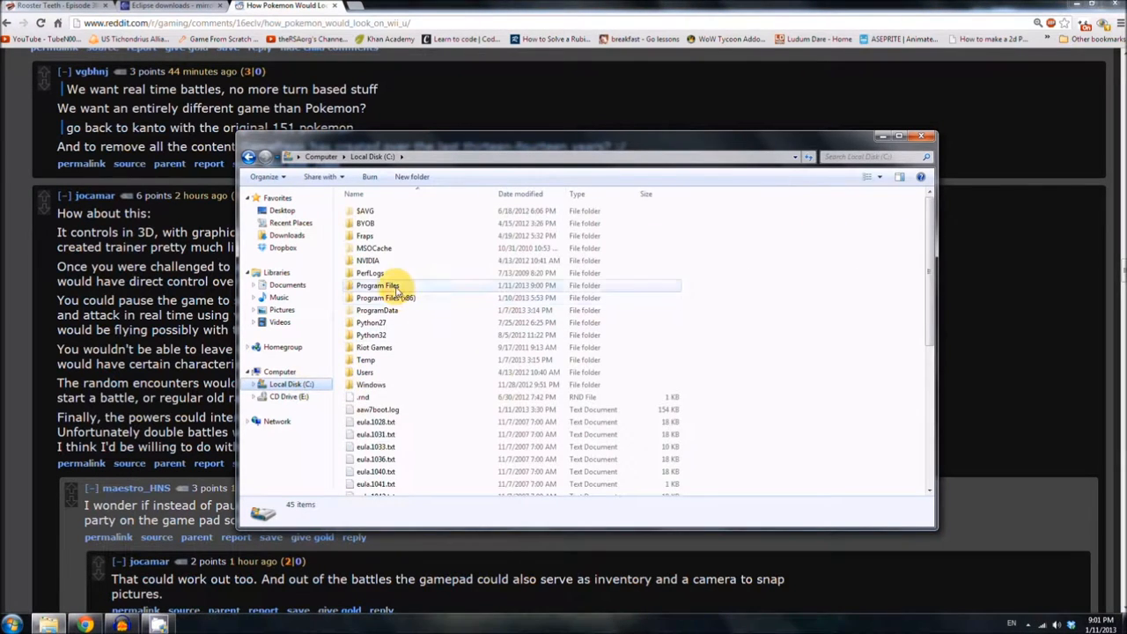
double_click(377, 285)
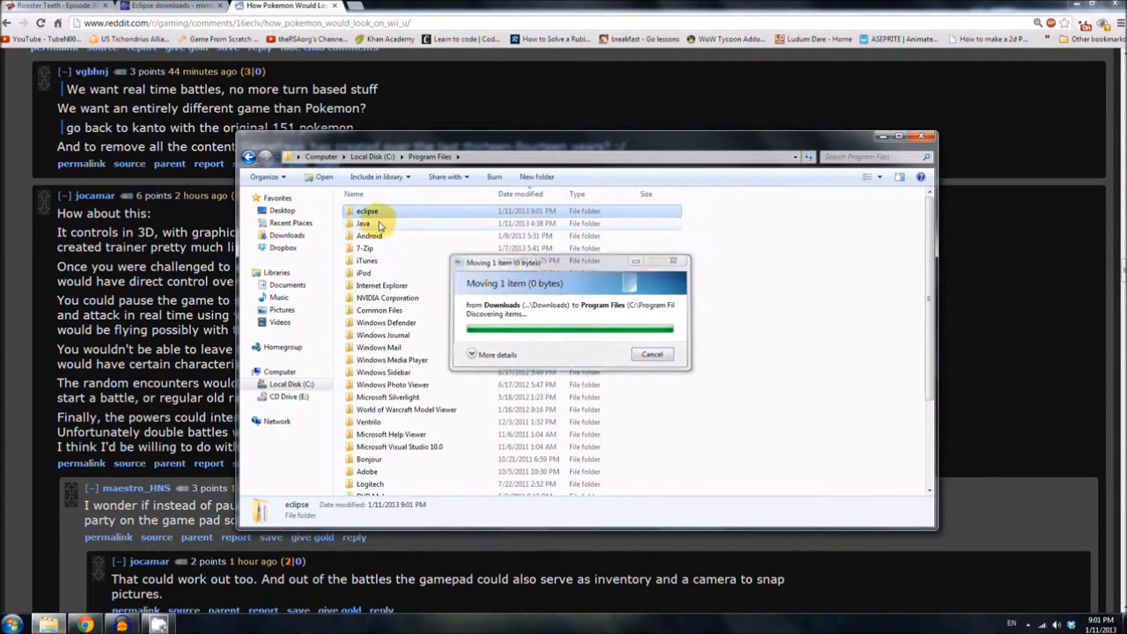
double_click(367, 211)
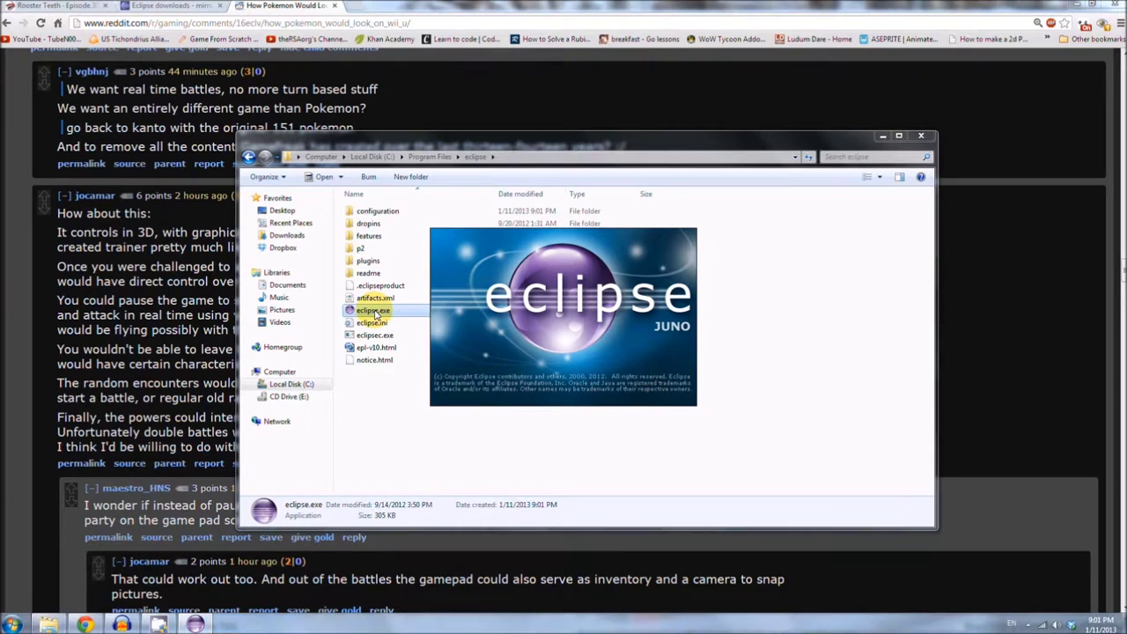
- Launch eclipse.exe and make C:\Program Files\eclipse\workspace the default workspace
double_click(366, 310)
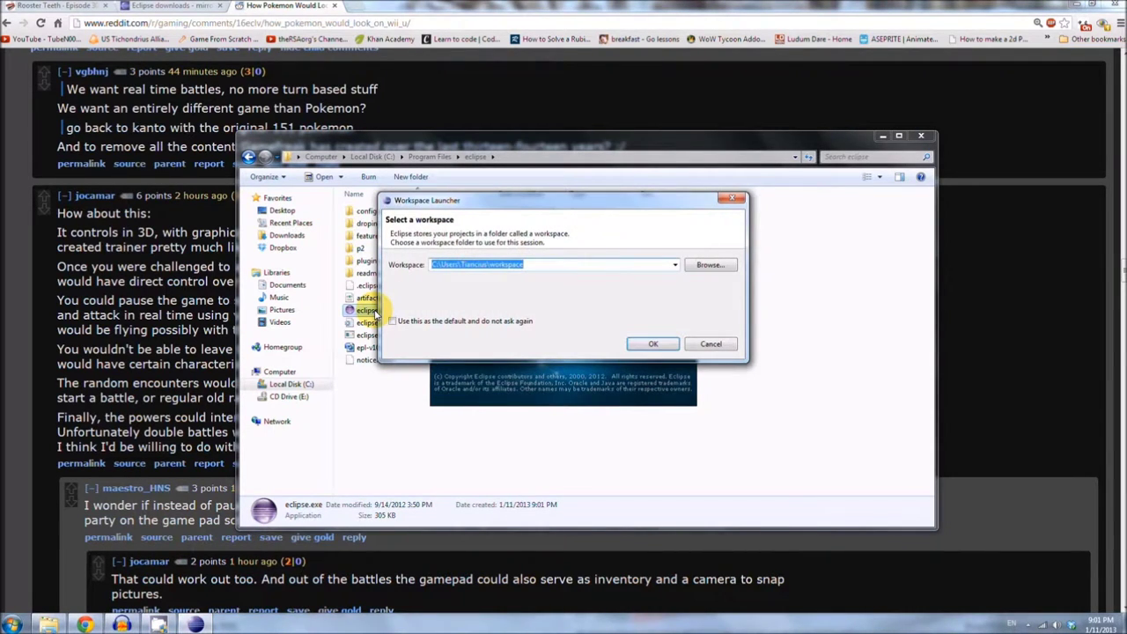
mouse_move(712, 268)
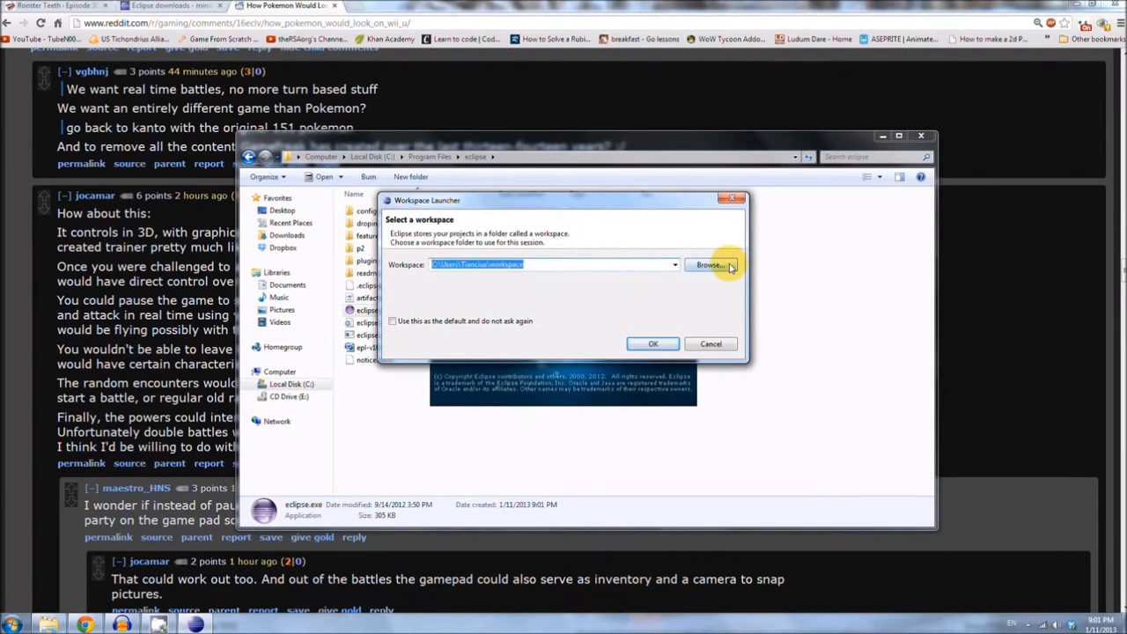
click(708, 264)
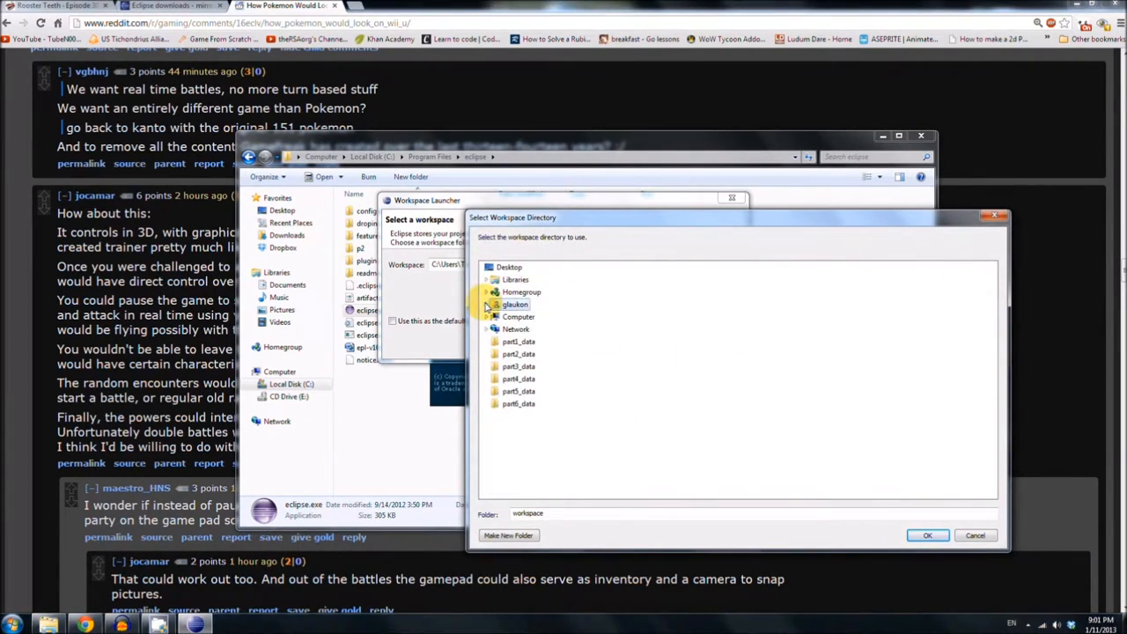
click(490, 317)
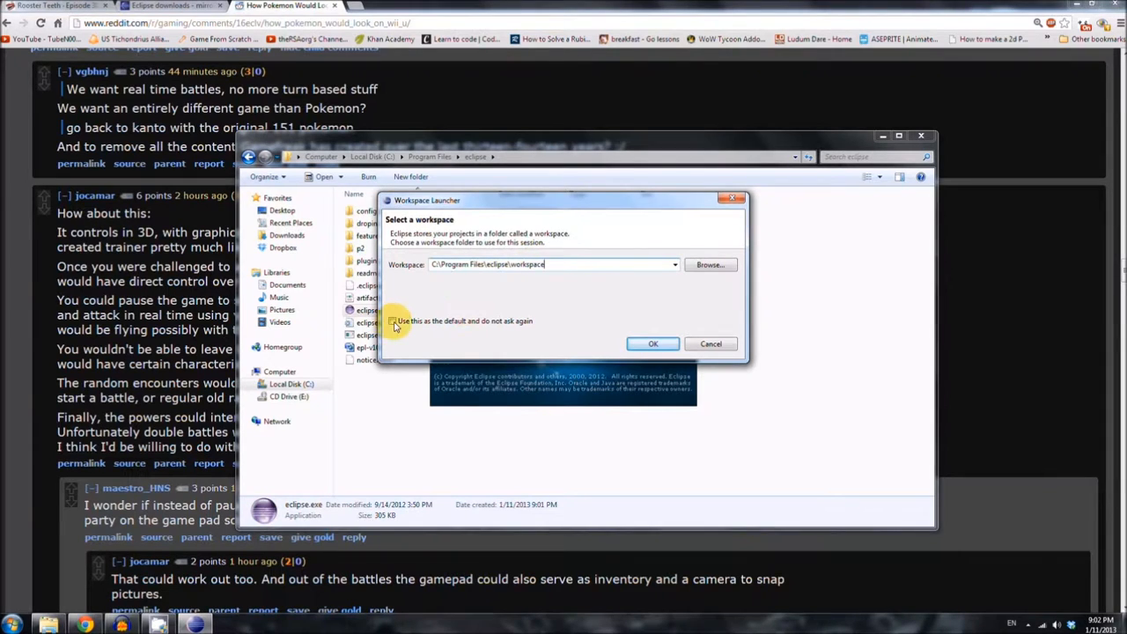
click(392, 320)
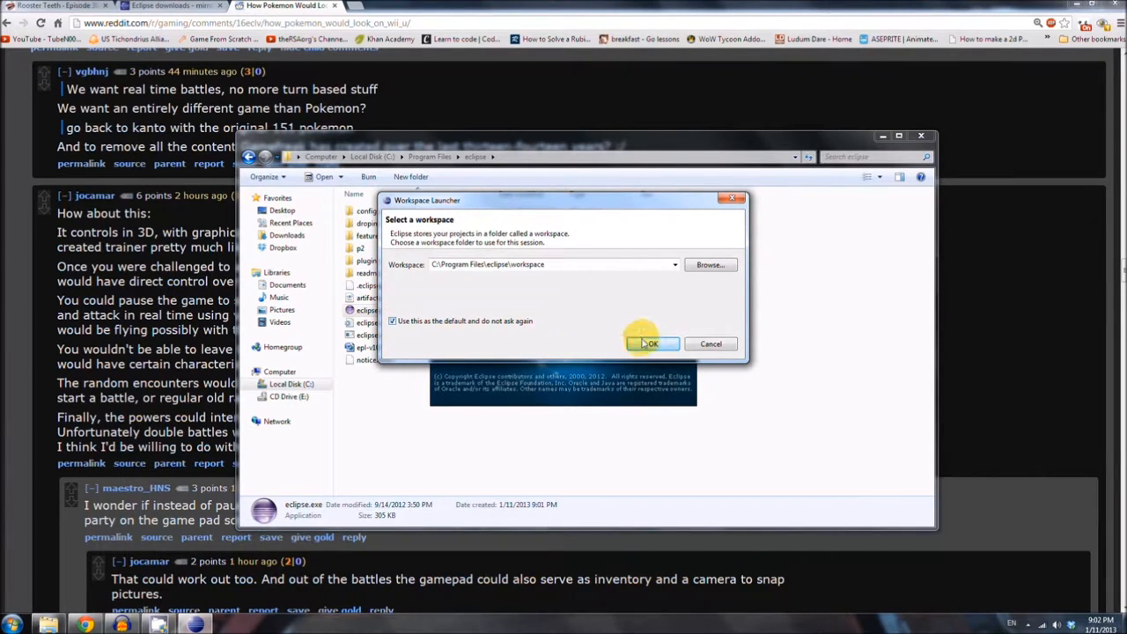
click(651, 343)
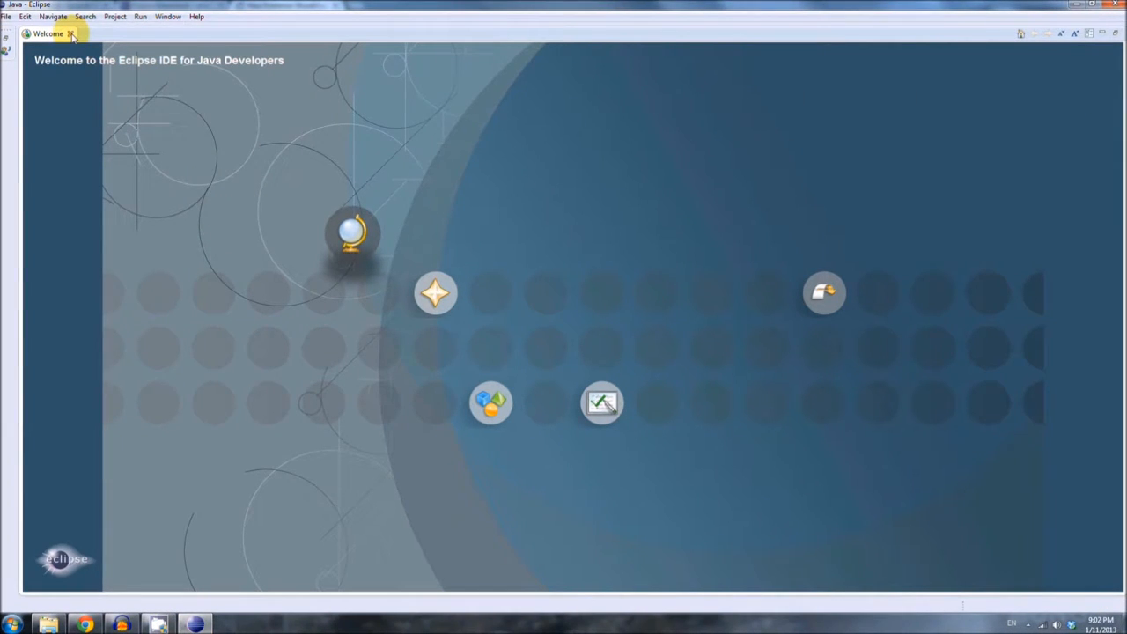
- Close the Welcome tab to show the empty Java workbench
click(79, 34)
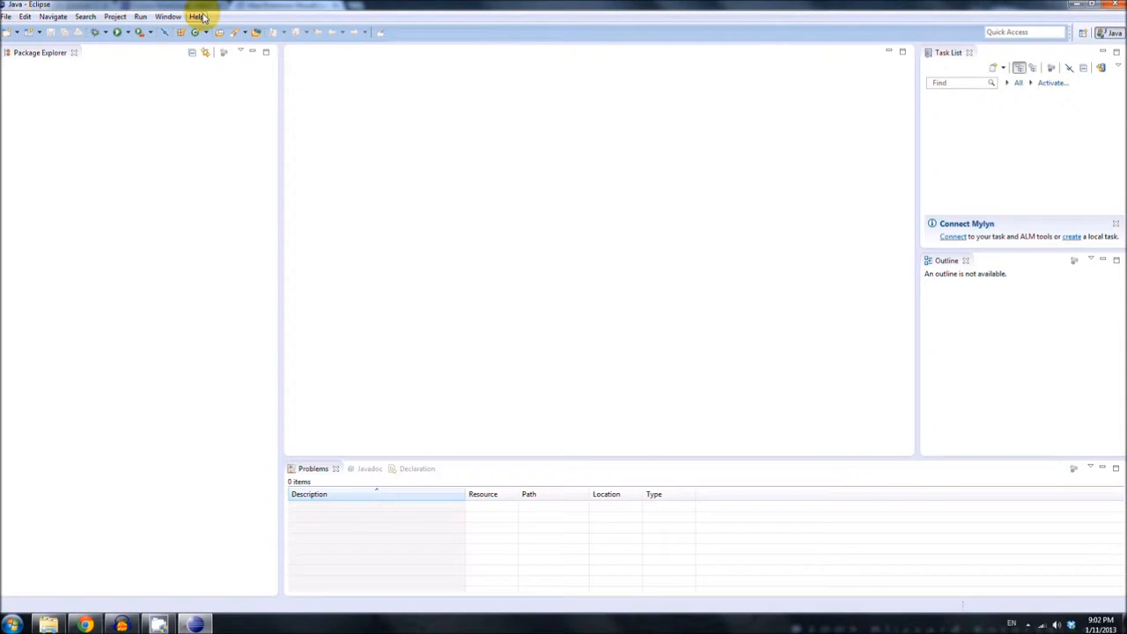
click(199, 16)
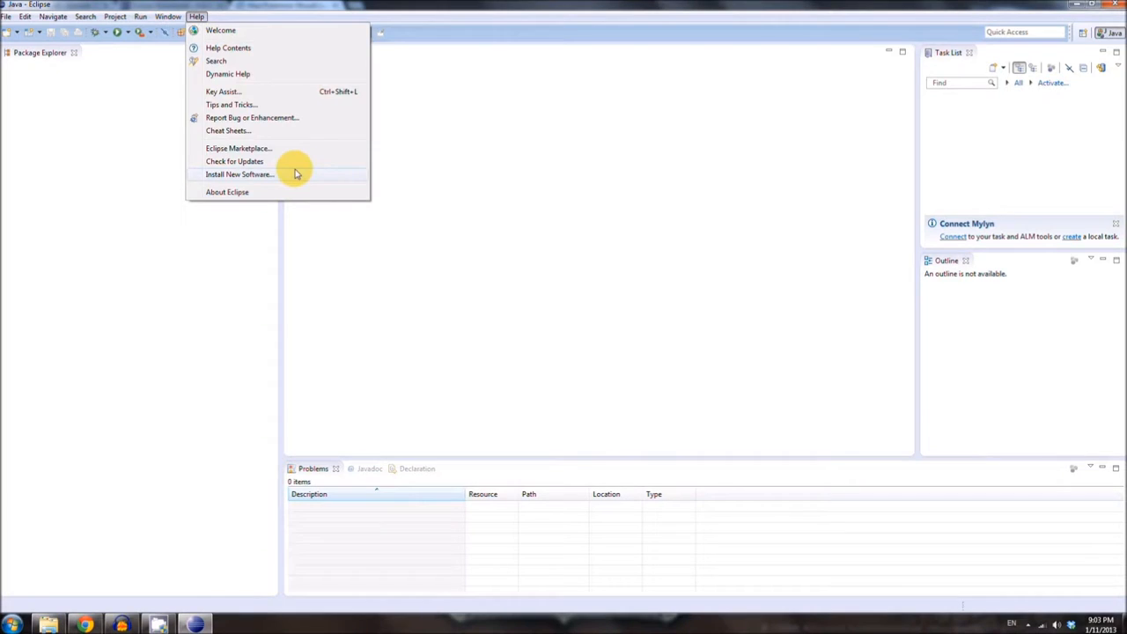
- Add a software site named ADT with the dl-ssl.google.com/android/eclipse URL in Install New Software
click(240, 174)
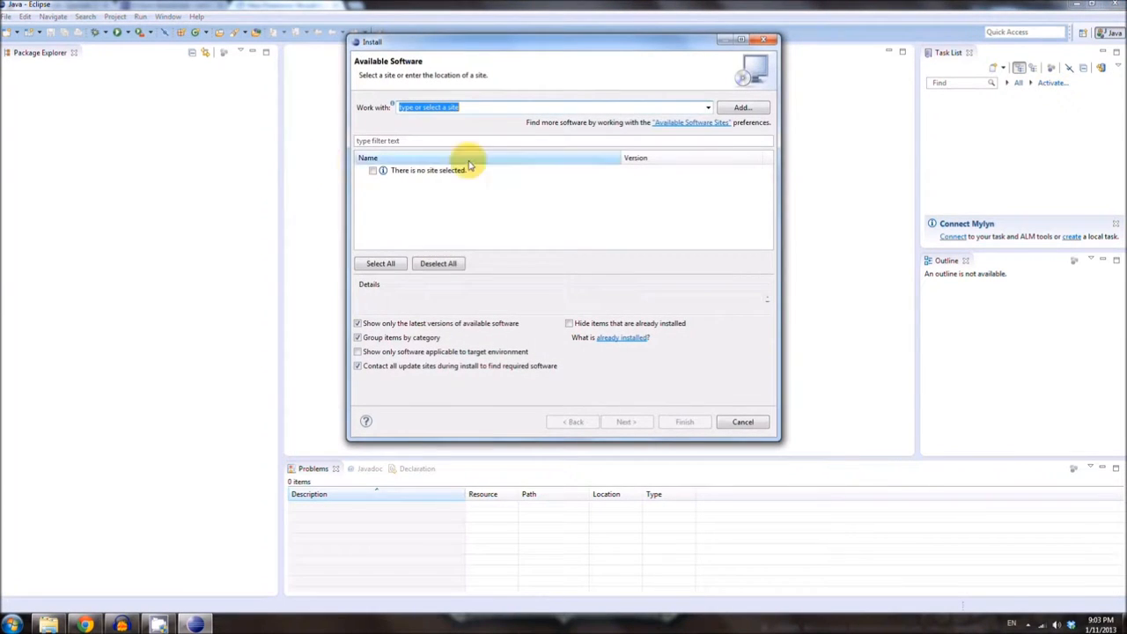
click(743, 107)
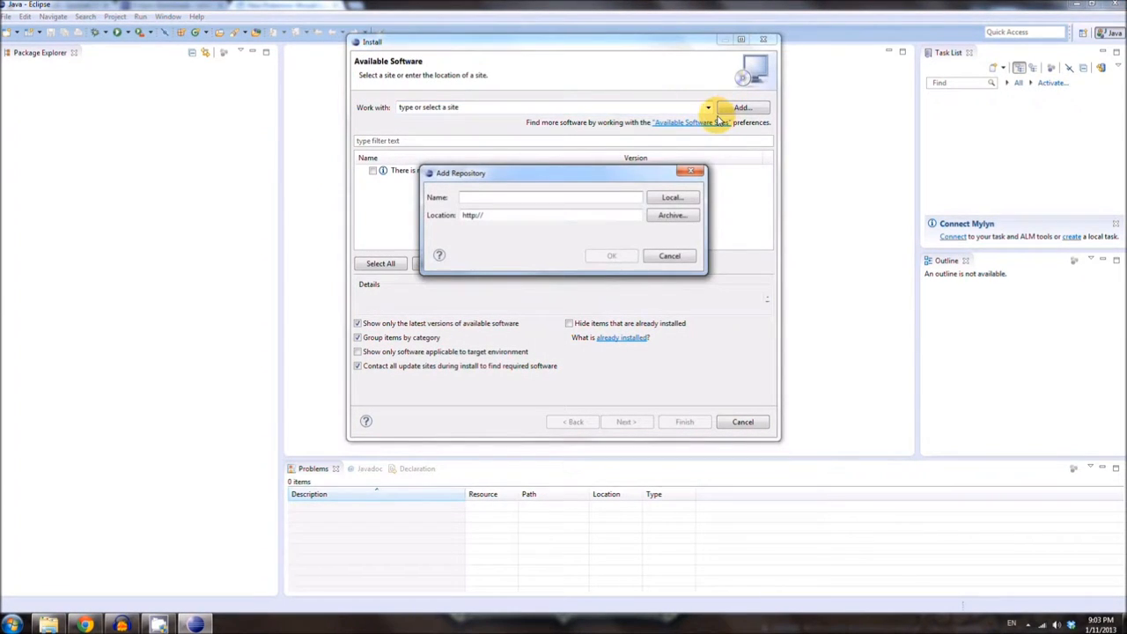
text(ADT)
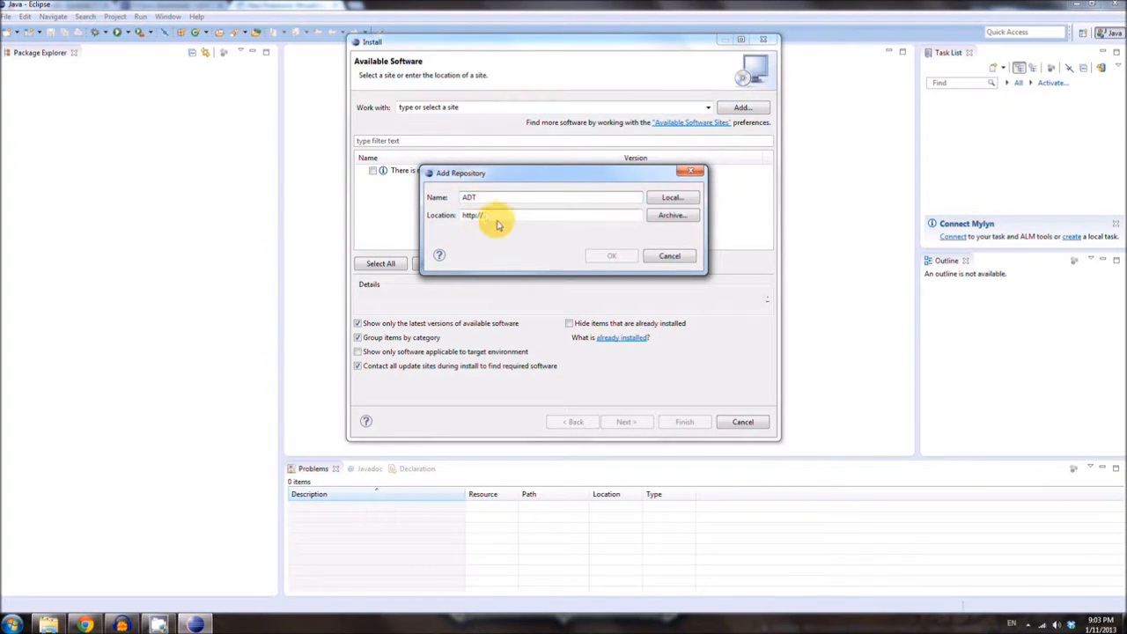
double_click(474, 215)
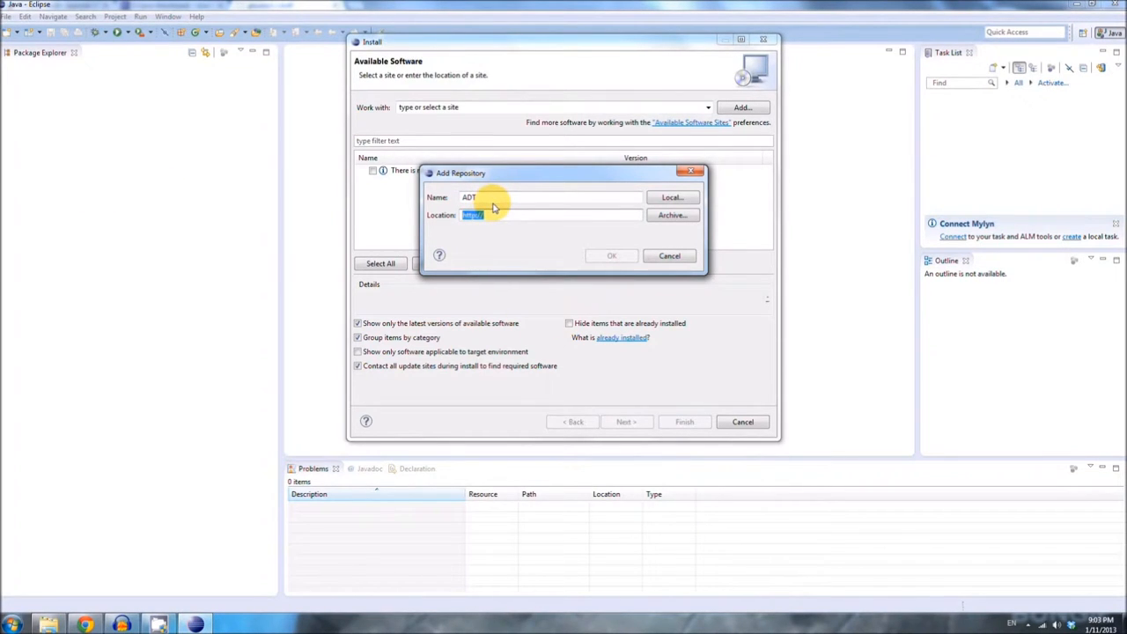
right_click(511, 215)
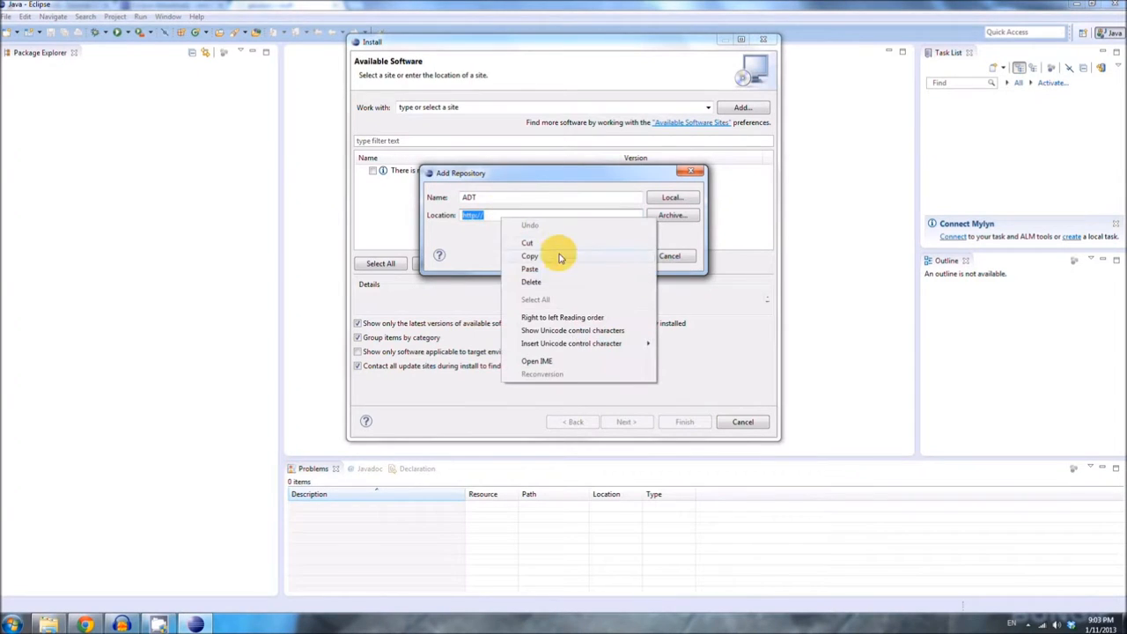
click(528, 268)
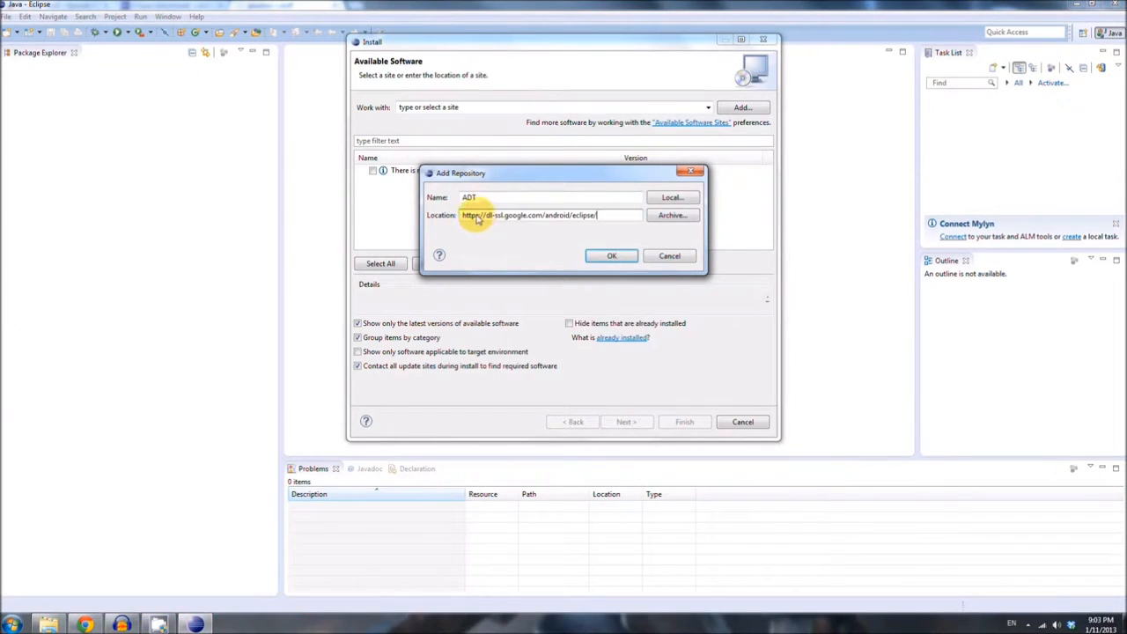
click(479, 218)
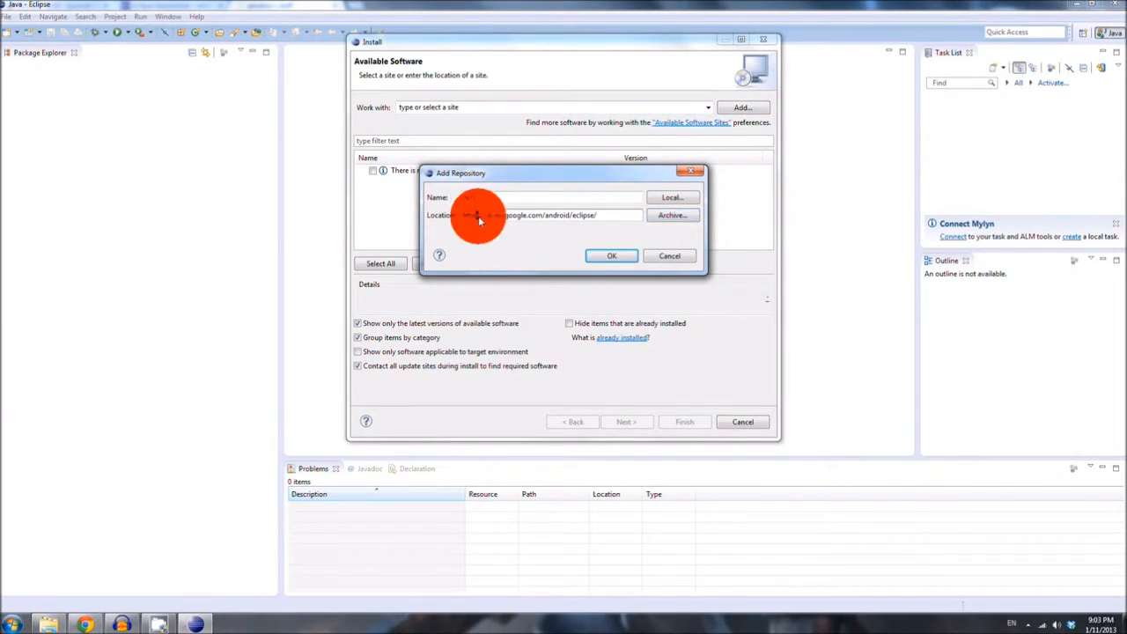
text(ADT)
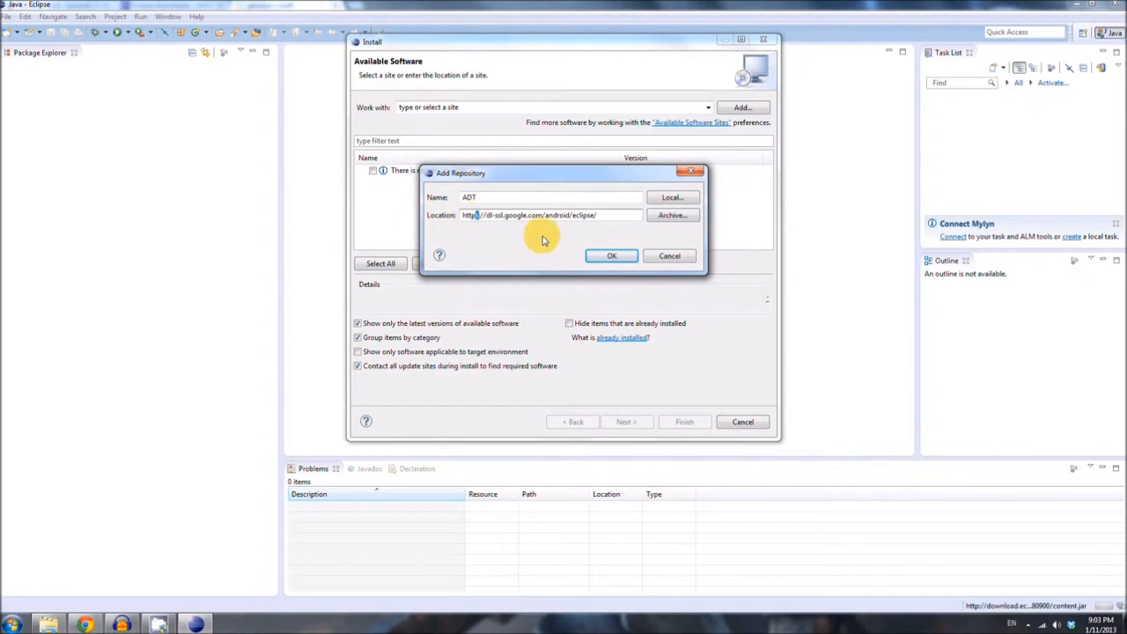
click(611, 255)
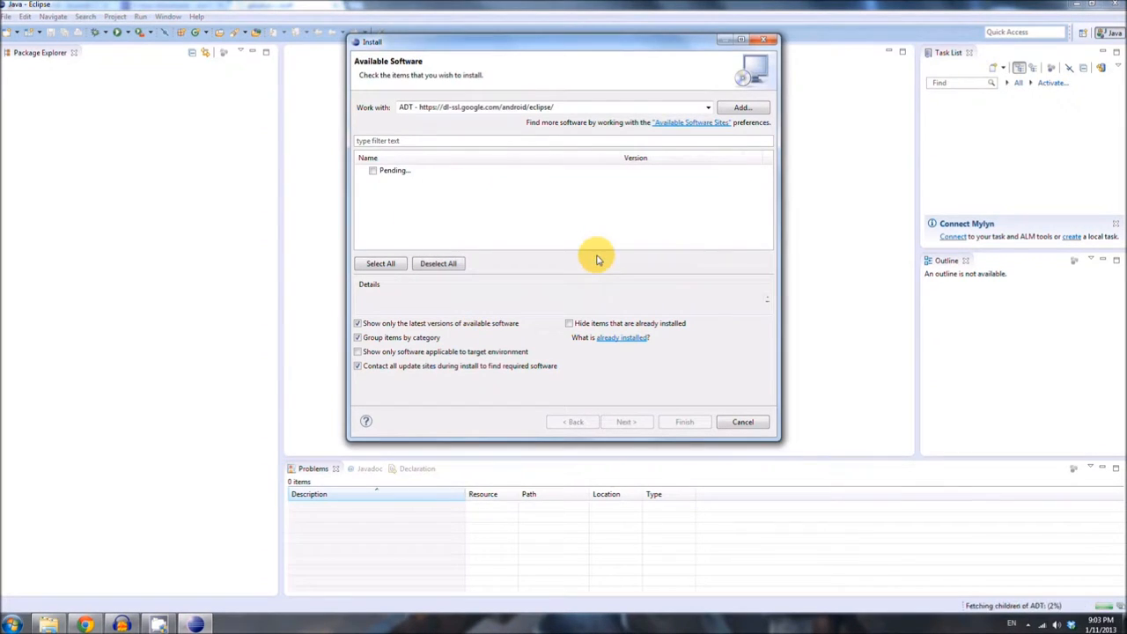
mouse_move(380, 185)
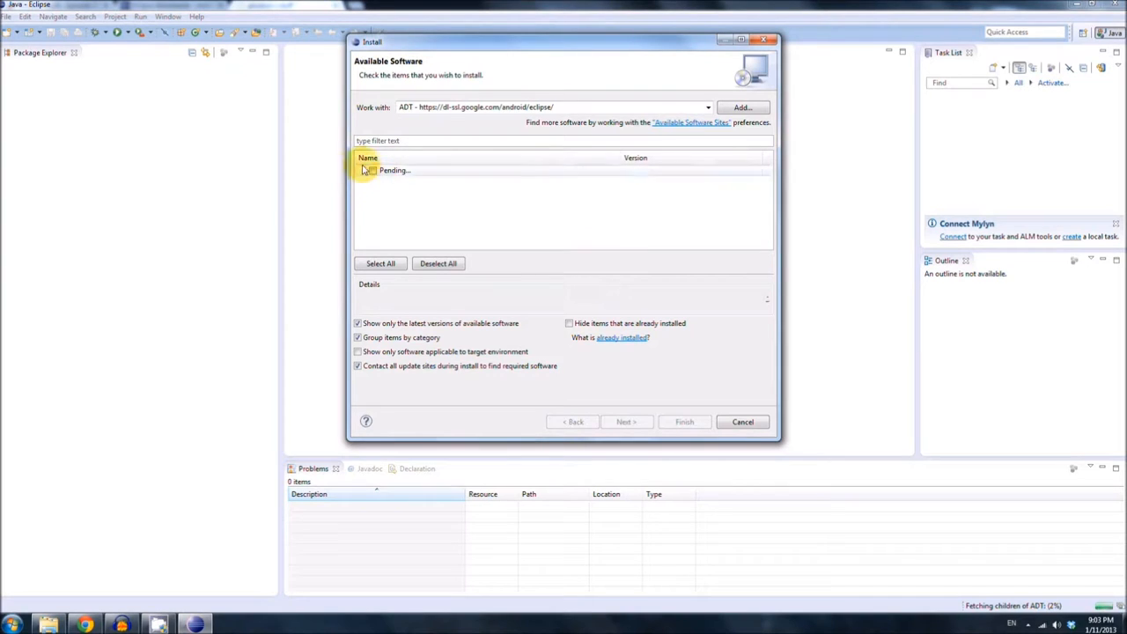
mouse_move(265, 505)
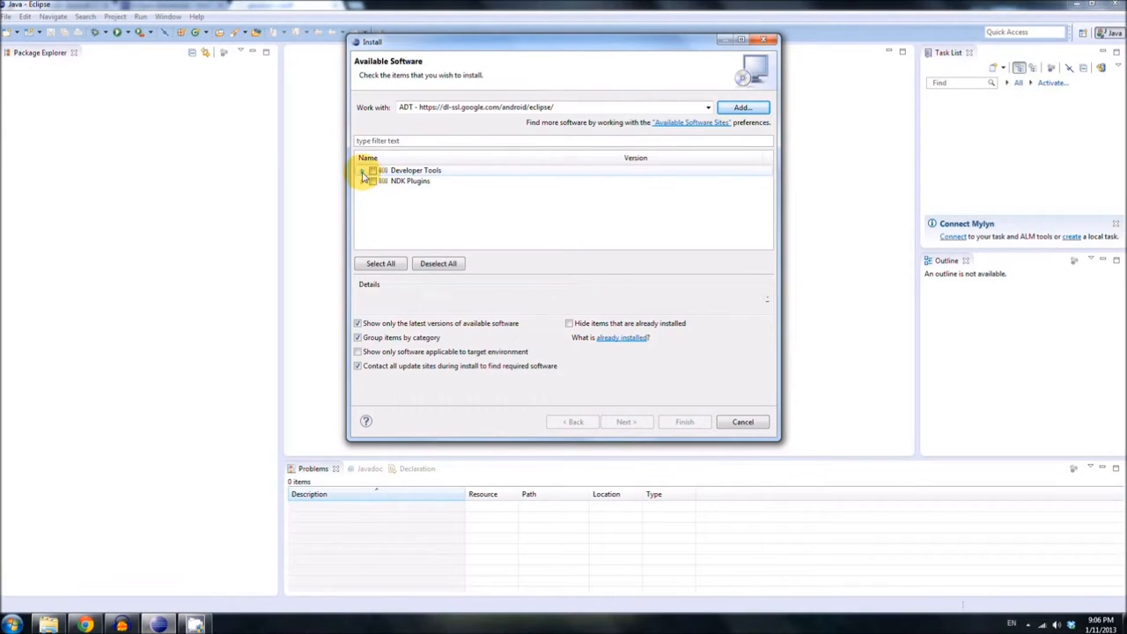
- Tick all five Developer Tools and continue to the Install Details review
click(364, 169)
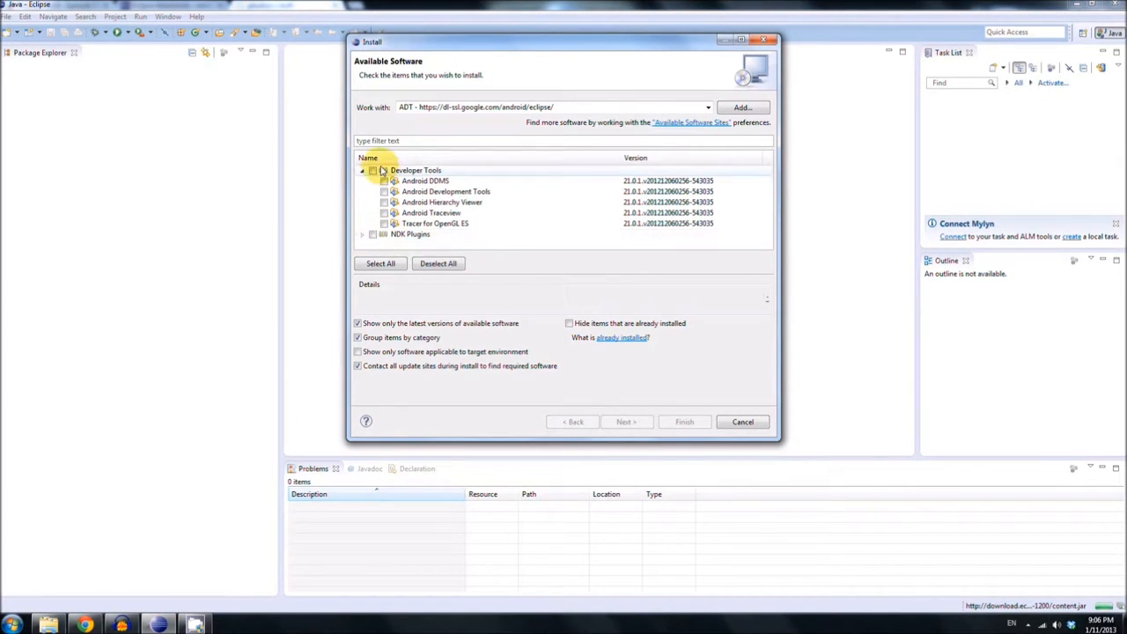
click(373, 169)
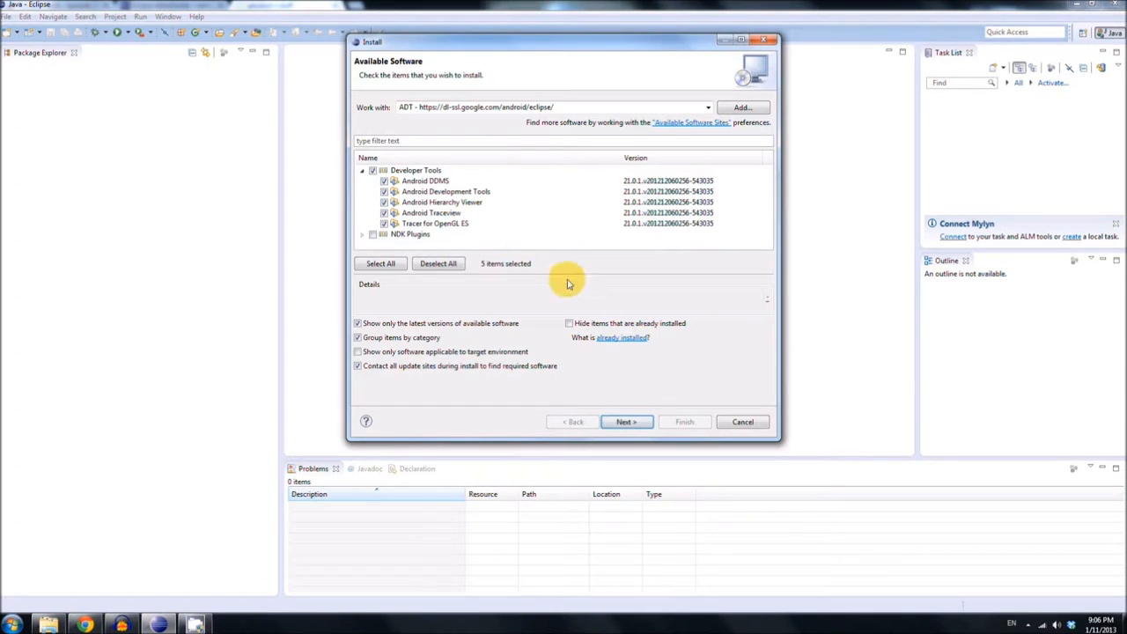
click(626, 422)
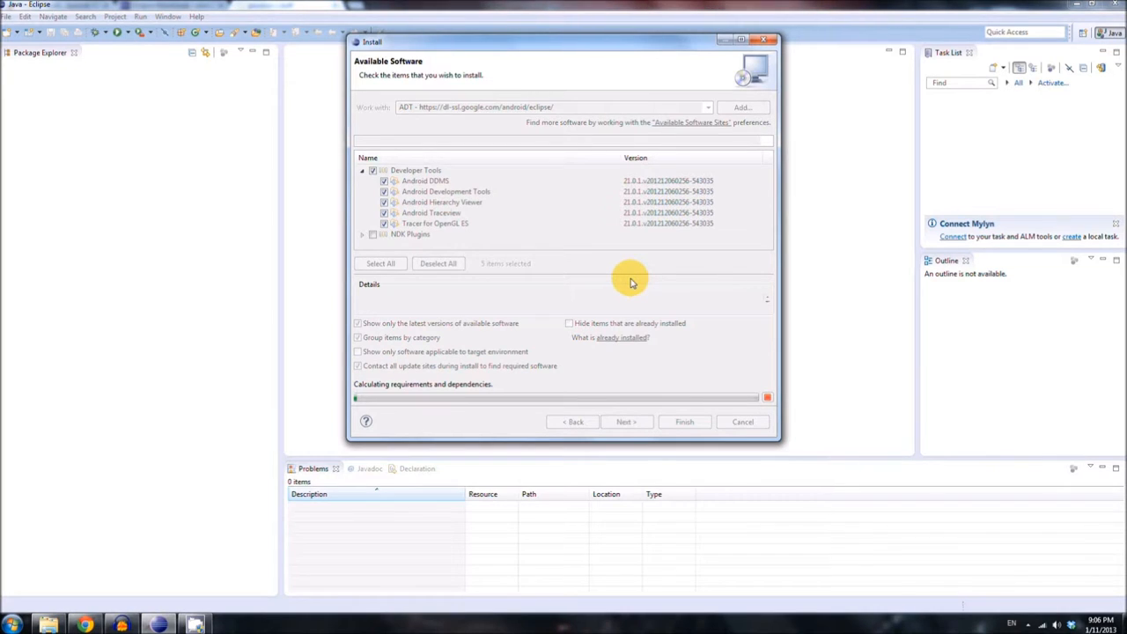
mouse_move(370, 415)
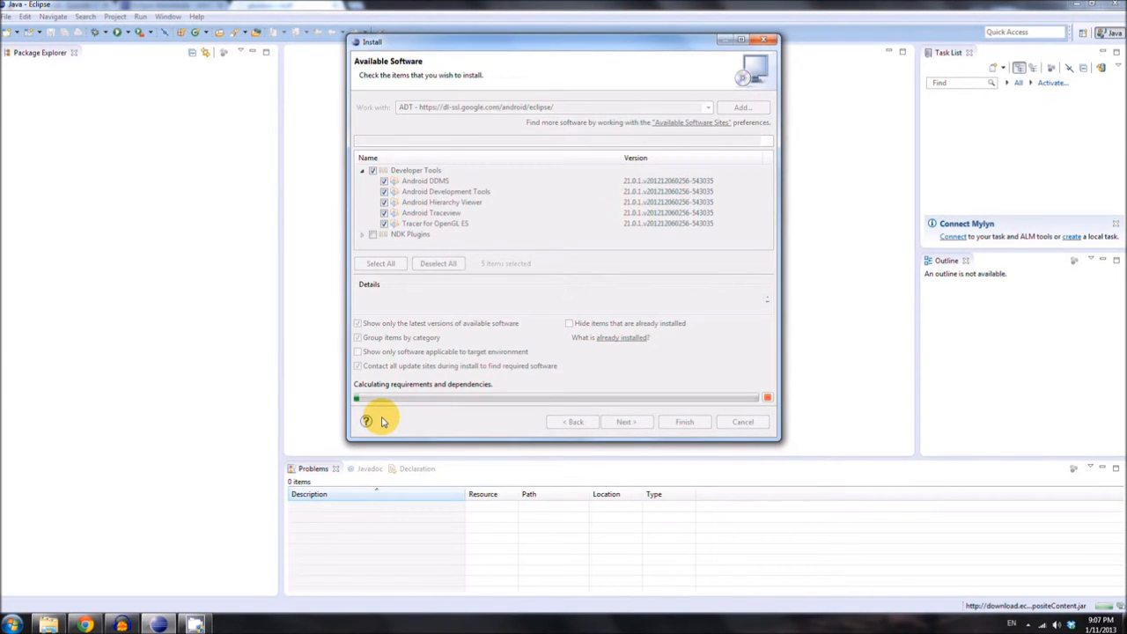
click(627, 422)
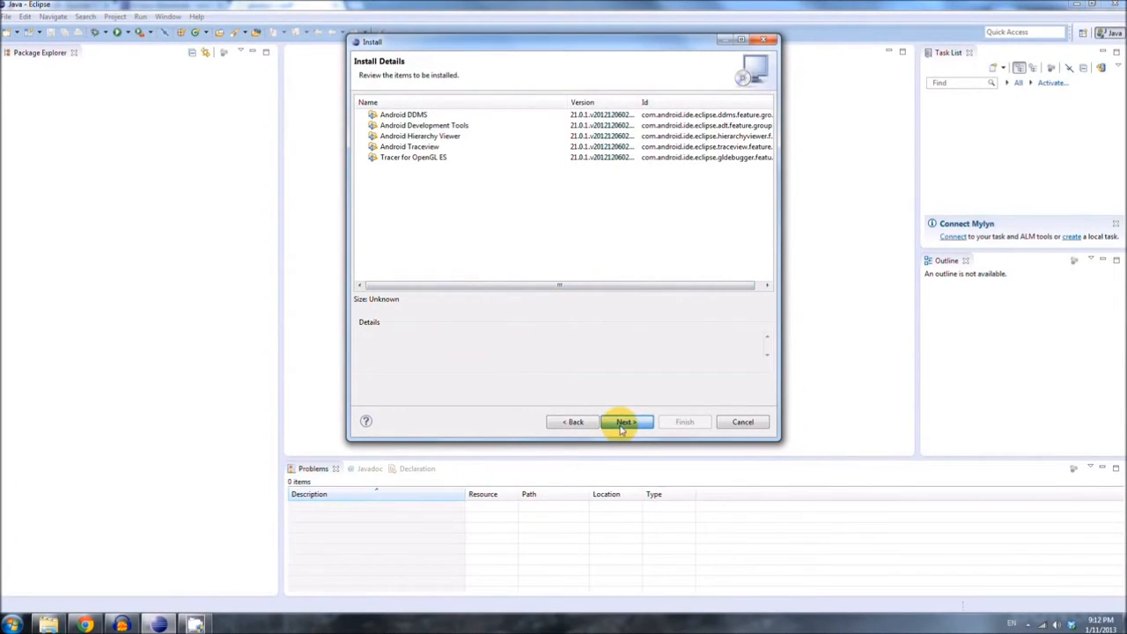
- Accept the license agreements and finish to start installing the Android Developer Tools
click(626, 423)
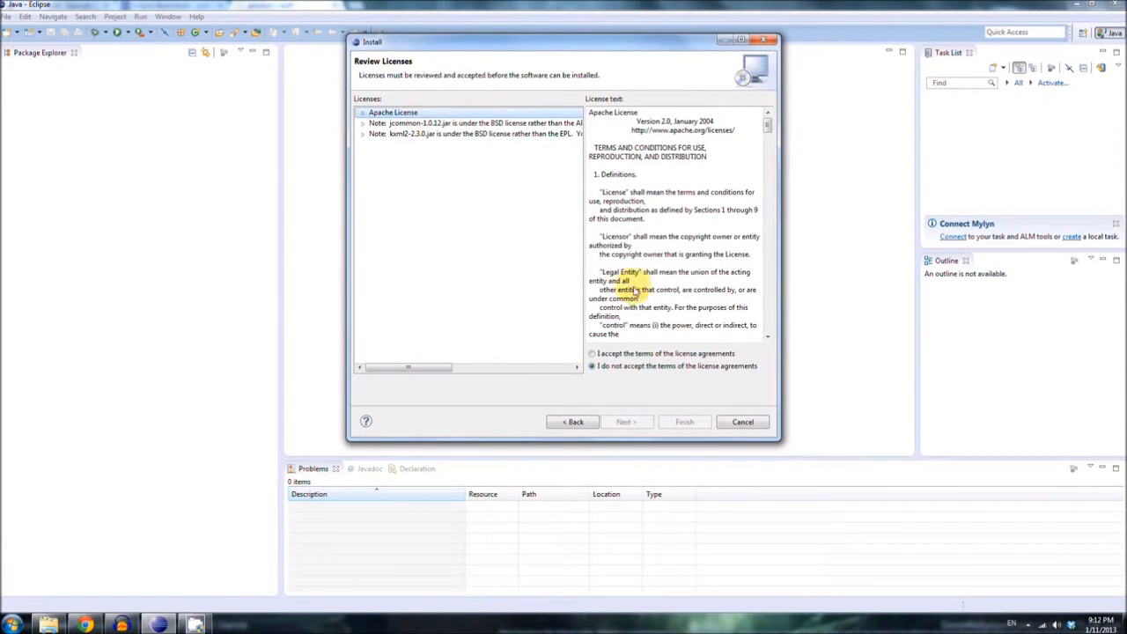
click(592, 353)
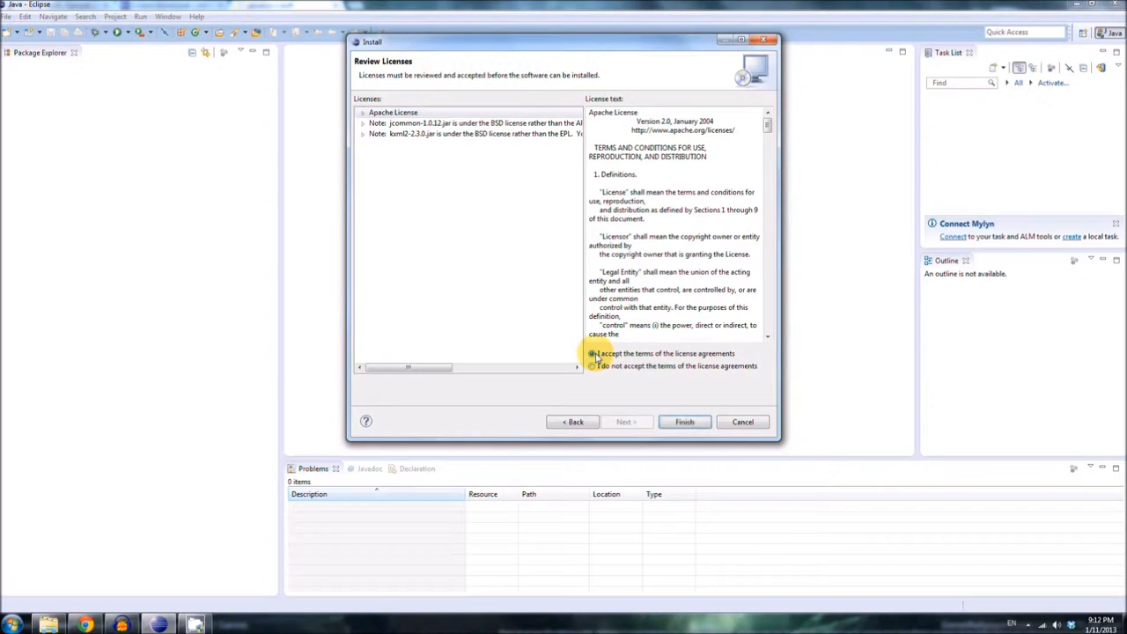
click(591, 353)
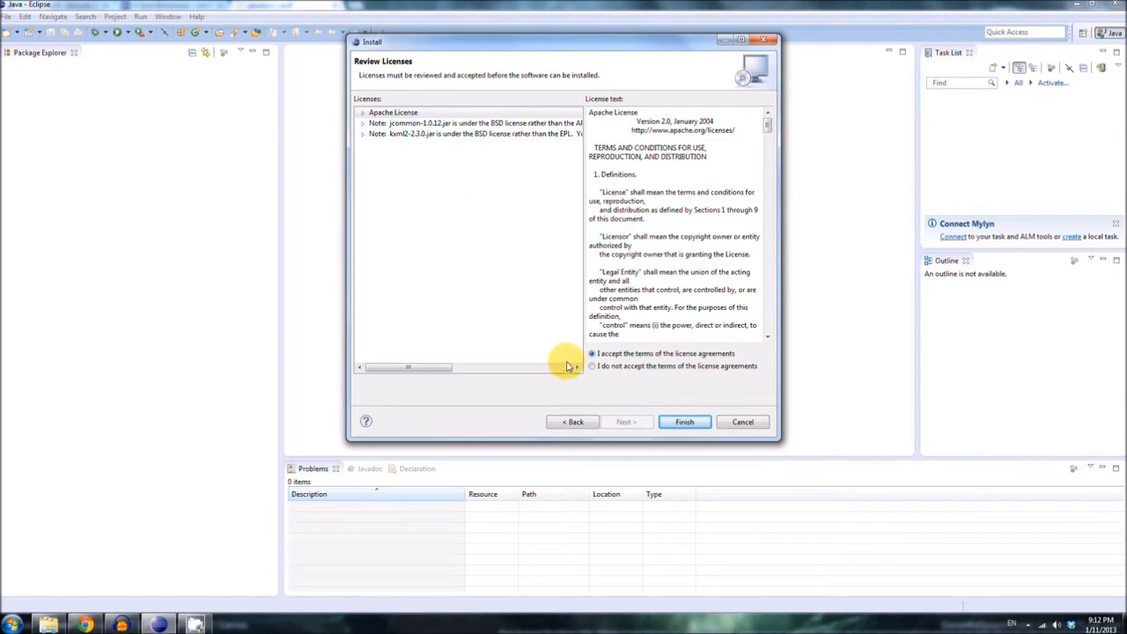
click(683, 423)
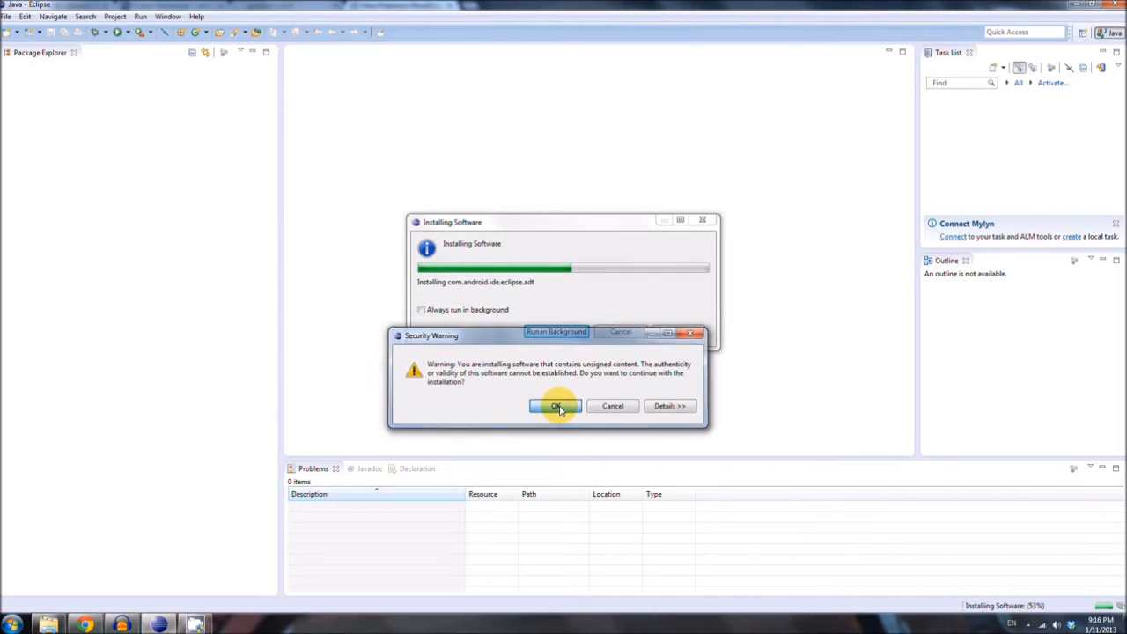
- Continue past the unsigned-content warning and restart Eclipse to apply the new tools
click(556, 405)
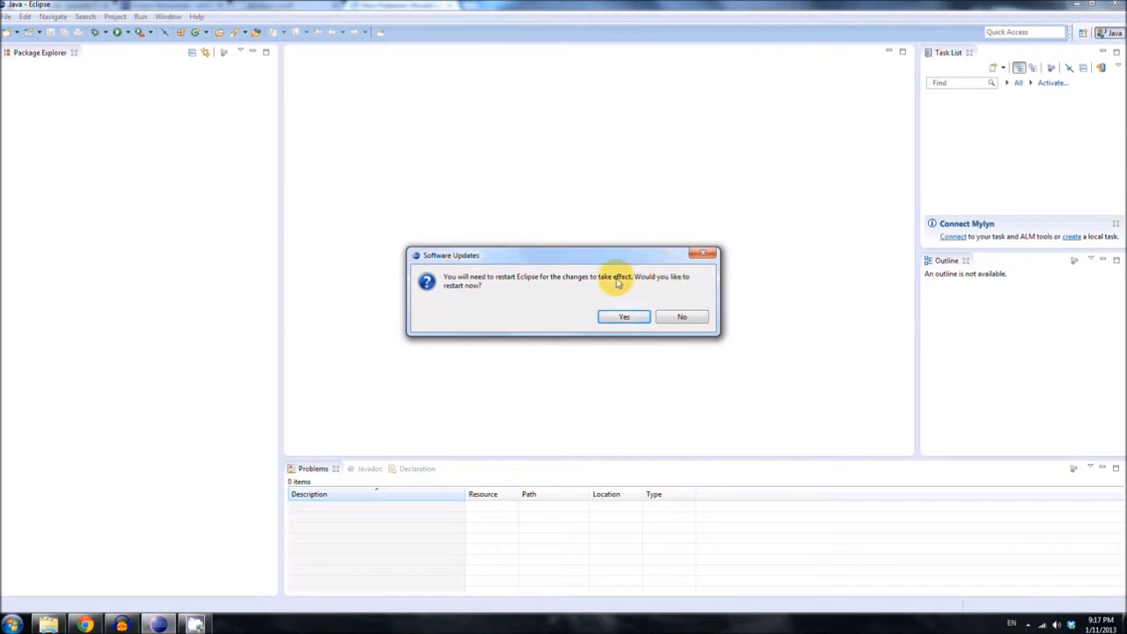
click(623, 317)
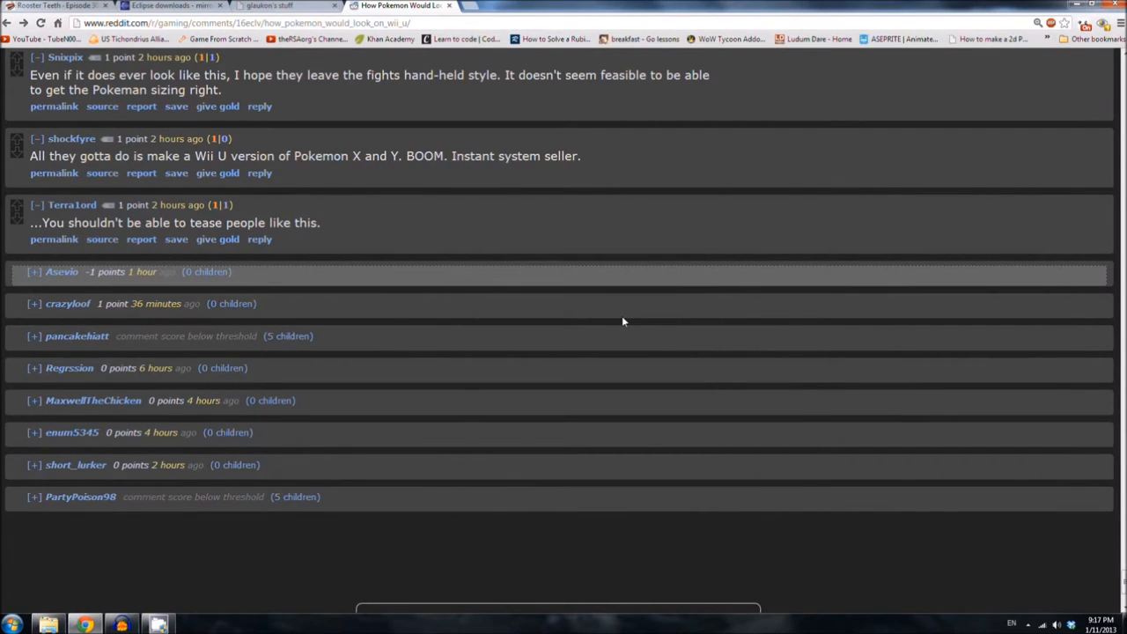
mouse_move(449, 17)
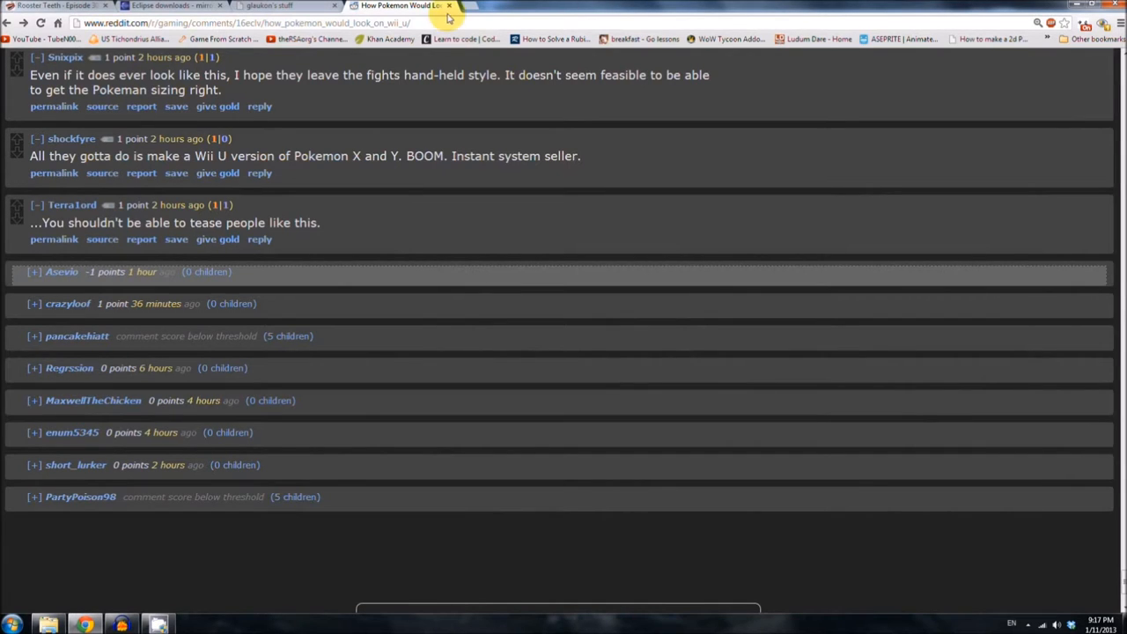
- Browse to Program Files > Android > android-sdk in Explorer and copy the folder's full path
click(271, 7)
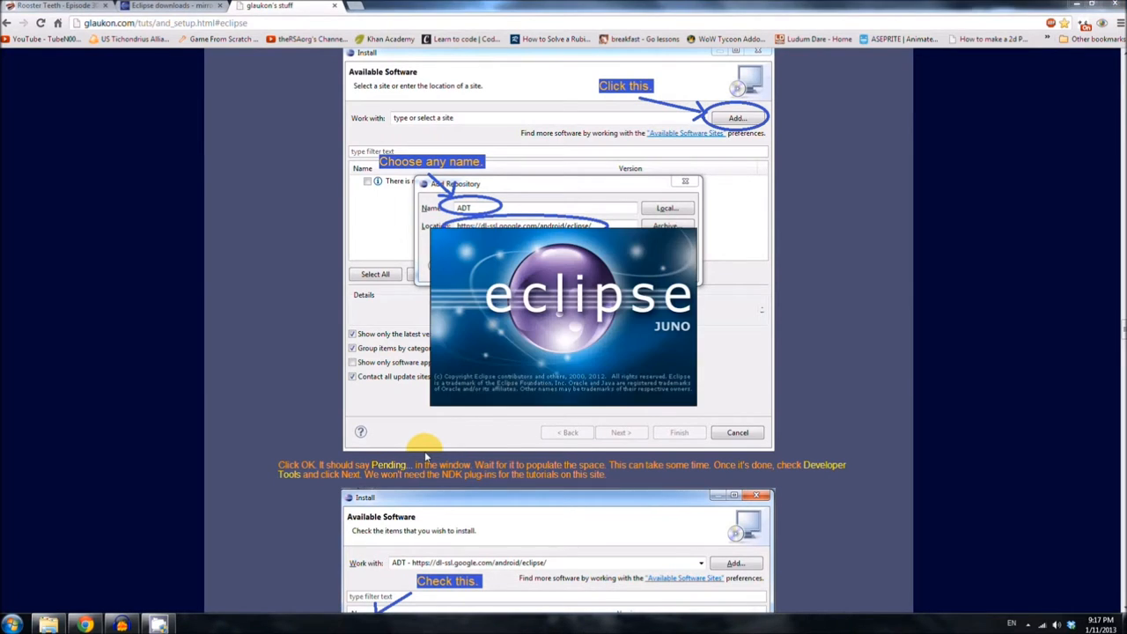
mouse_move(444, 451)
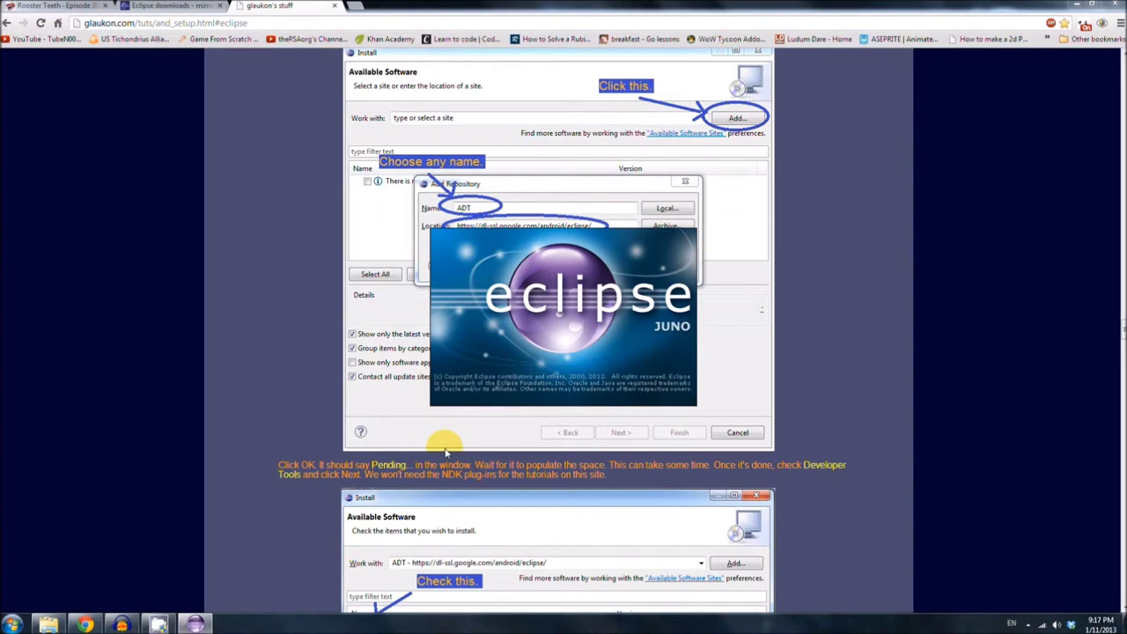
mouse_move(477, 383)
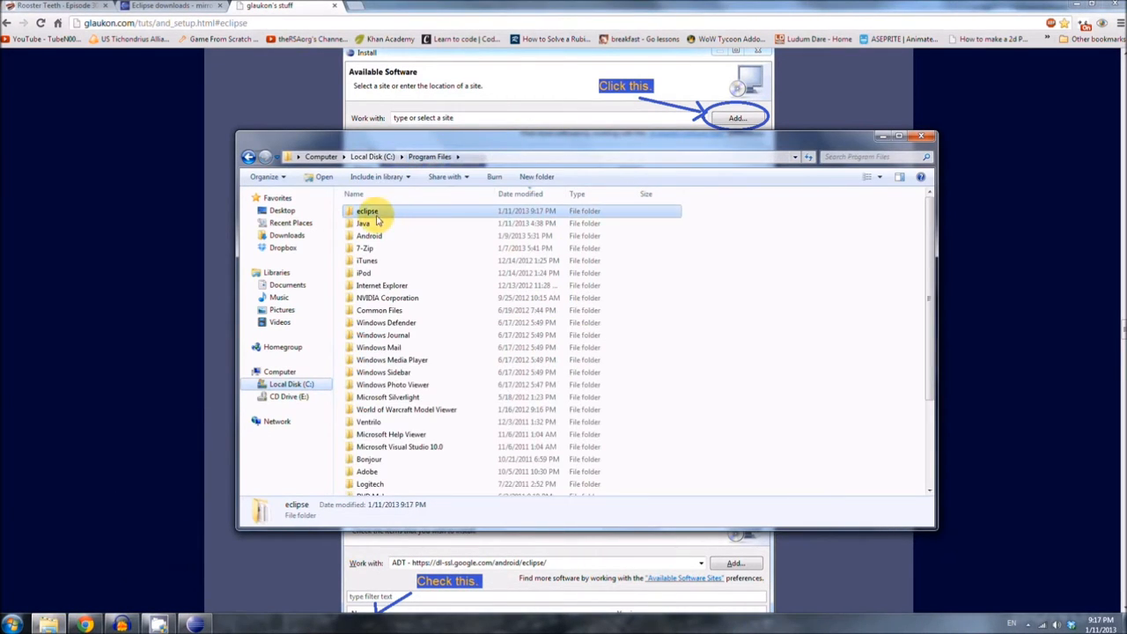
double_click(370, 236)
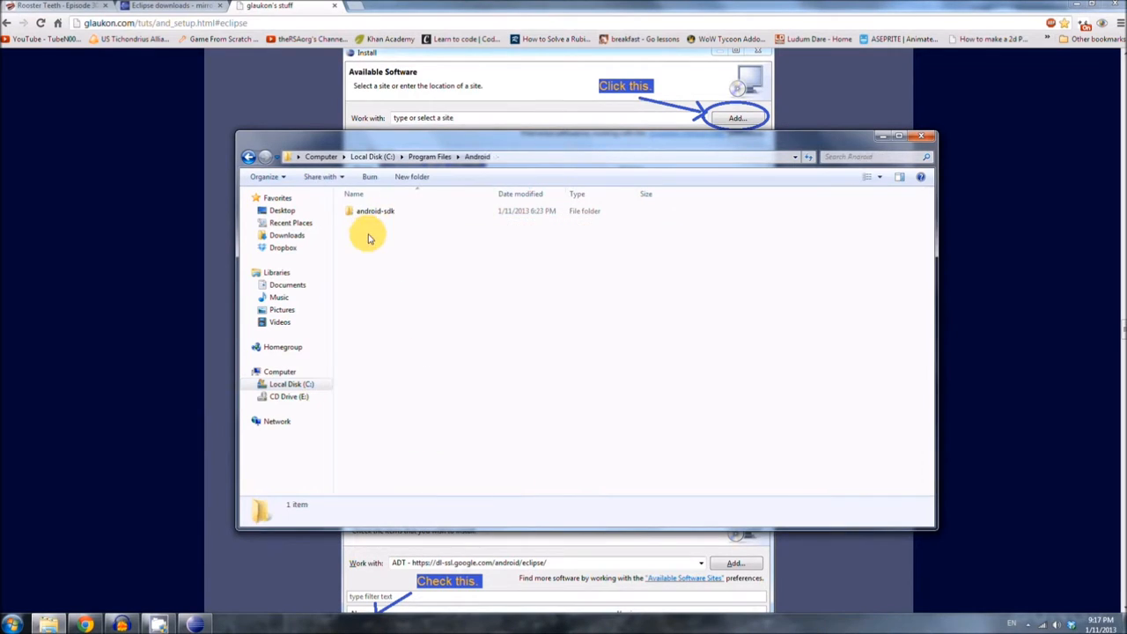
double_click(373, 211)
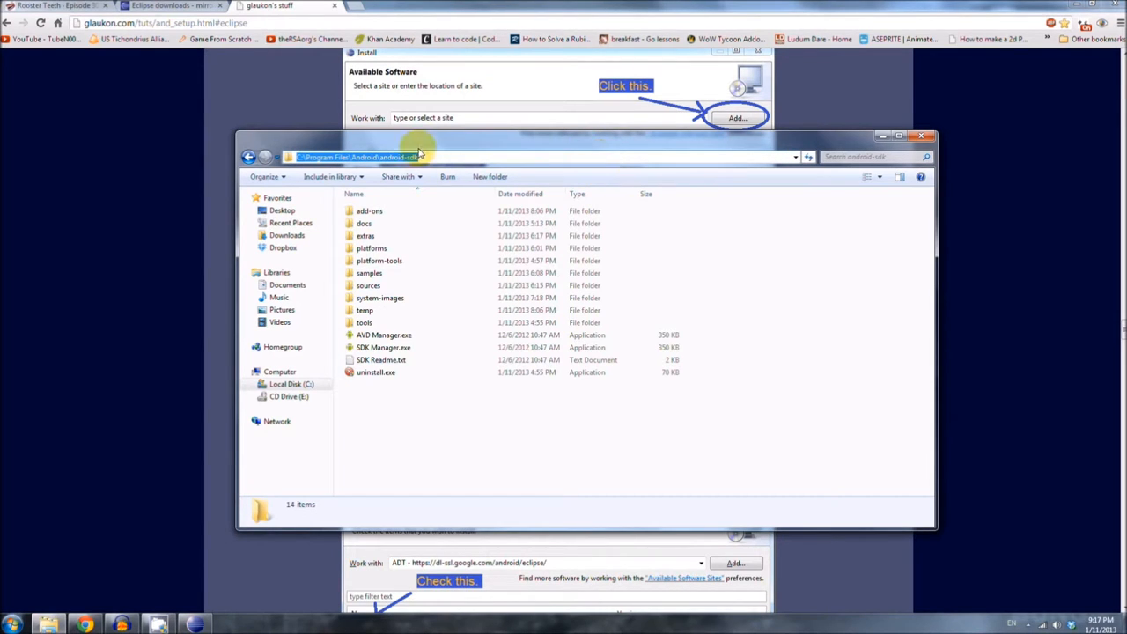
right_click(415, 155)
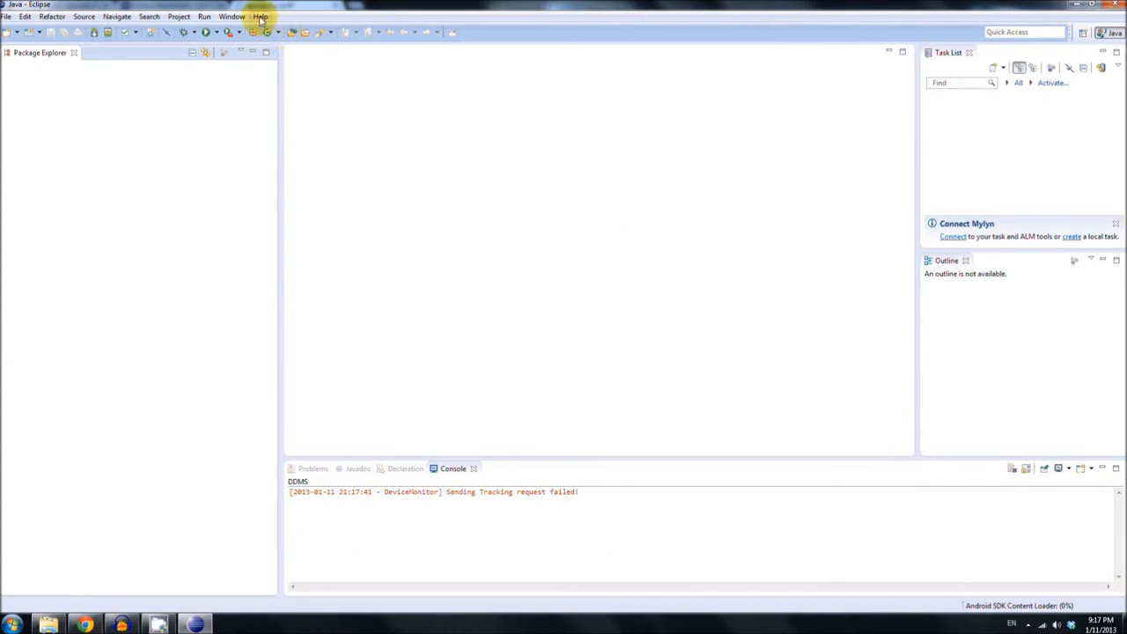
- Set the Android SDK location in Eclipse preferences to the copied android-sdk path
click(236, 16)
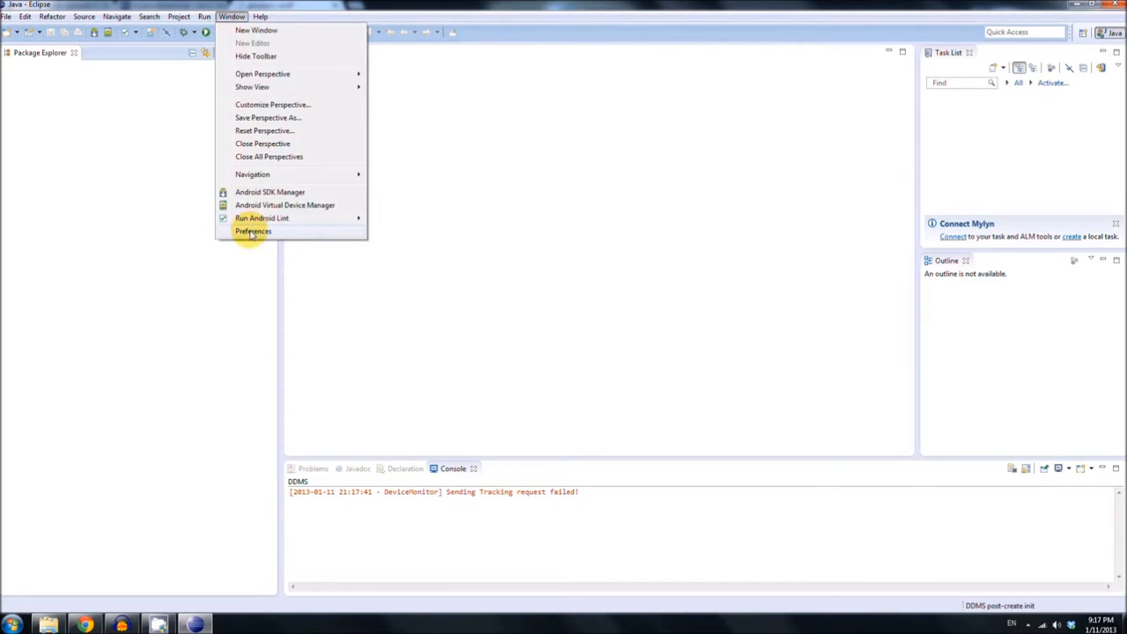
click(254, 230)
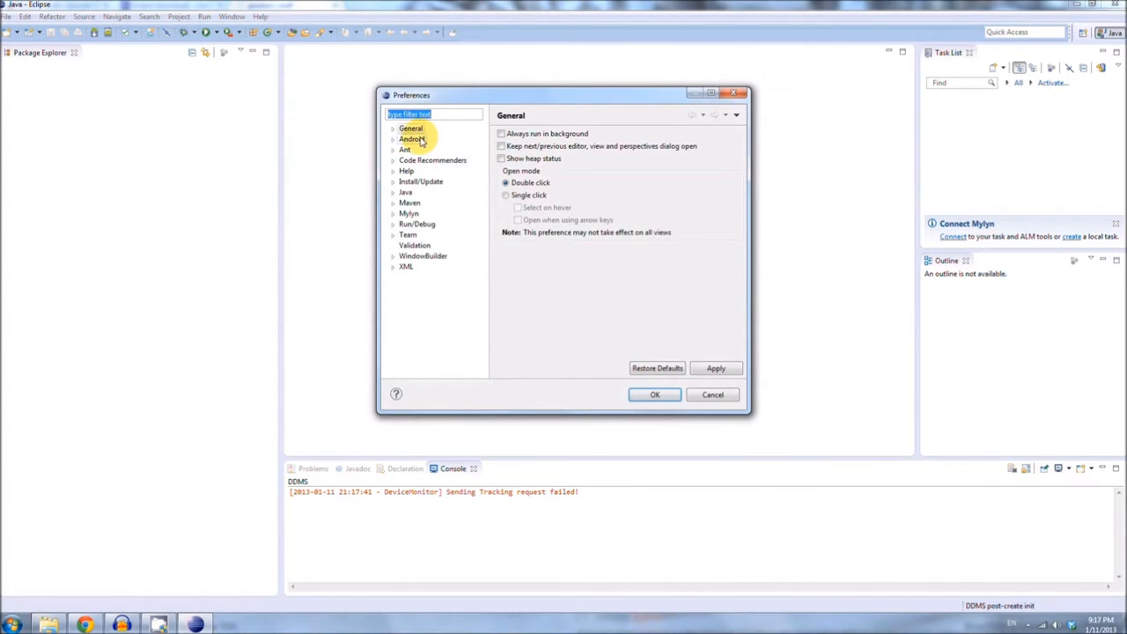
click(412, 140)
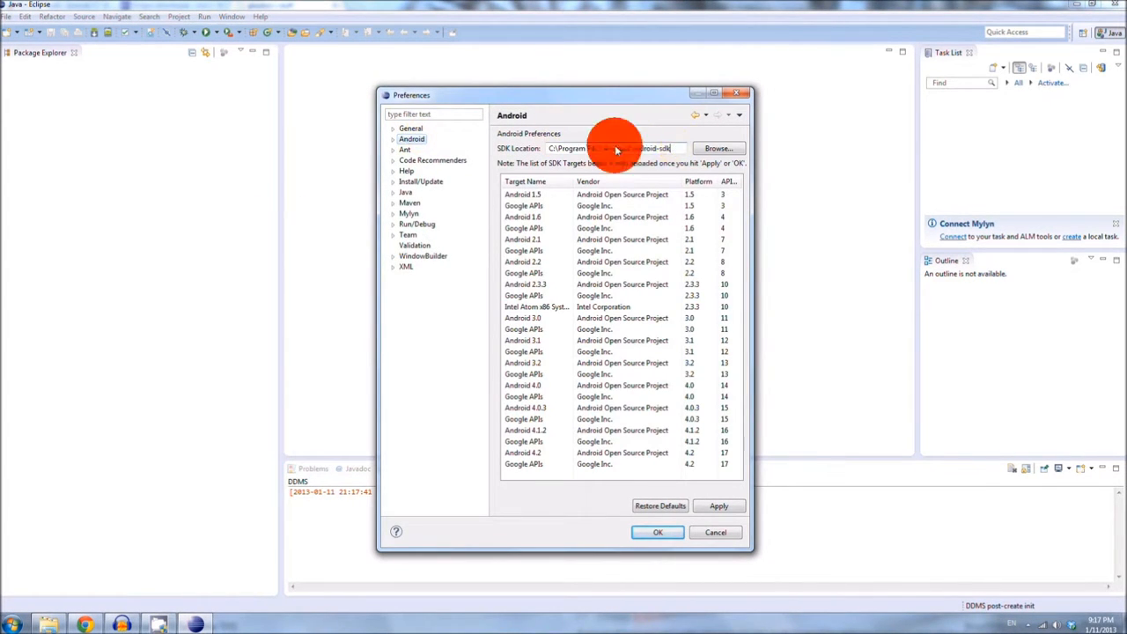
triple_click(613, 148)
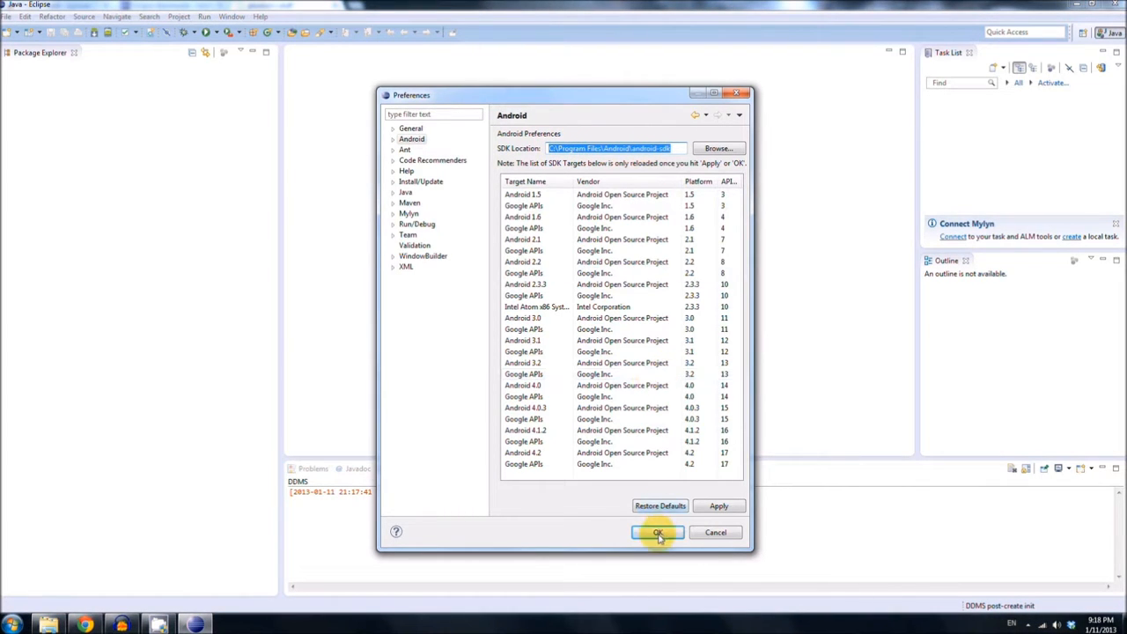
click(659, 532)
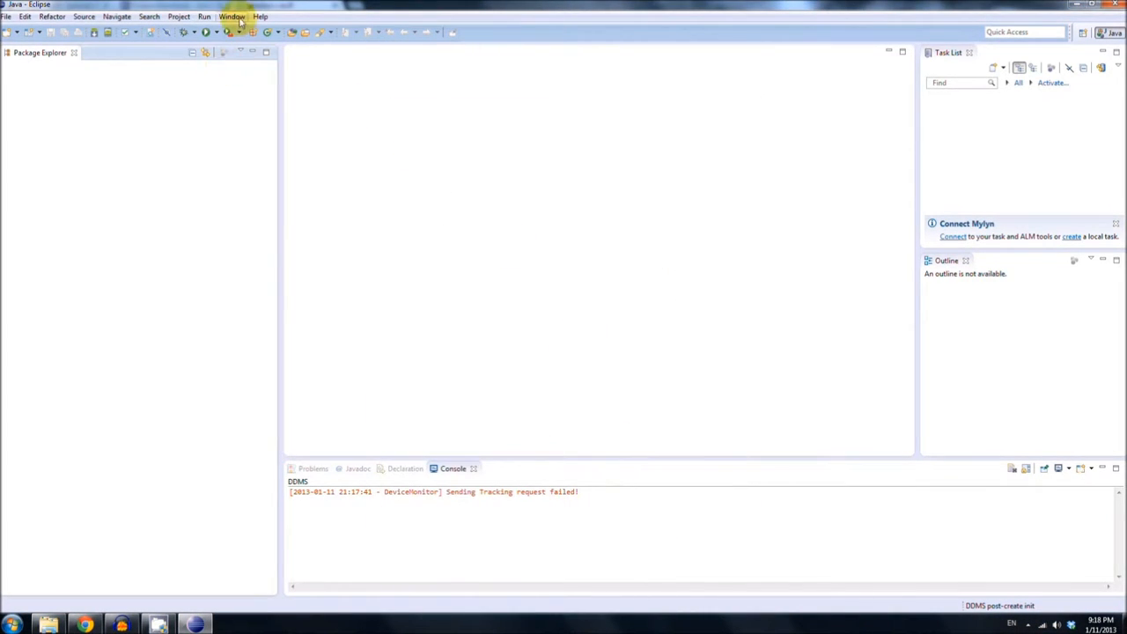
- Enable Show line numbers under General > Editors > Text Editors and confirm the preferences
click(236, 16)
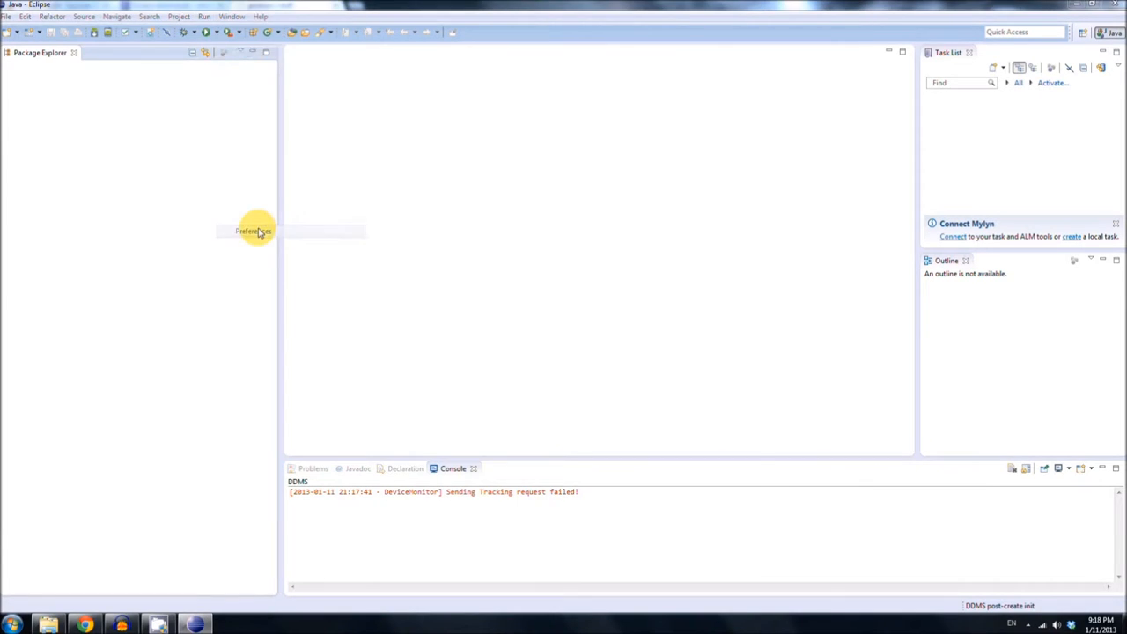
click(253, 233)
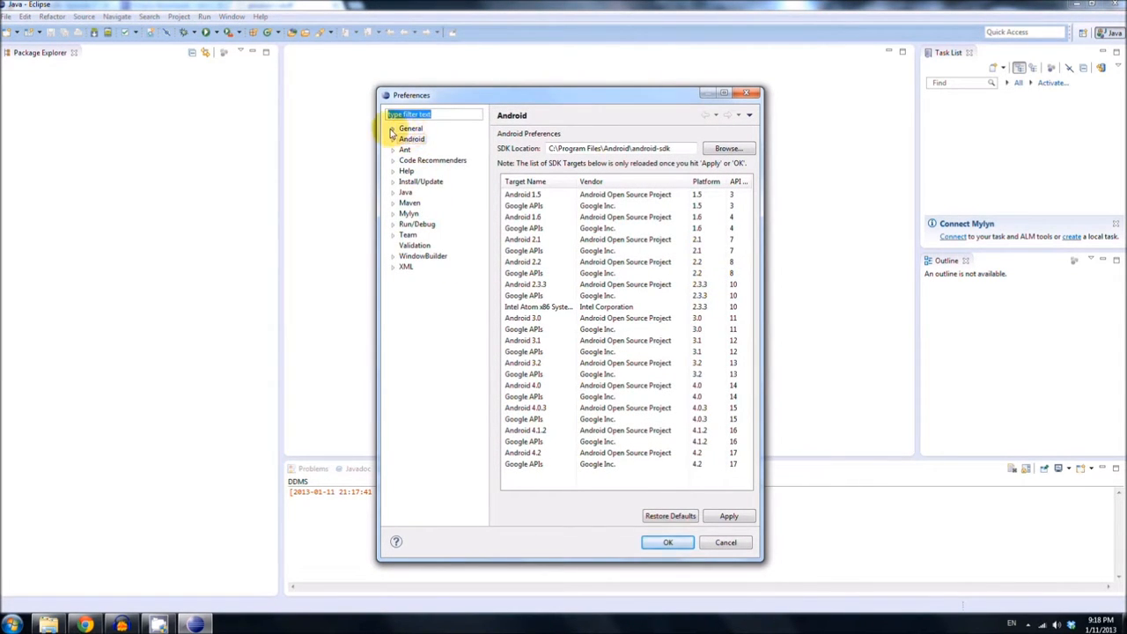
click(394, 127)
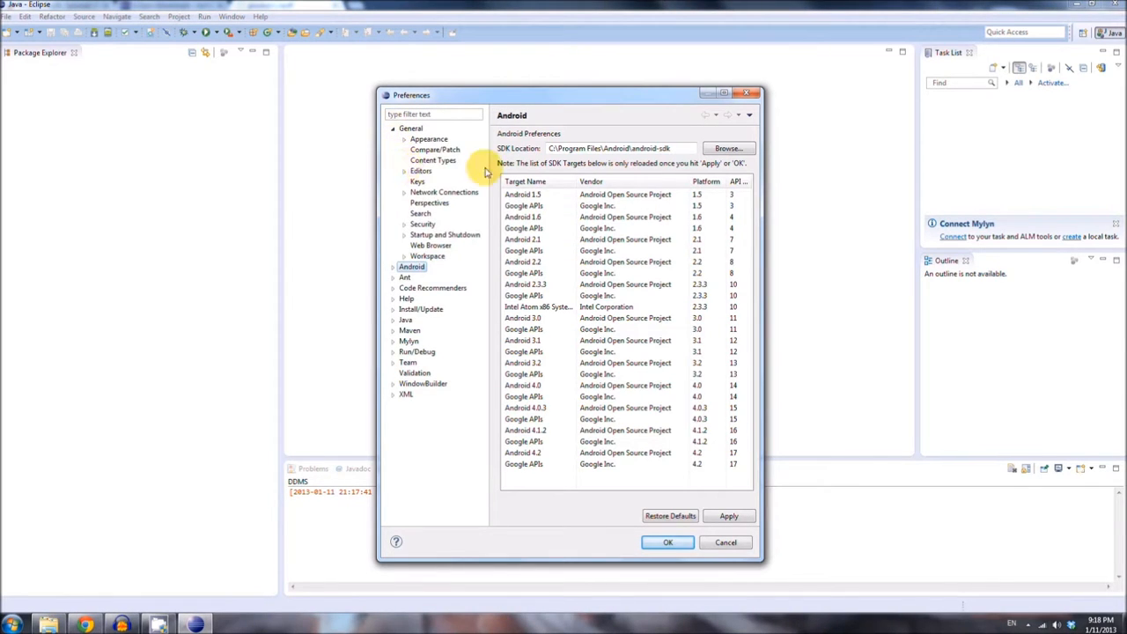
mouse_move(410, 169)
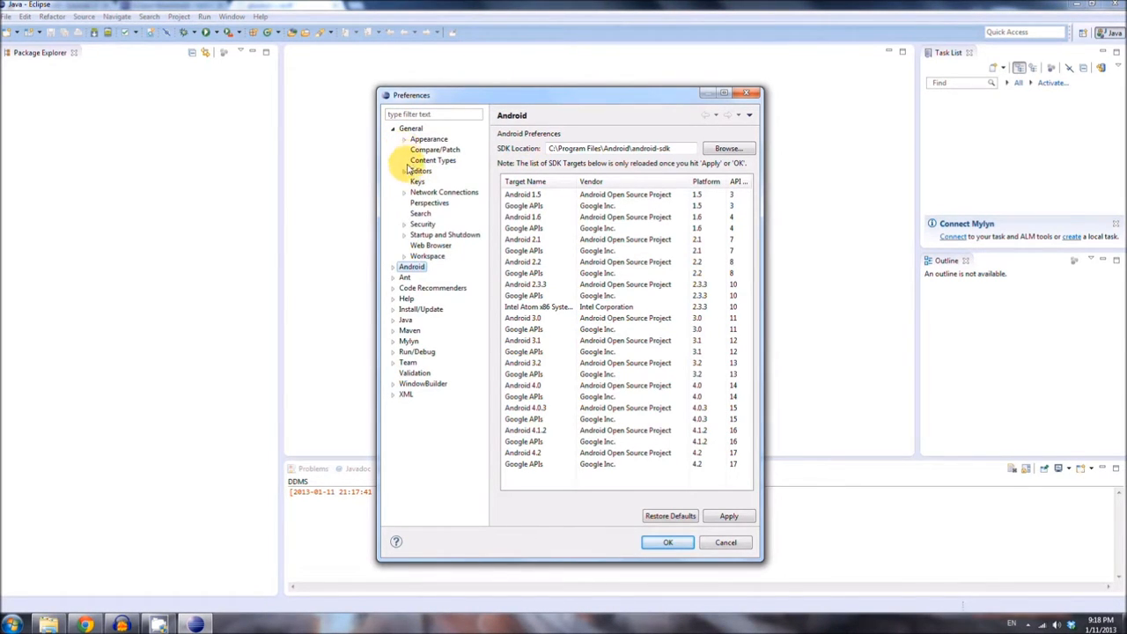
click(405, 171)
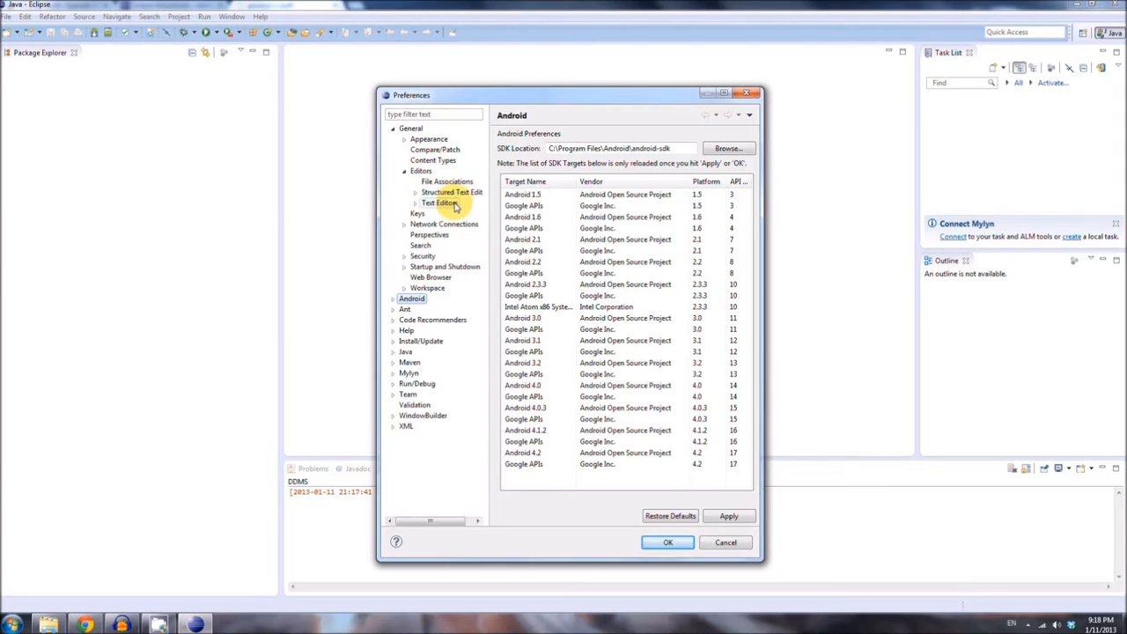
click(440, 202)
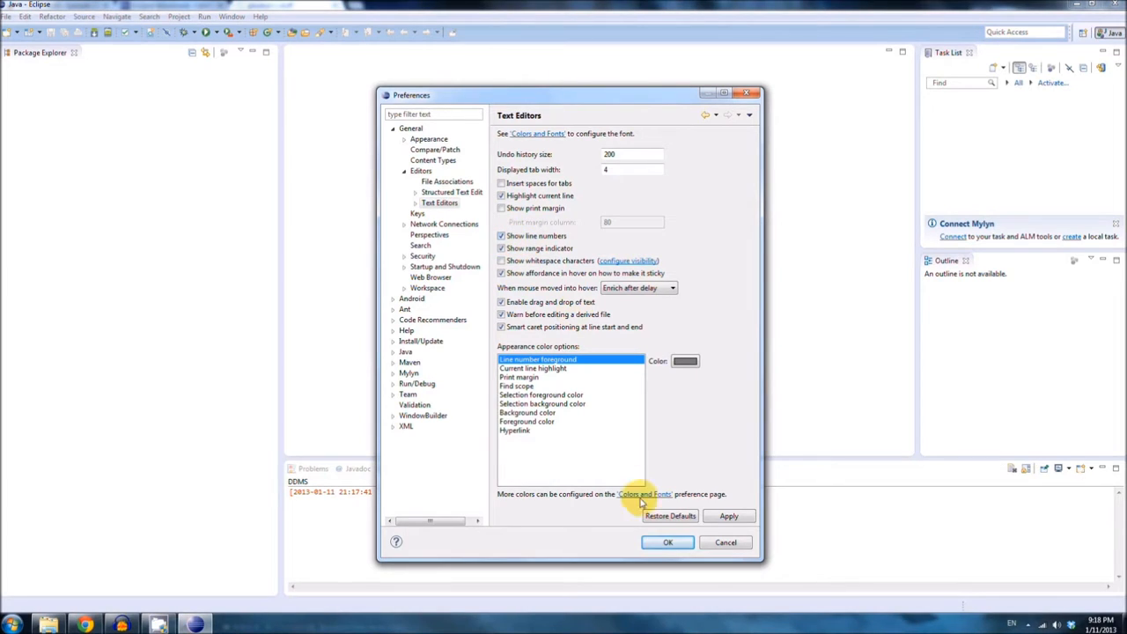
click(668, 542)
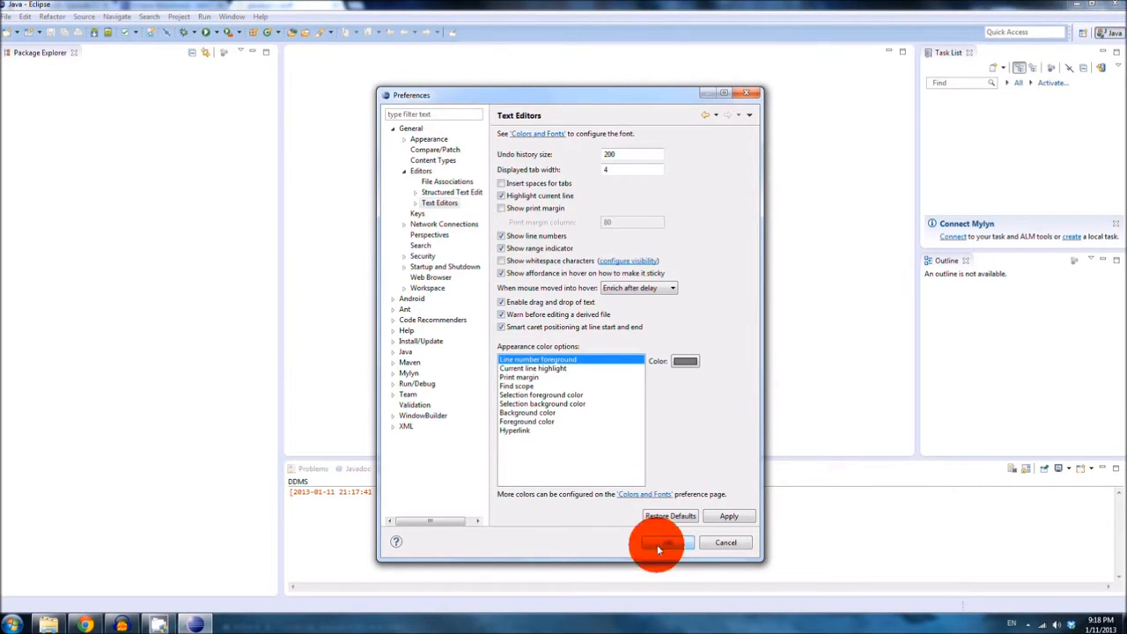
click(661, 542)
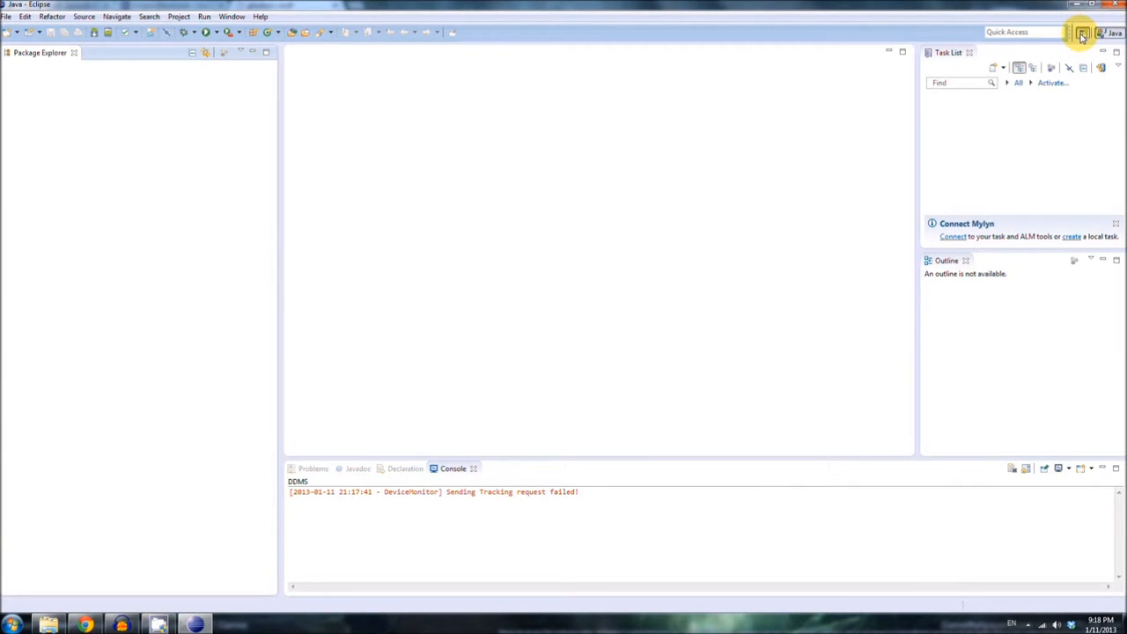
- Open the DDMS perspective, then the Debug perspective, from the Open Perspective list
click(1078, 32)
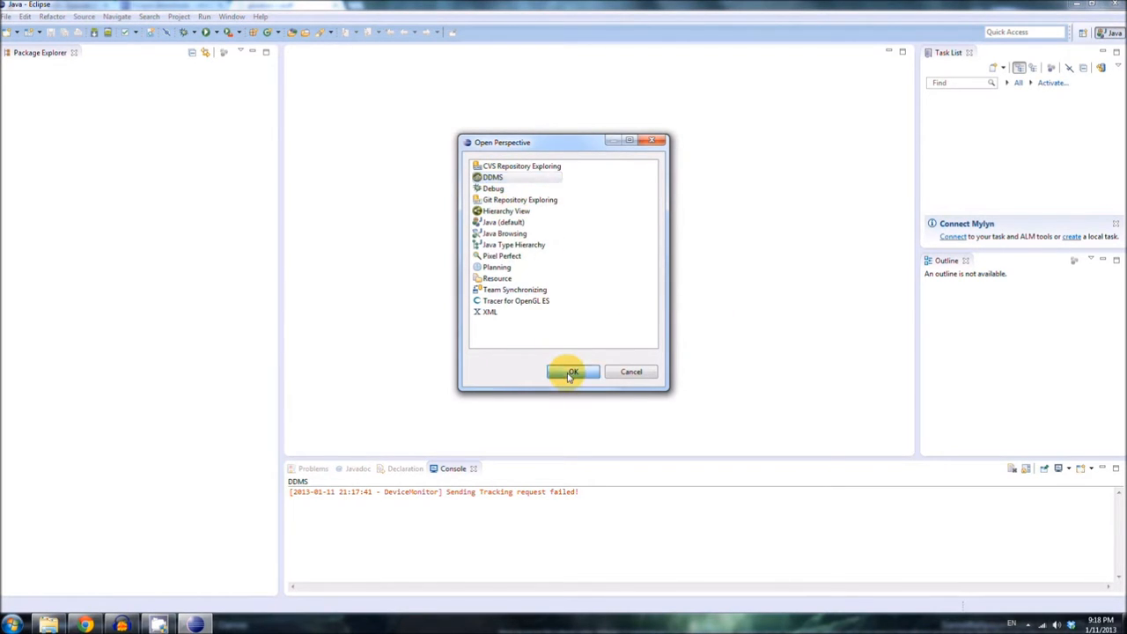
click(574, 372)
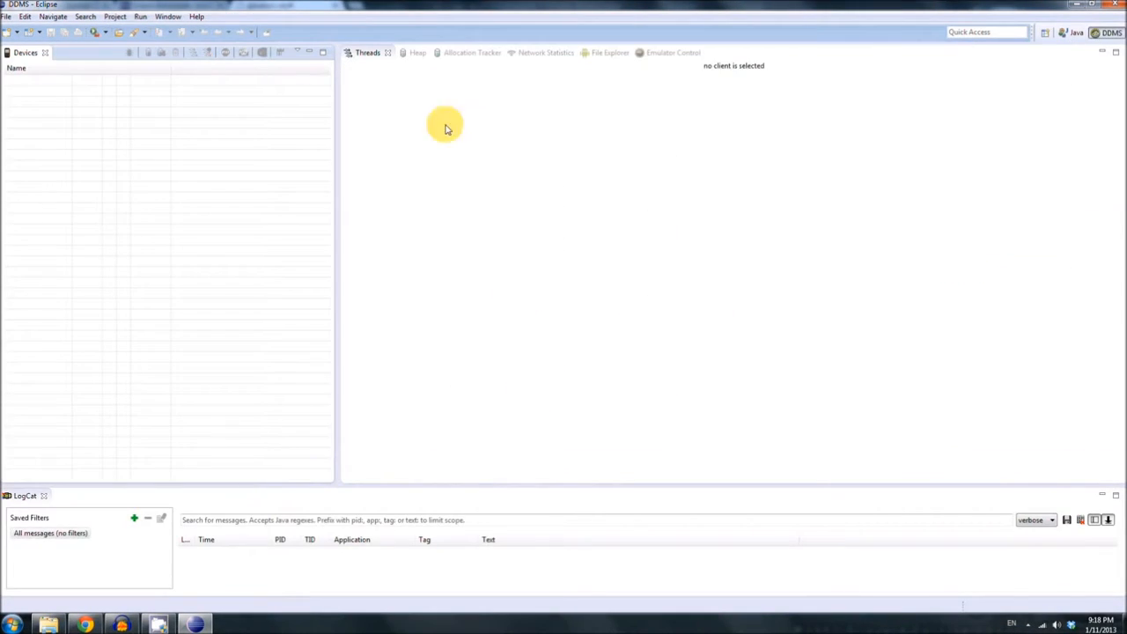
click(1043, 31)
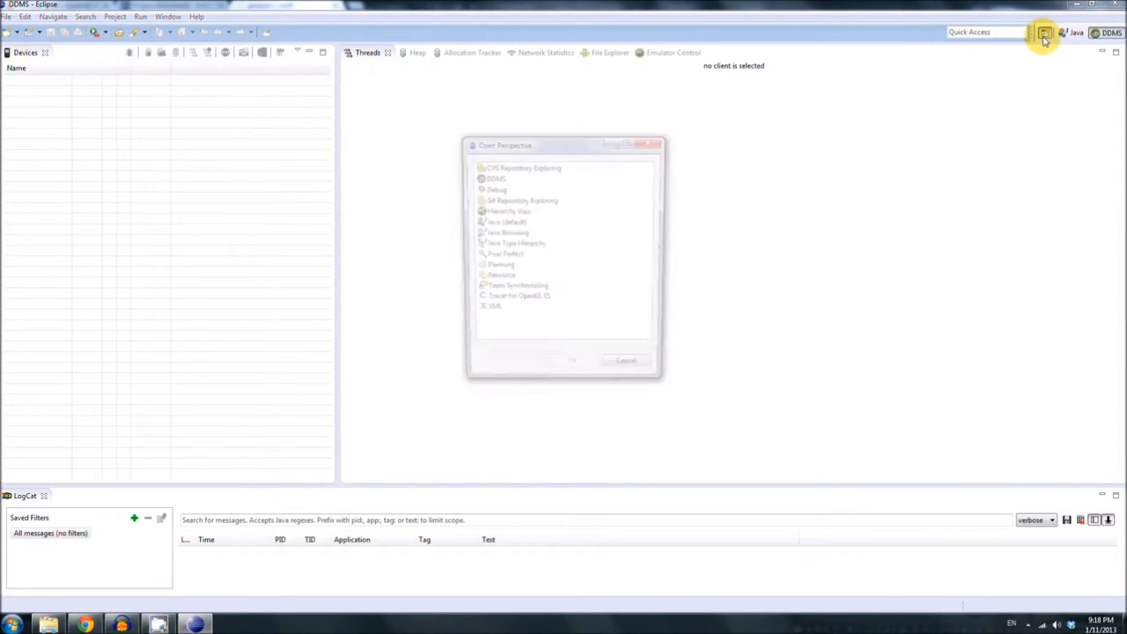
click(495, 189)
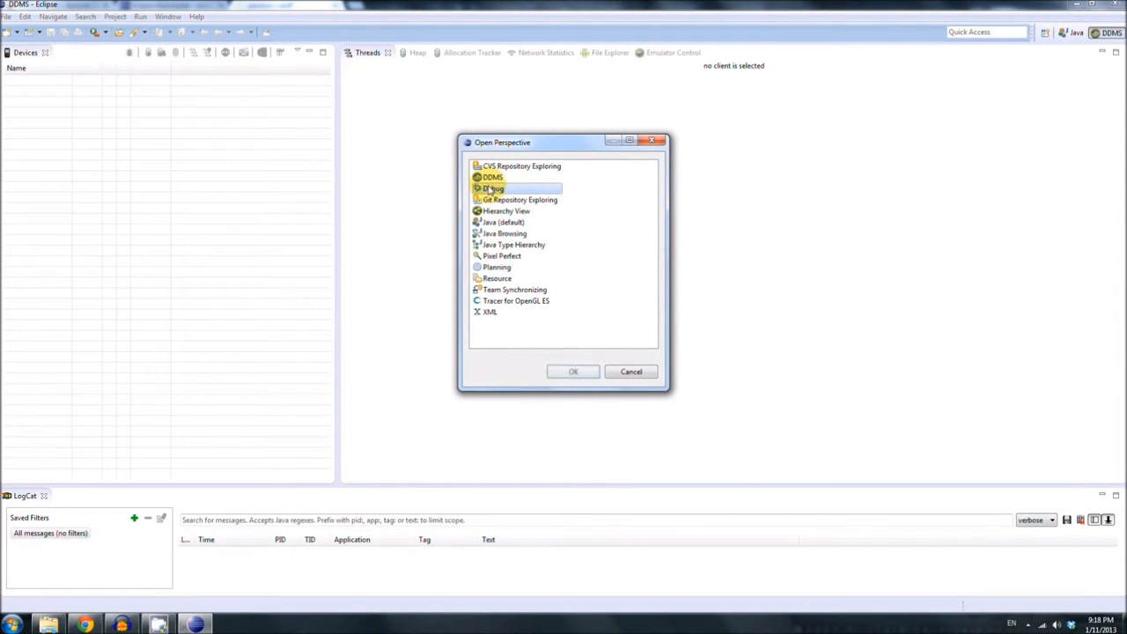
click(572, 370)
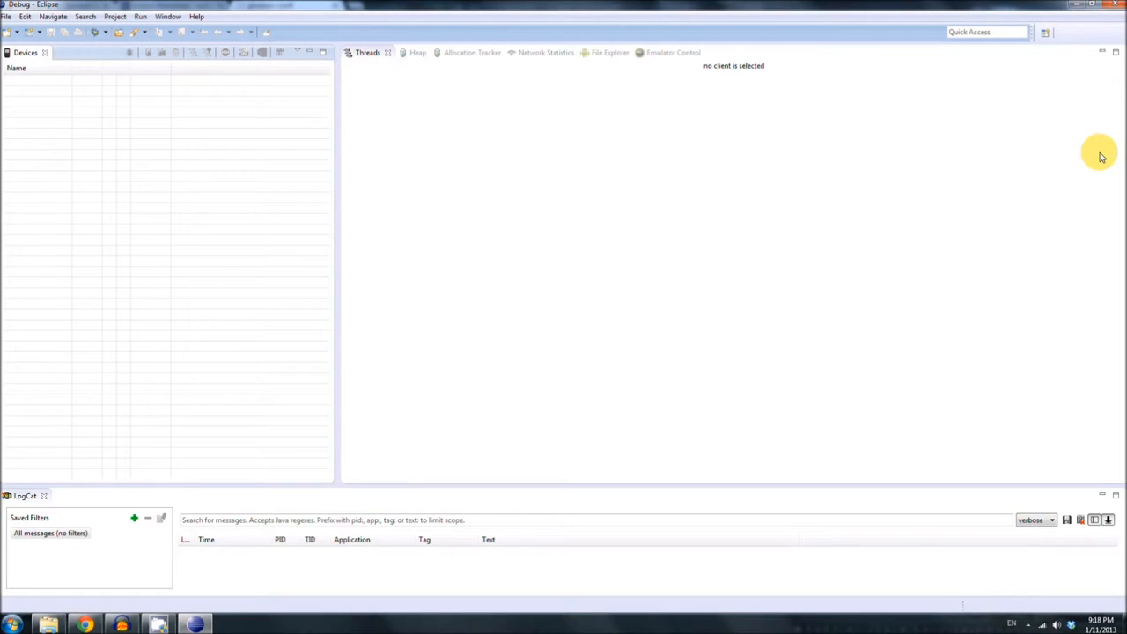
- Return to the Java perspective and dismiss the perspective list without switching
click(1018, 32)
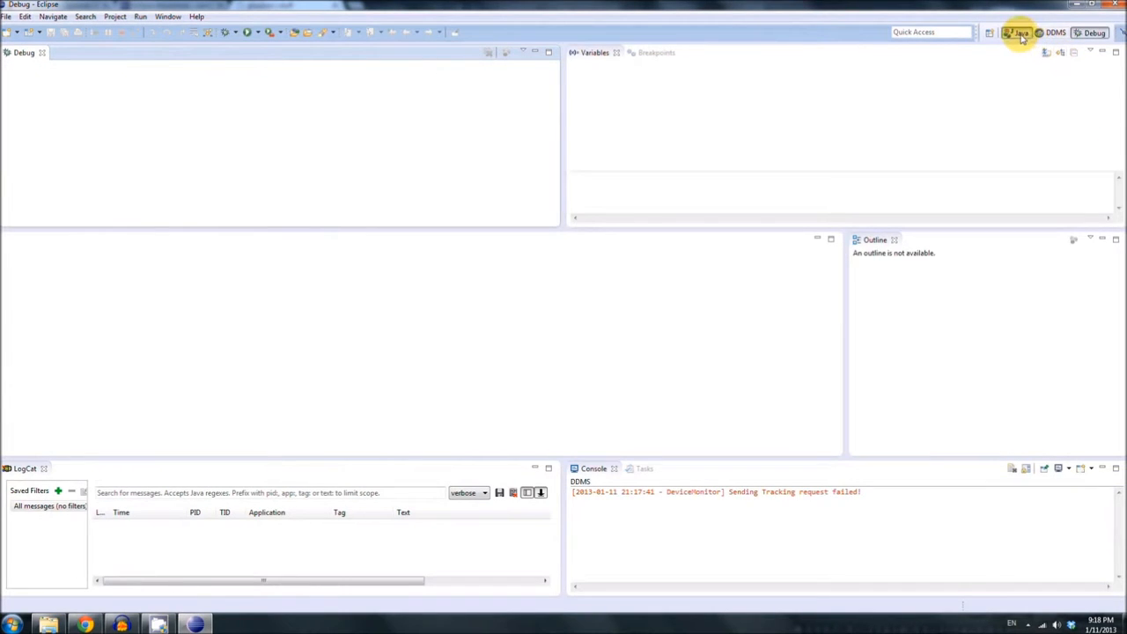
click(1018, 32)
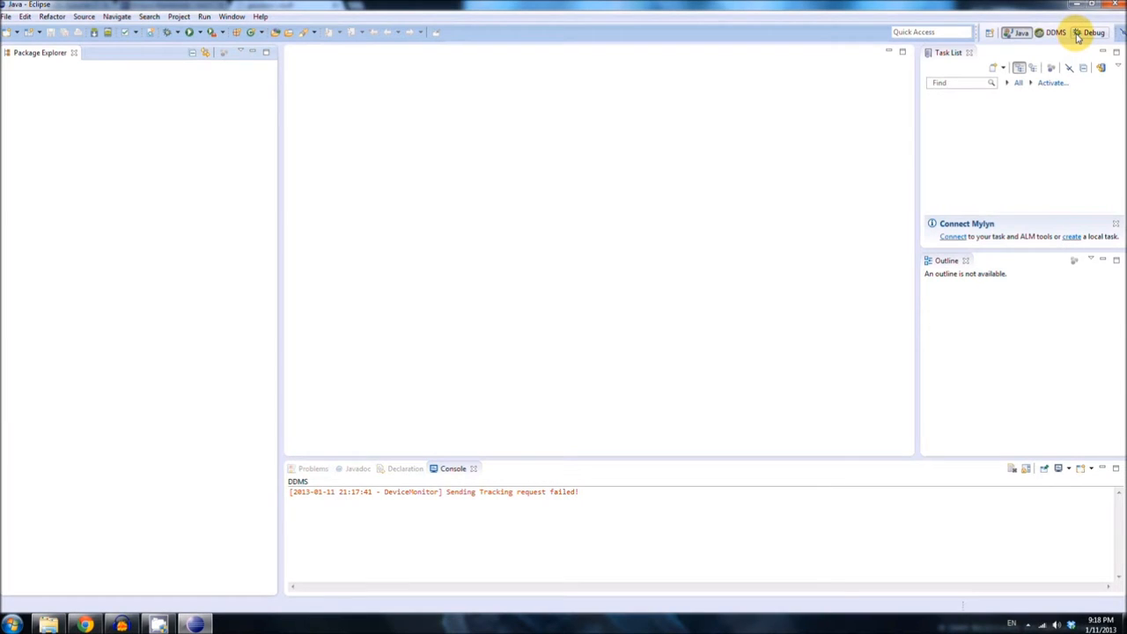
click(1062, 28)
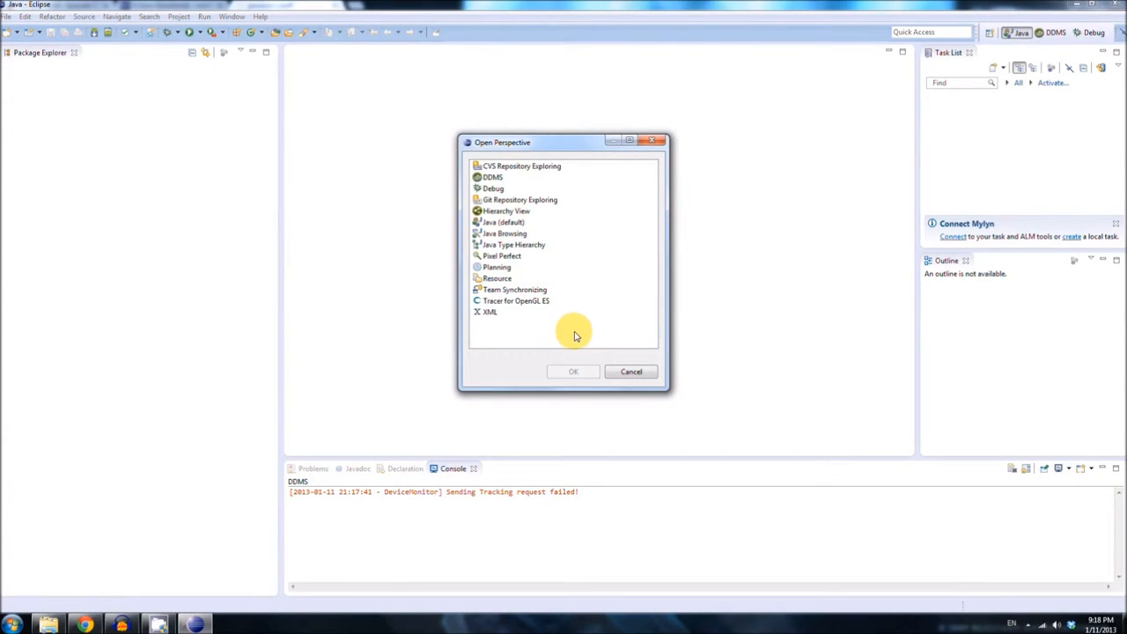
click(630, 371)
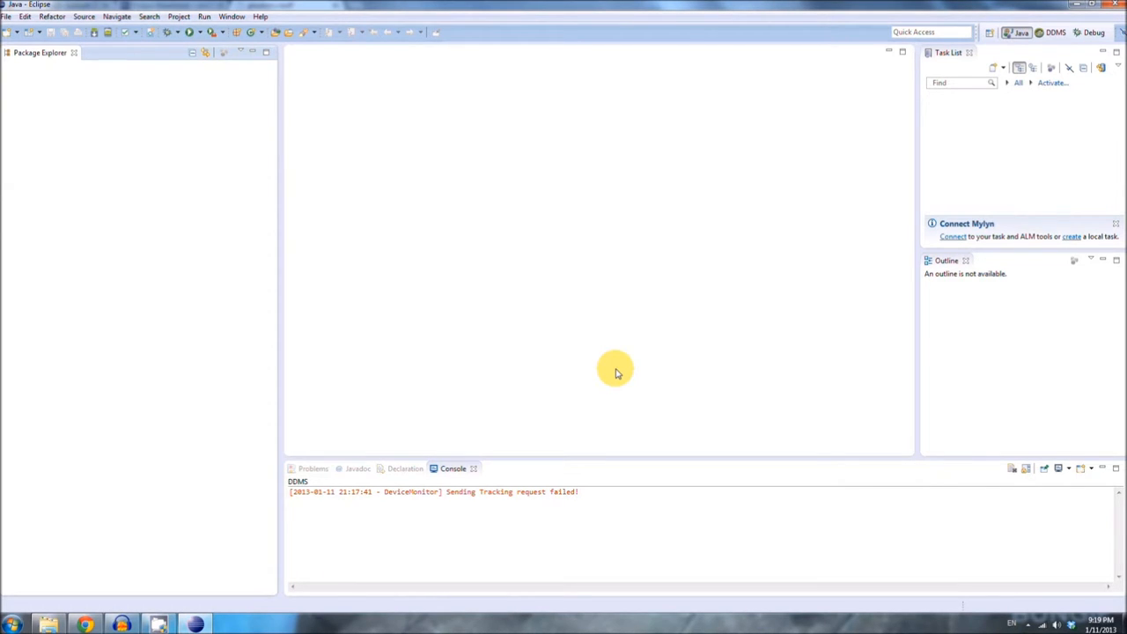
mouse_move(250, 196)
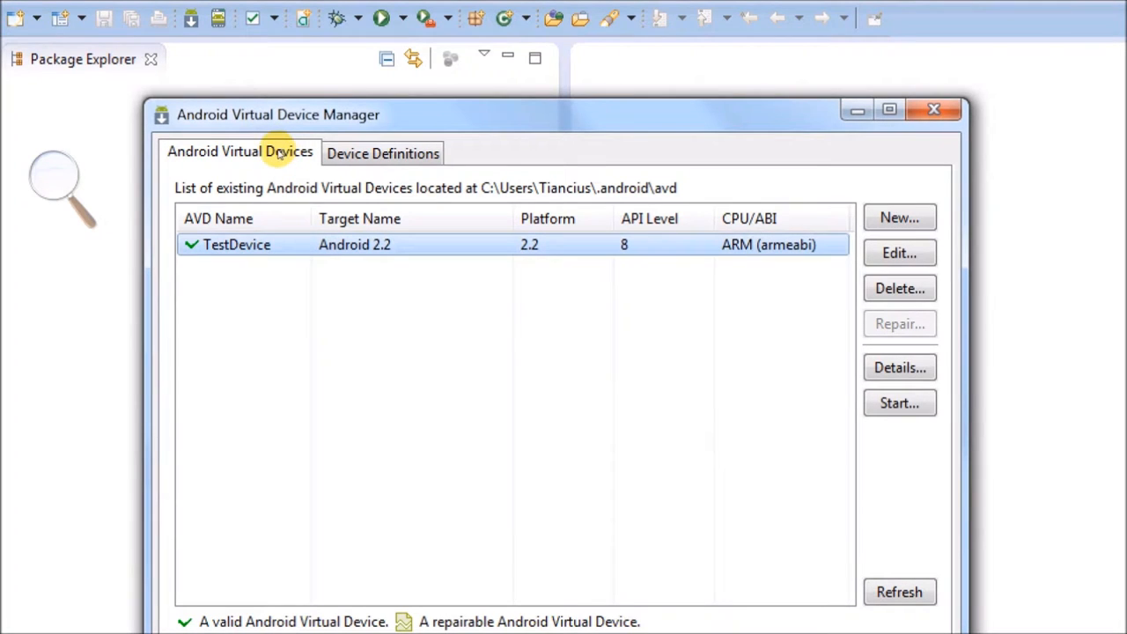
- Delete the existing TestDevice virtual device and confirm, leaving the device list empty
click(900, 288)
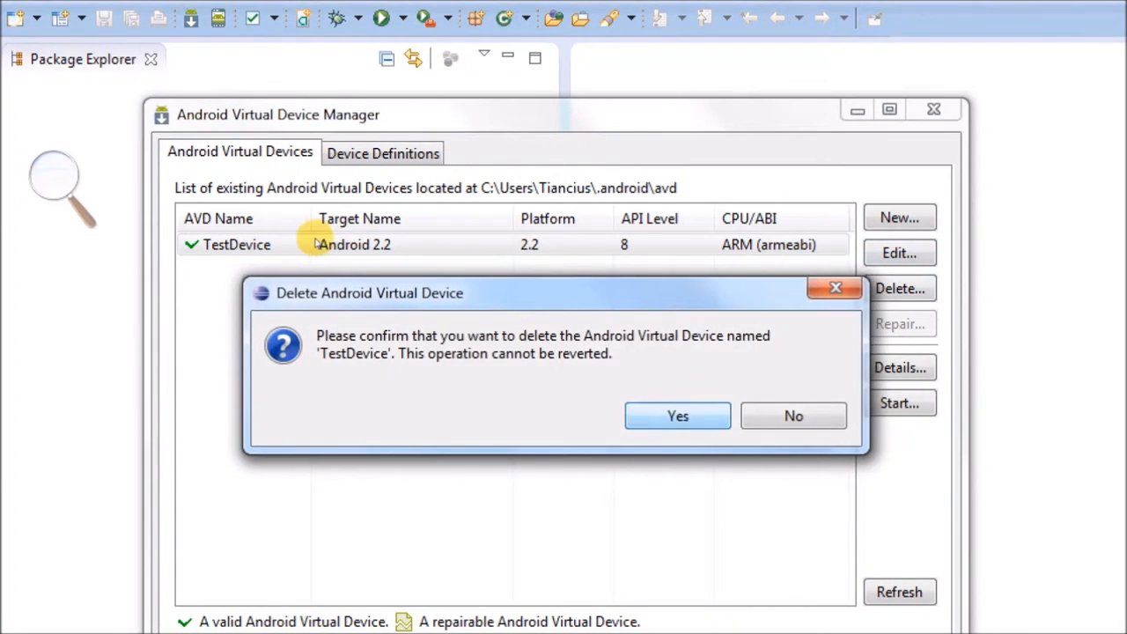
click(676, 416)
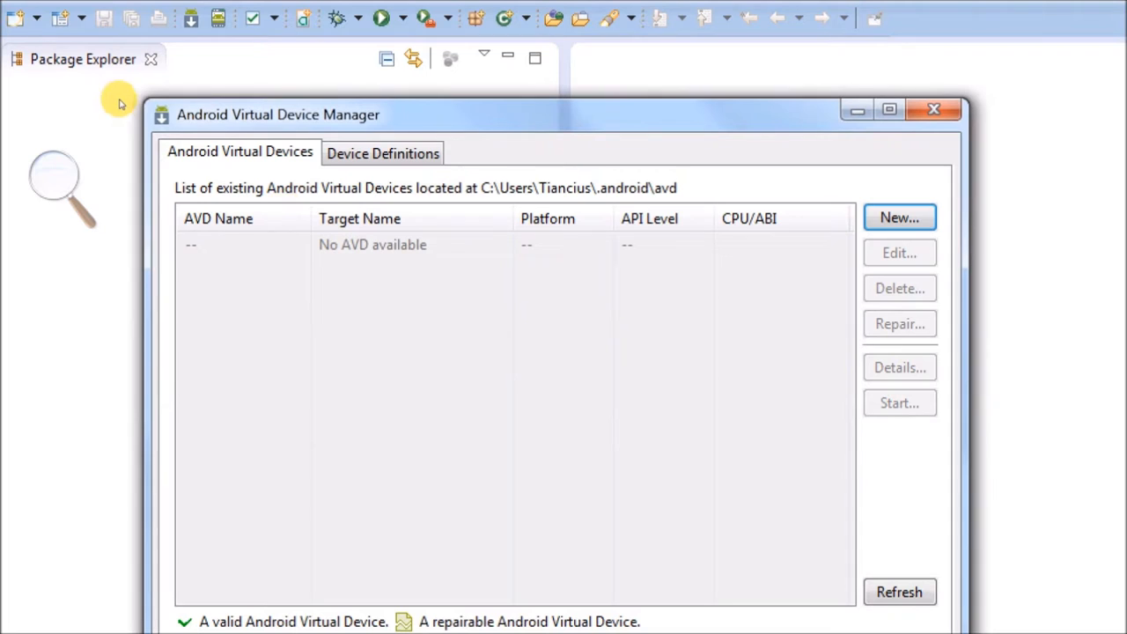
- Create virtual device TestDevice on a Nexus One profile targeting Android 2.2 - API Level 8, then close the AVD Manager
click(902, 219)
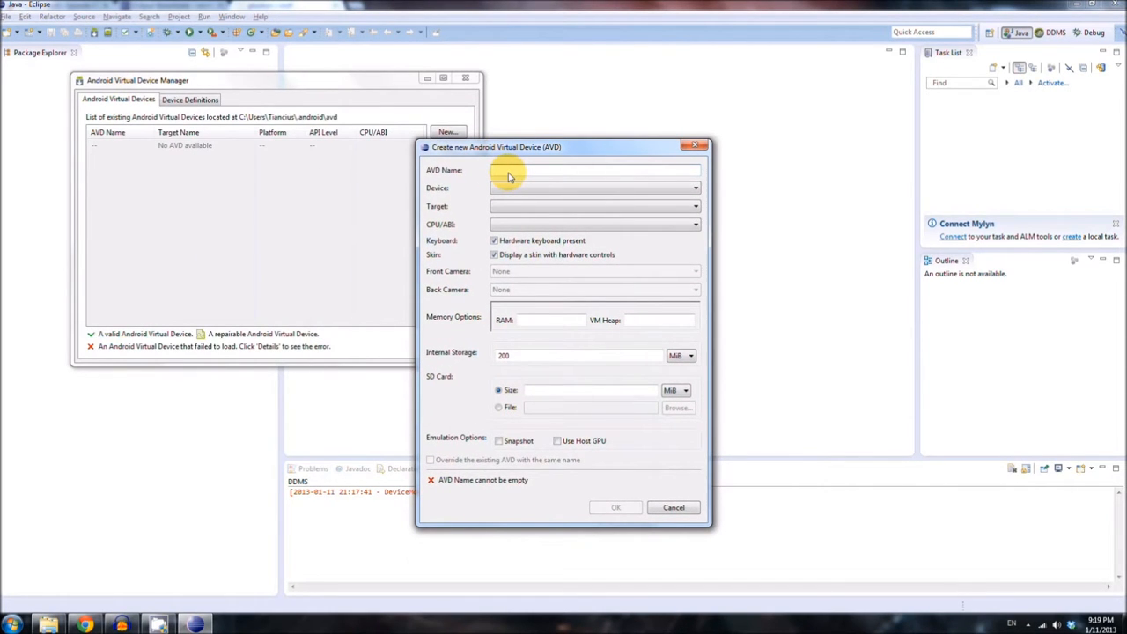
text(Test Devi)
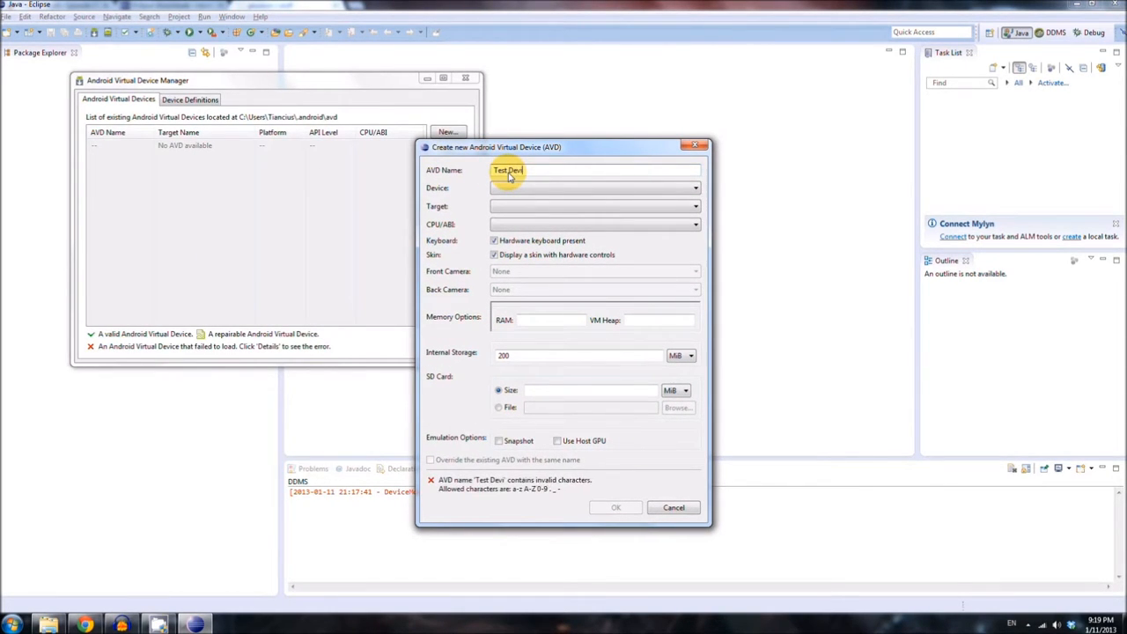
click(698, 187)
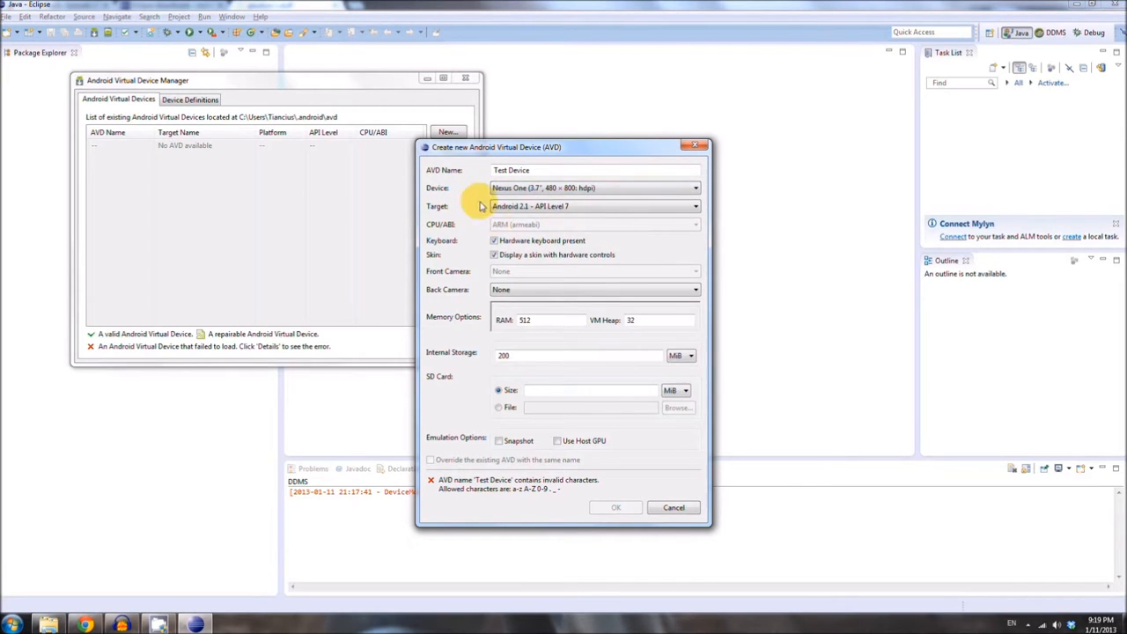
mouse_move(581, 254)
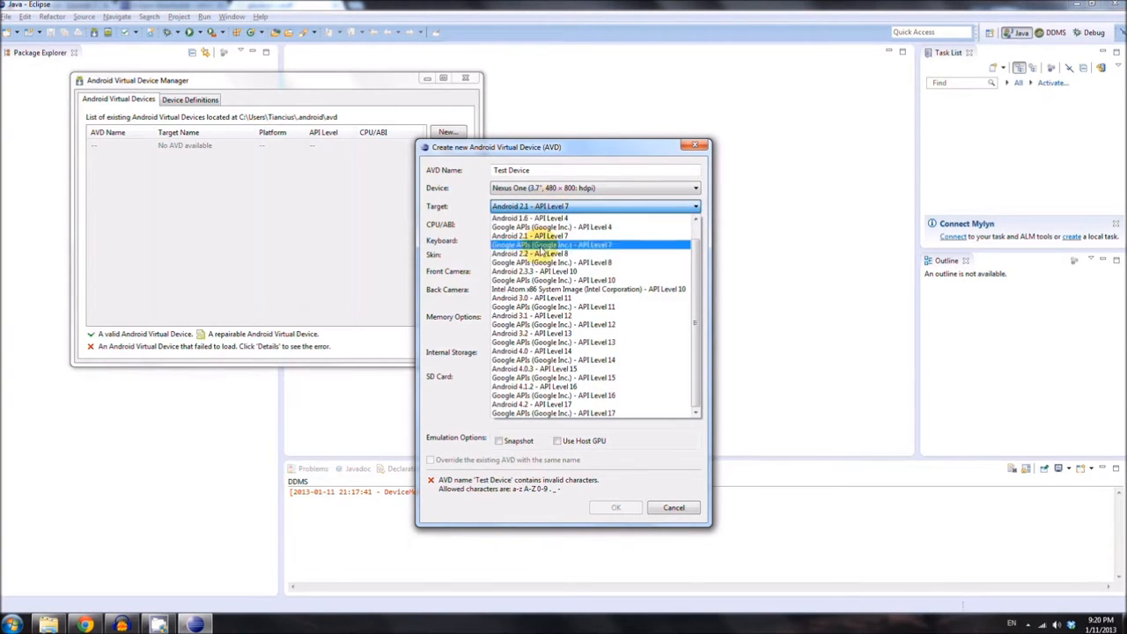
click(526, 253)
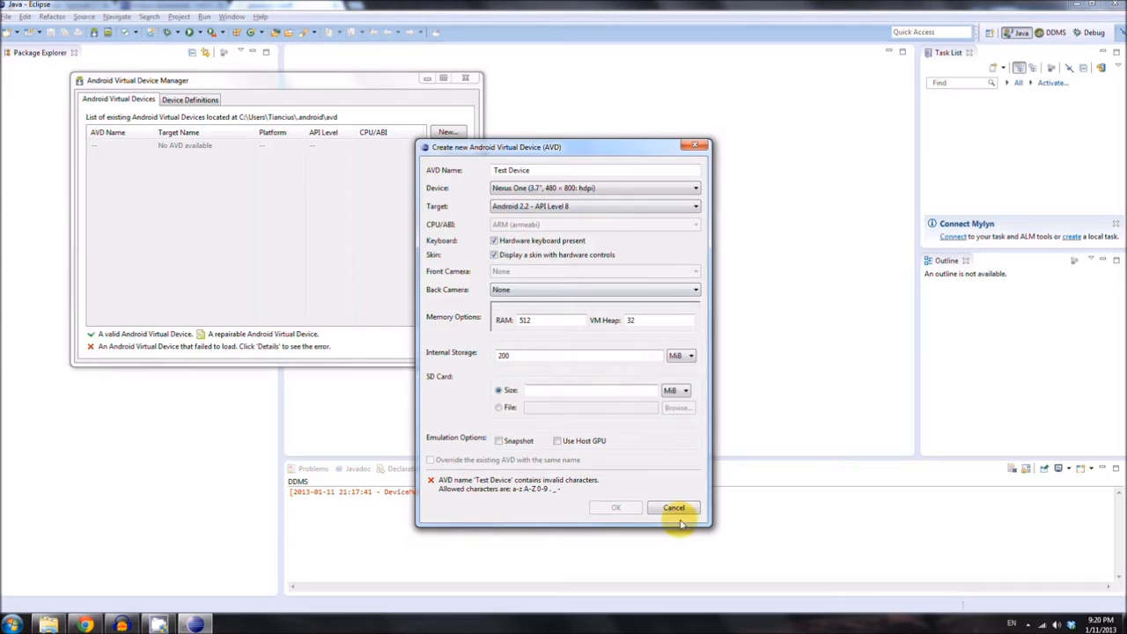
mouse_move(500, 493)
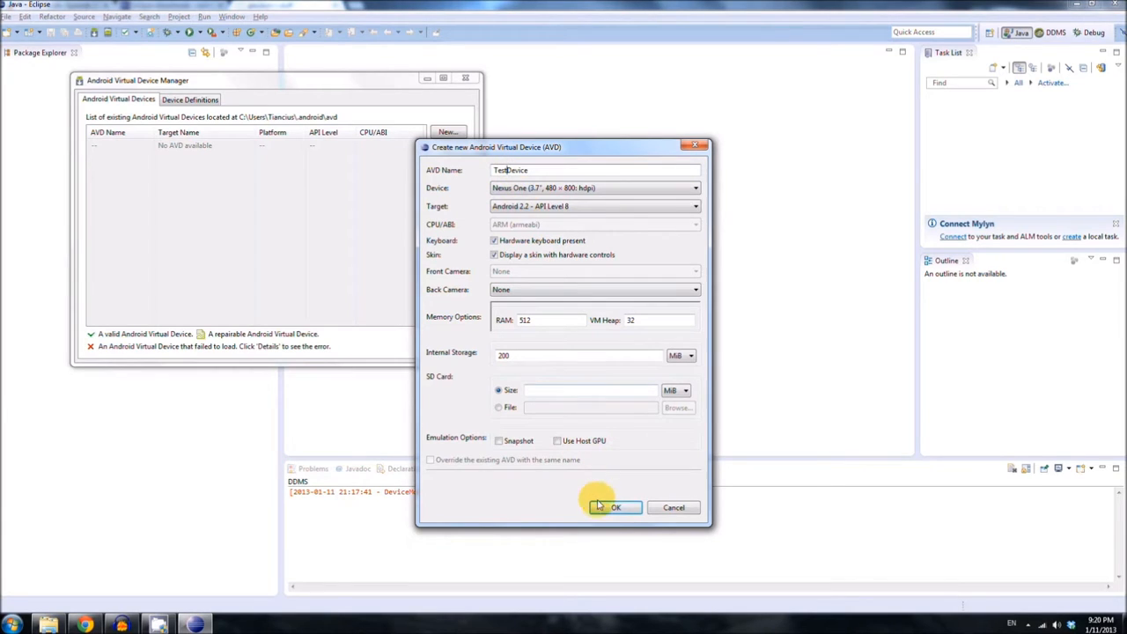
click(616, 507)
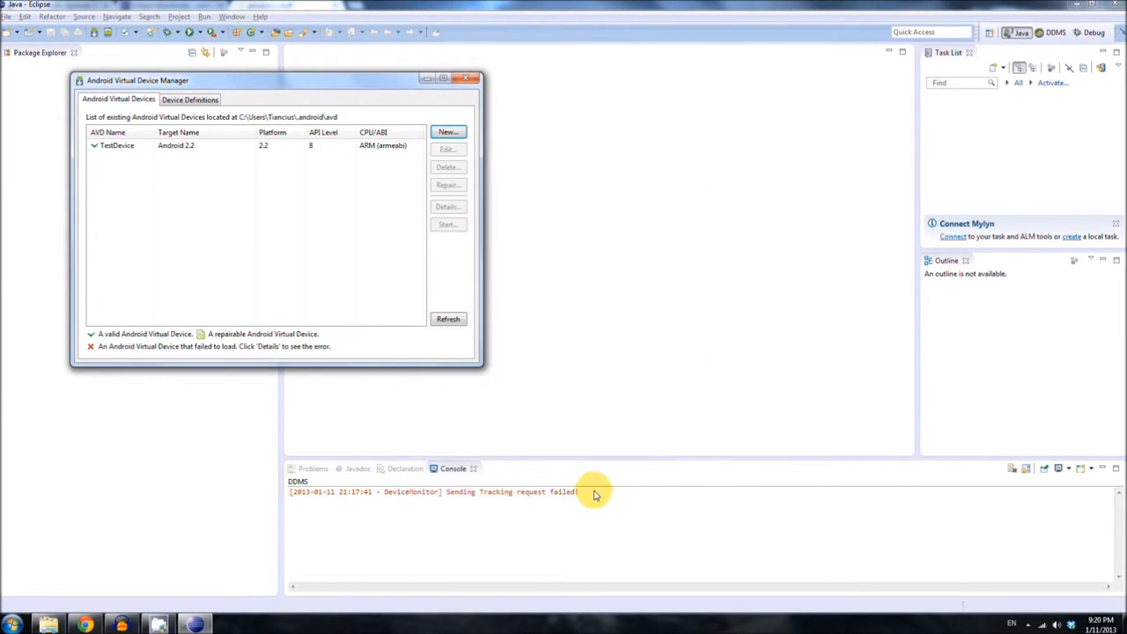
mouse_move(592, 490)
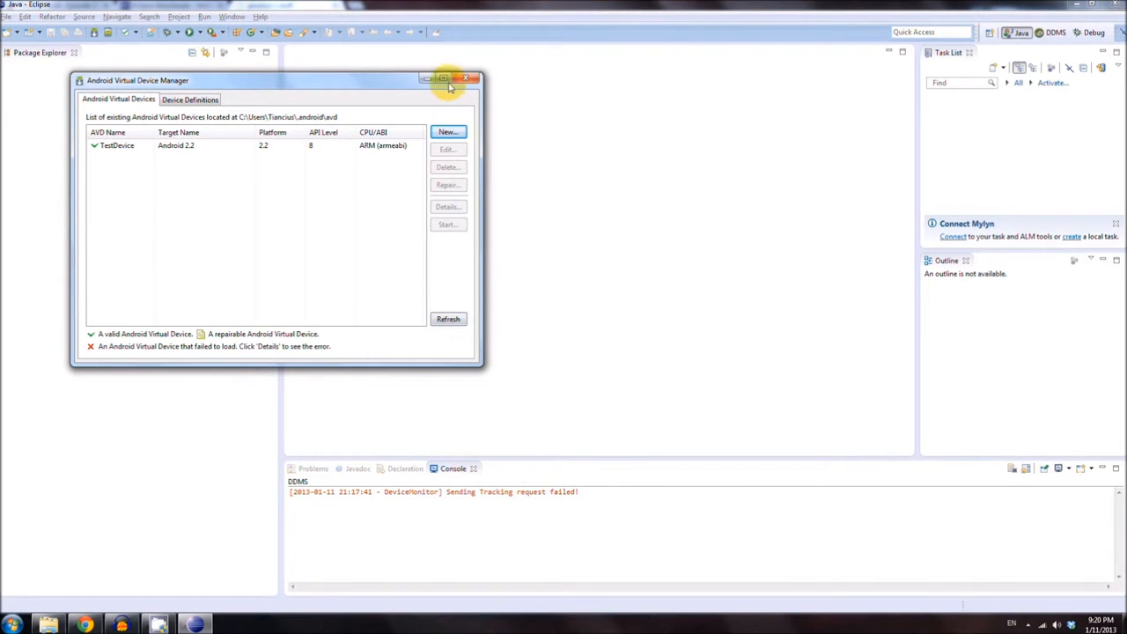
click(476, 79)
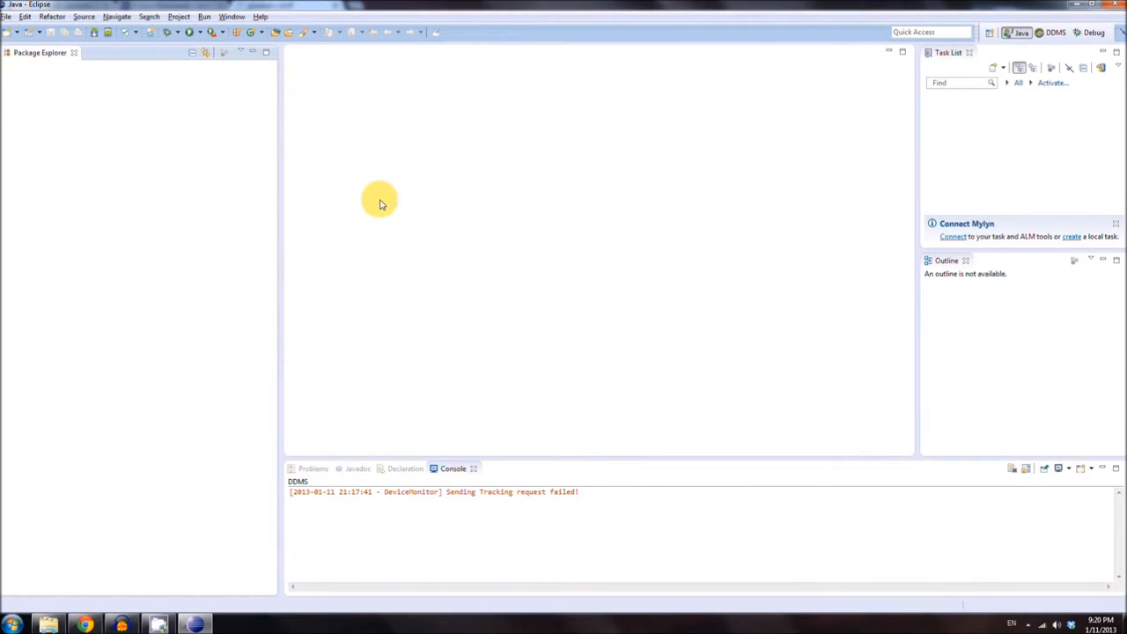
mouse_move(378, 210)
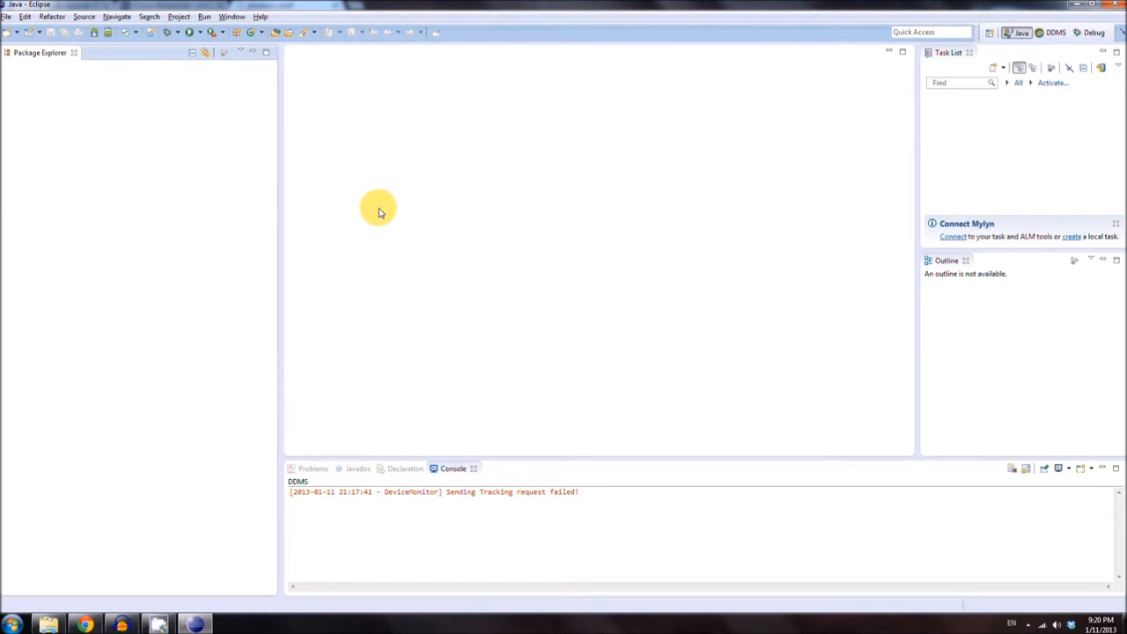
mouse_move(370, 192)
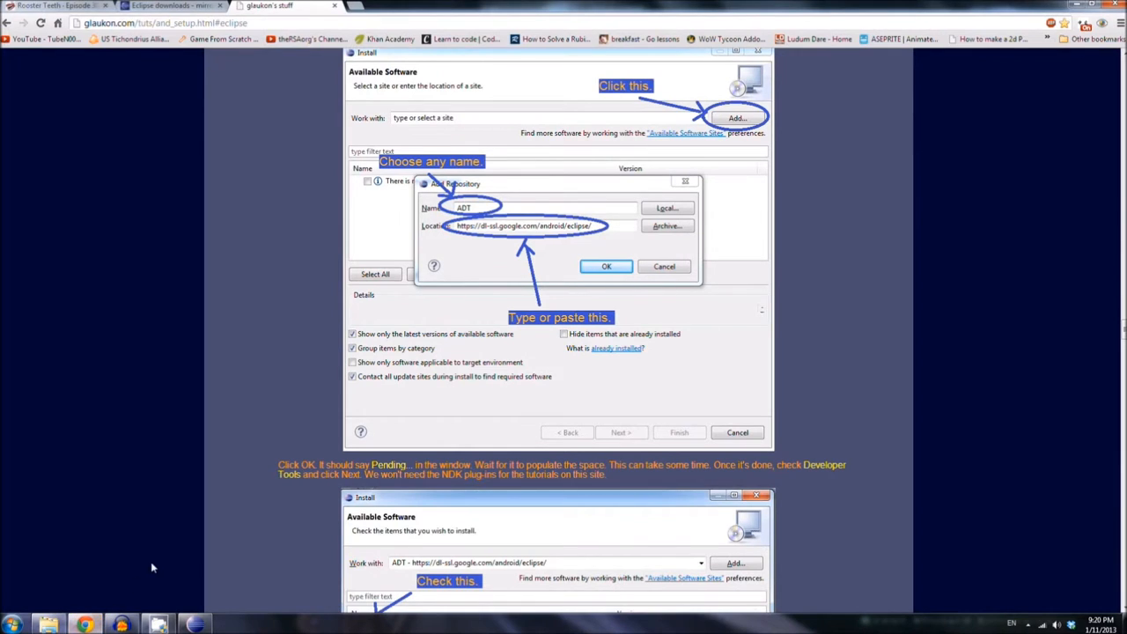
- Go to the glaukon projects page and download the Just The Tip tipping-calculator project
scroll(down, 3)
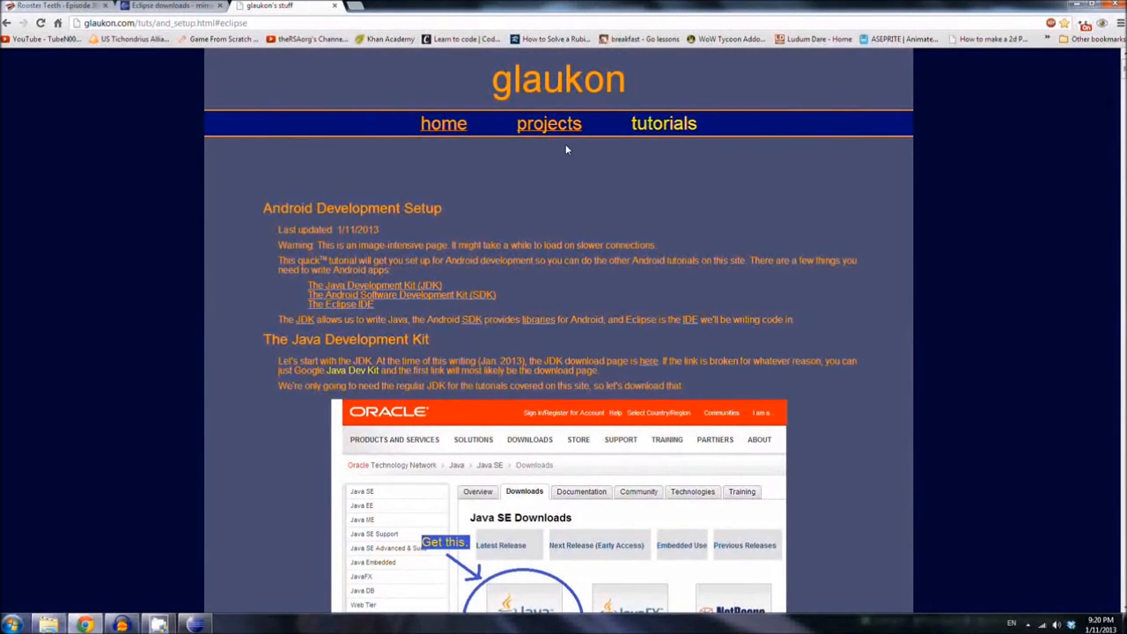
click(549, 123)
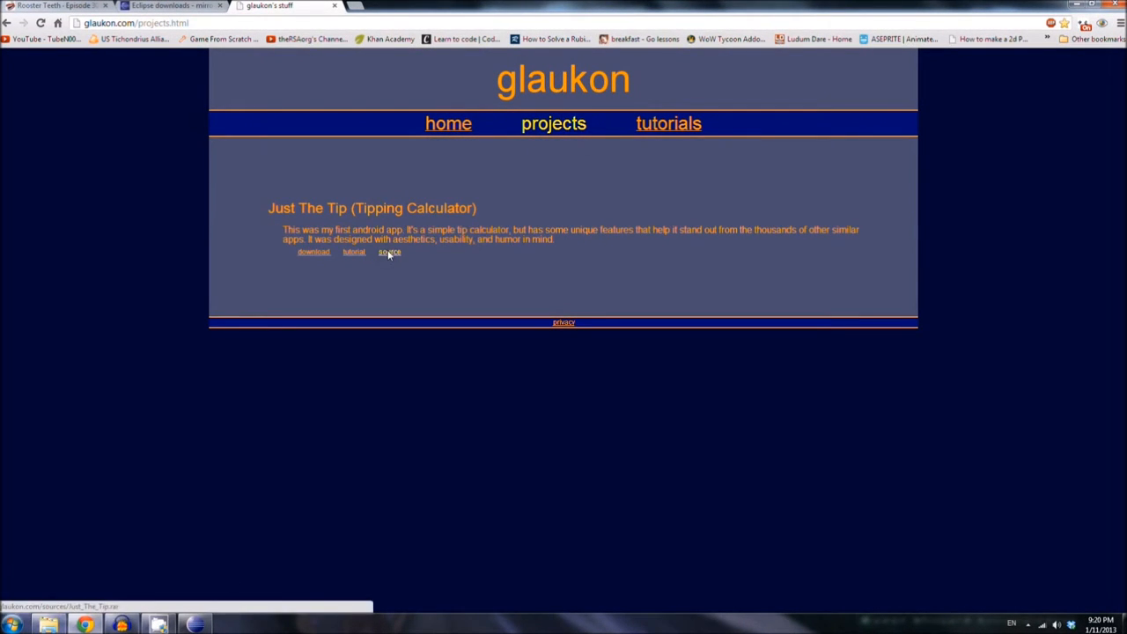
click(389, 251)
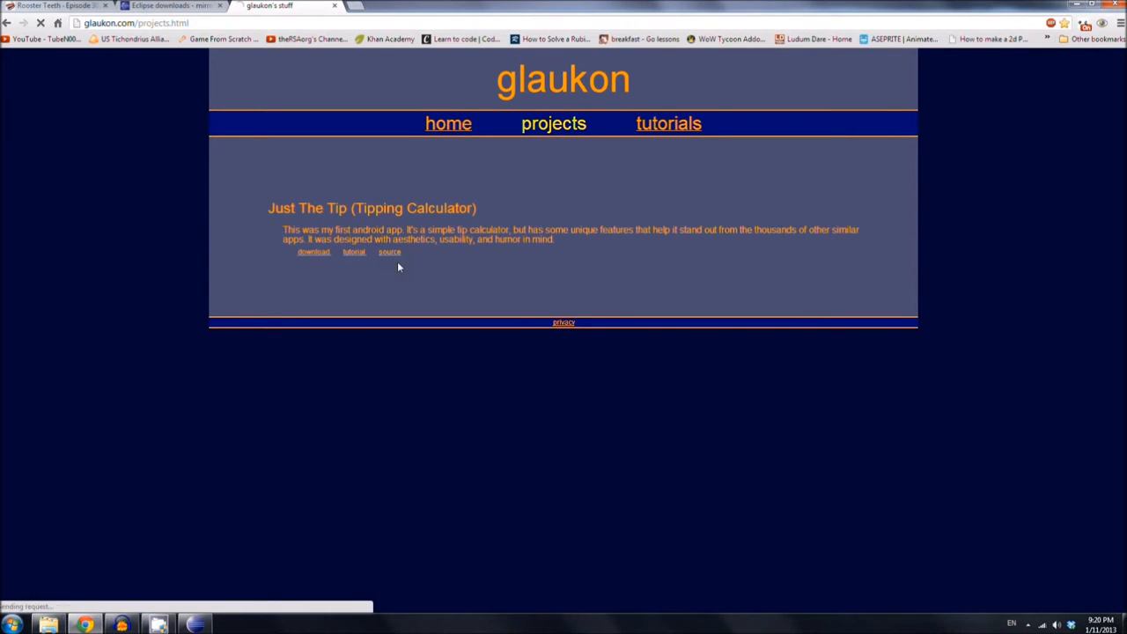
click(314, 252)
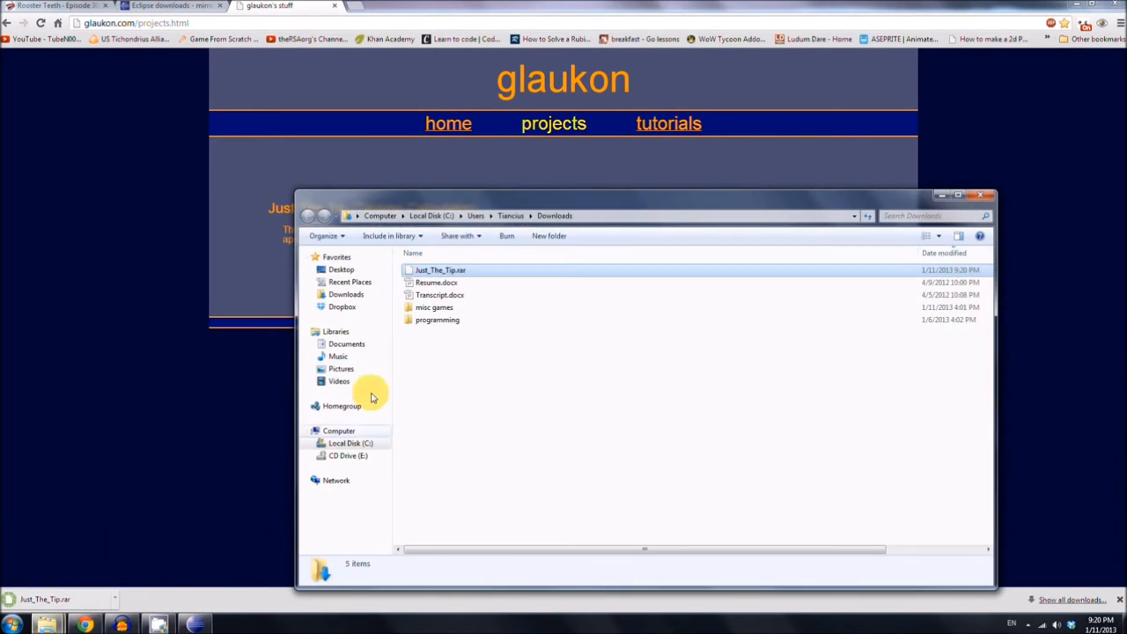
- Extract the Just_The_Tip archive in Downloads, copy the project folder, and open the eclipse folder in Program Files
right_click(439, 269)
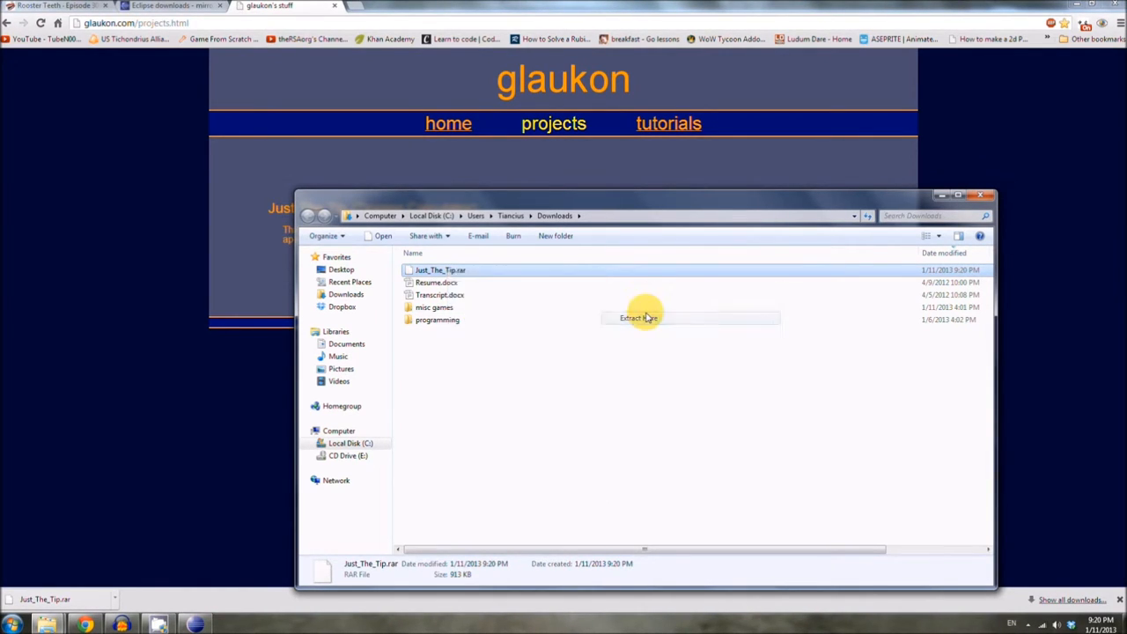
click(638, 317)
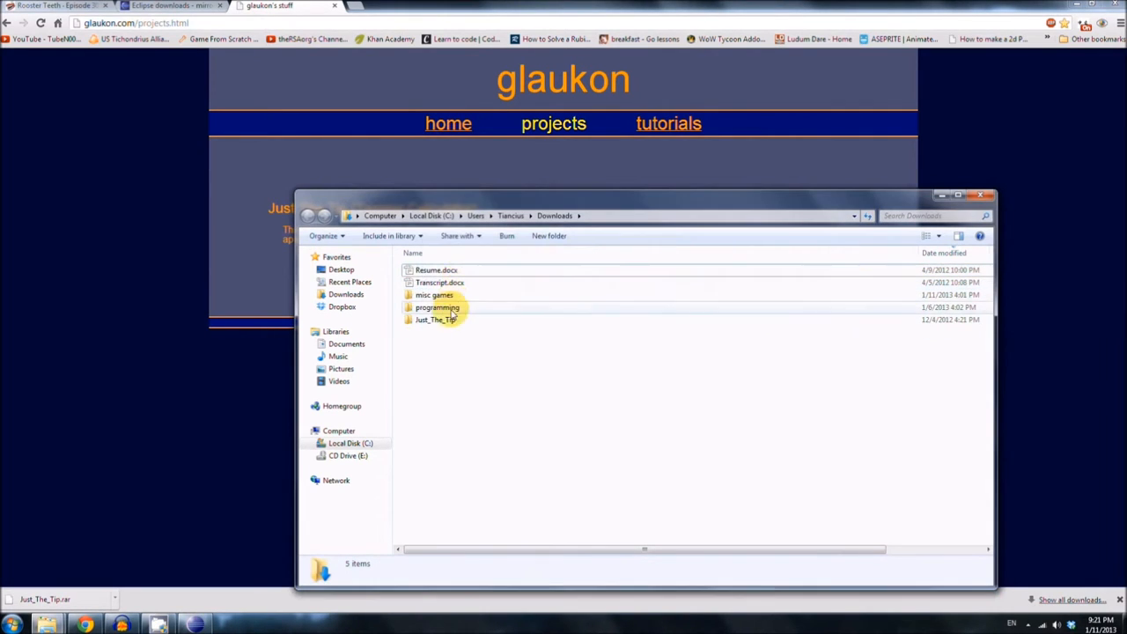
right_click(433, 319)
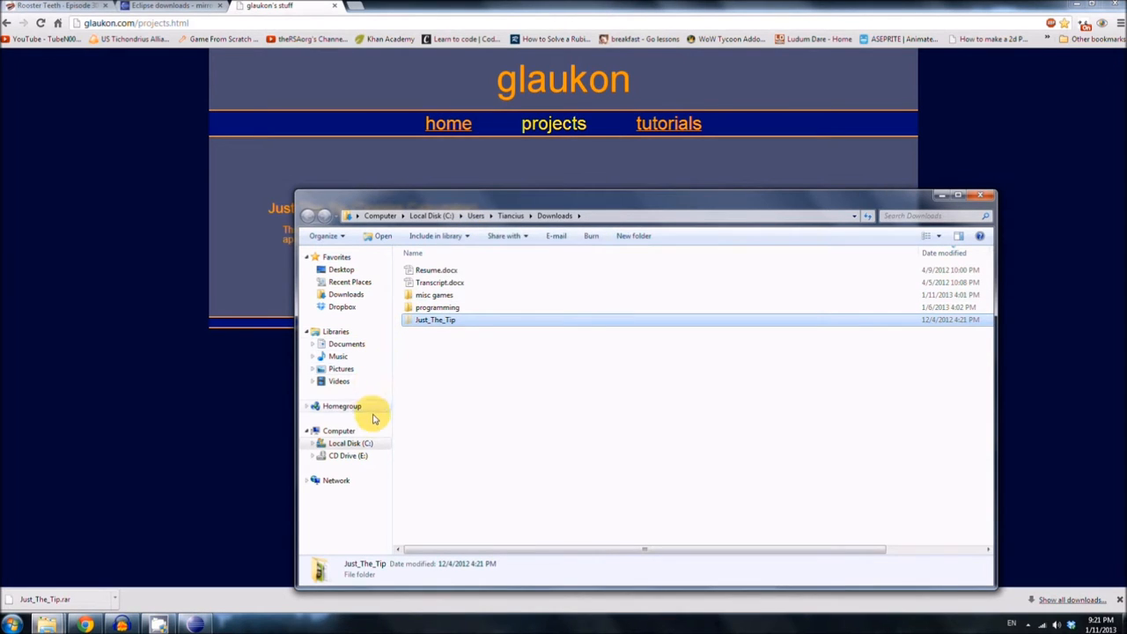
click(348, 444)
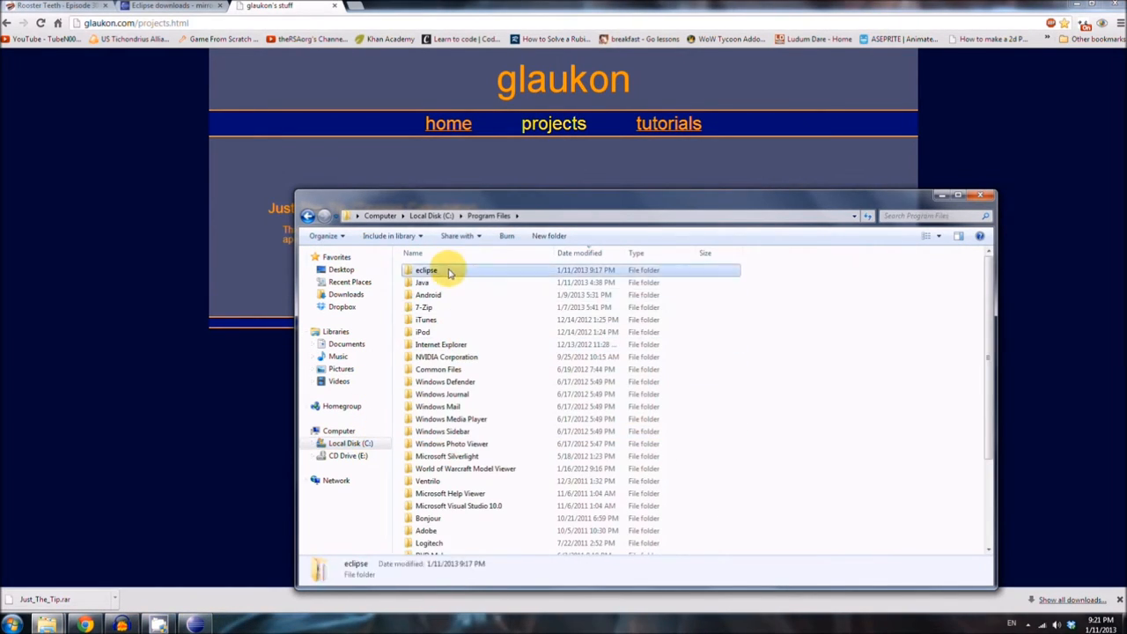
double_click(425, 272)
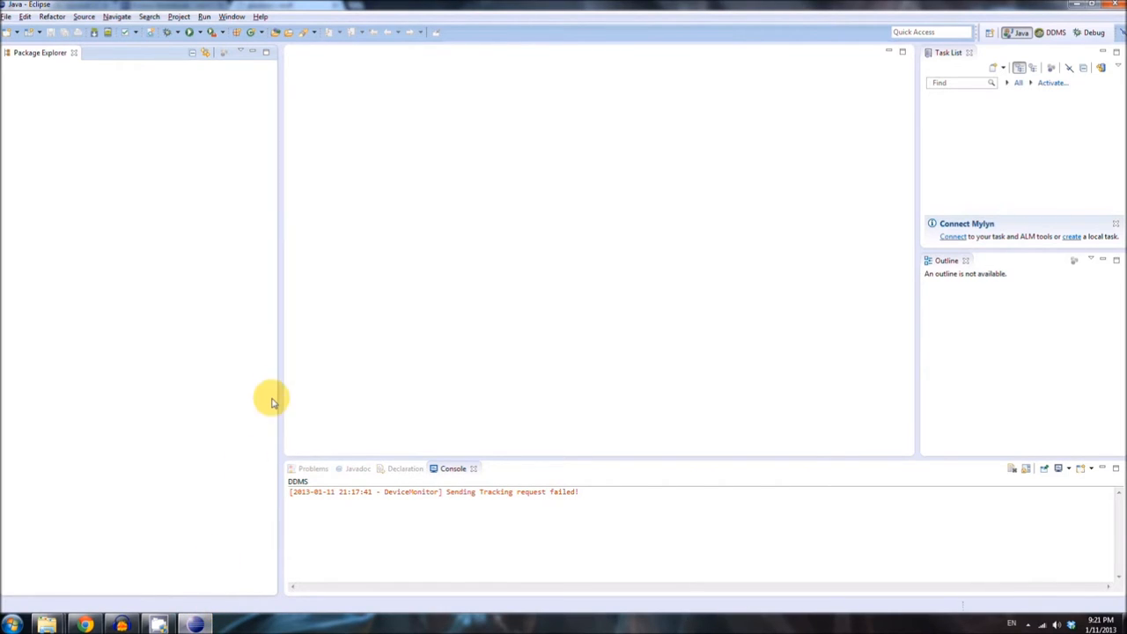
mouse_move(228, 425)
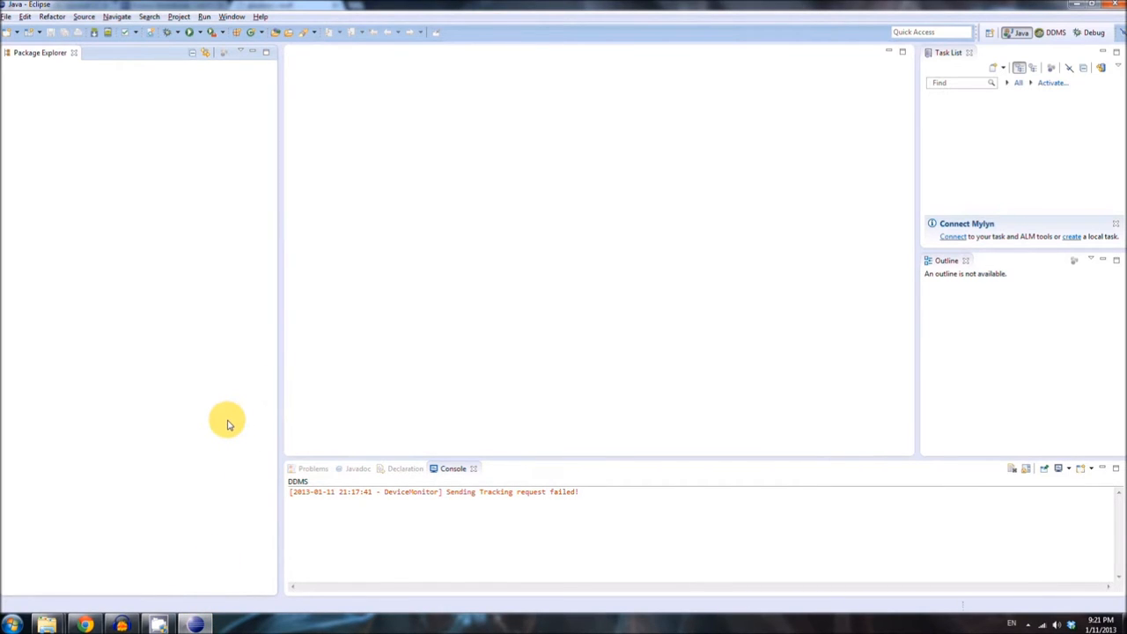
mouse_move(227, 398)
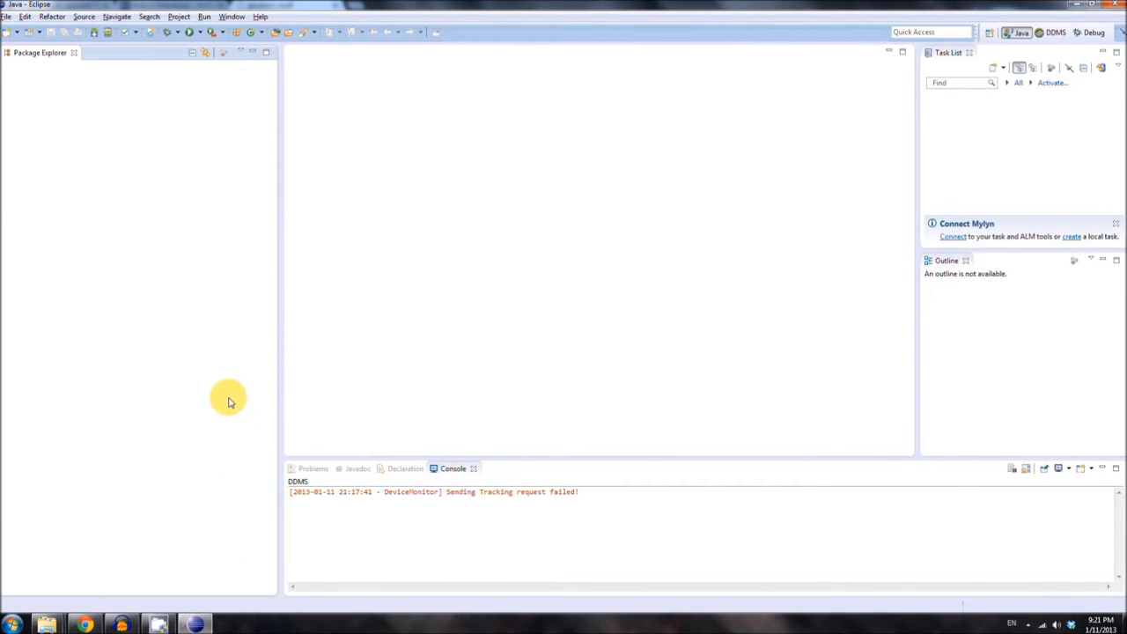
- Start an import of Existing Android Code Into Workspace from File > Import
click(7, 15)
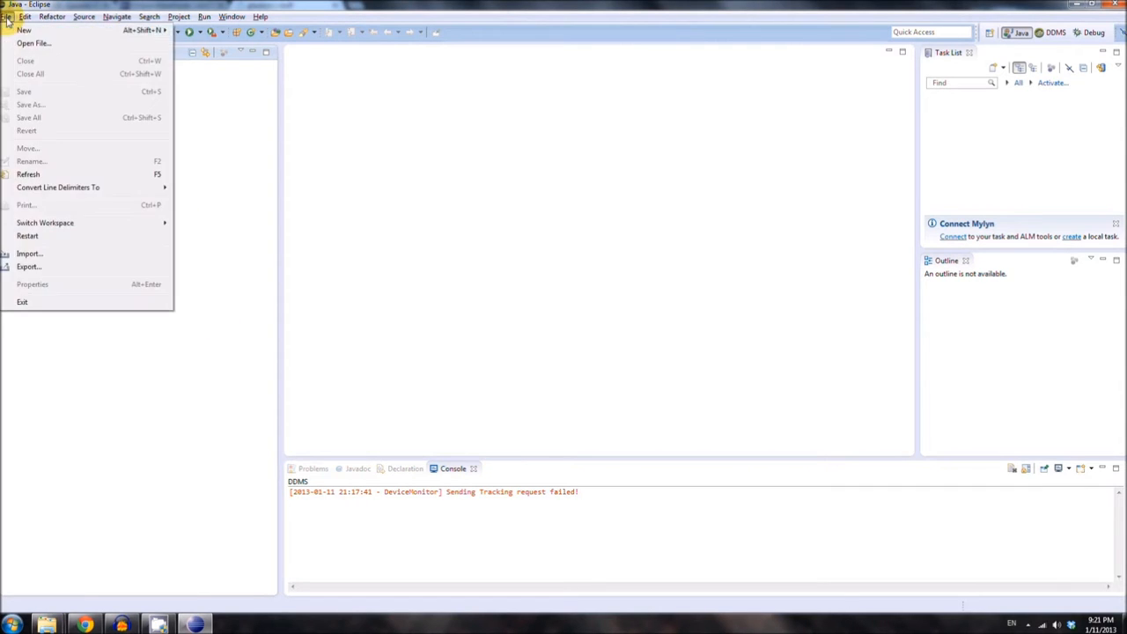
click(181, 14)
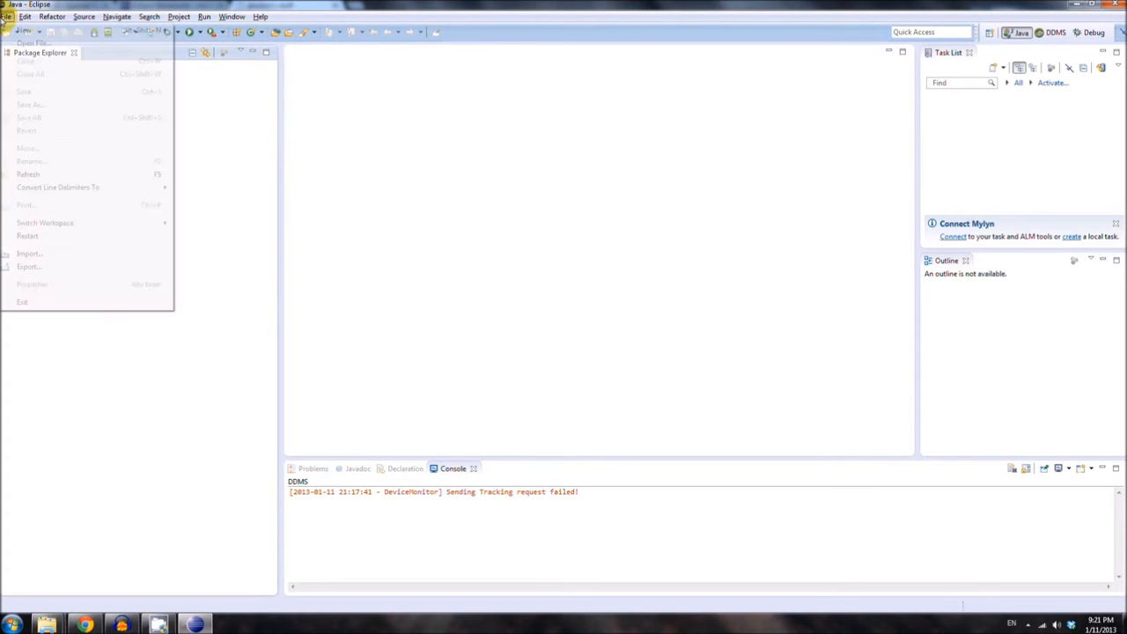
mouse_move(29, 254)
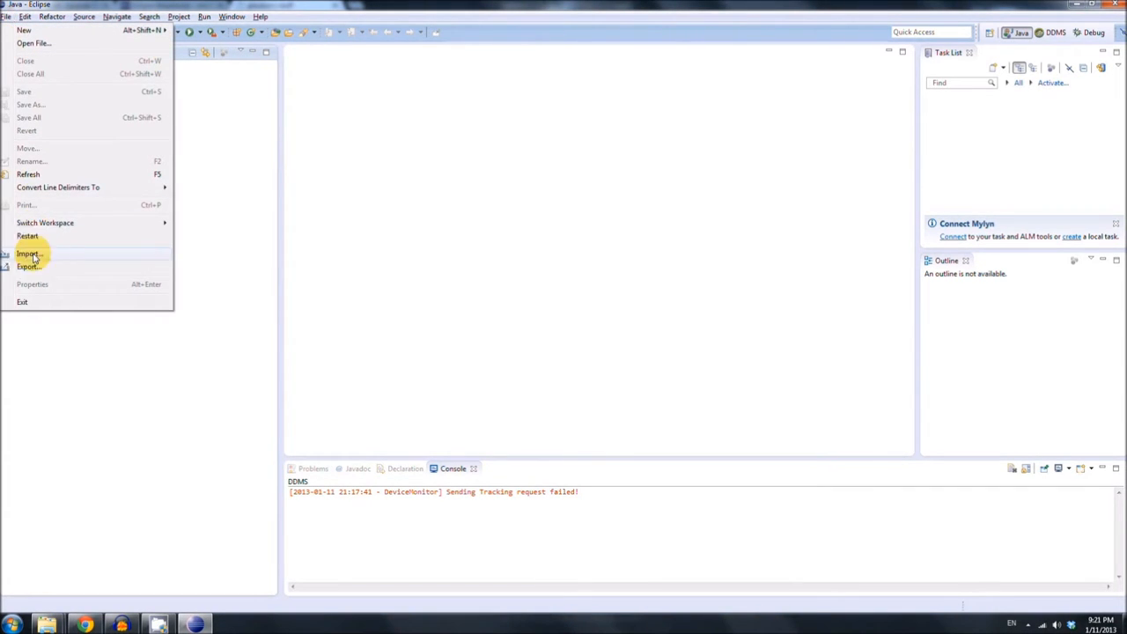
click(30, 254)
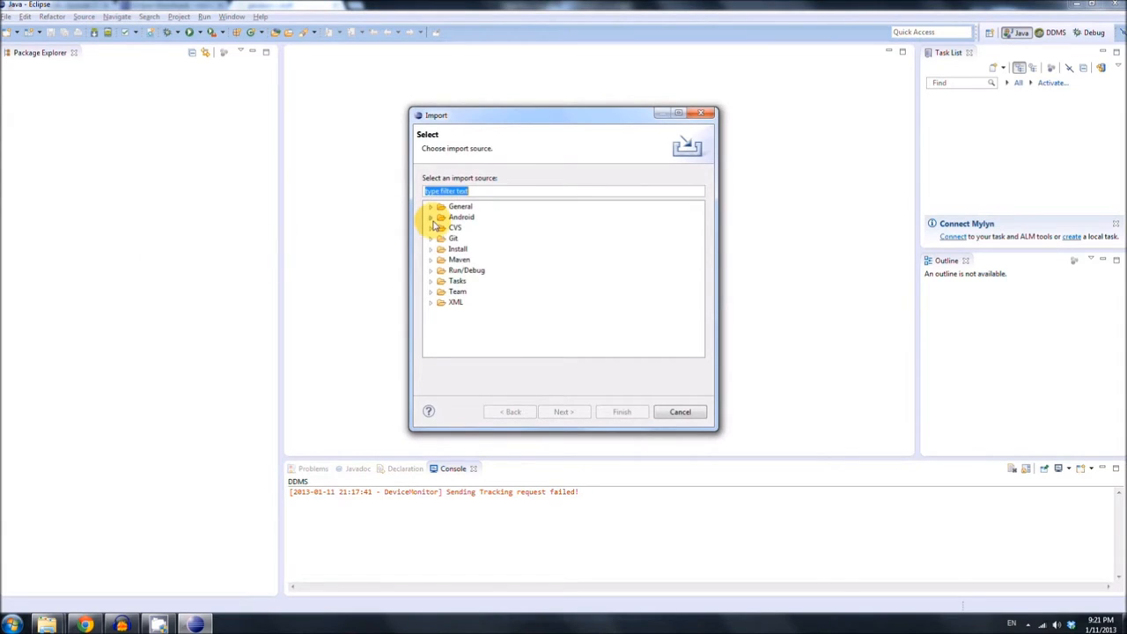
click(429, 217)
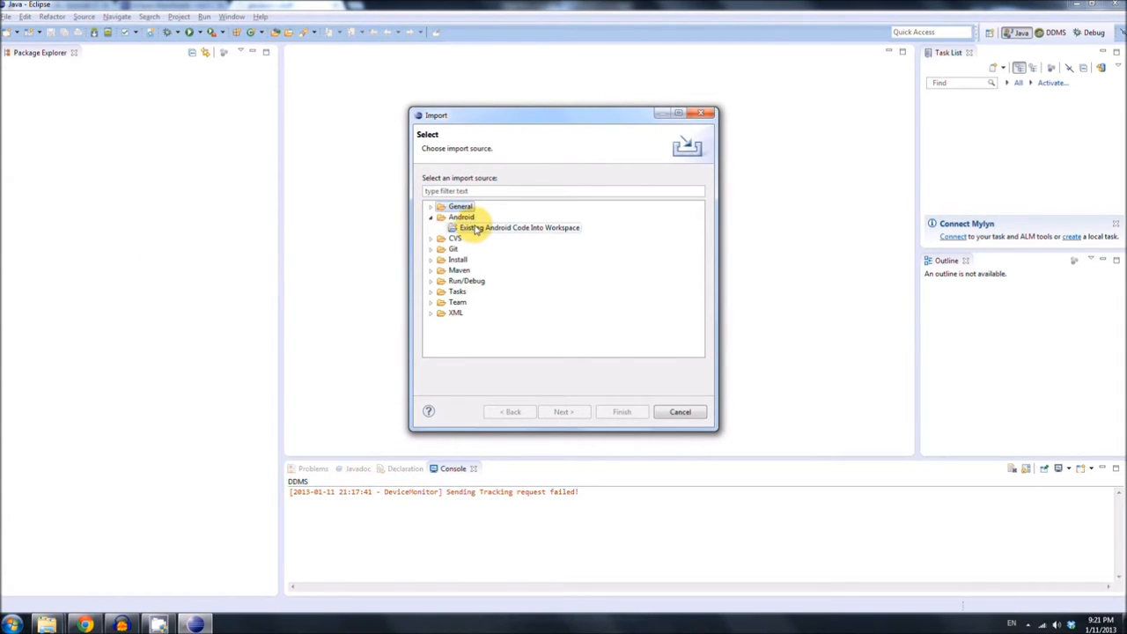
click(521, 227)
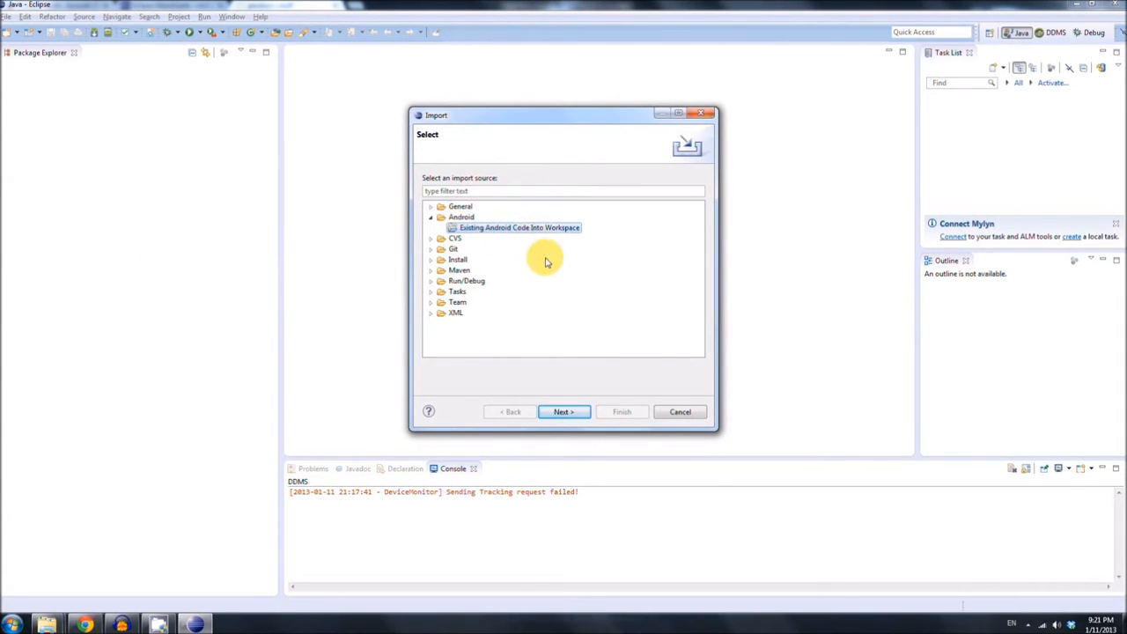
click(563, 412)
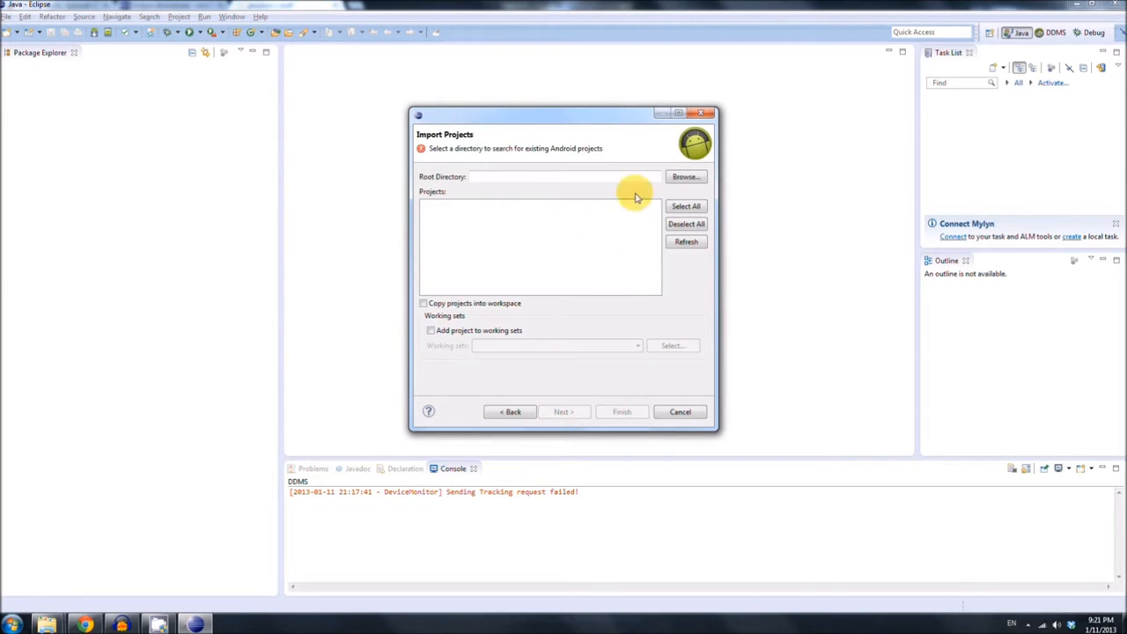
- Browse to Program Files\eclipse\workspace\Just_The_Tip as root, copy projects into workspace, and finish the import
click(685, 176)
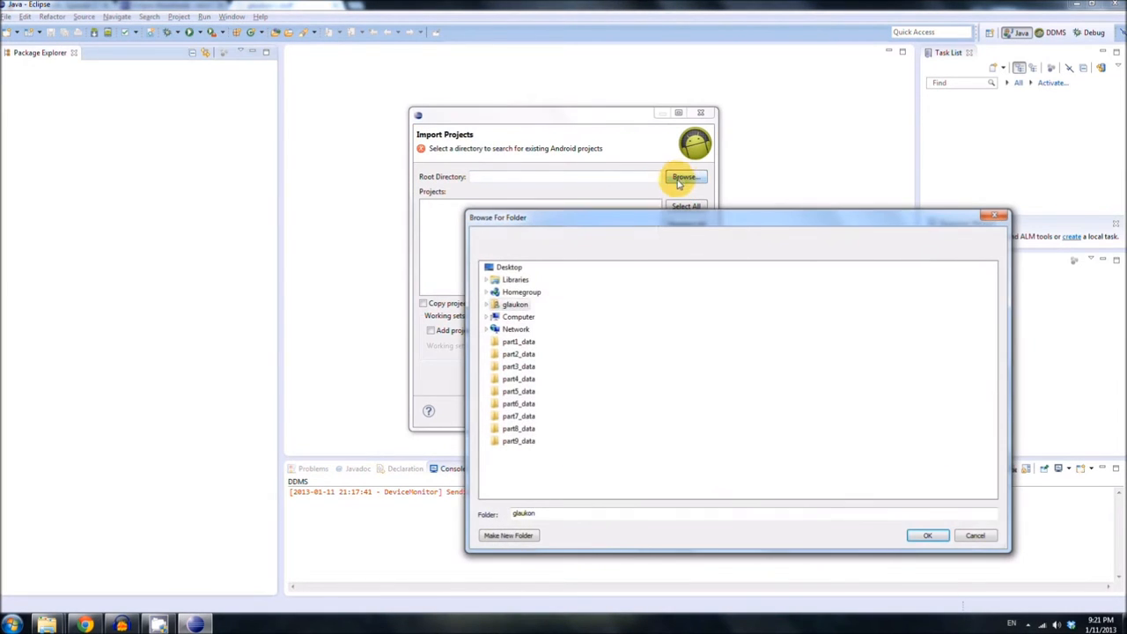
mouse_move(490, 338)
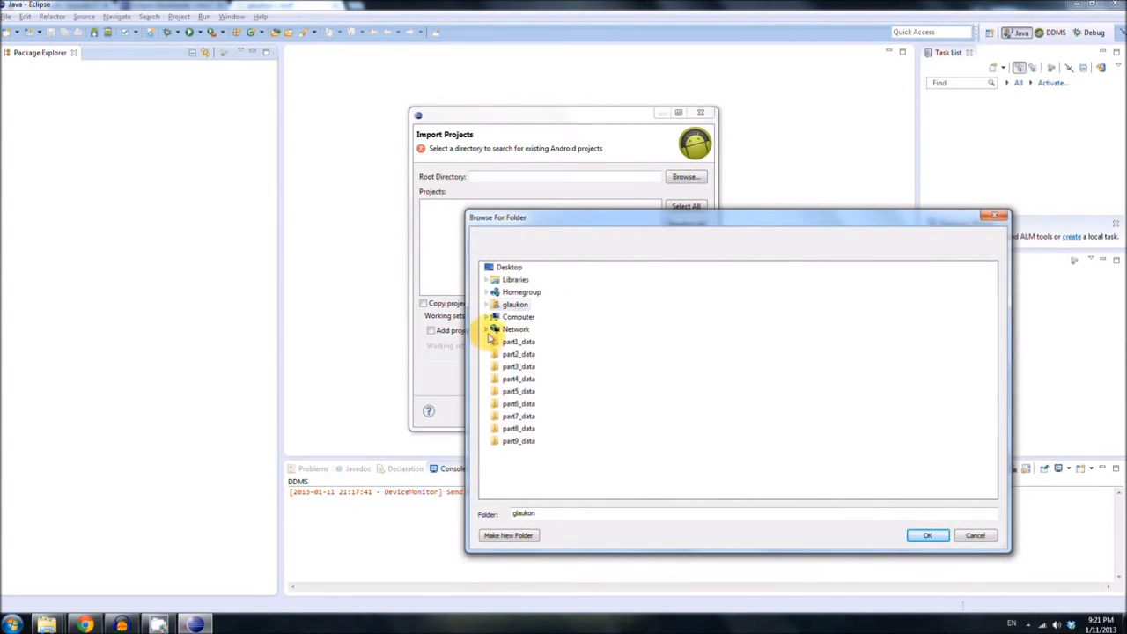
click(486, 317)
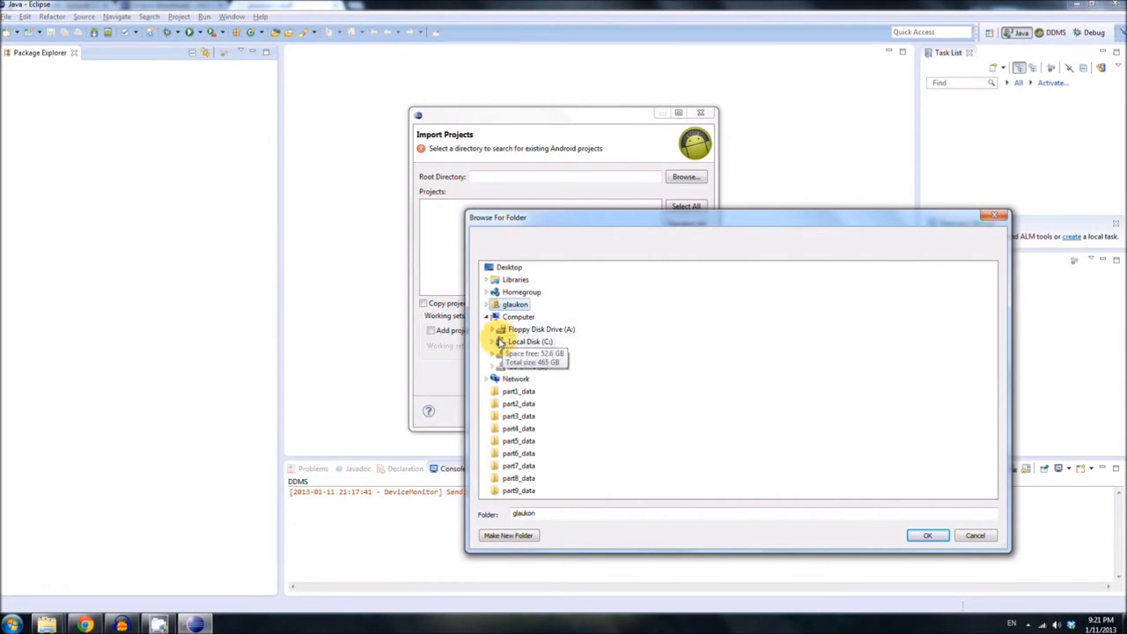
click(493, 341)
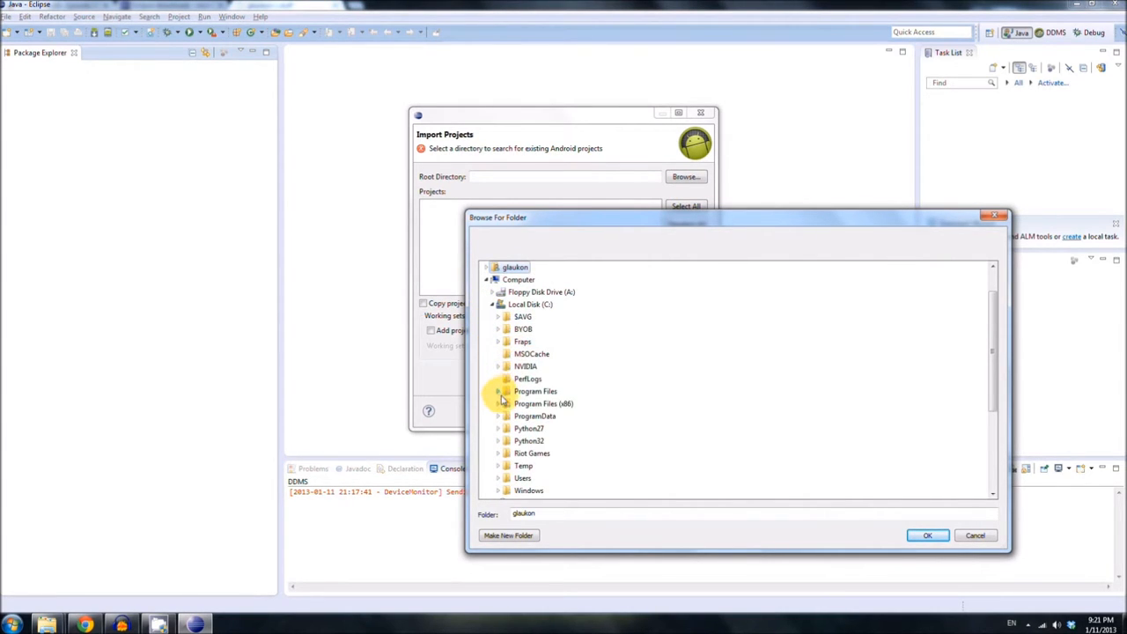
click(498, 391)
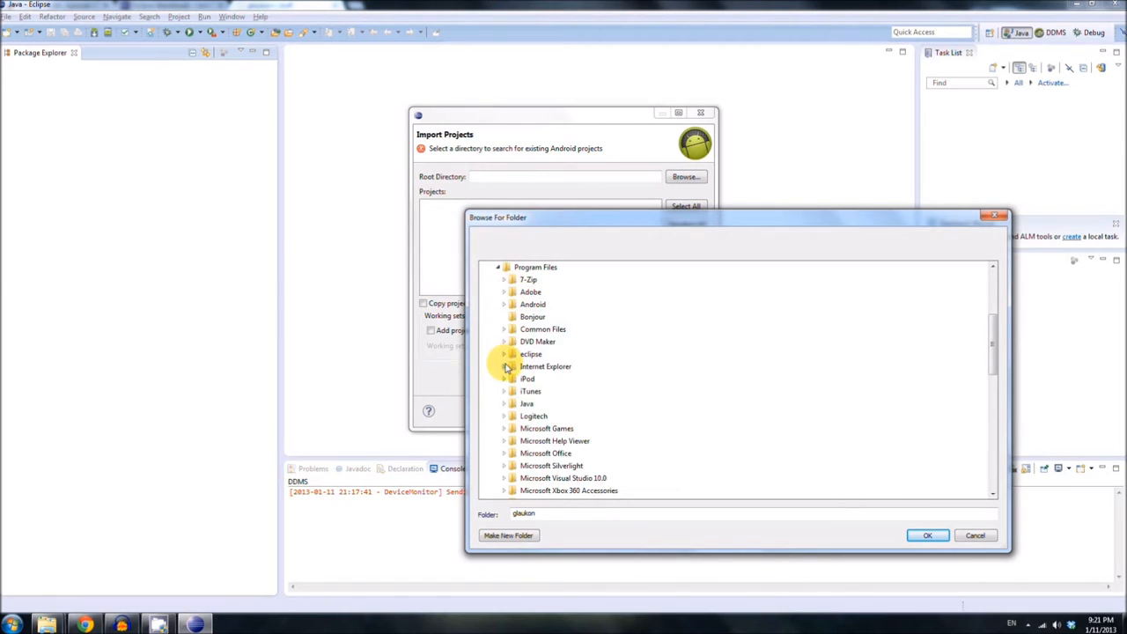
click(504, 354)
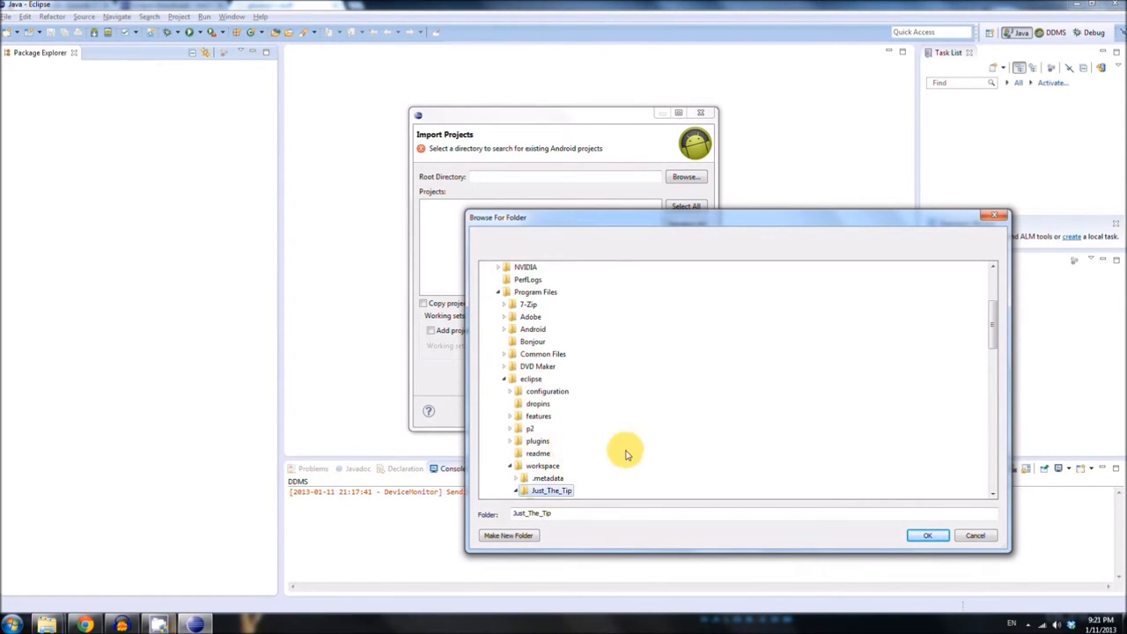
click(933, 535)
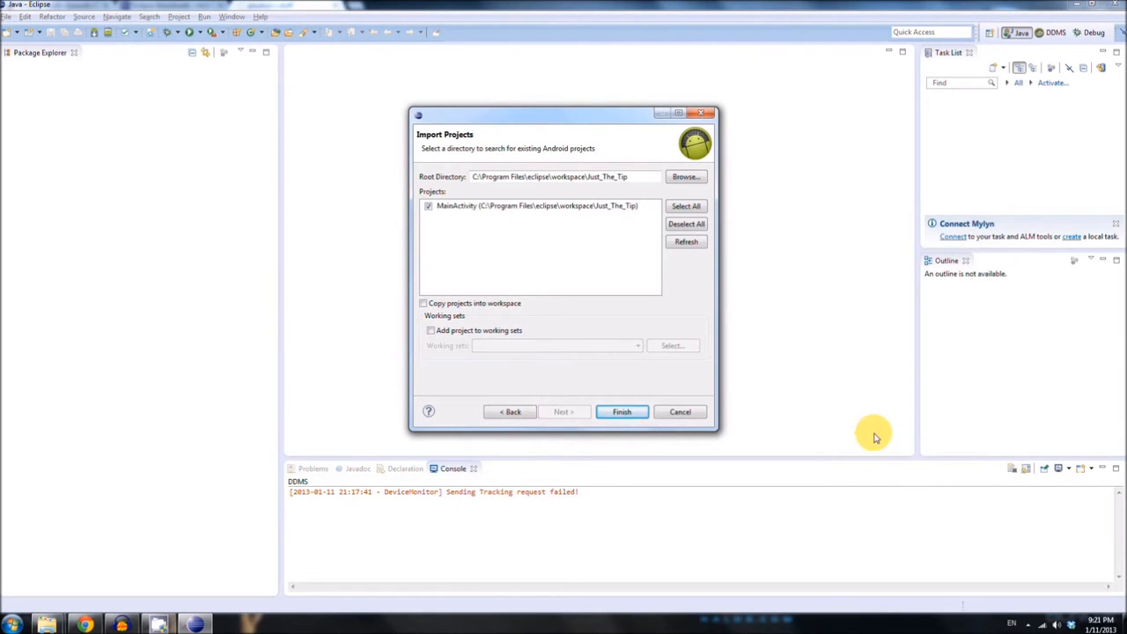
click(422, 303)
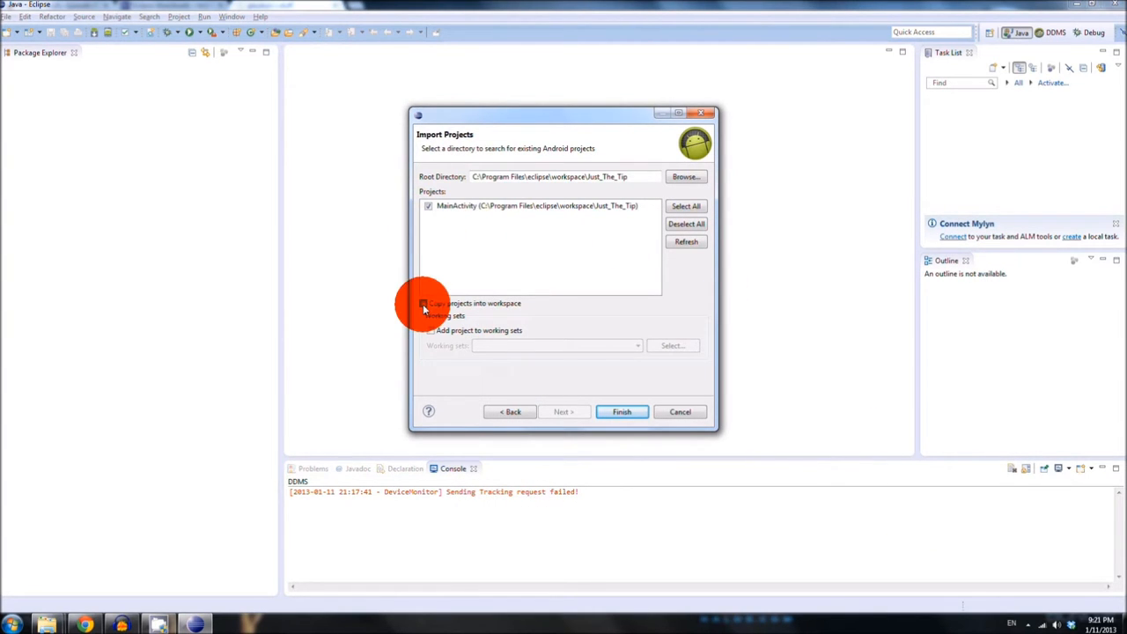
click(423, 303)
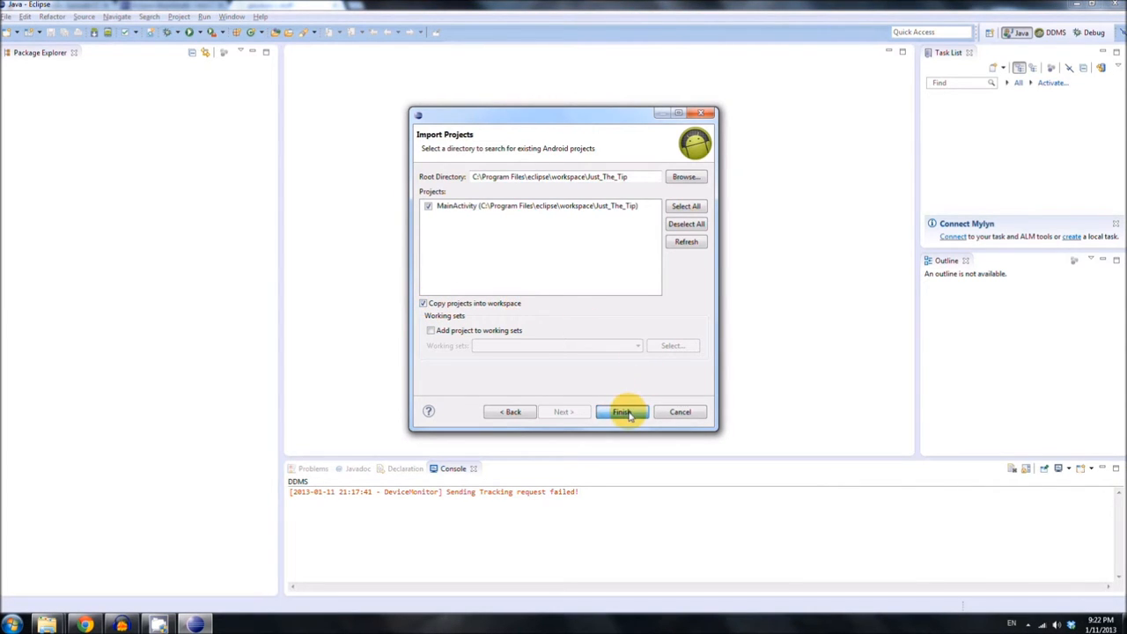
click(622, 413)
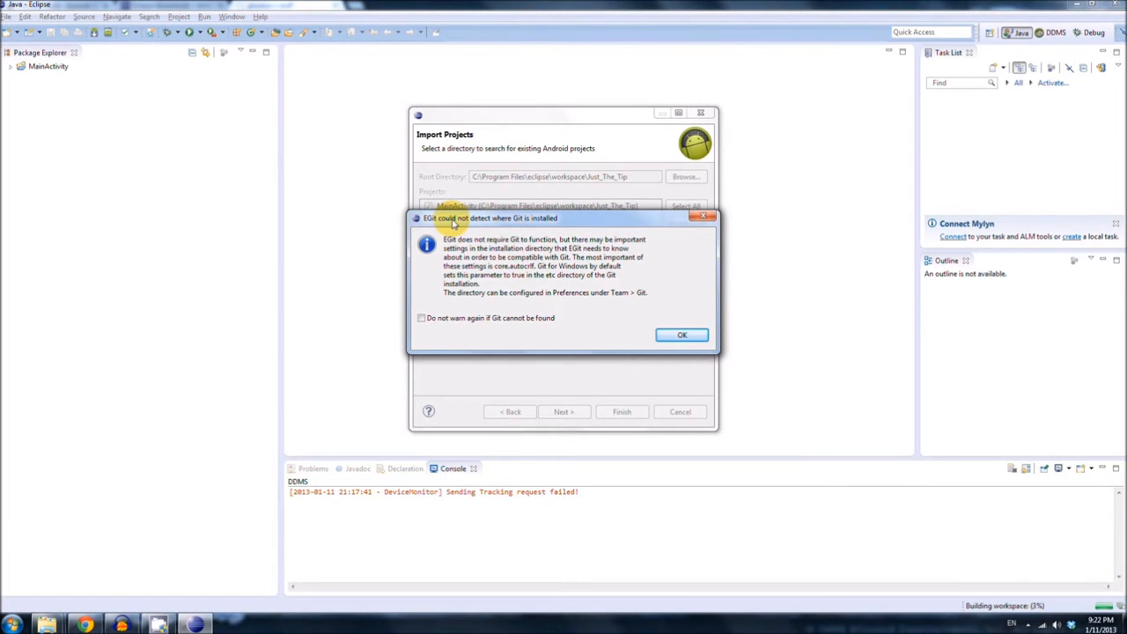
mouse_move(422, 318)
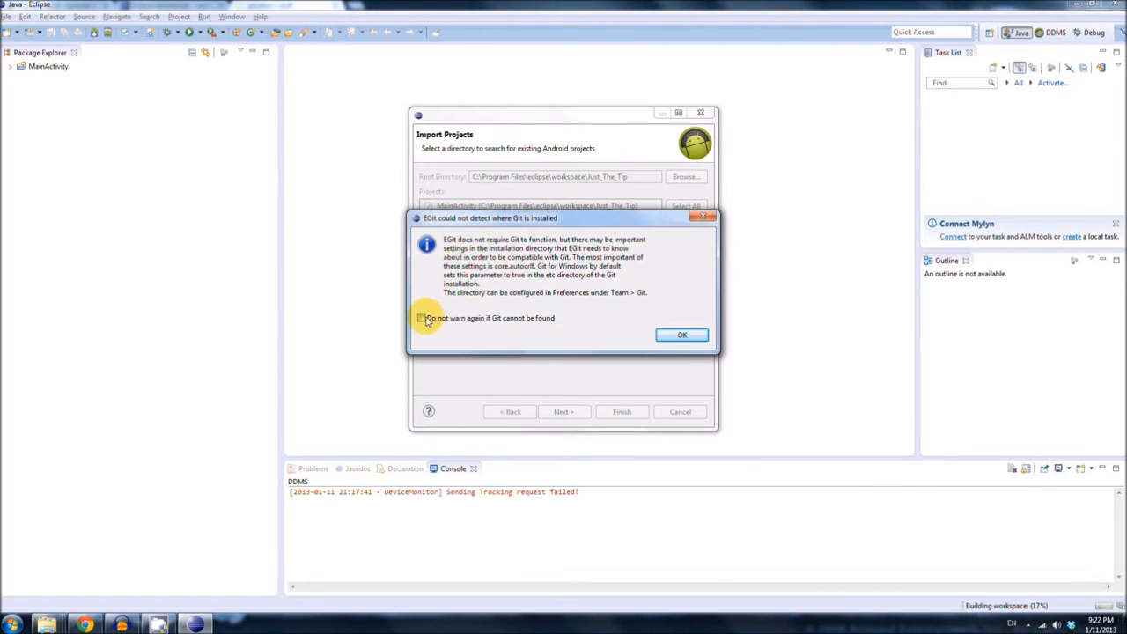
- Dismiss the Git-not-found and HOME directory notices, suppressing future Git warnings
click(421, 317)
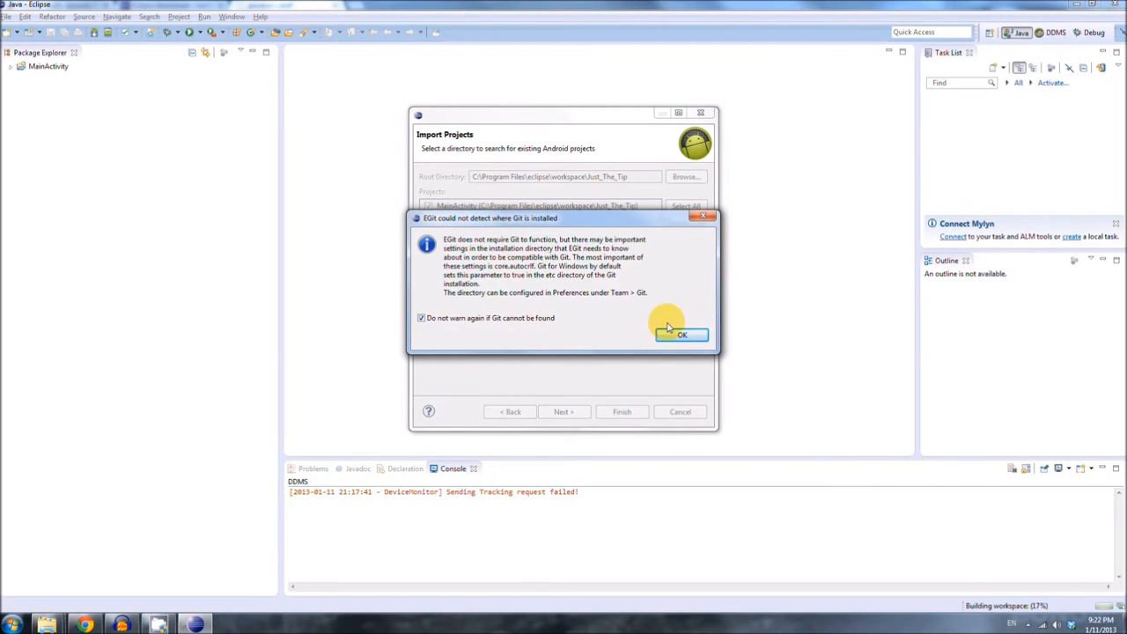
click(681, 334)
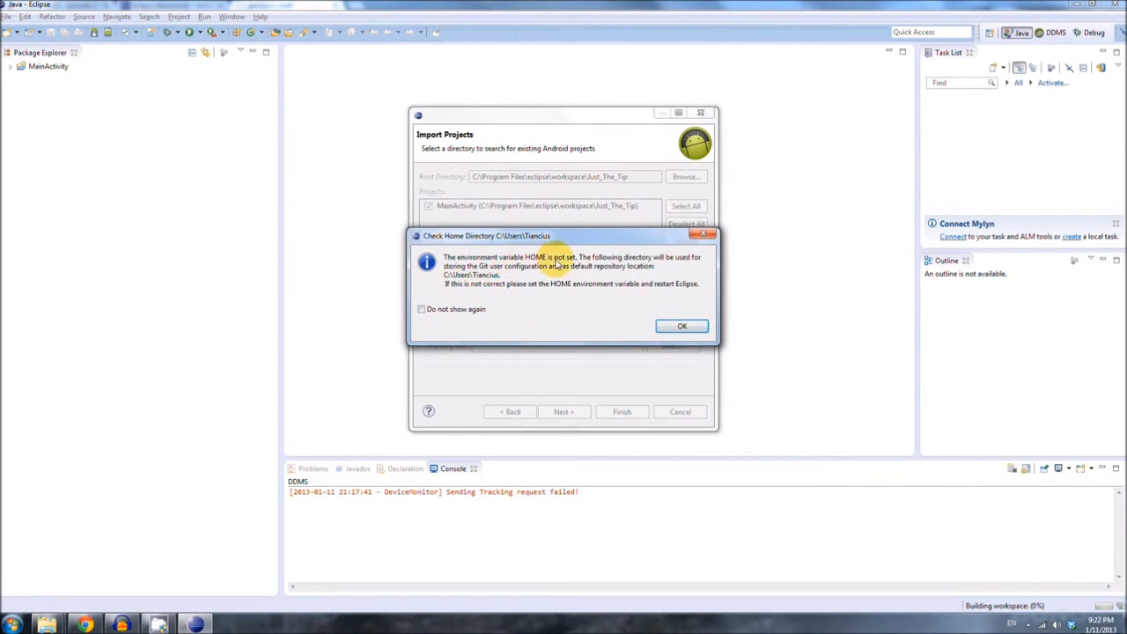
mouse_move(447, 314)
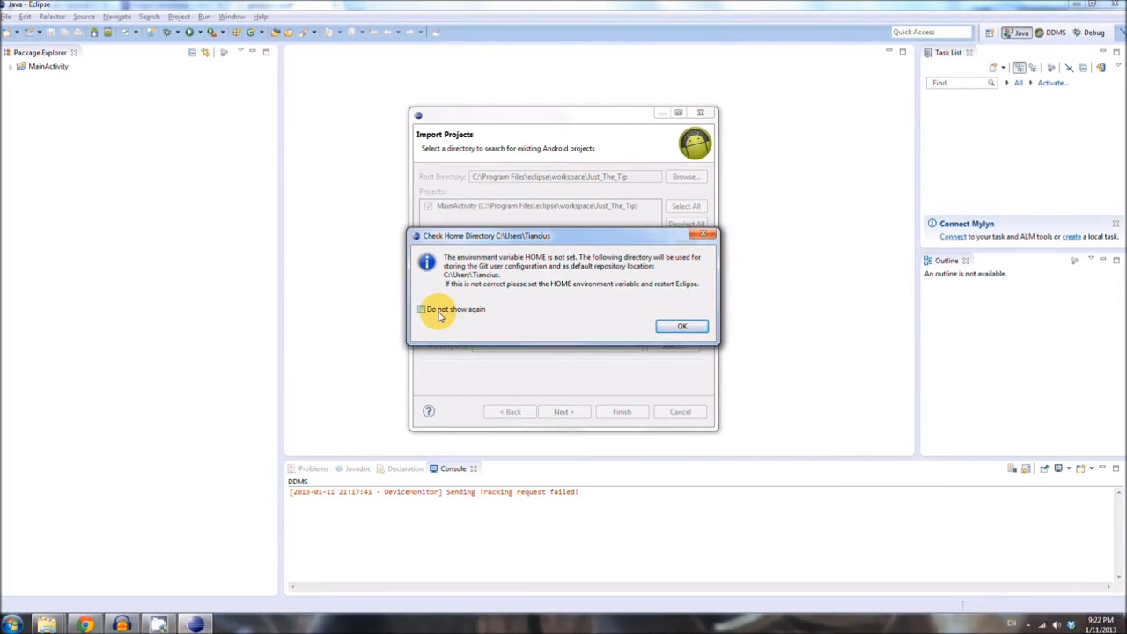
mouse_move(104, 602)
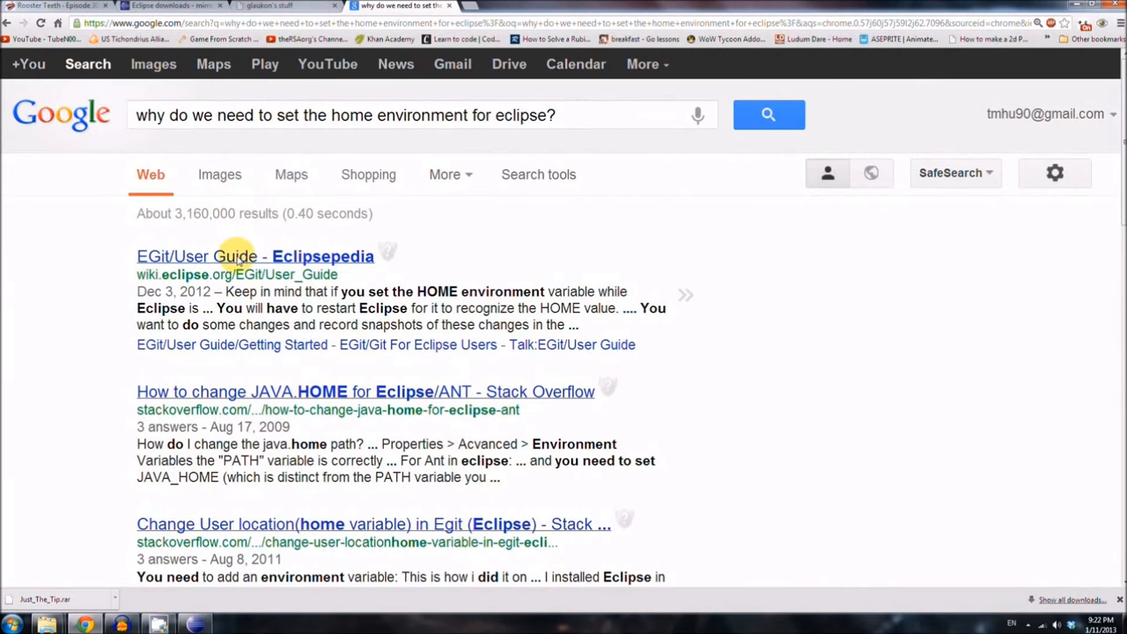
scroll(down, 3)
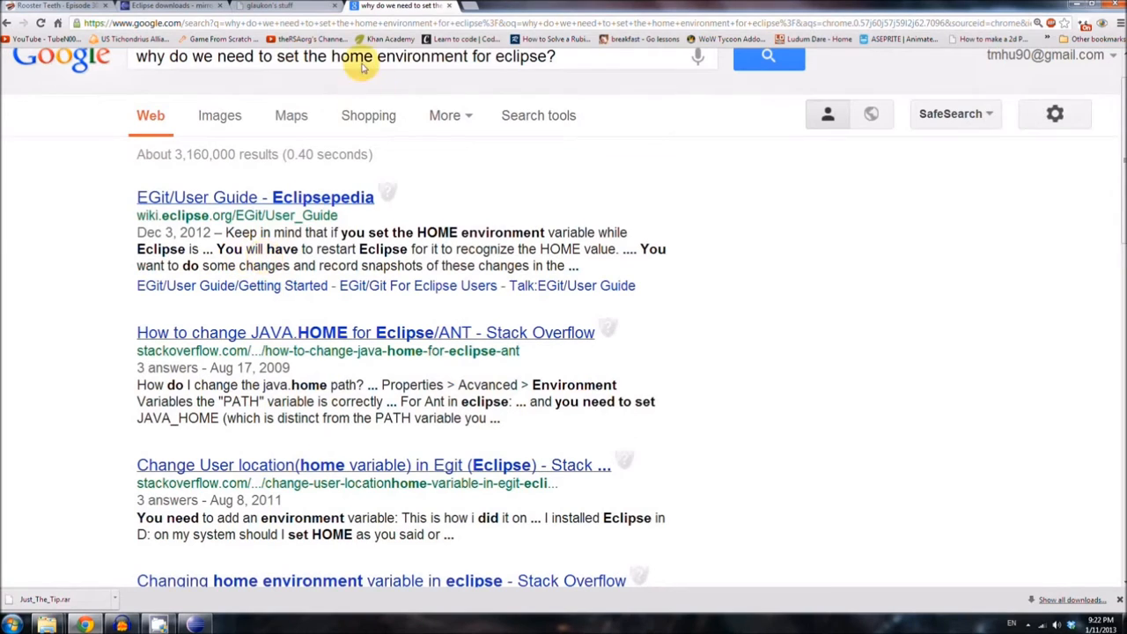
click(255, 11)
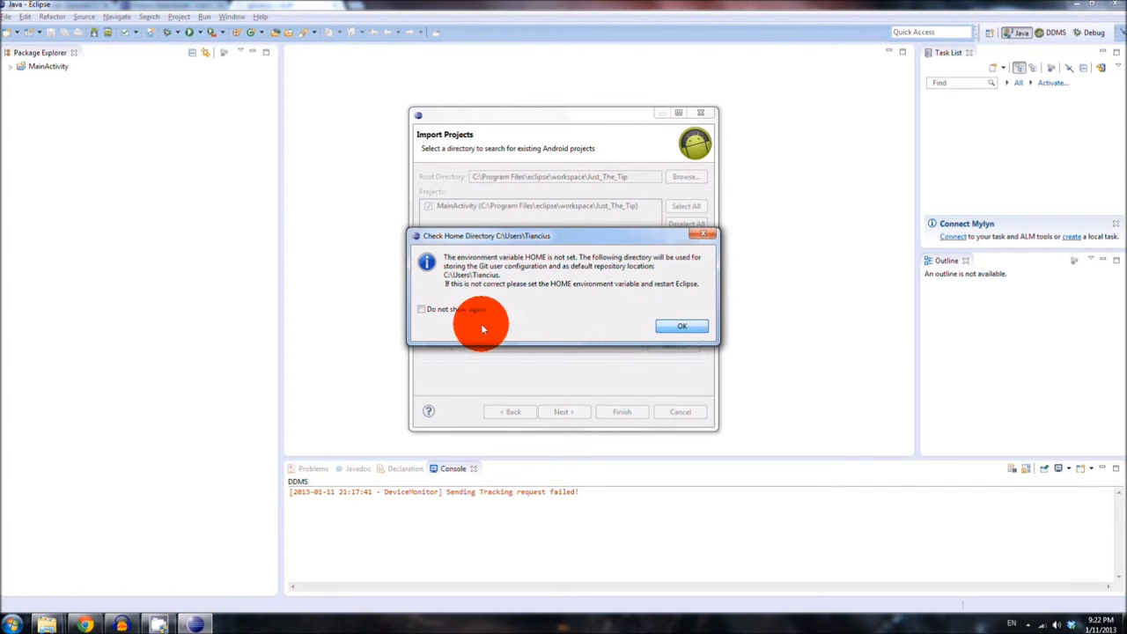
click(682, 325)
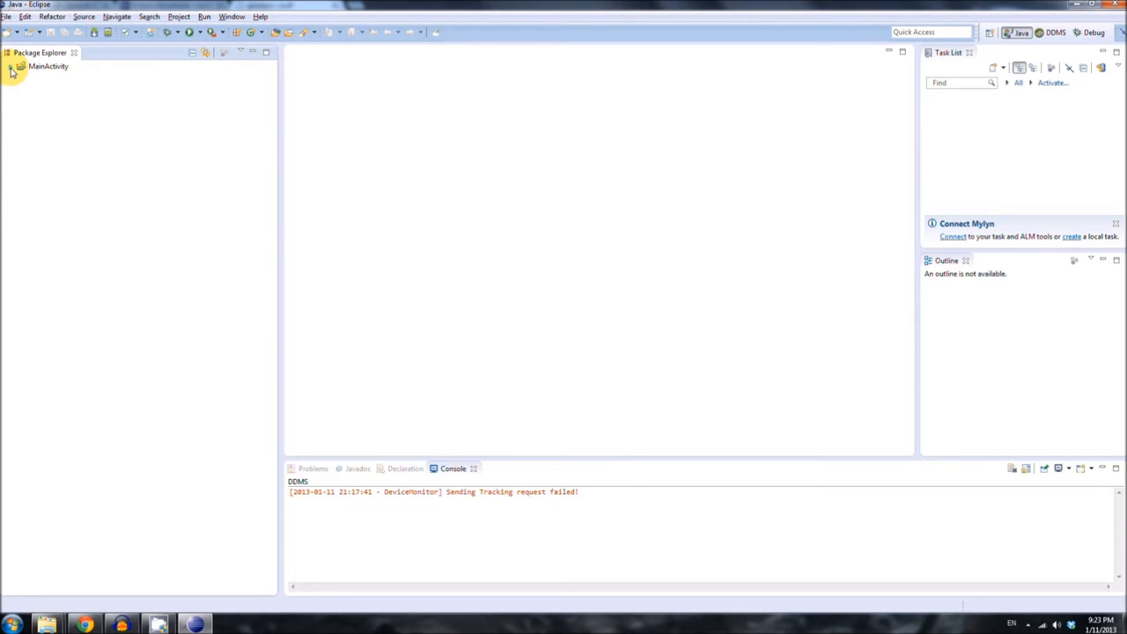
- Create an Android Application run configuration named Run Config Alpha for the MainActivity project
click(47, 71)
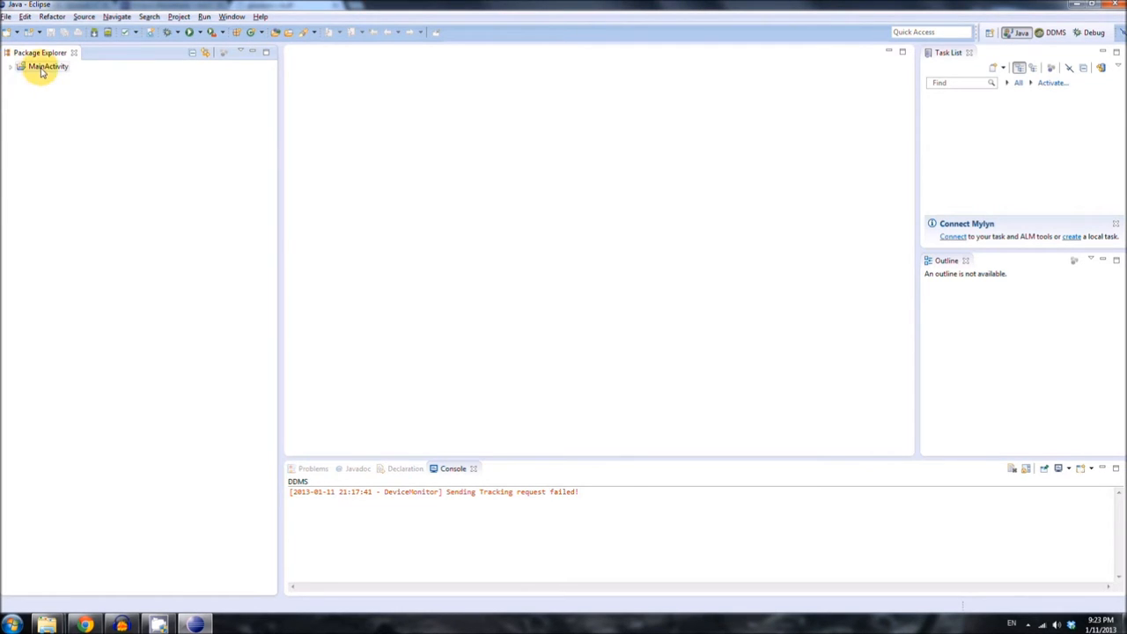
click(10, 68)
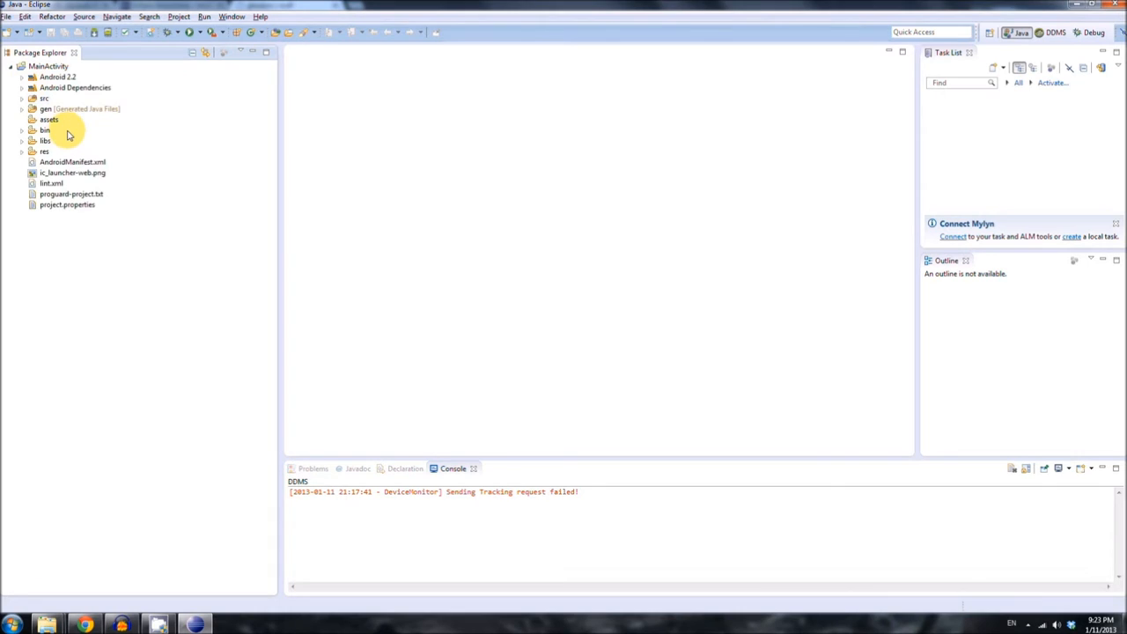
mouse_move(202, 123)
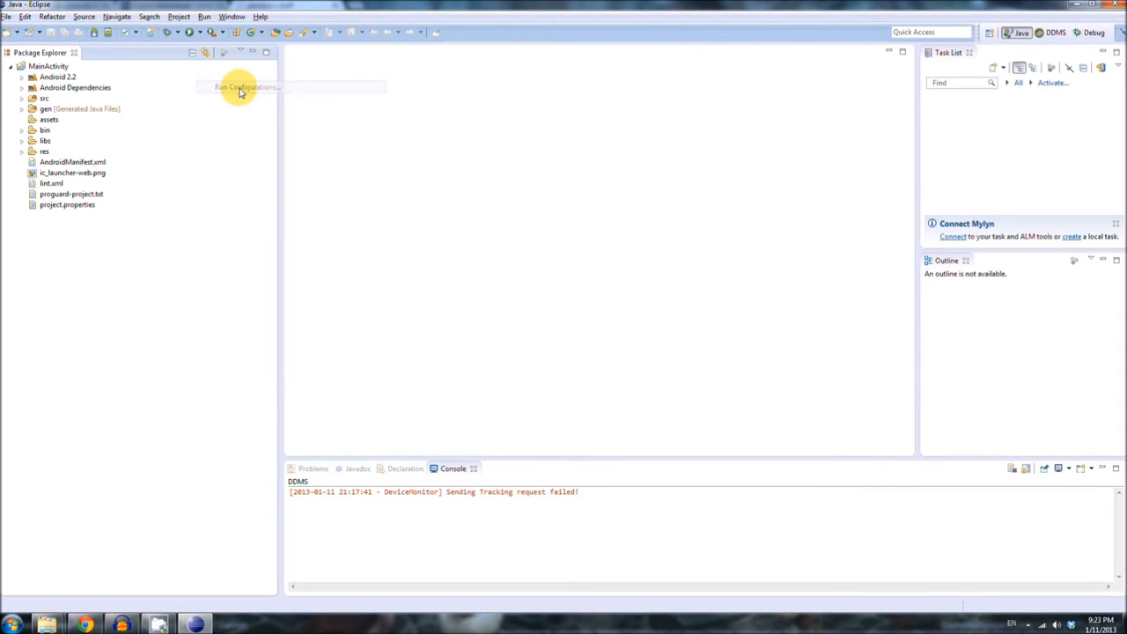
click(241, 88)
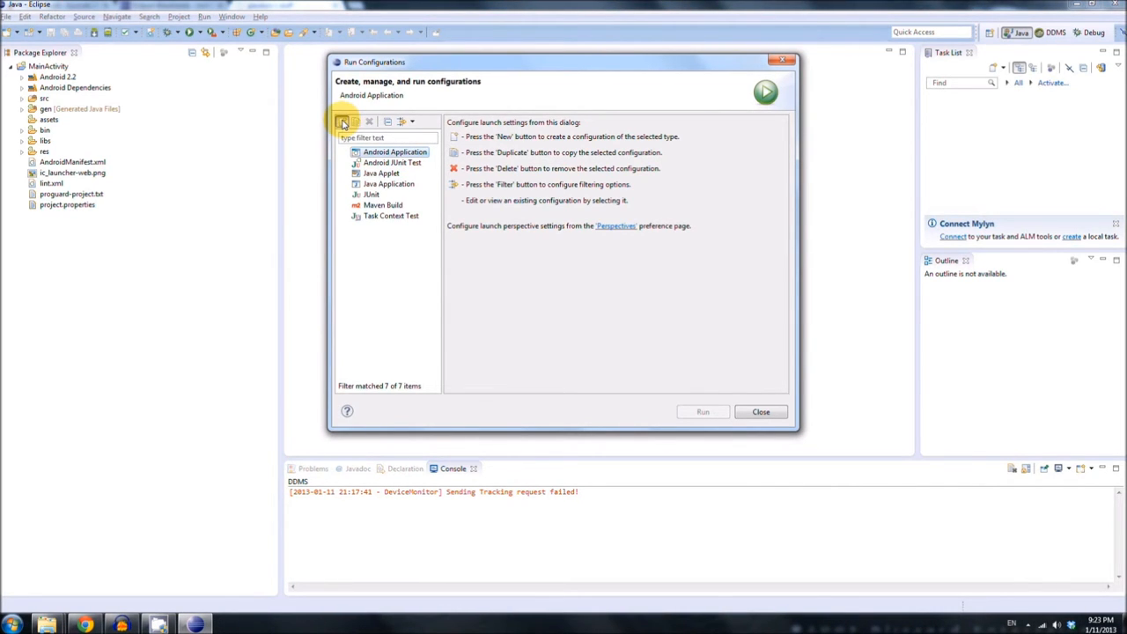
click(344, 121)
text(R)
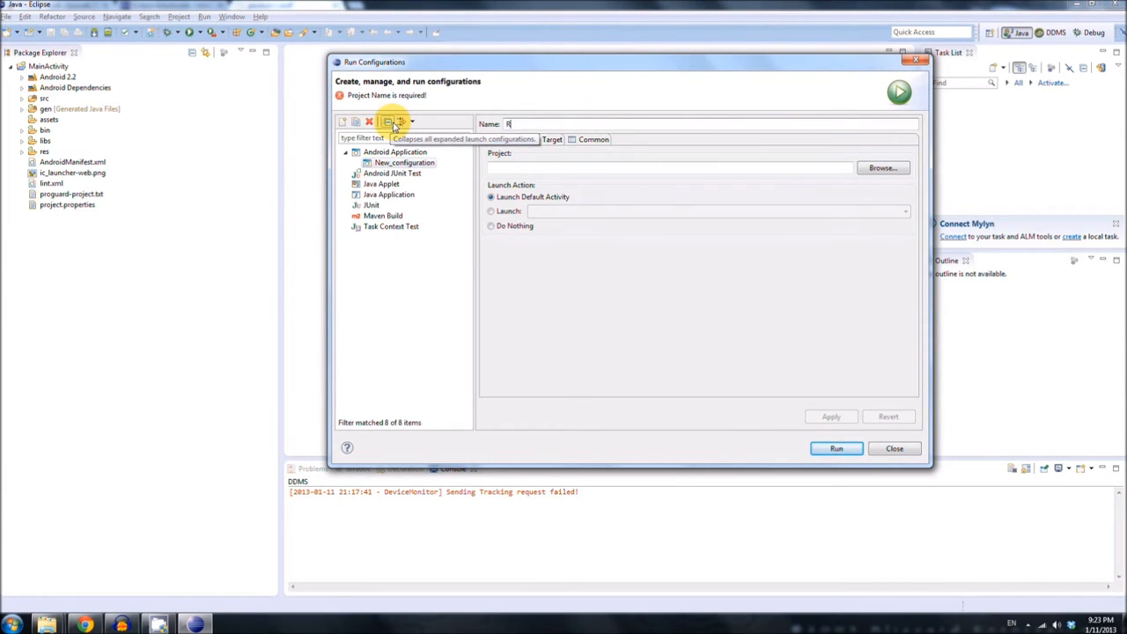
text(un Config Alpha)
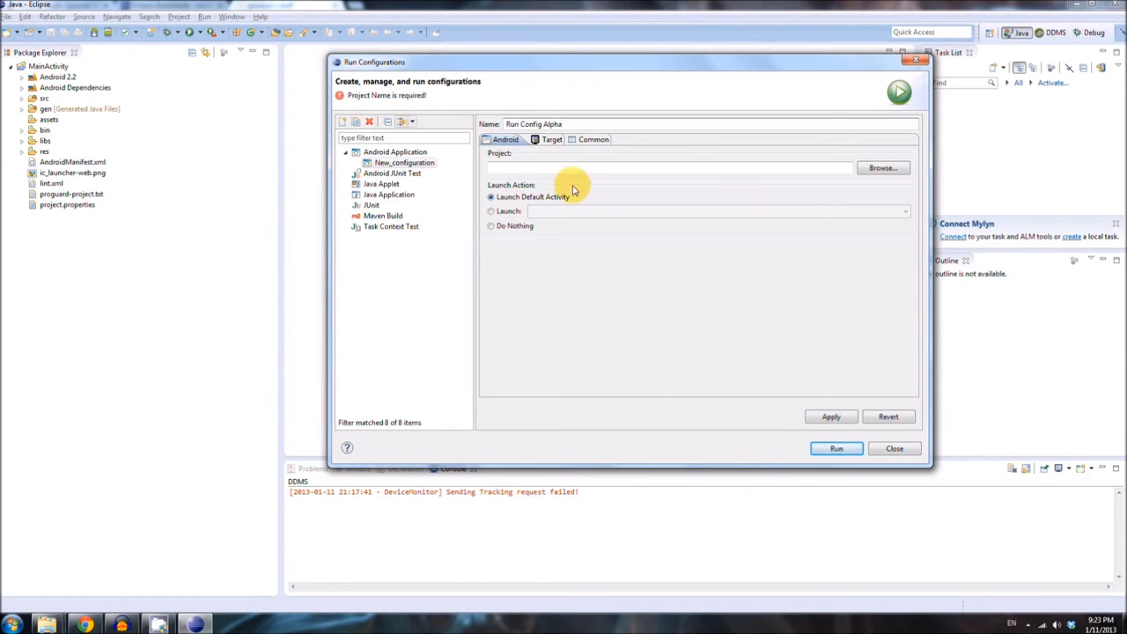
mouse_move(824, 169)
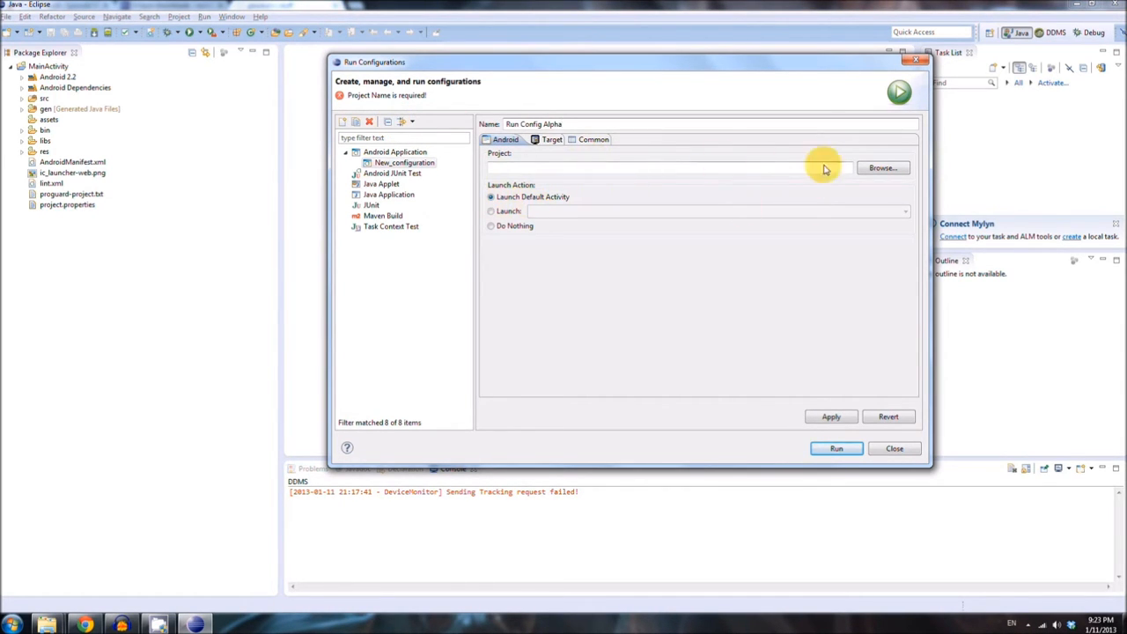
click(883, 167)
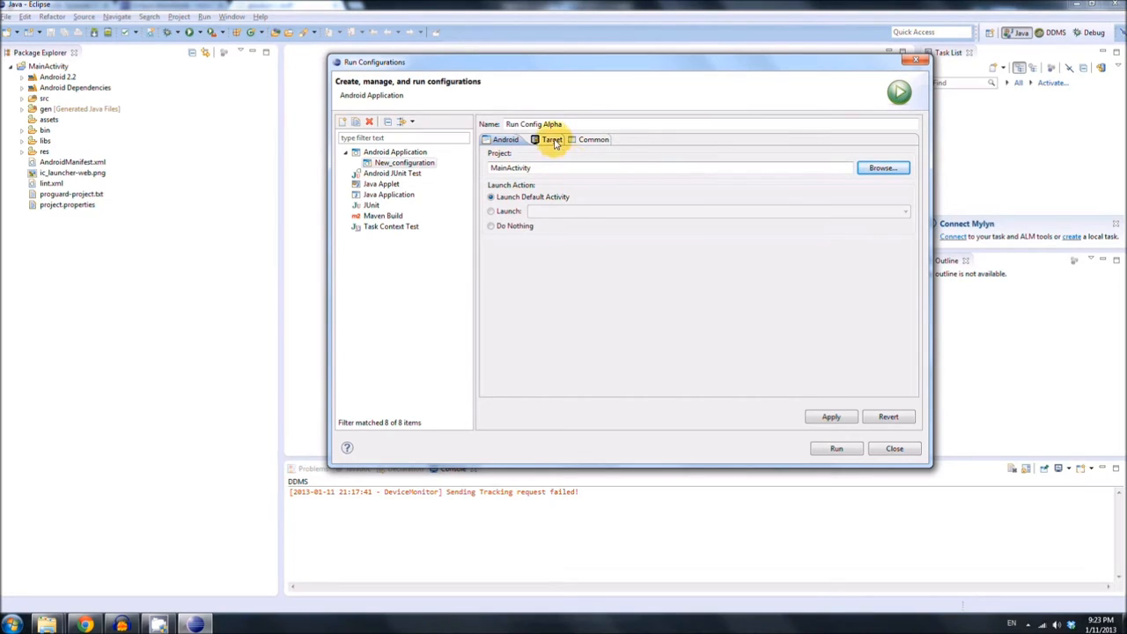
- Target the TestDevice virtual device with automatic selection, apply the configuration, and run it
click(553, 139)
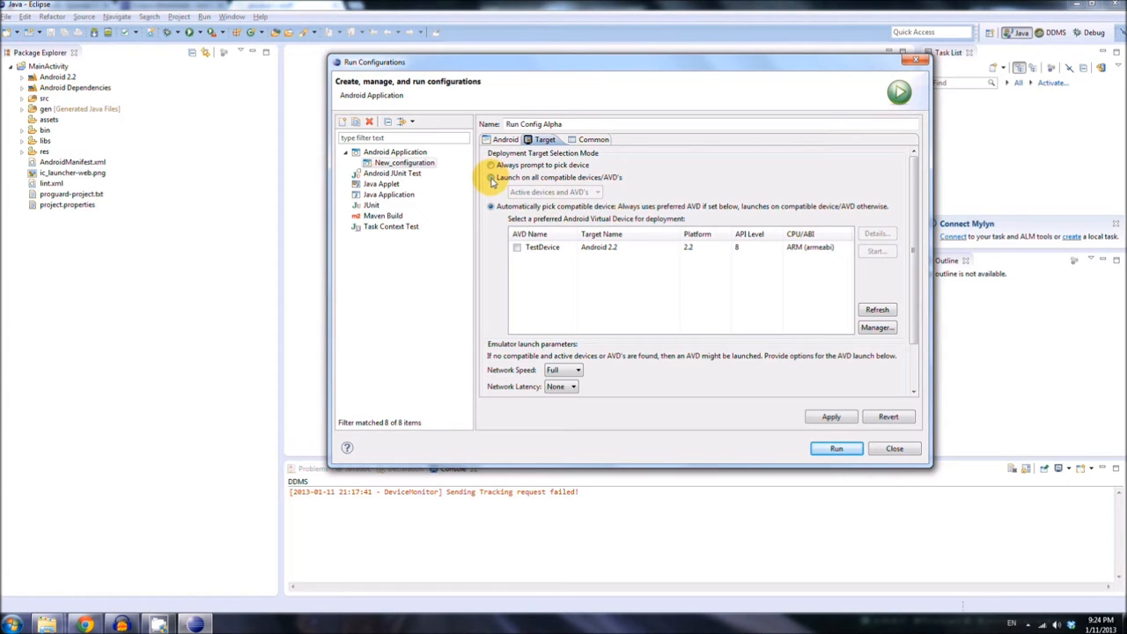
click(490, 165)
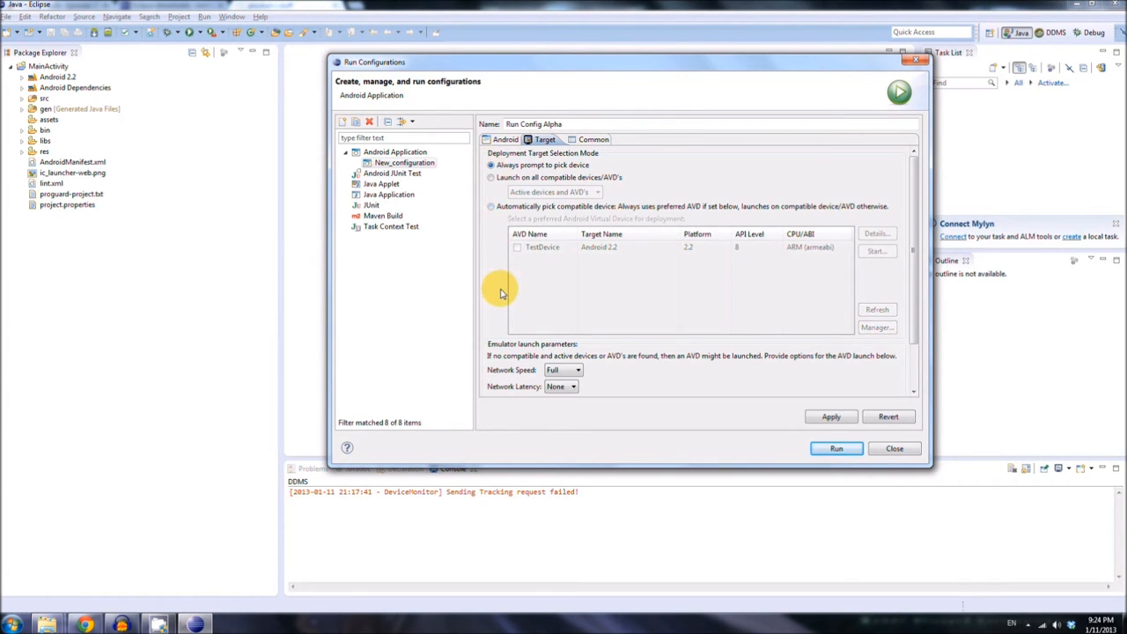
click(489, 206)
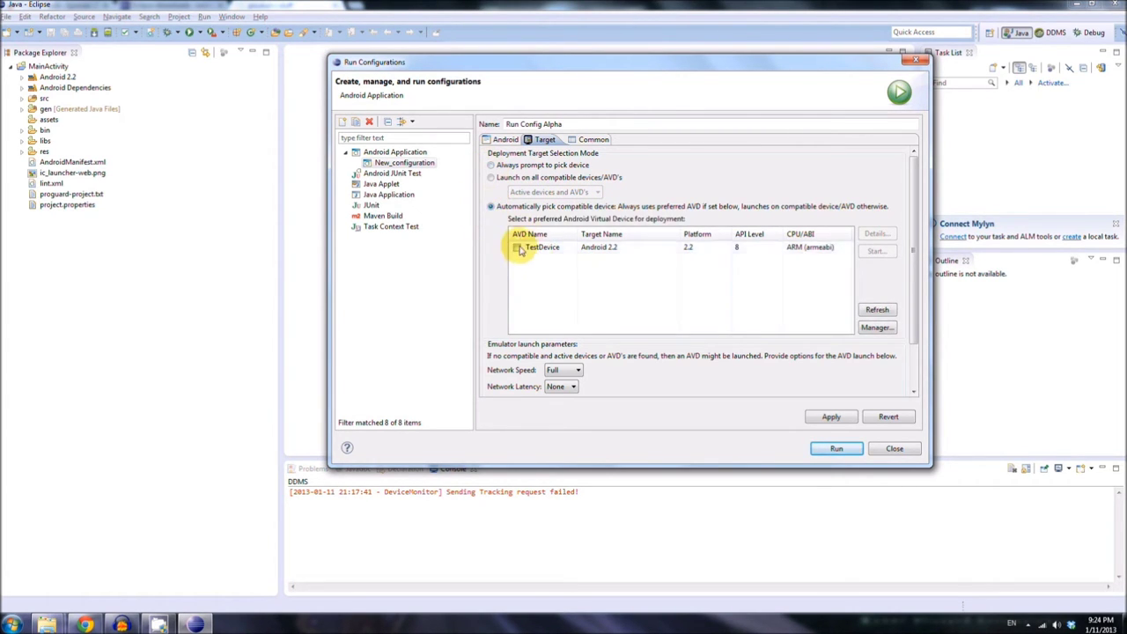
click(516, 247)
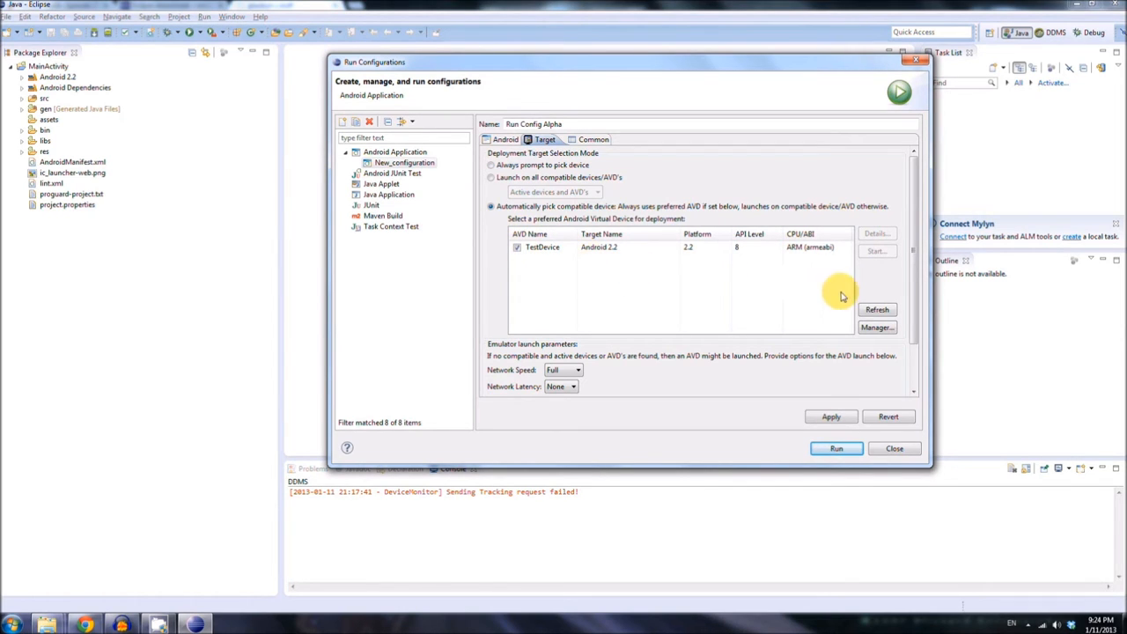
click(829, 416)
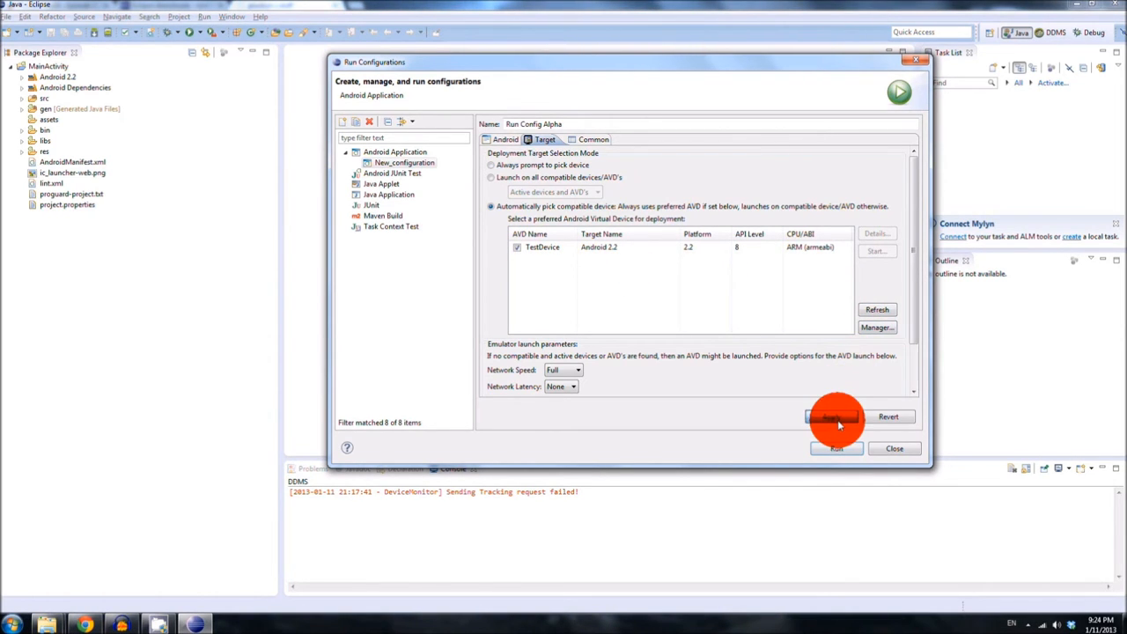
click(840, 416)
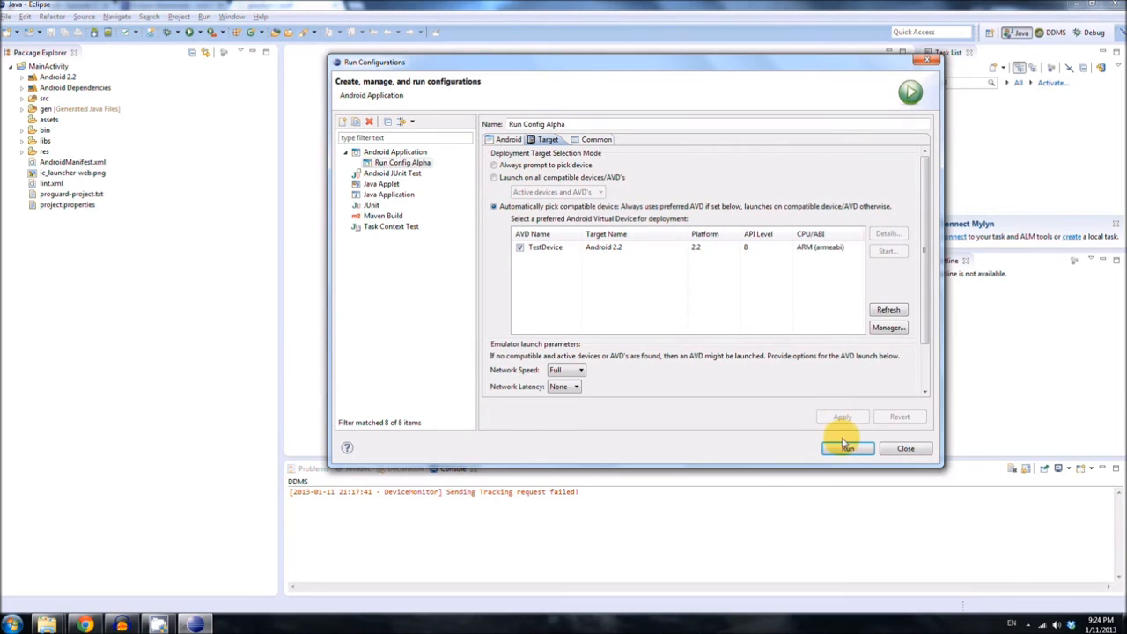
click(847, 449)
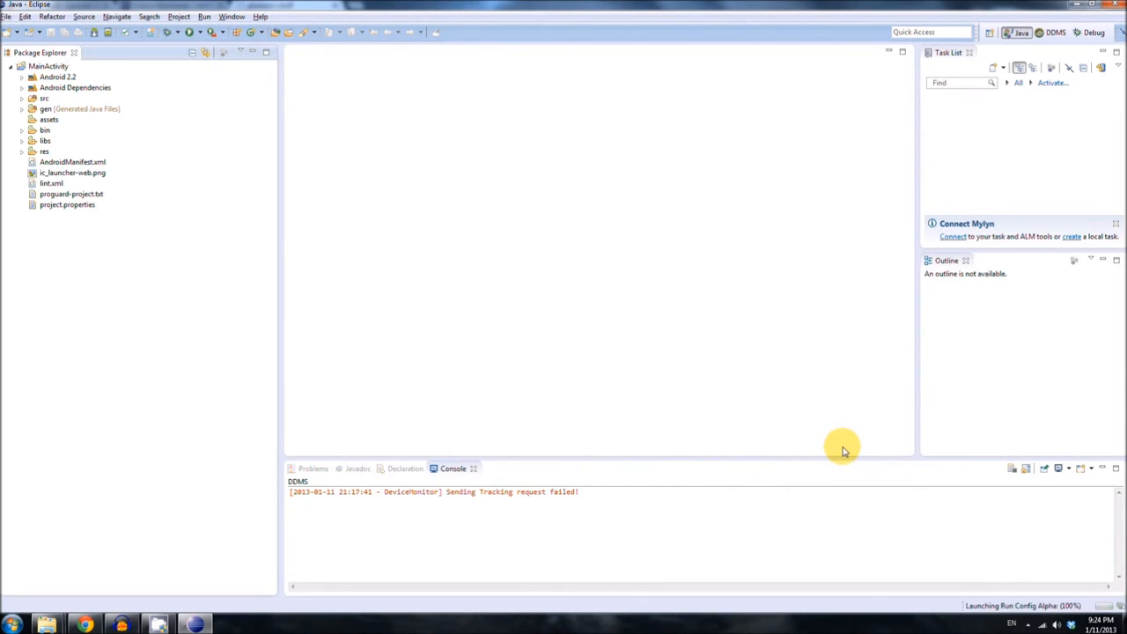
mouse_move(842, 416)
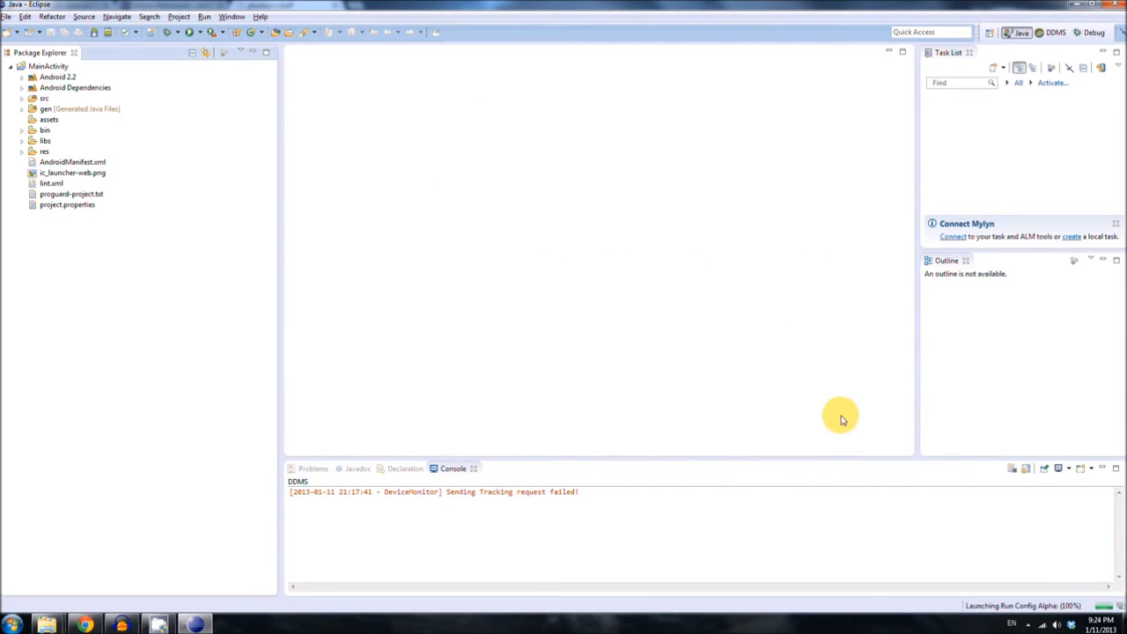
mouse_move(842, 416)
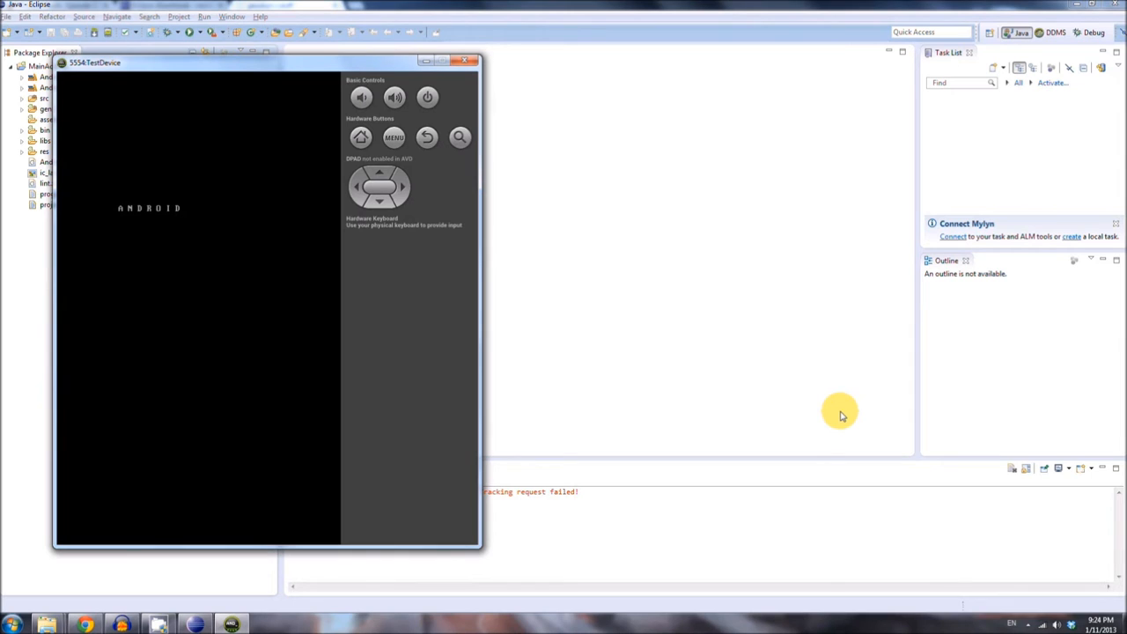
- Start the TestDevice virtual phone and let it boot to the ANDROID logo
click(460, 137)
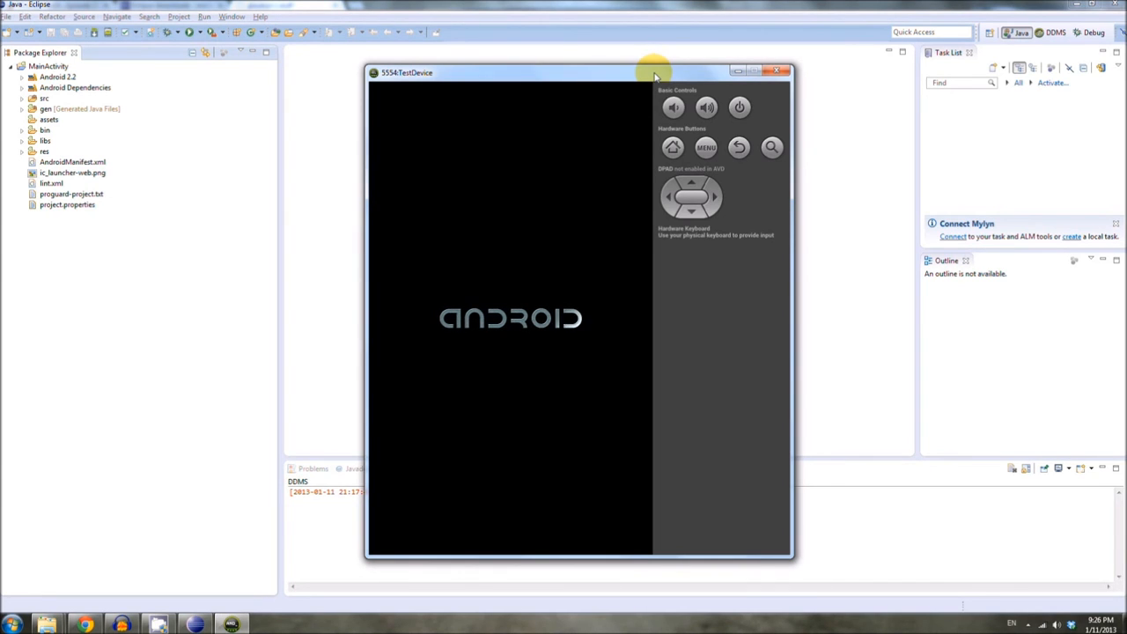
mouse_move(669, 63)
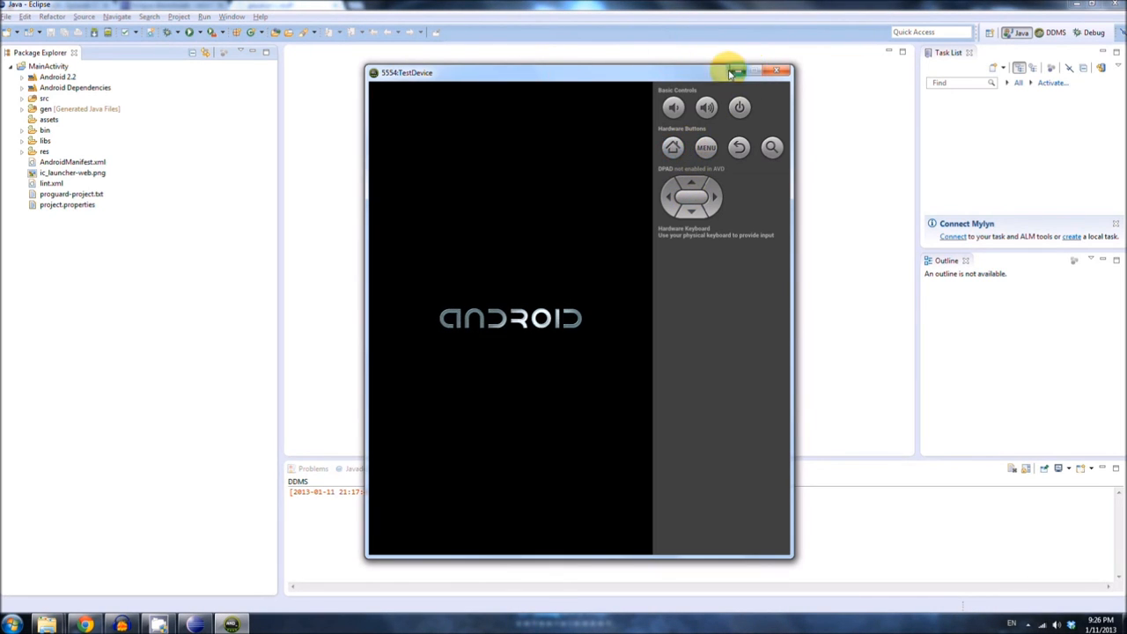
mouse_move(703, 74)
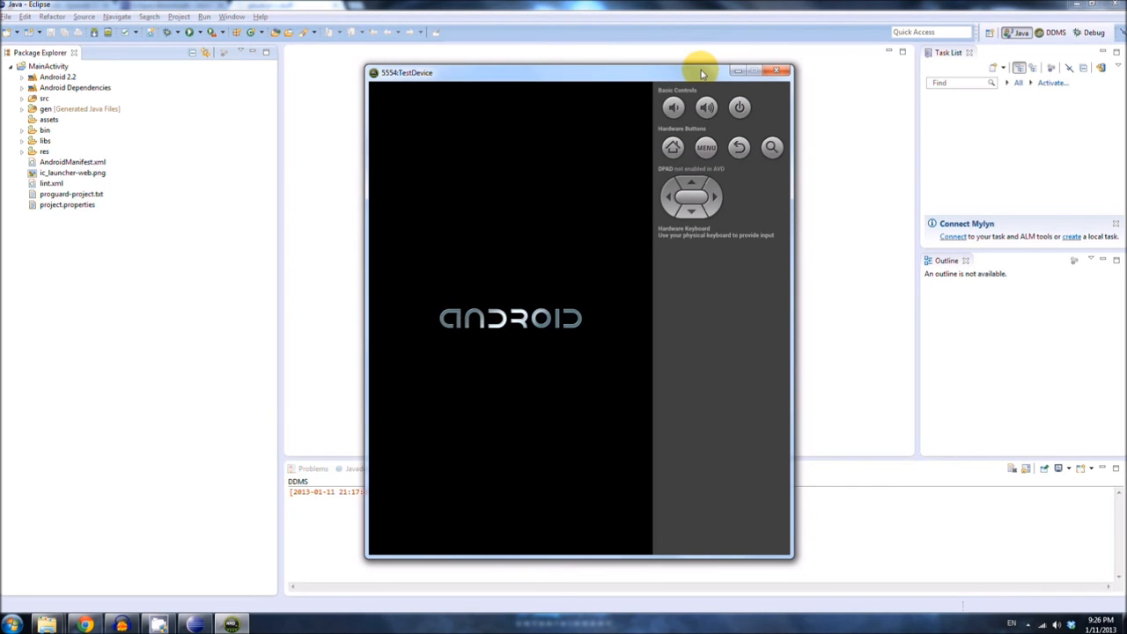
mouse_move(394, 437)
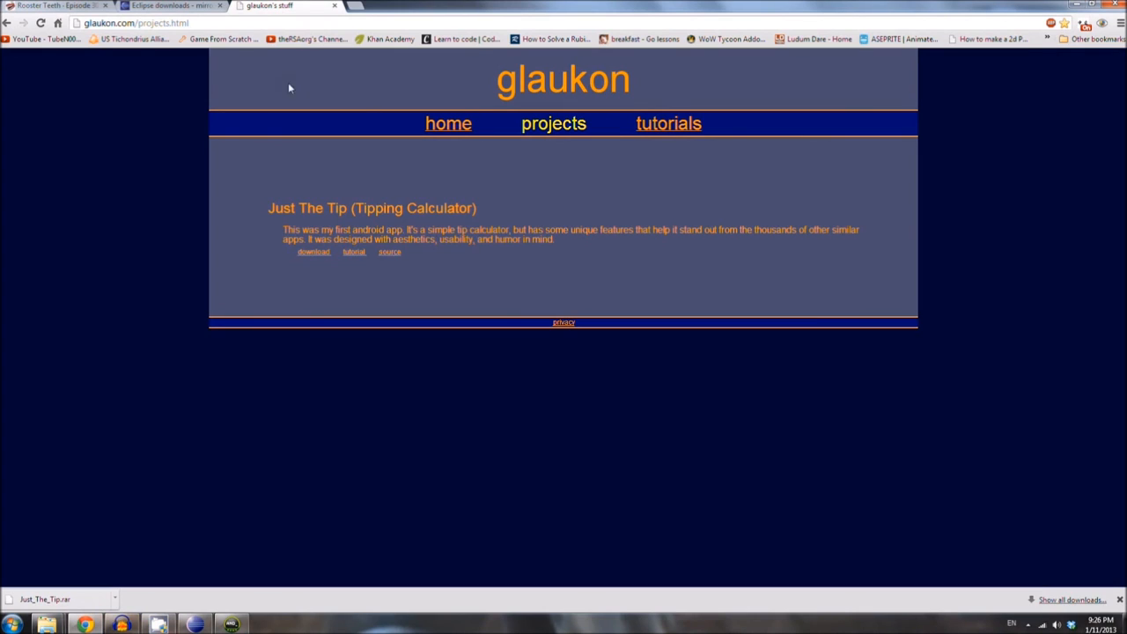
- Leave the glaukon project page for the reddit front page and browse it
click(137, 23)
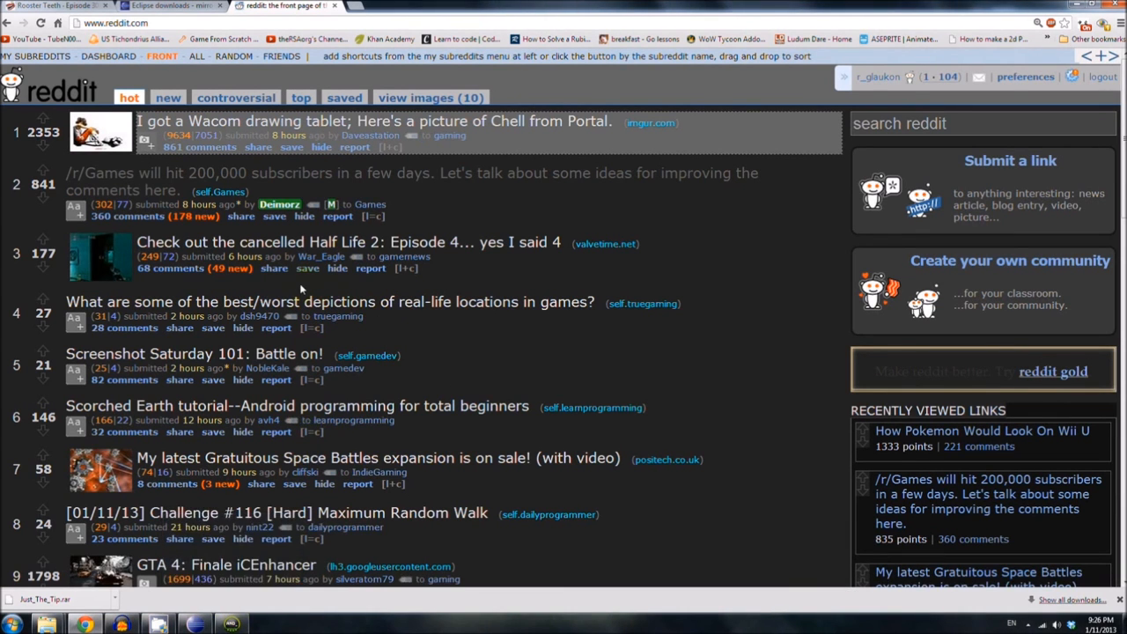
scroll(down, 3)
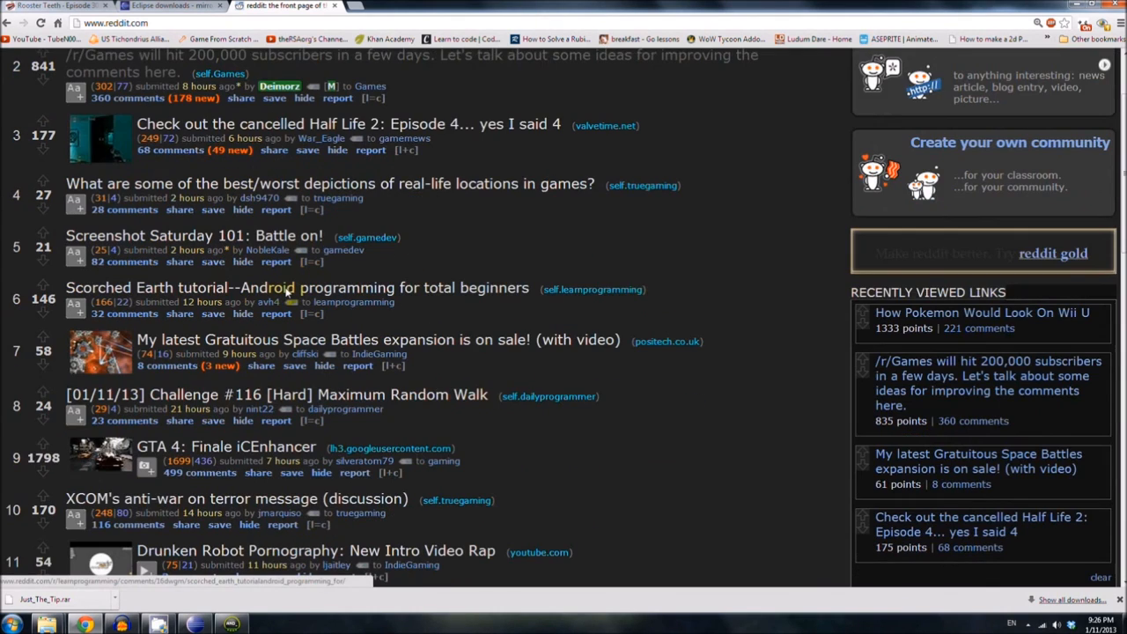
scroll(down, 3)
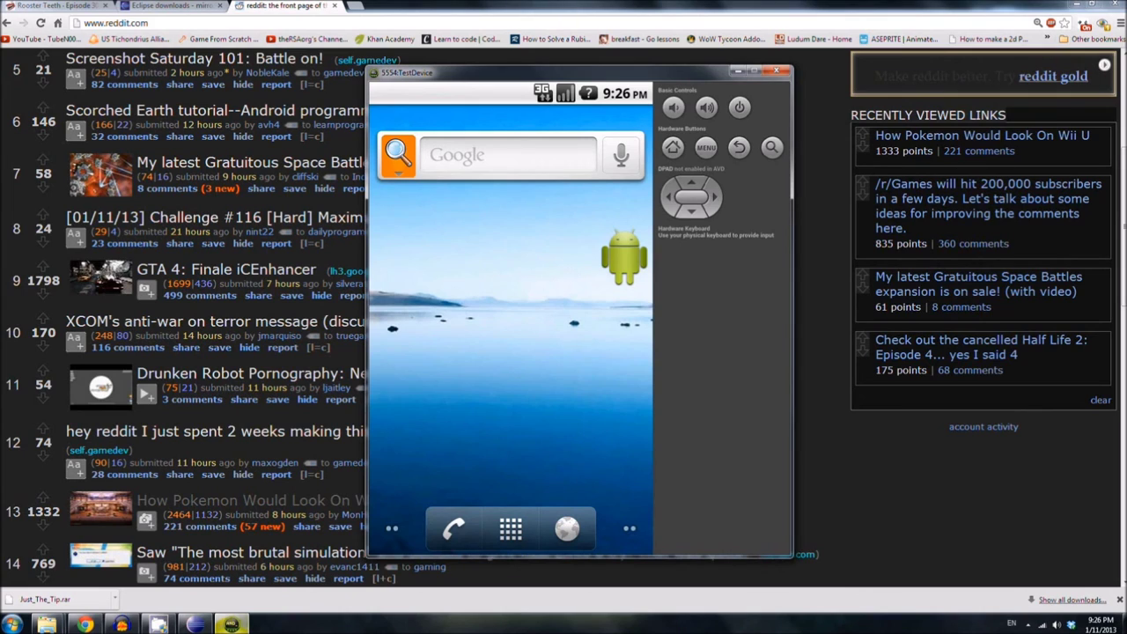
mouse_move(486, 546)
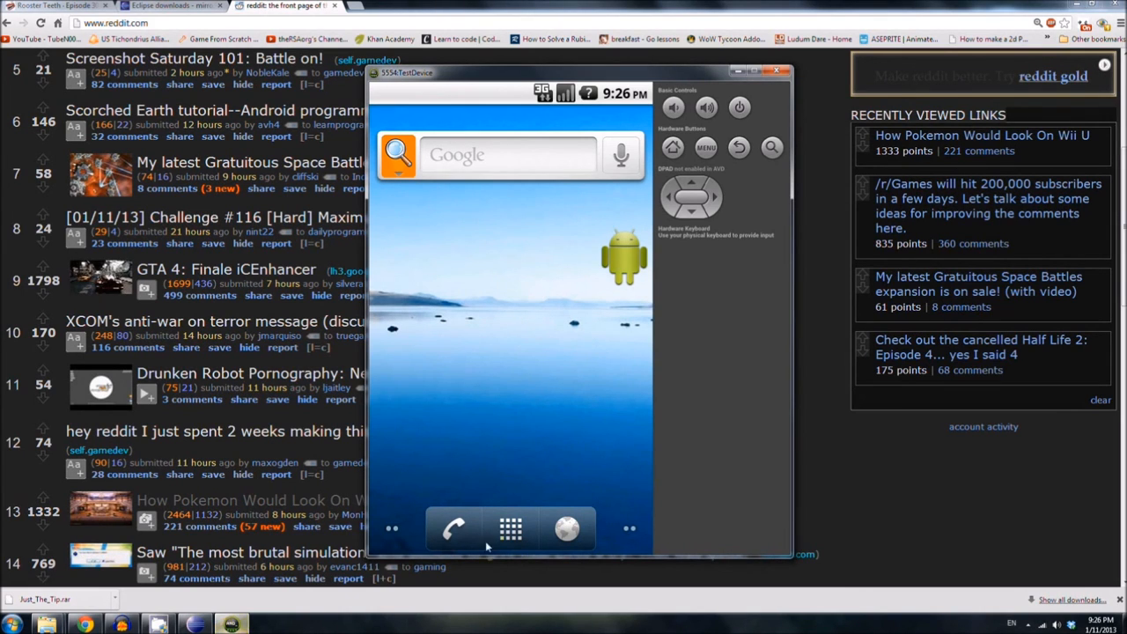
mouse_move(436, 535)
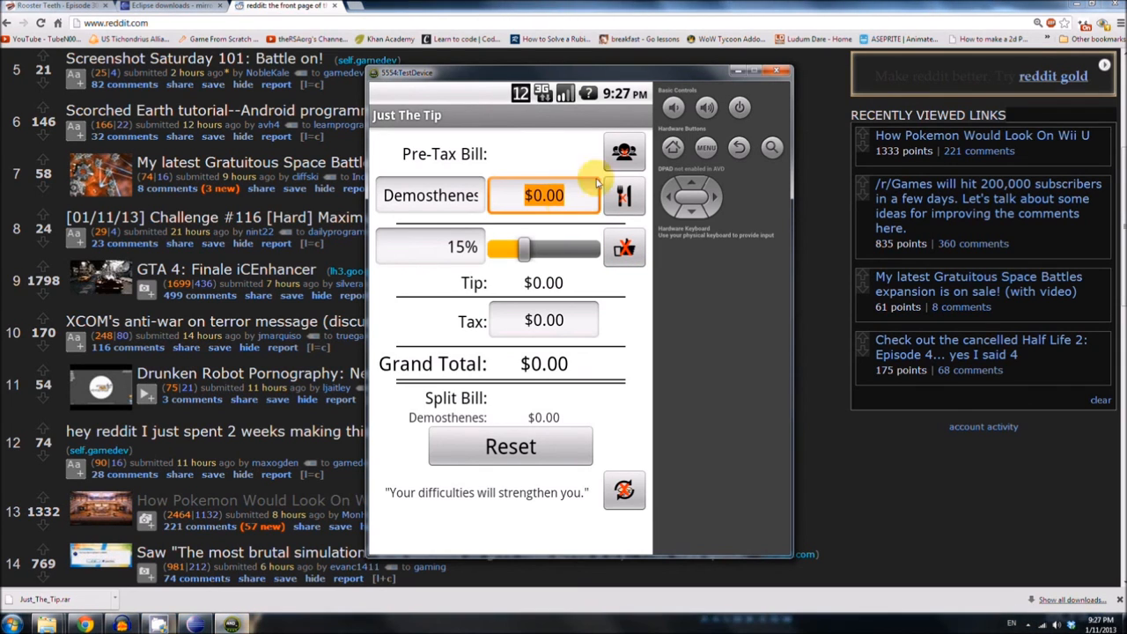
- Enter a $15.00 bill in Just The Tip for a $17.25 total, then return to Eclipse
click(543, 194)
text(15)
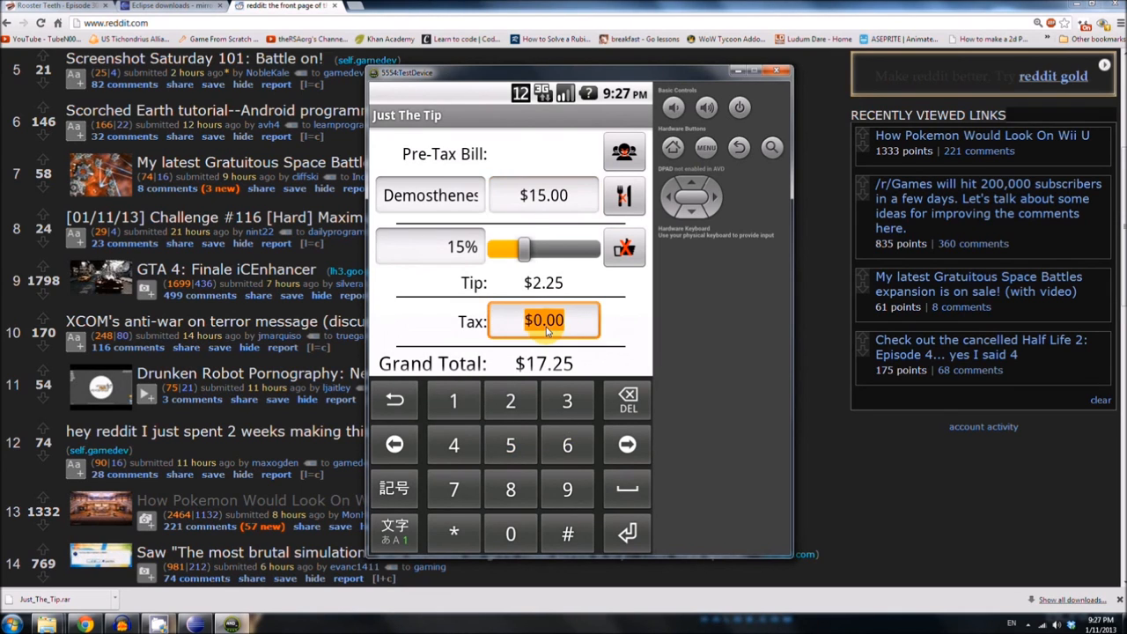
scroll(down, 3)
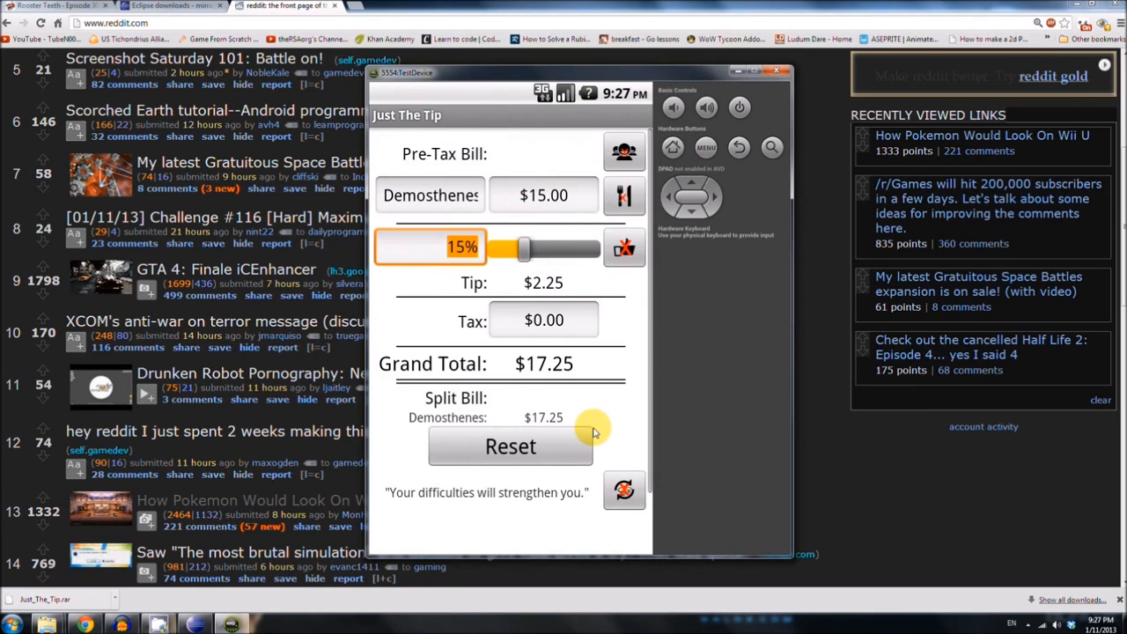
mouse_move(546, 500)
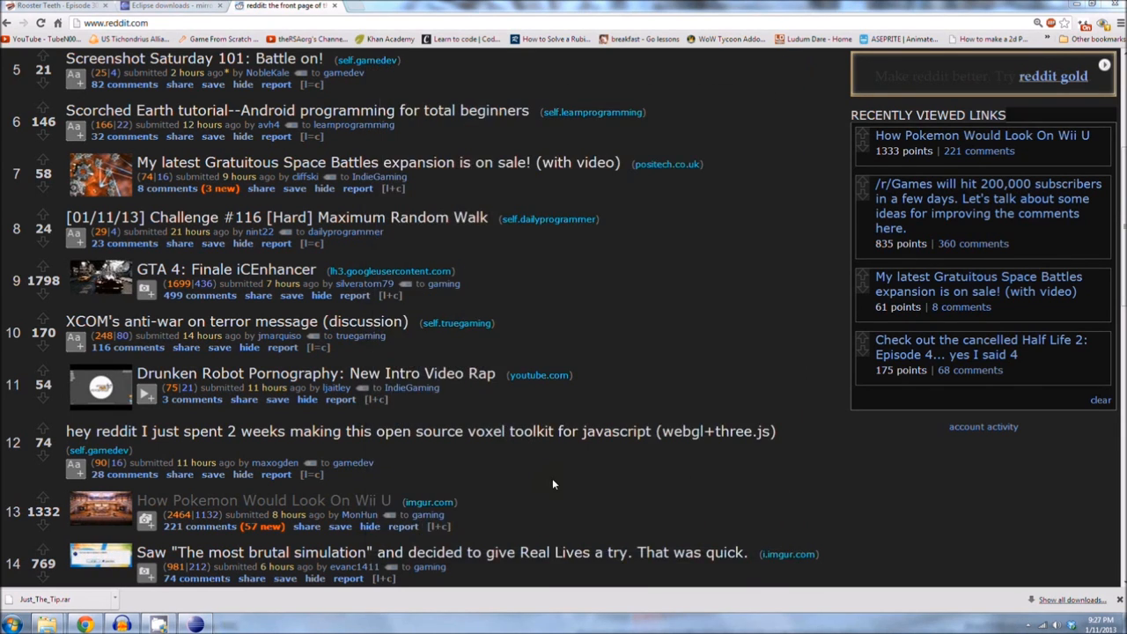
click(144, 624)
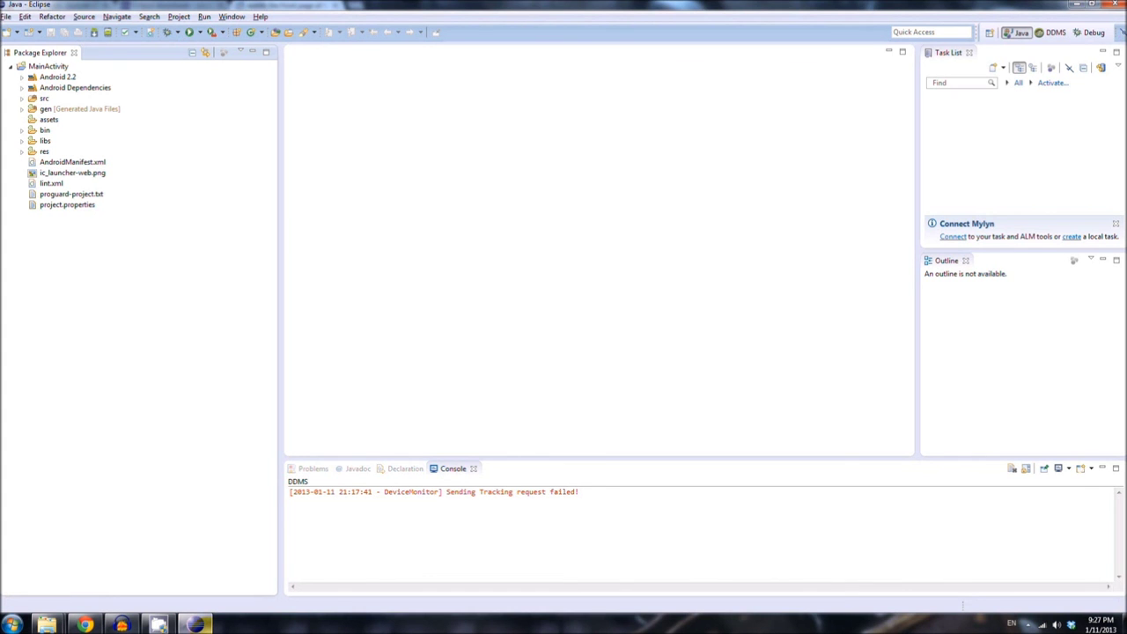
mouse_move(271, 338)
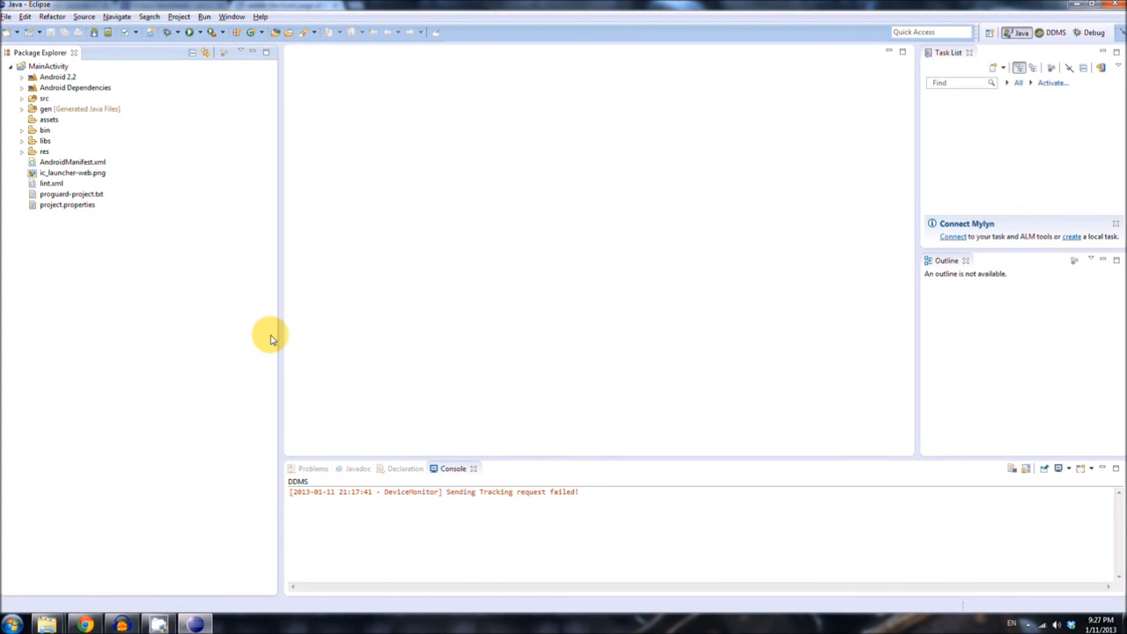